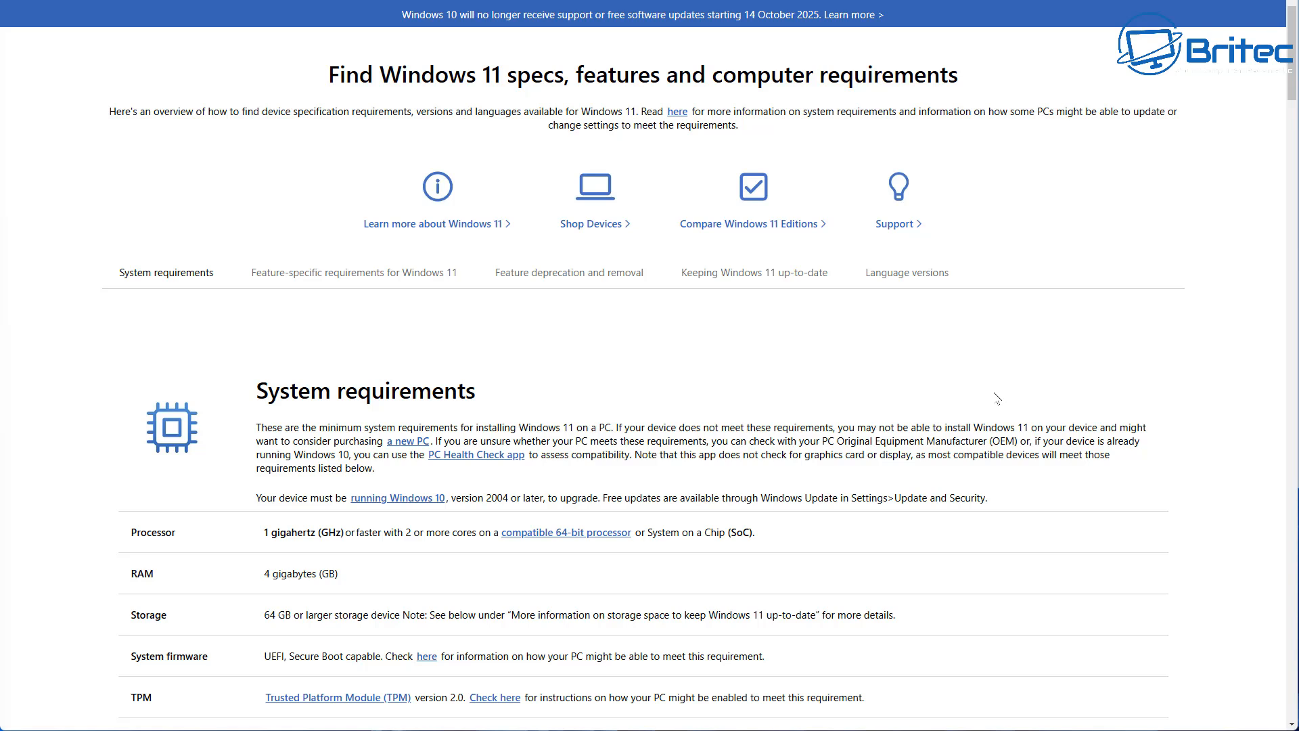
mouse_move(987, 395)
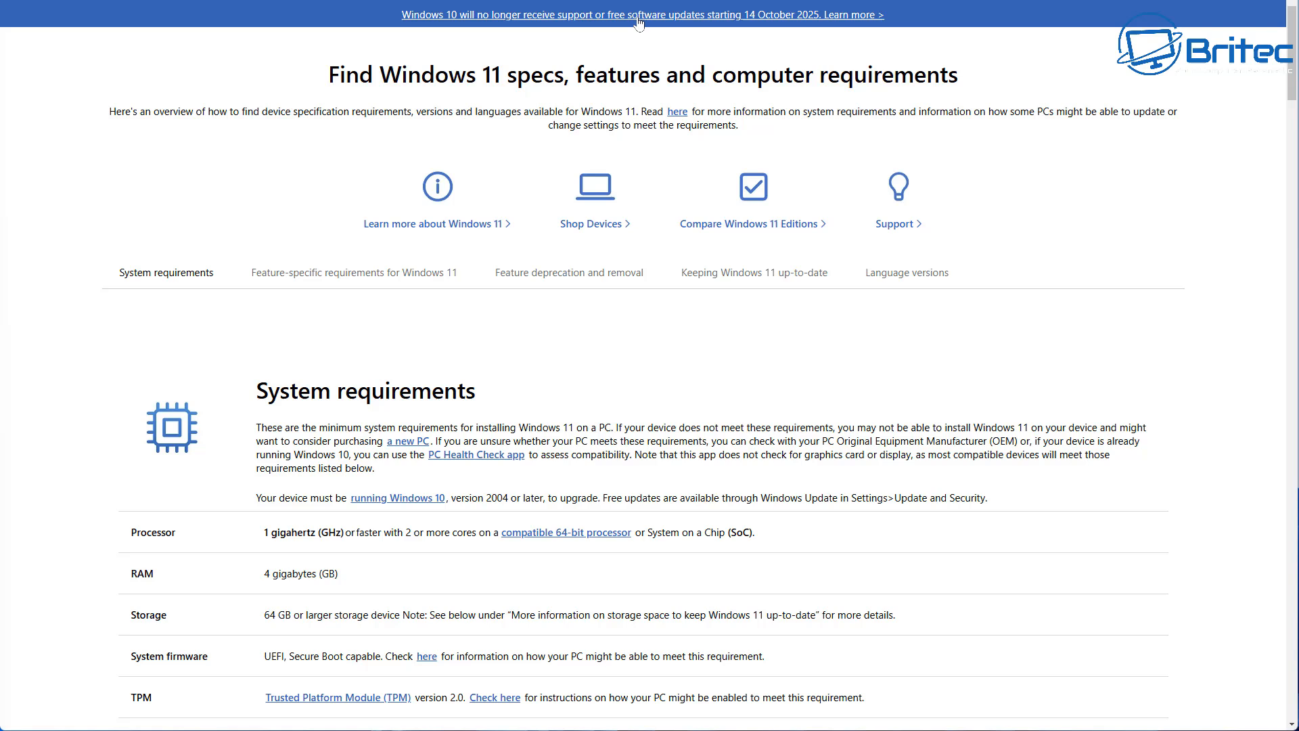
mouse_move(712, 37)
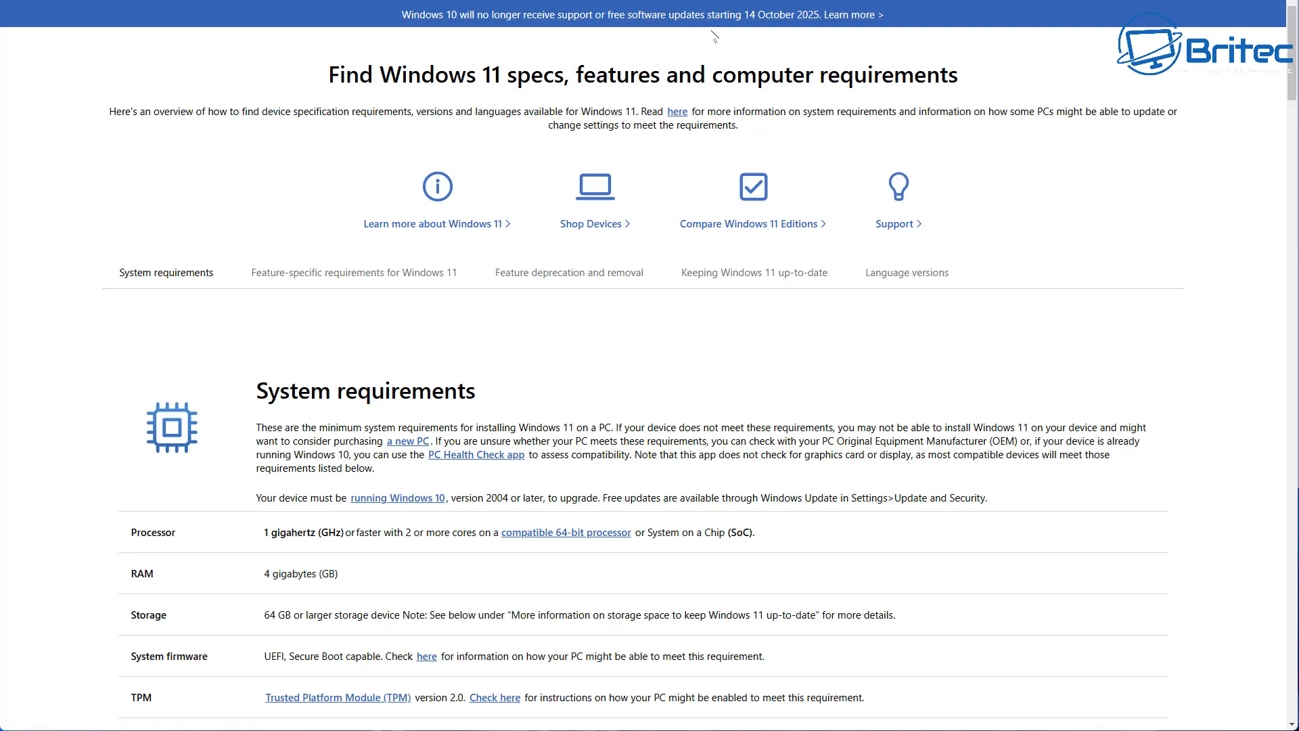
mouse_move(812, 27)
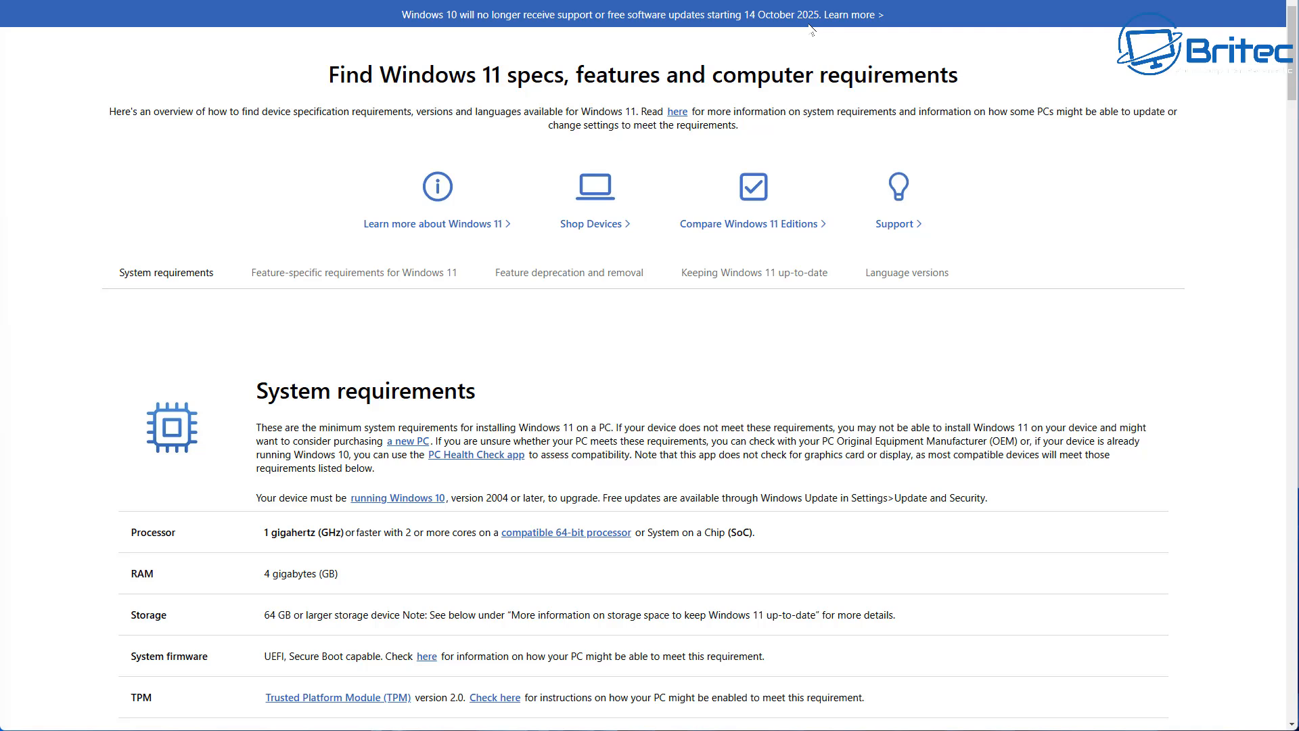
mouse_move(803, 48)
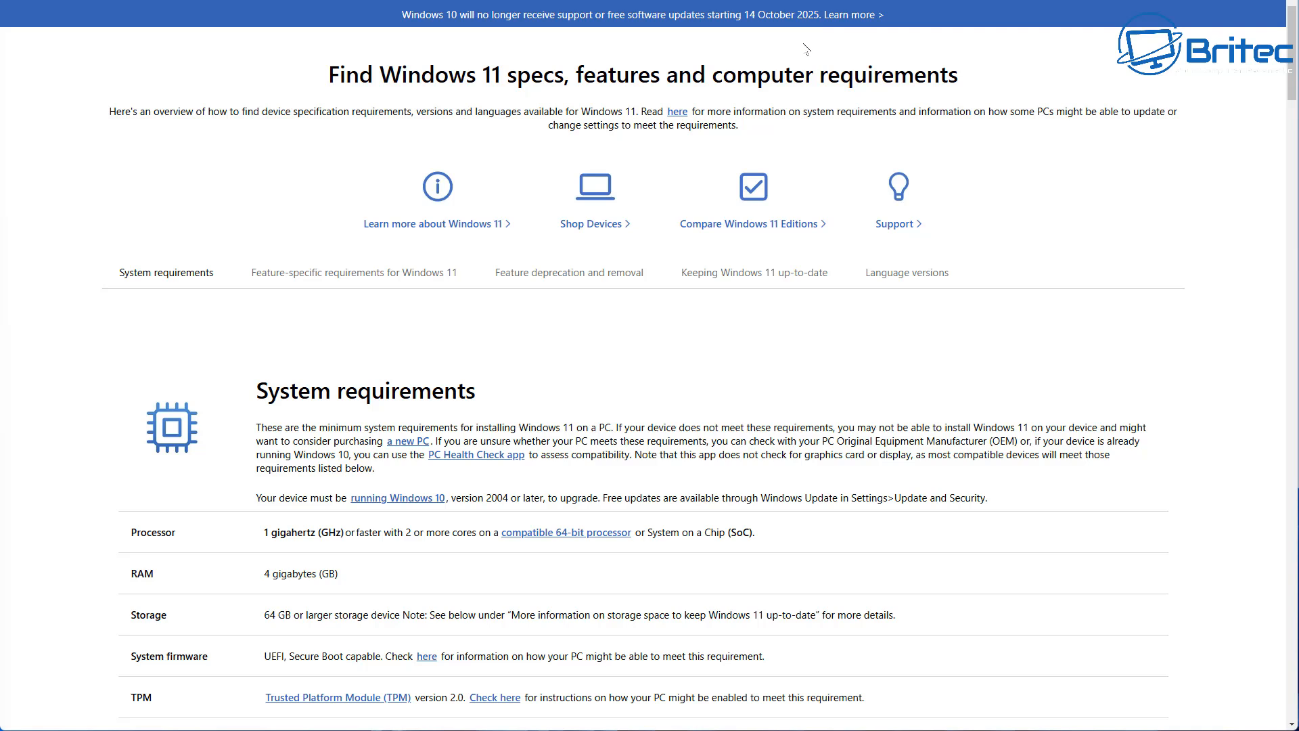
mouse_move(798, 48)
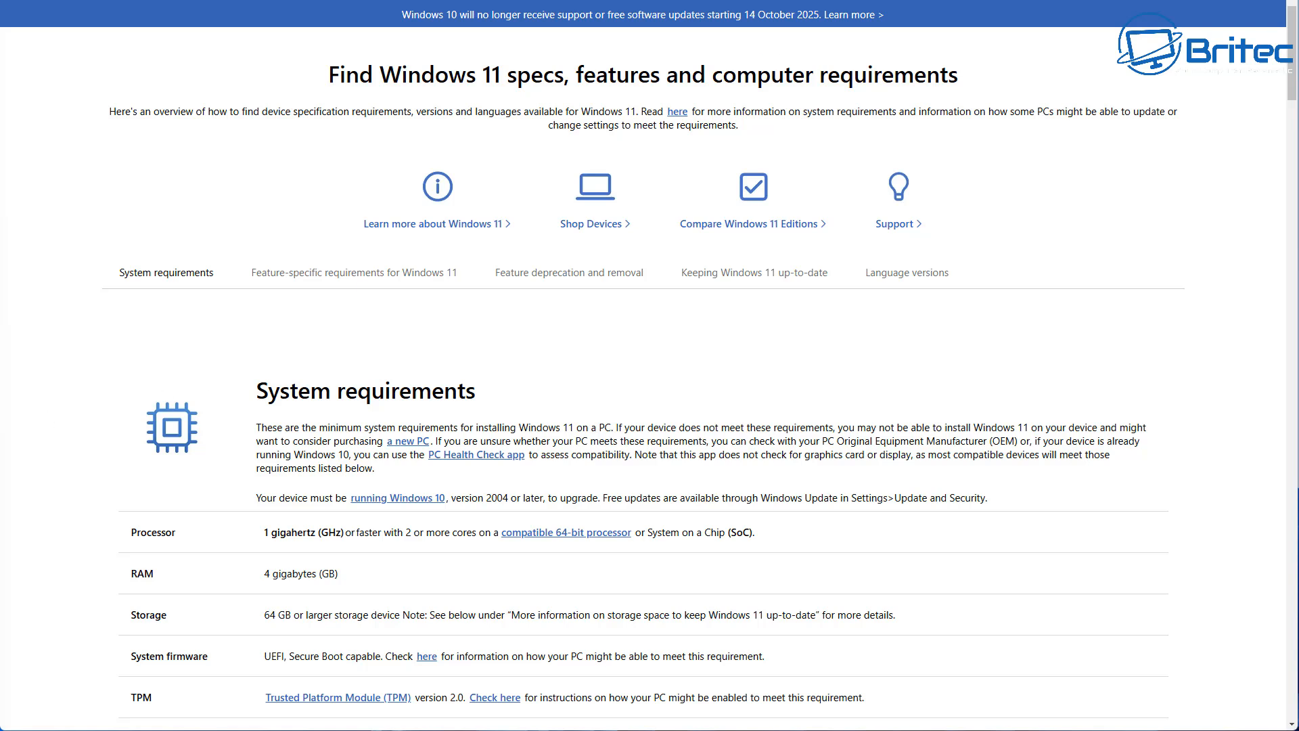
mouse_move(1181, 356)
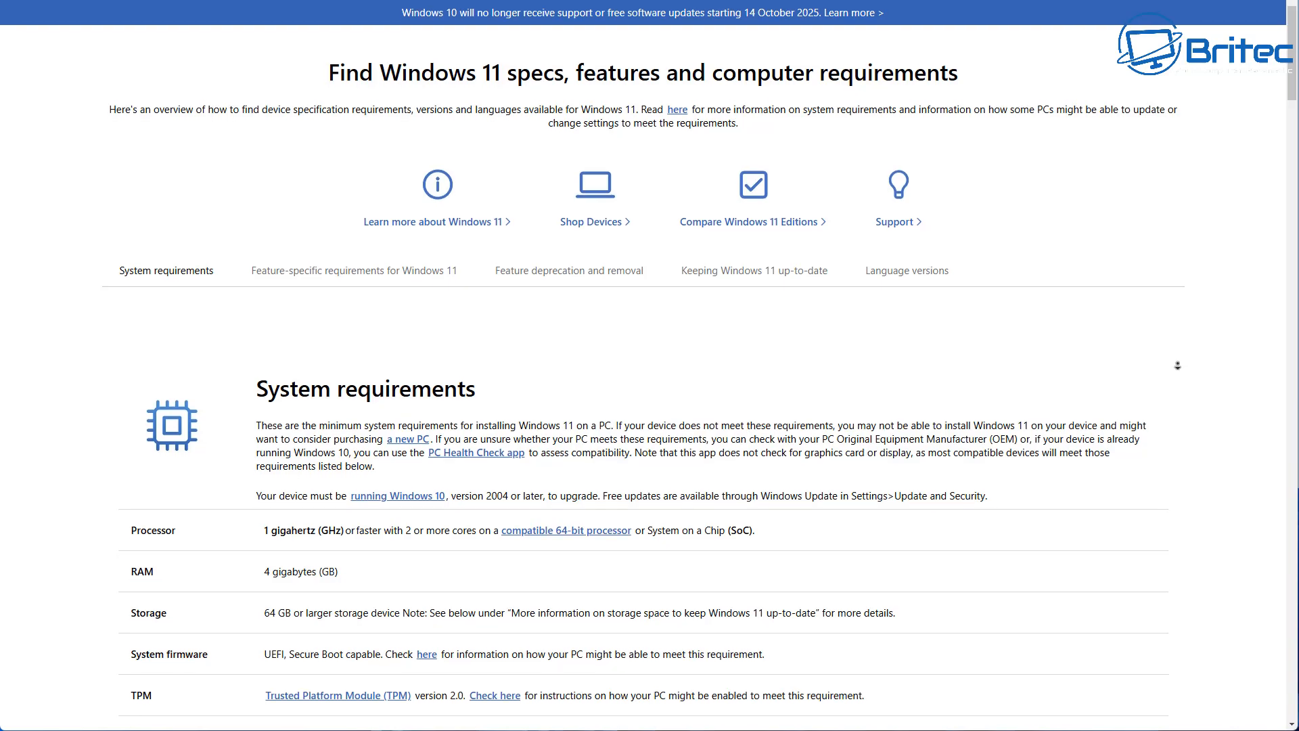
- Scroll the Windows 11 specs page through processor, RAM, storage, TPM and Copilot+ PC rows
scroll(down, 3)
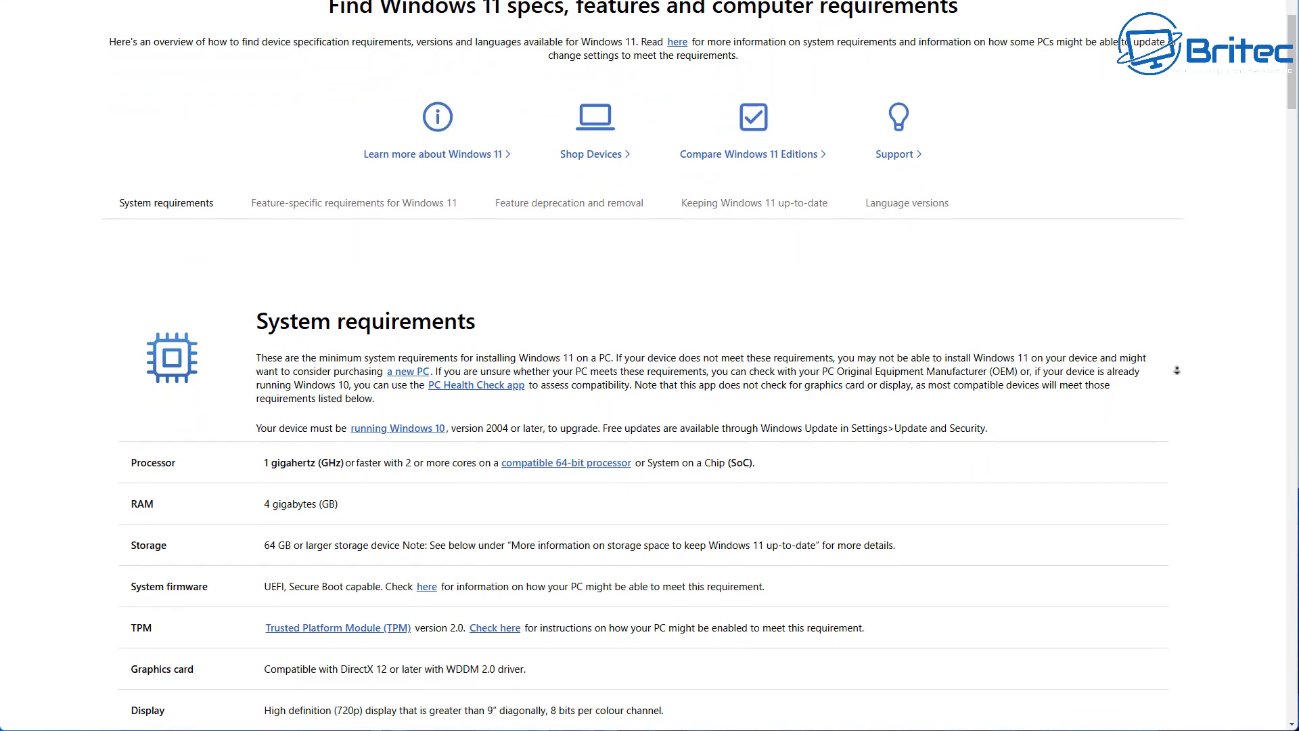
scroll(down, 3)
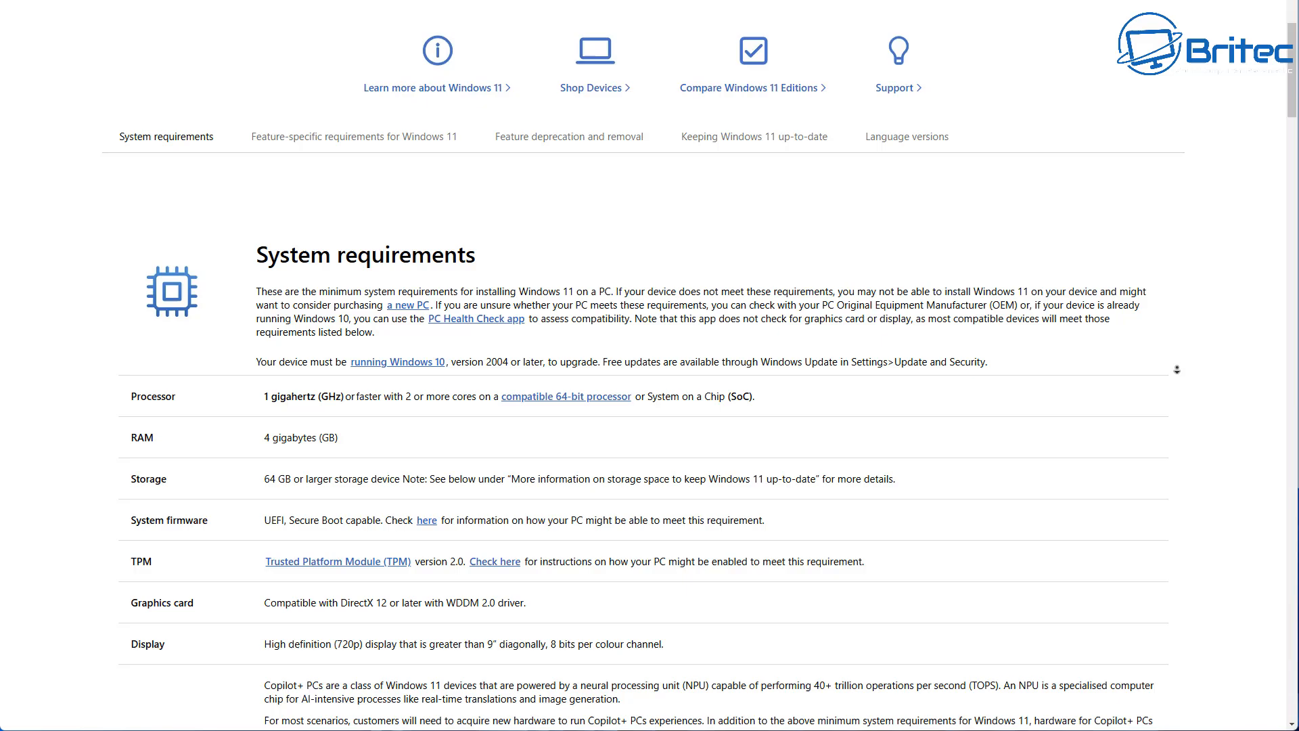
scroll(down, 3)
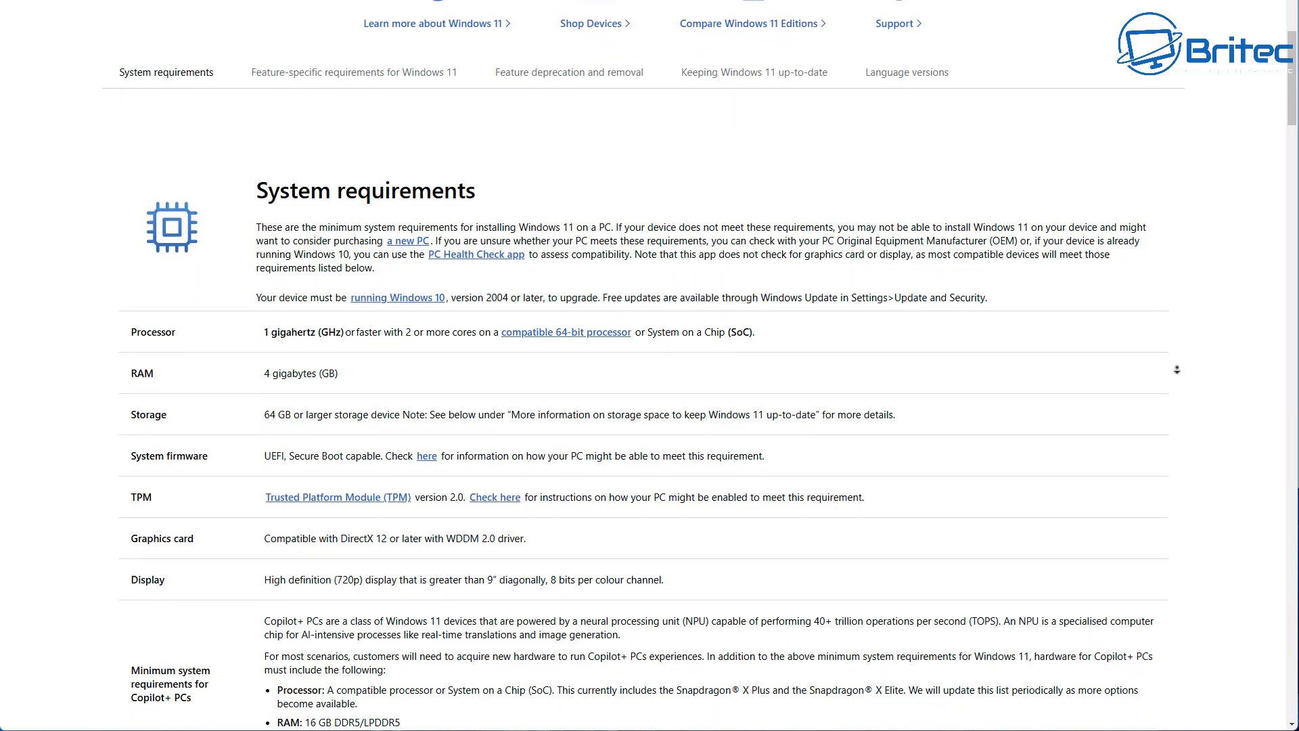
scroll(down, 3)
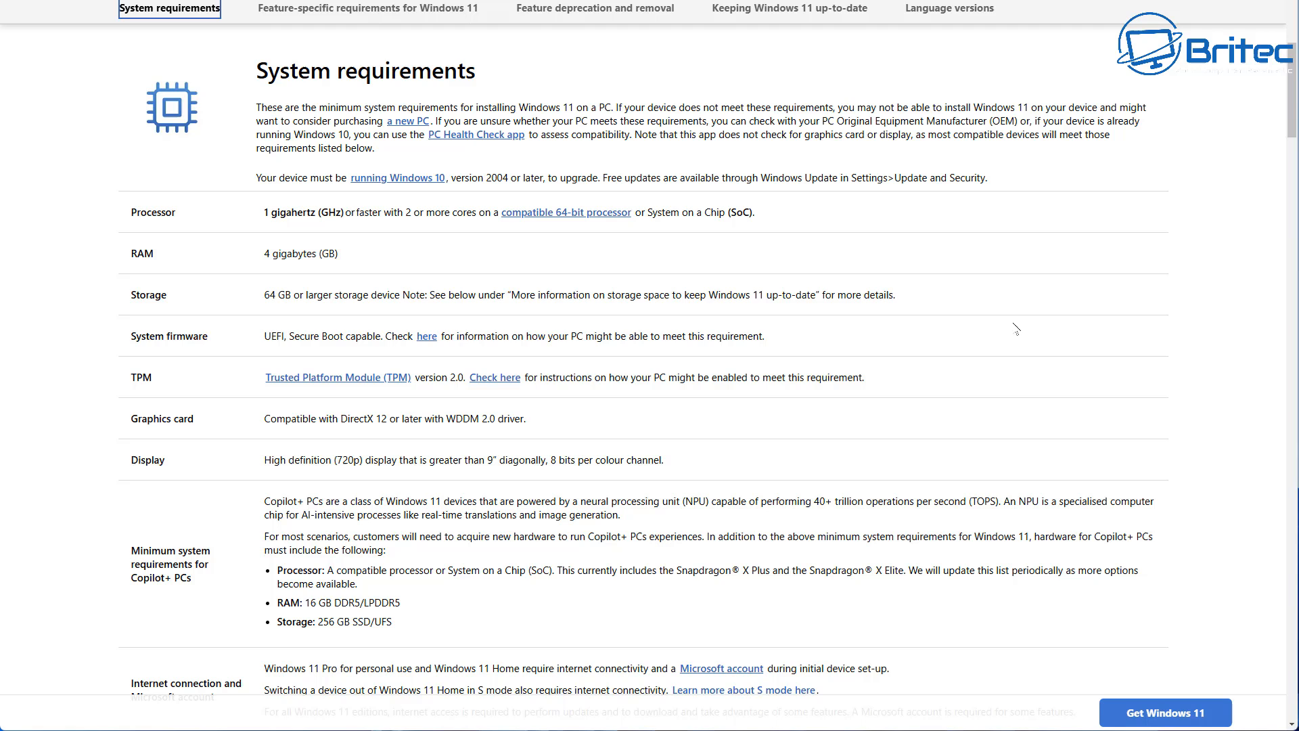
mouse_move(1000, 338)
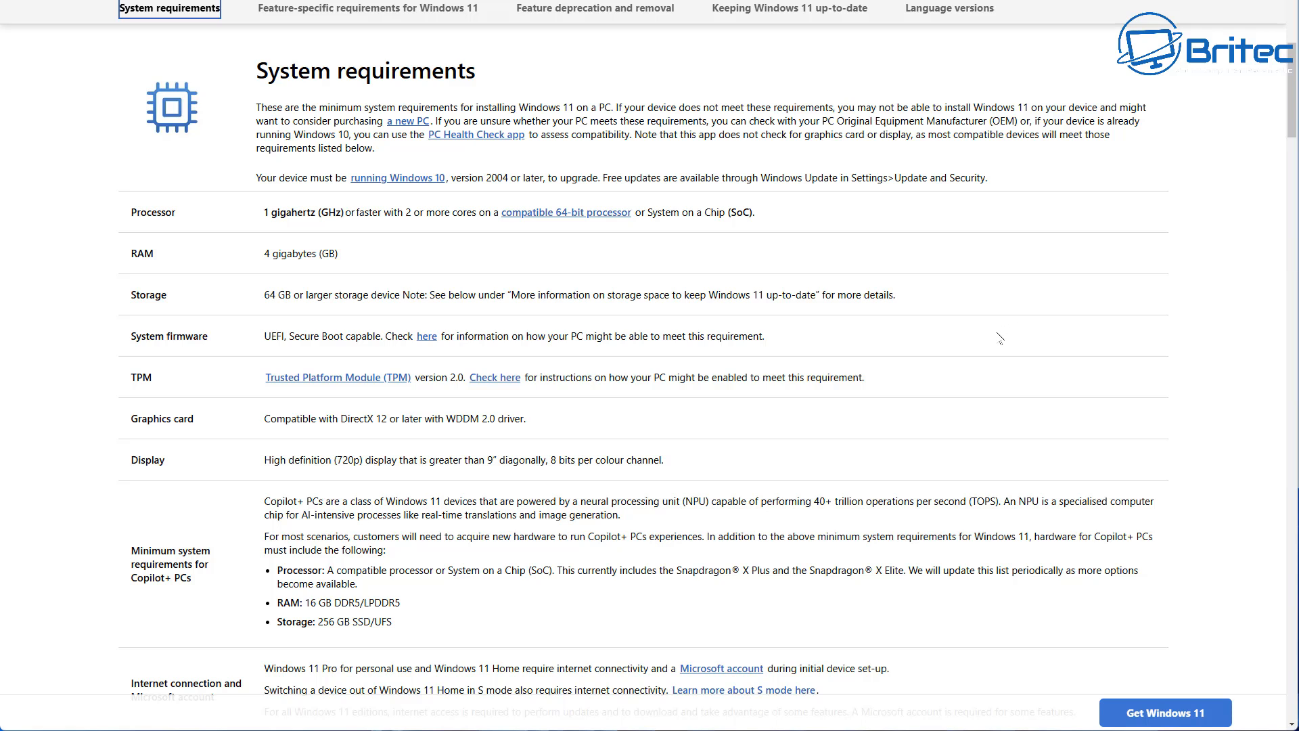
mouse_move(996, 338)
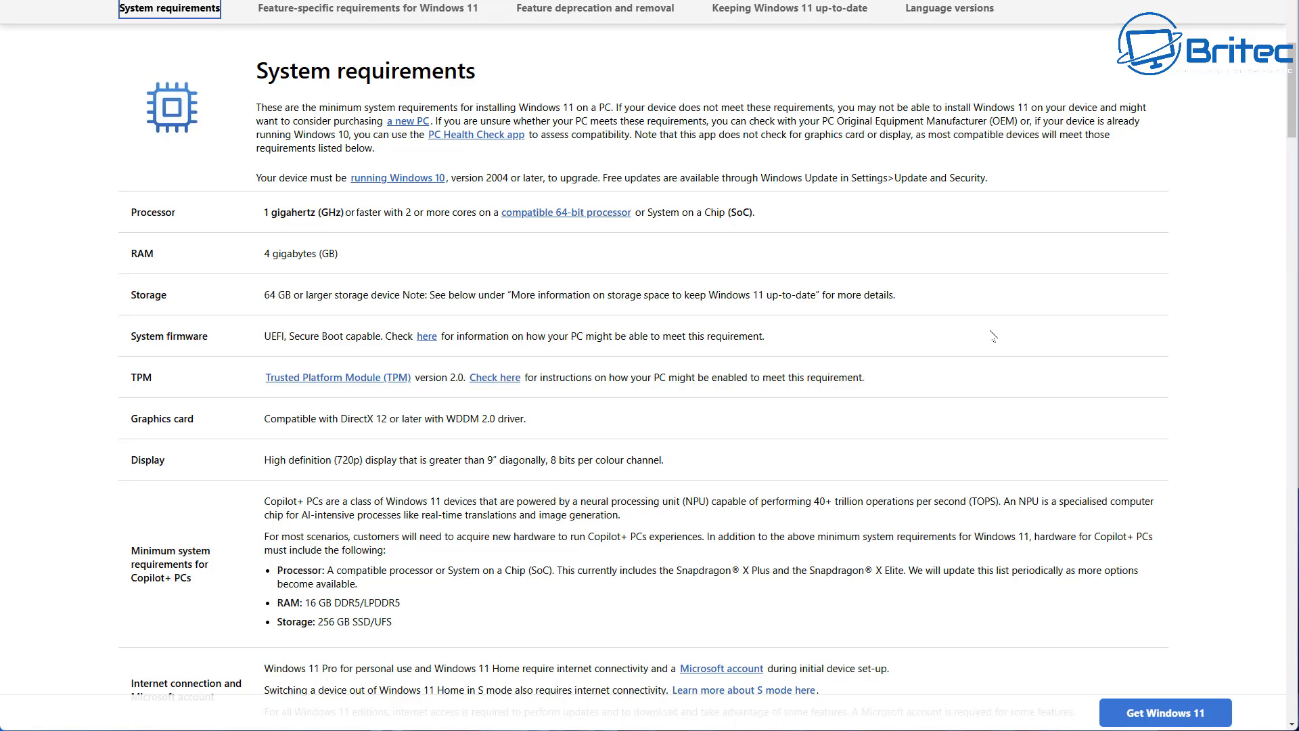
mouse_move(968, 363)
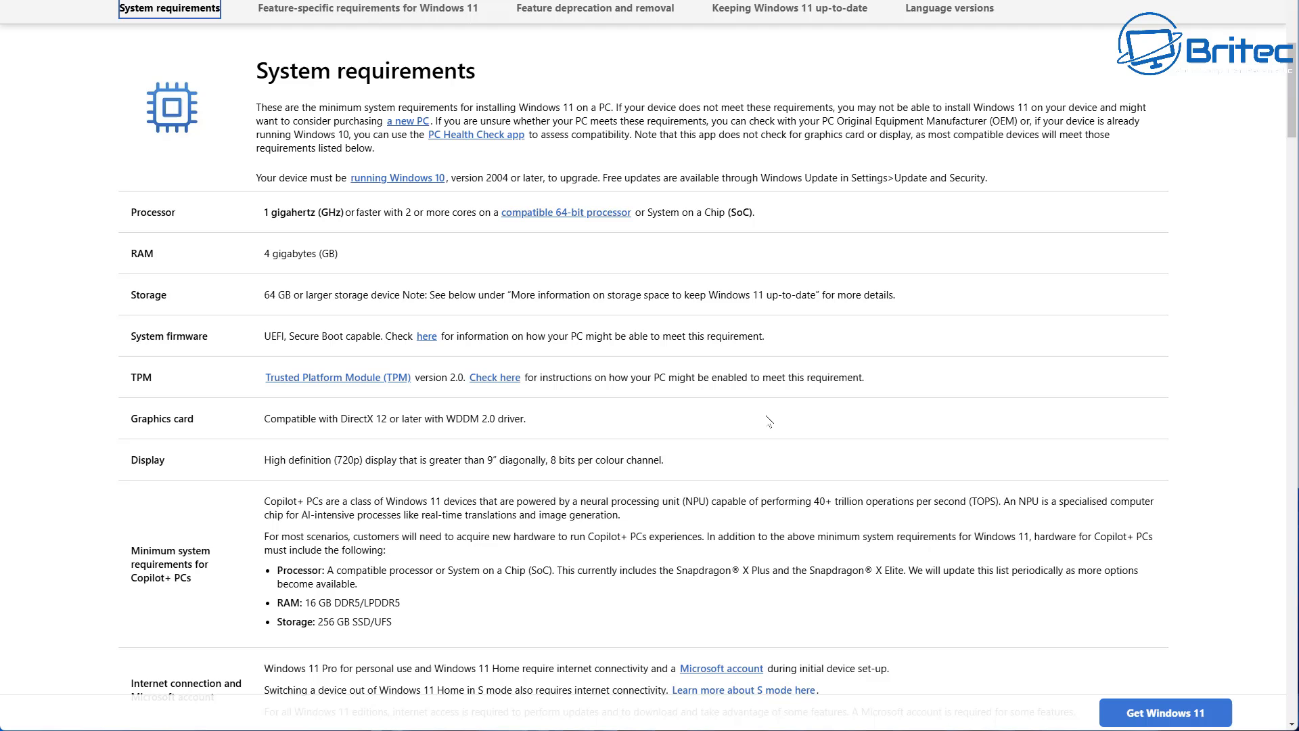
mouse_move(752, 418)
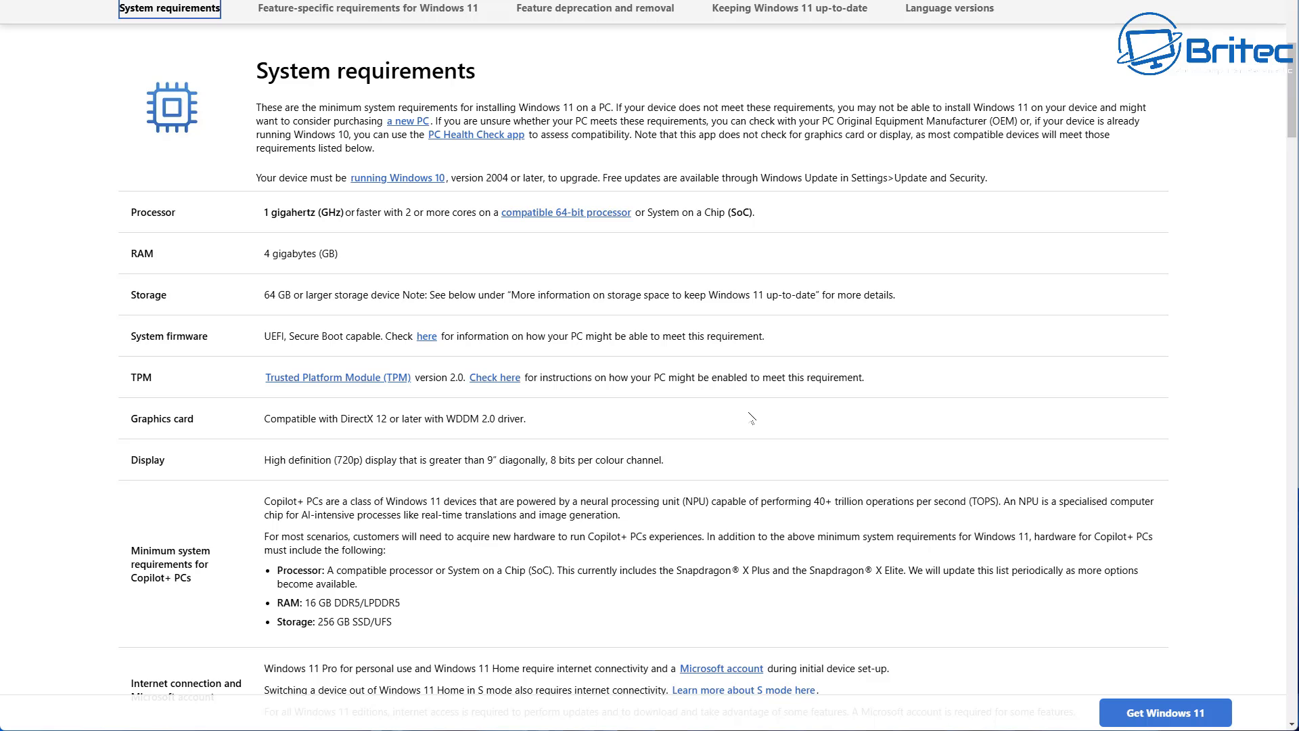
mouse_move(332, 257)
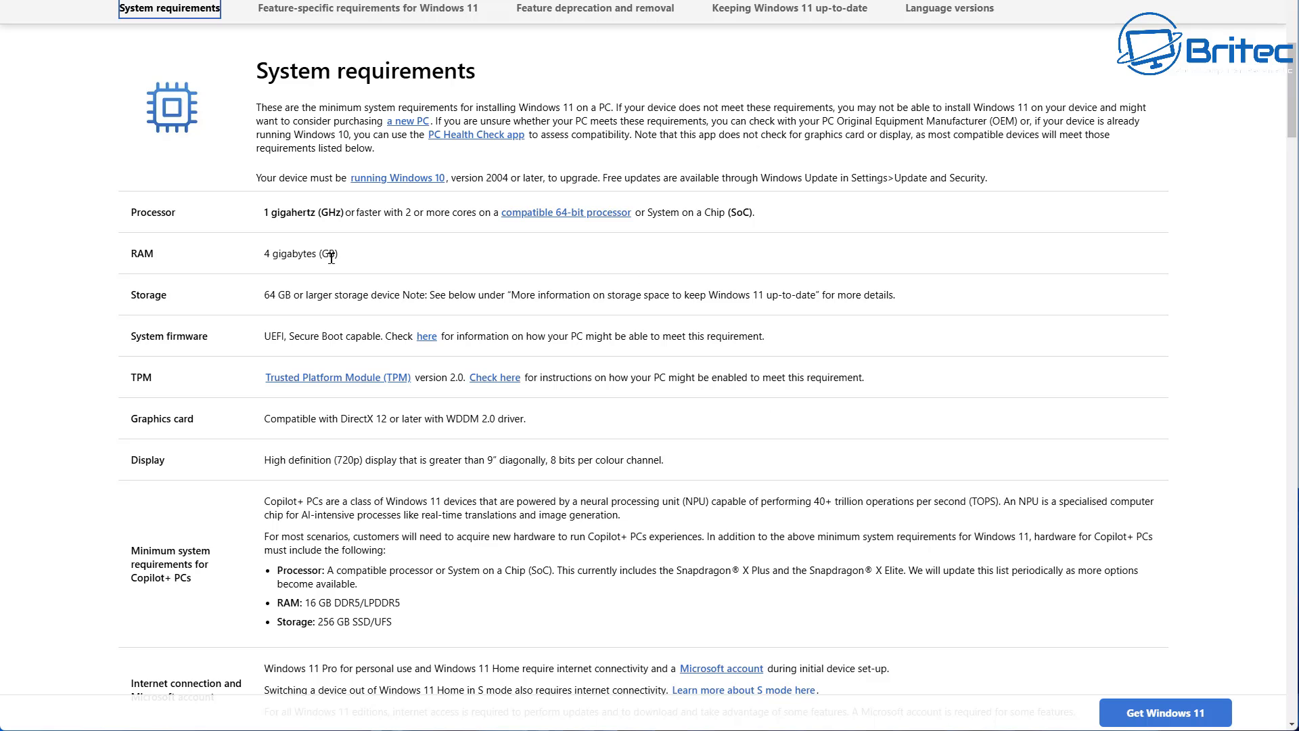
mouse_move(428, 336)
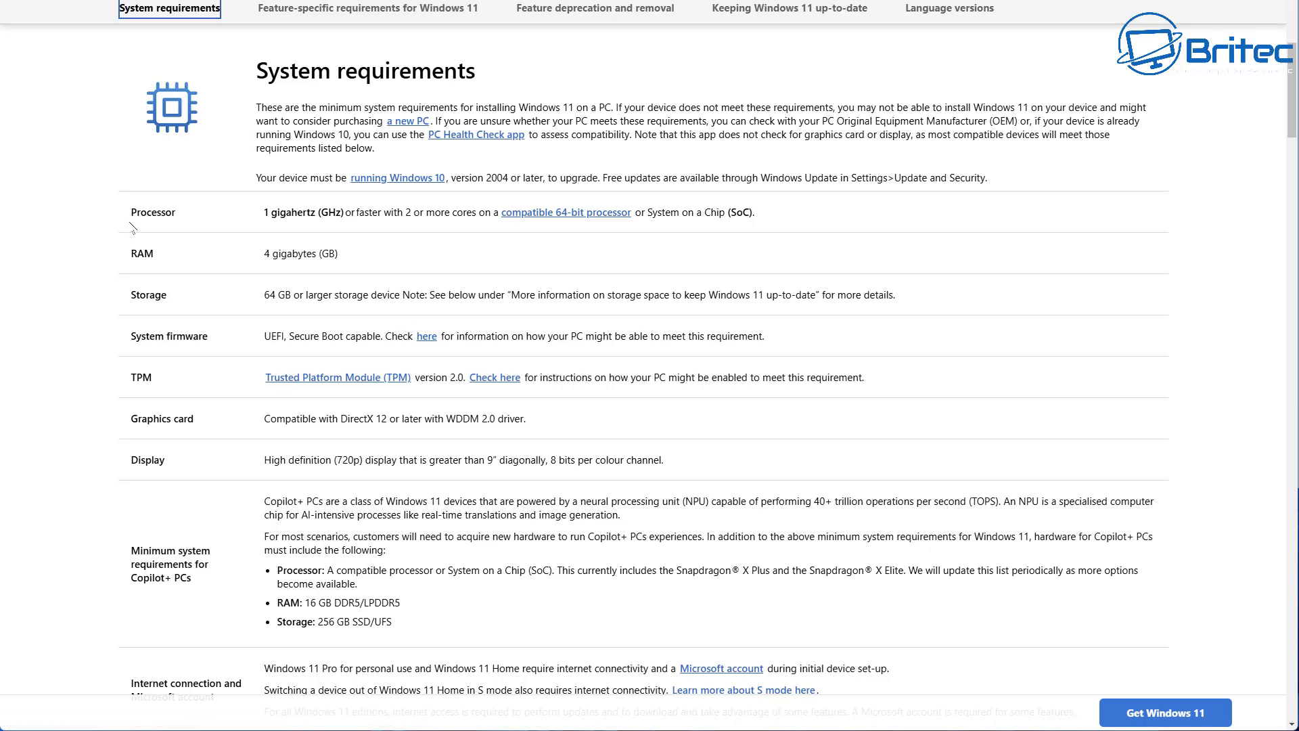
mouse_move(280, 228)
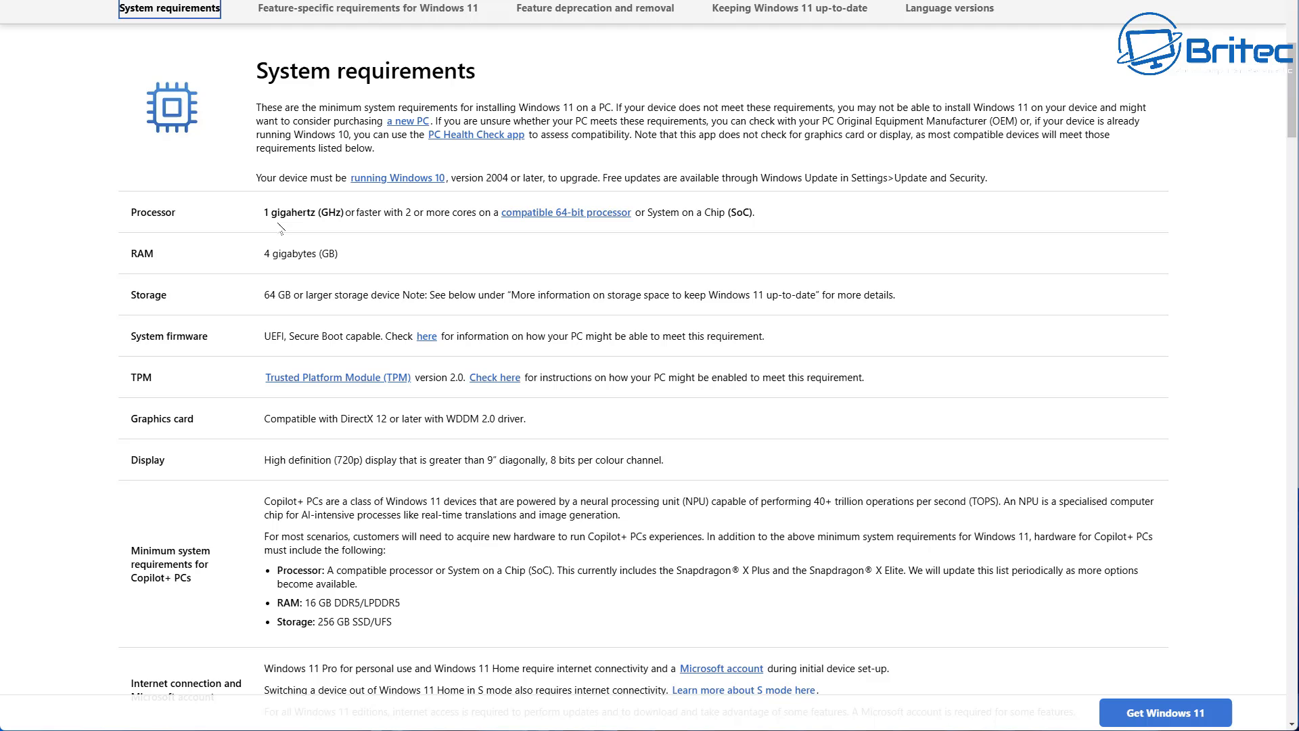
mouse_move(431, 240)
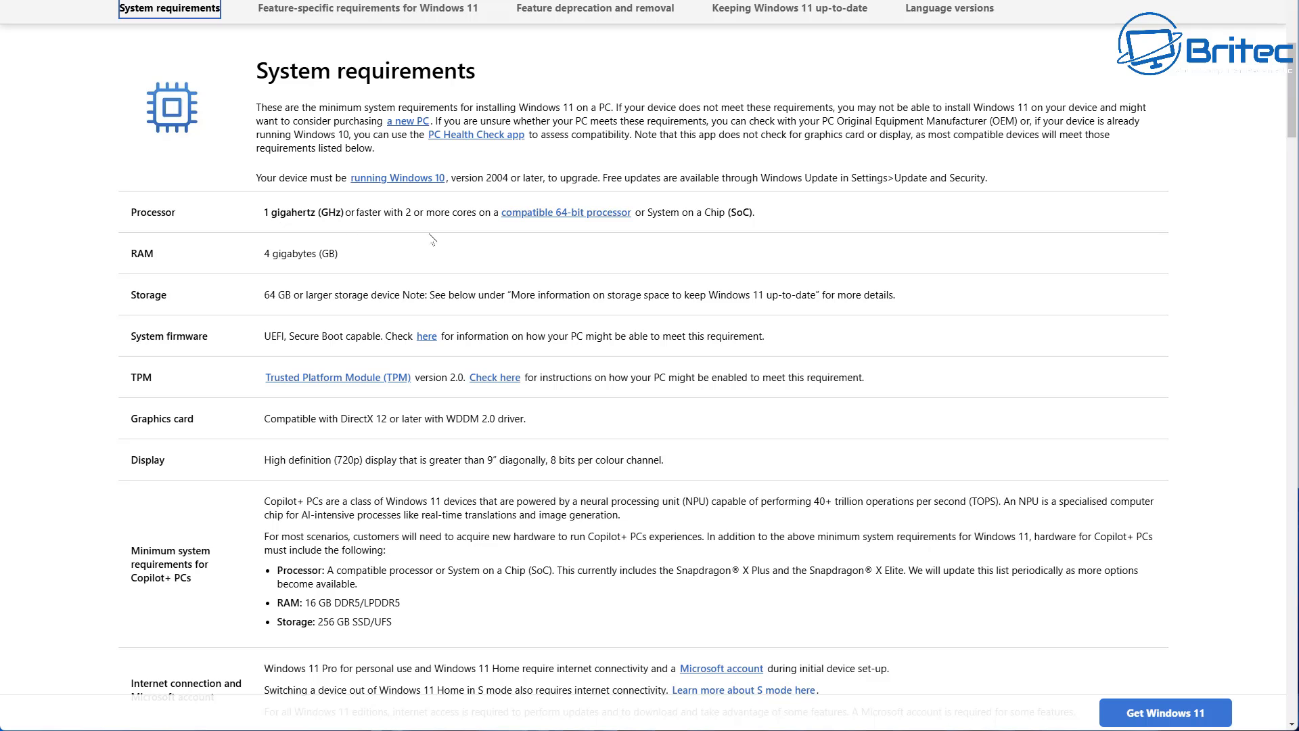
mouse_move(543, 252)
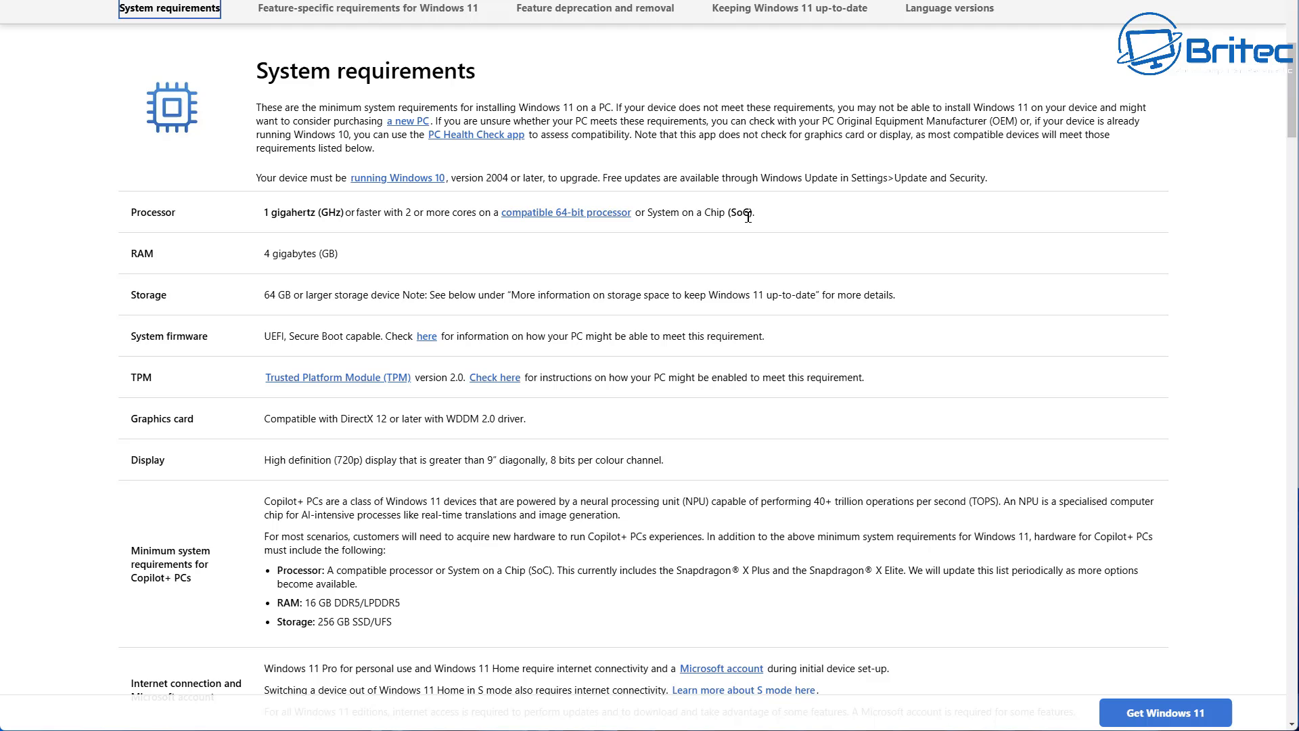
mouse_move(267, 270)
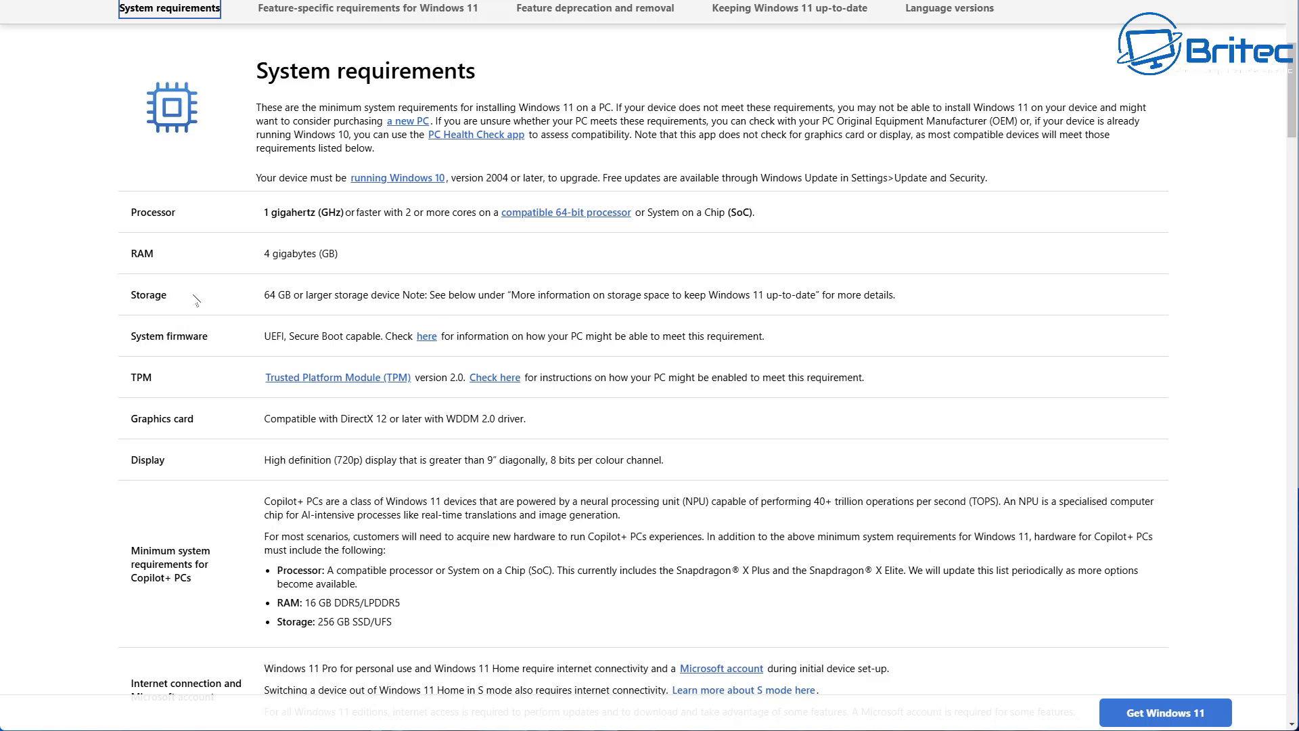
mouse_move(143, 356)
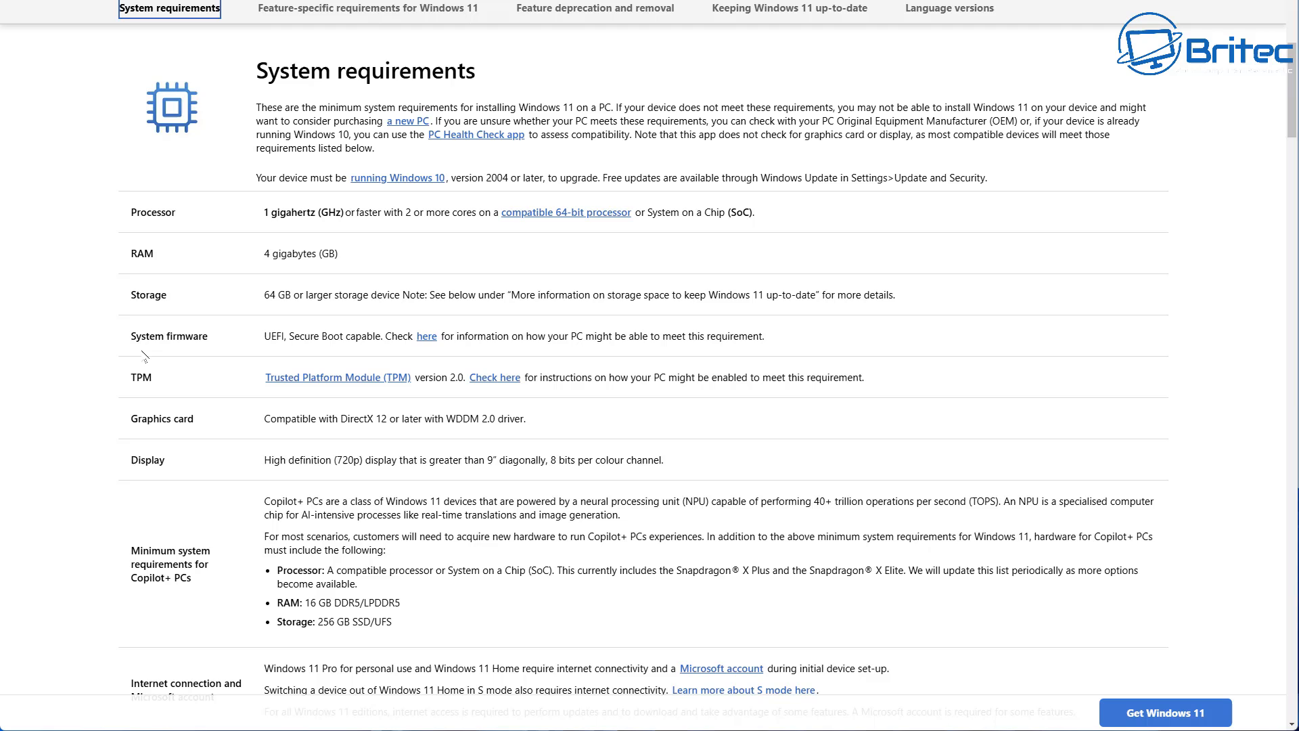
mouse_move(294, 361)
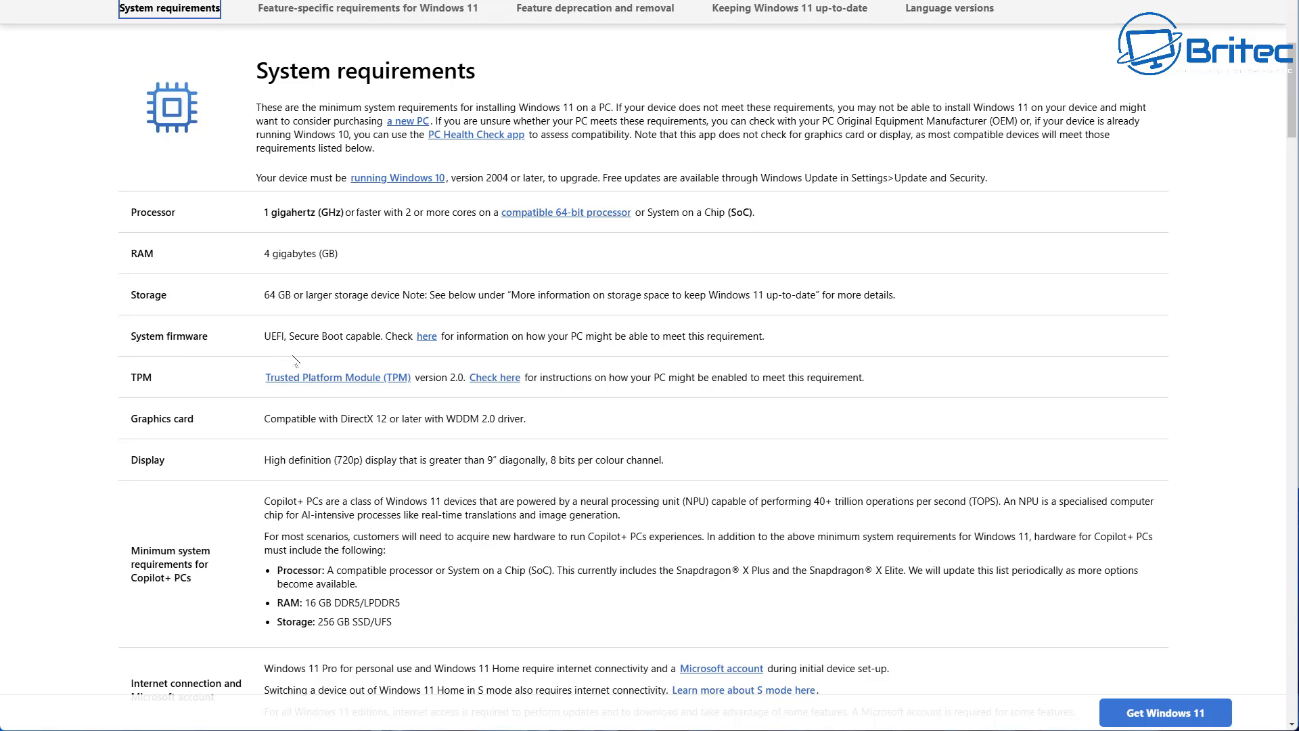
mouse_move(408, 356)
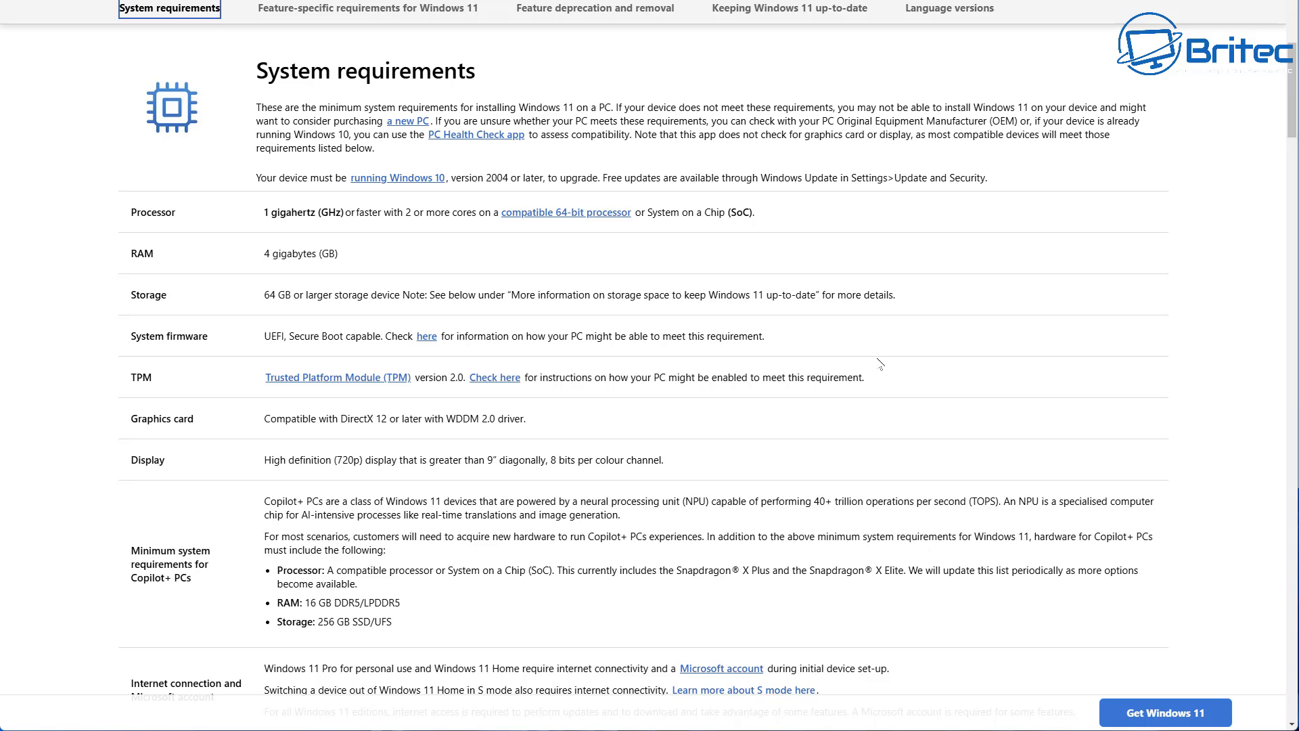
mouse_move(494, 377)
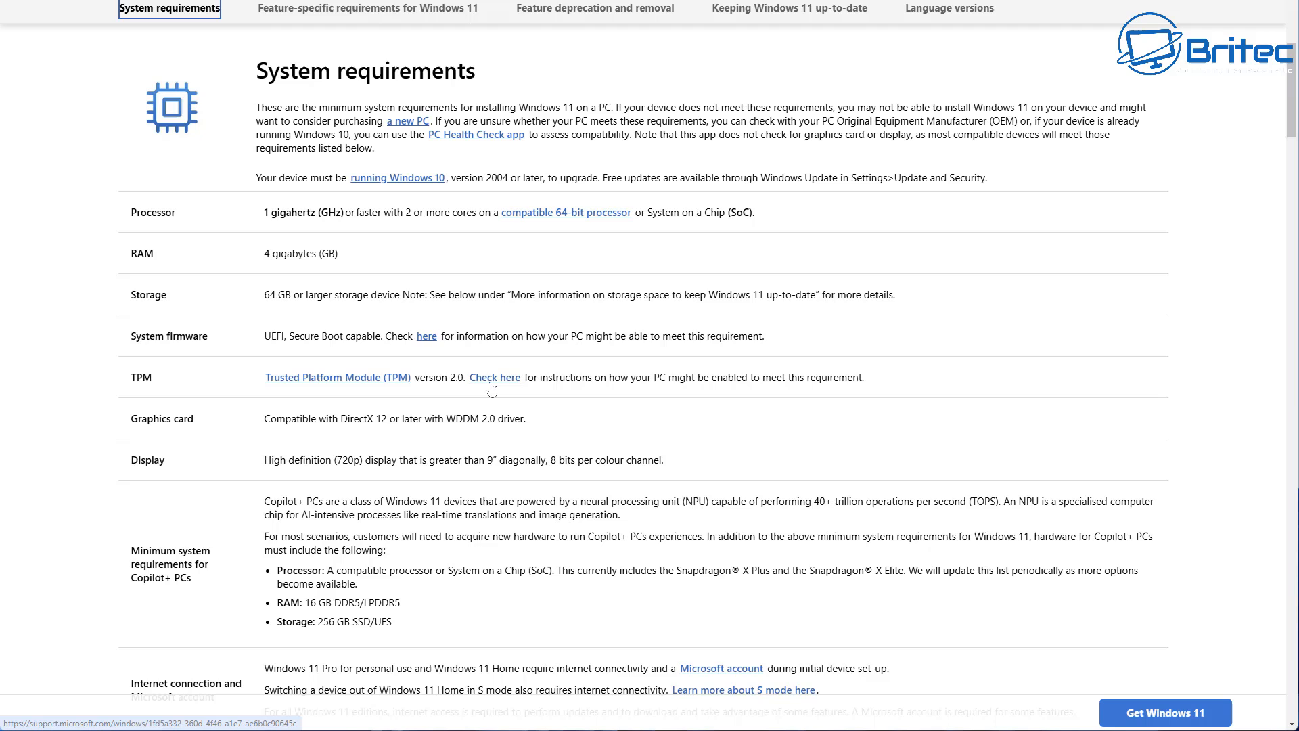
mouse_move(922, 391)
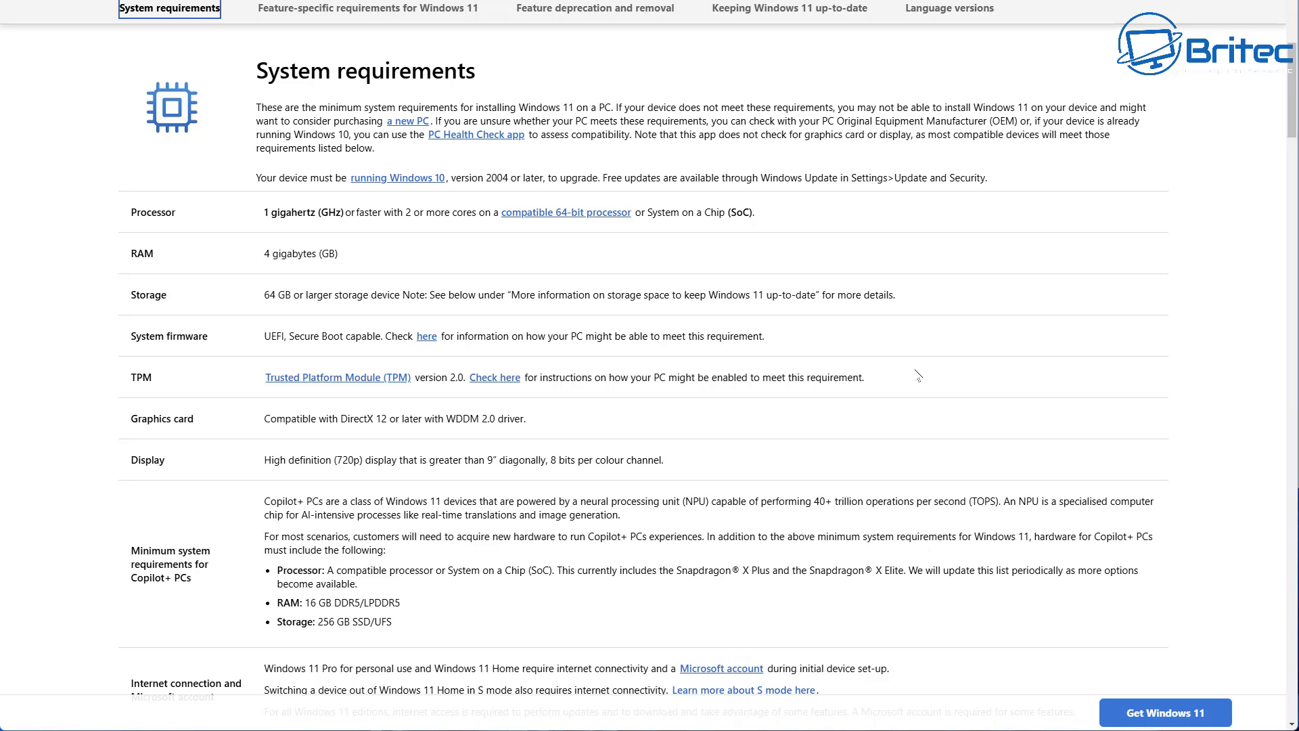
mouse_move(915, 380)
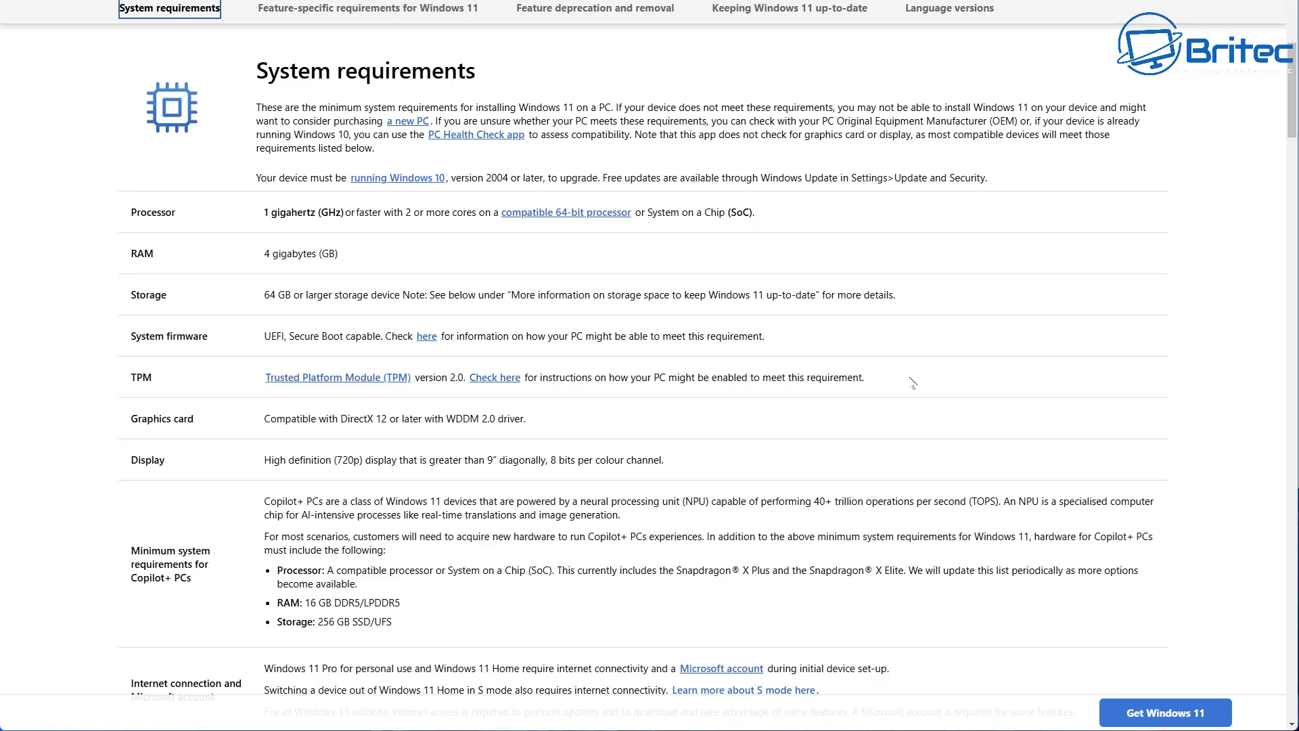
mouse_move(907, 390)
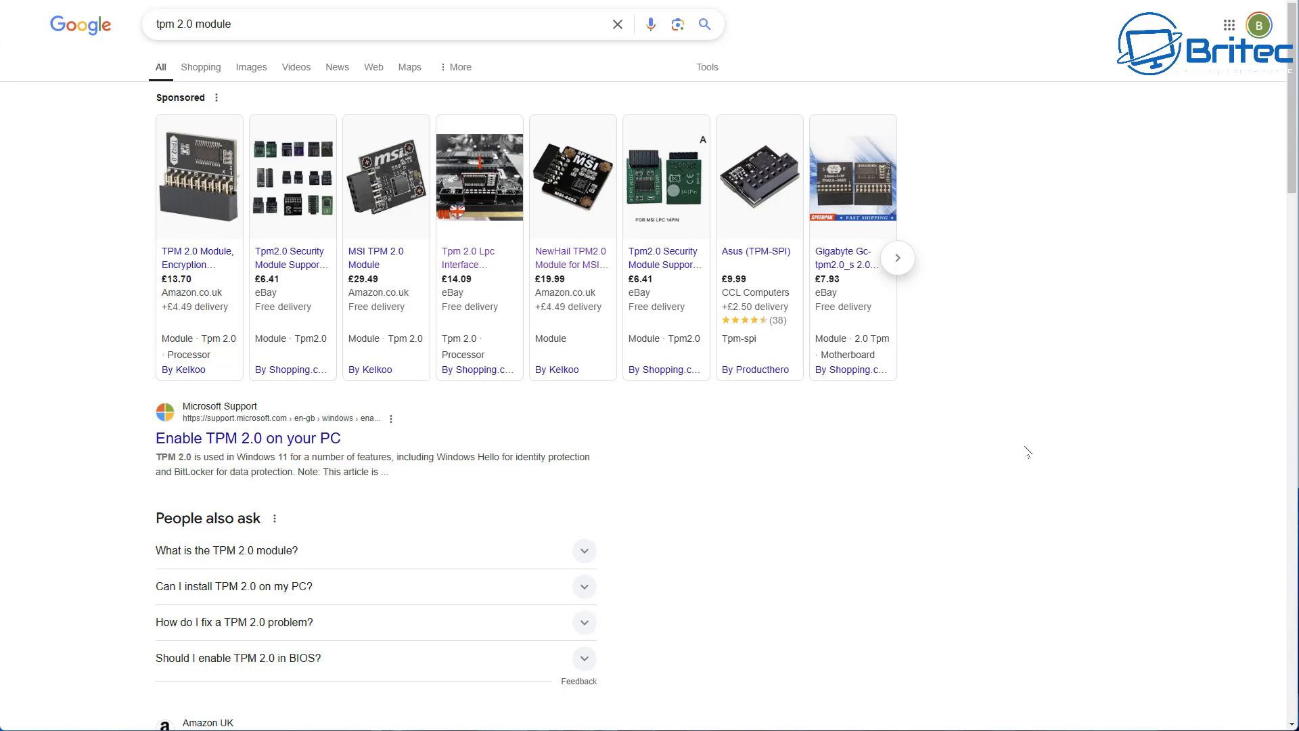
mouse_move(1176, 280)
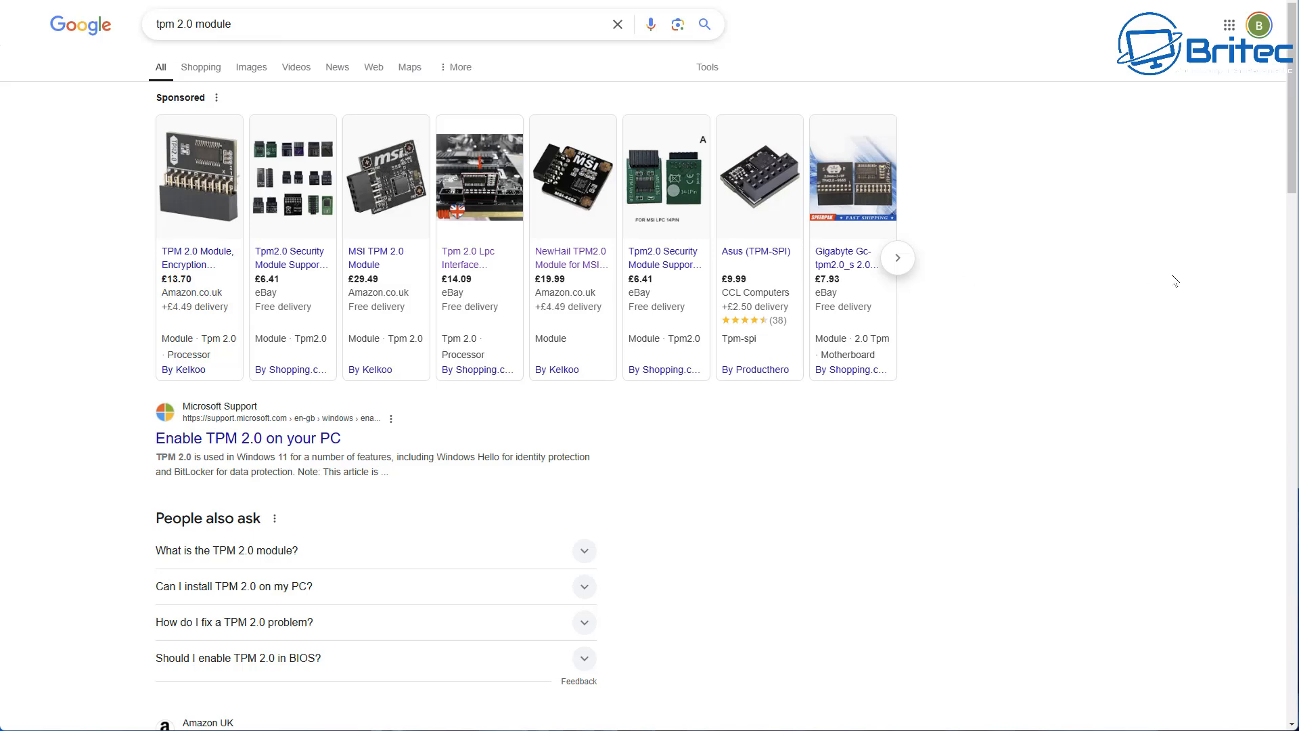
mouse_move(926, 89)
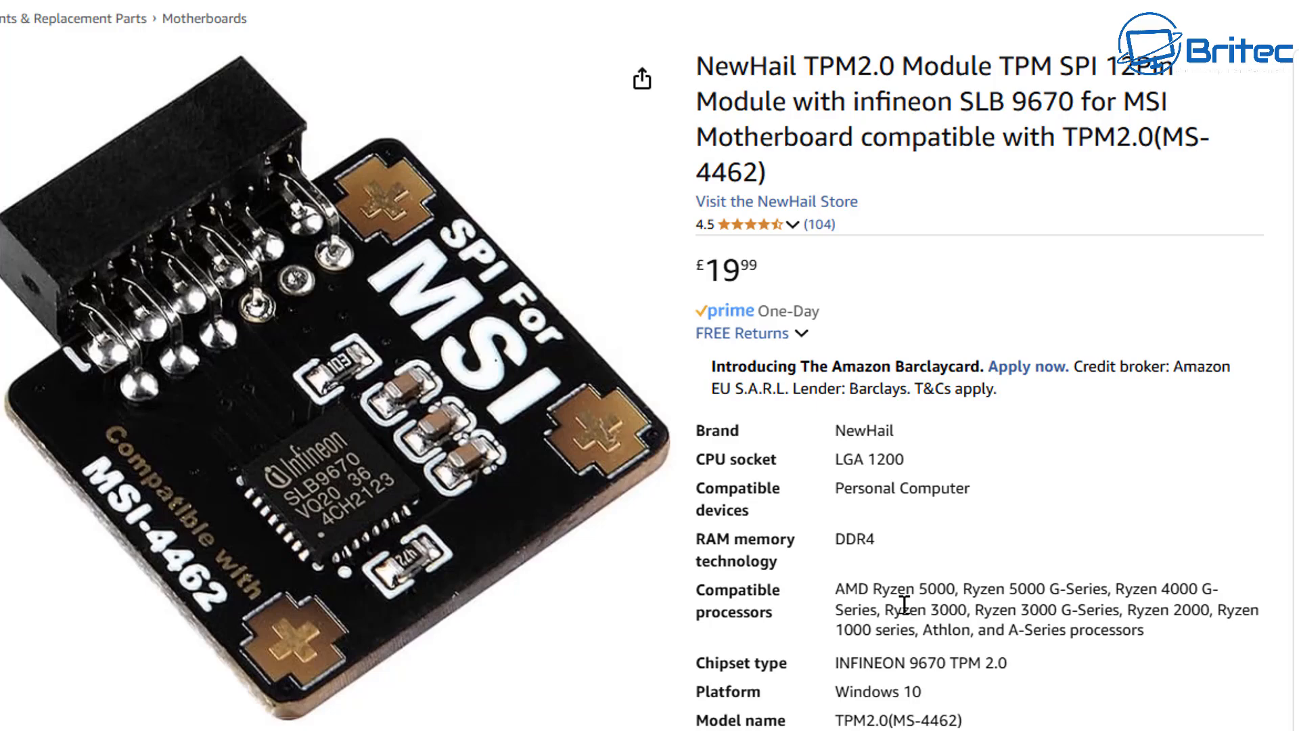
mouse_move(1089, 580)
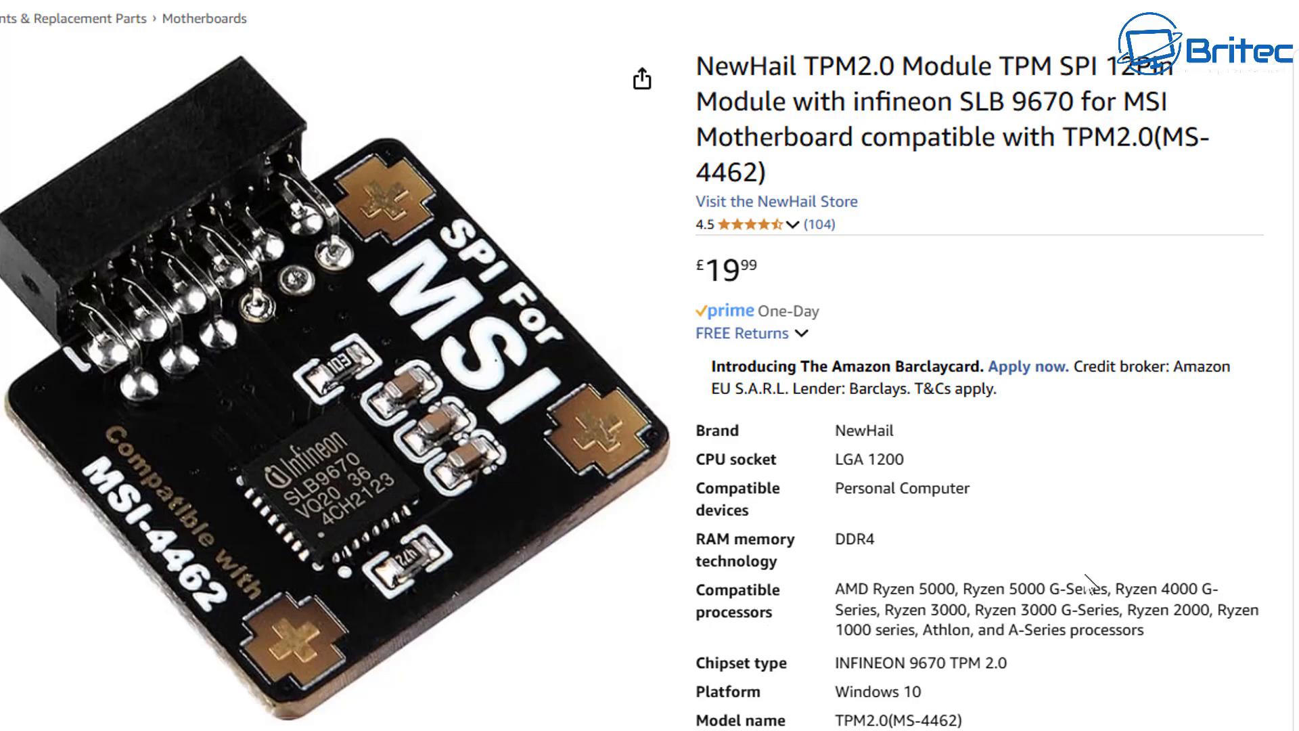
mouse_move(1123, 611)
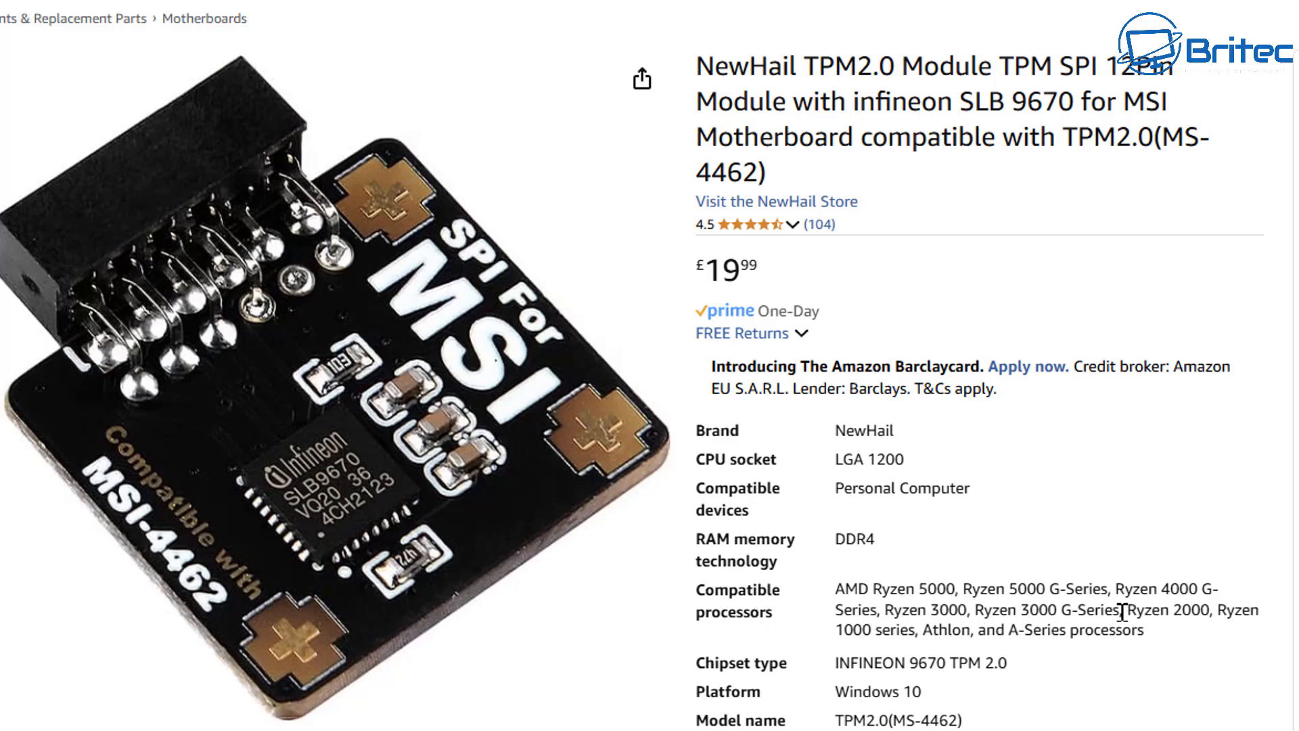
mouse_move(1150, 595)
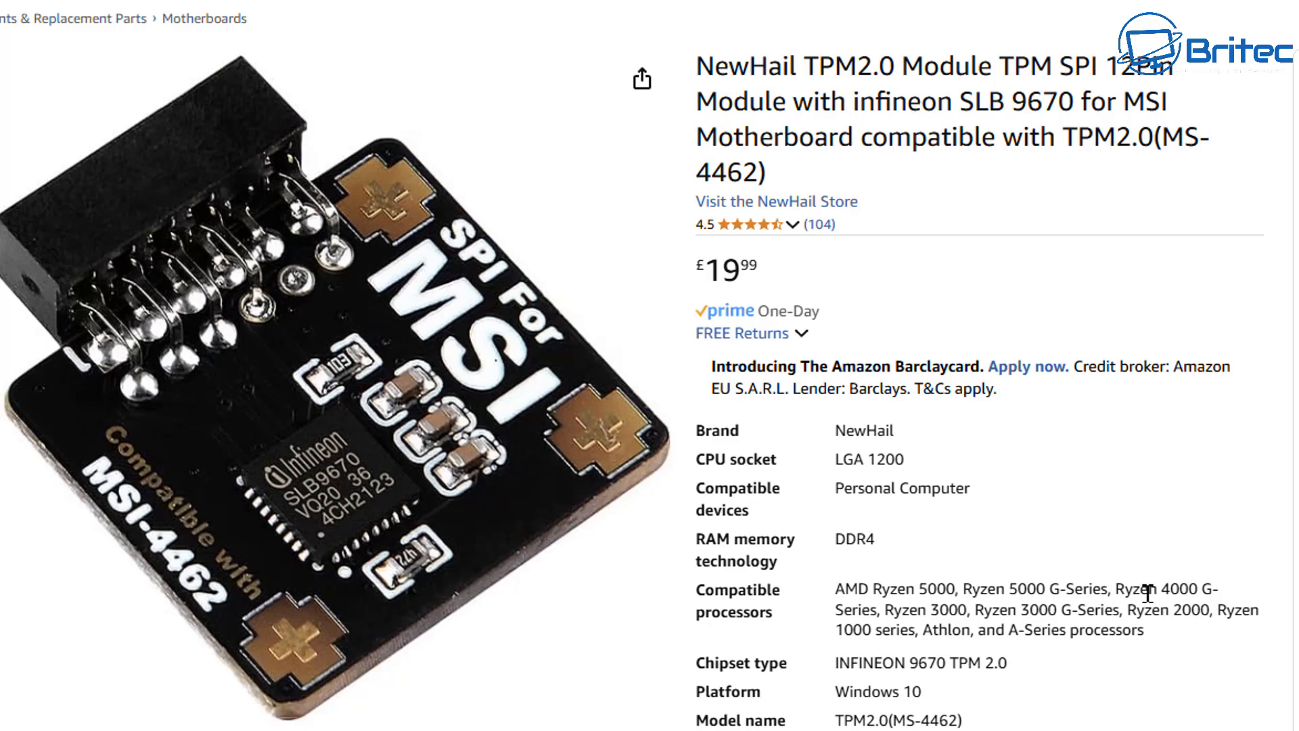
mouse_move(890, 634)
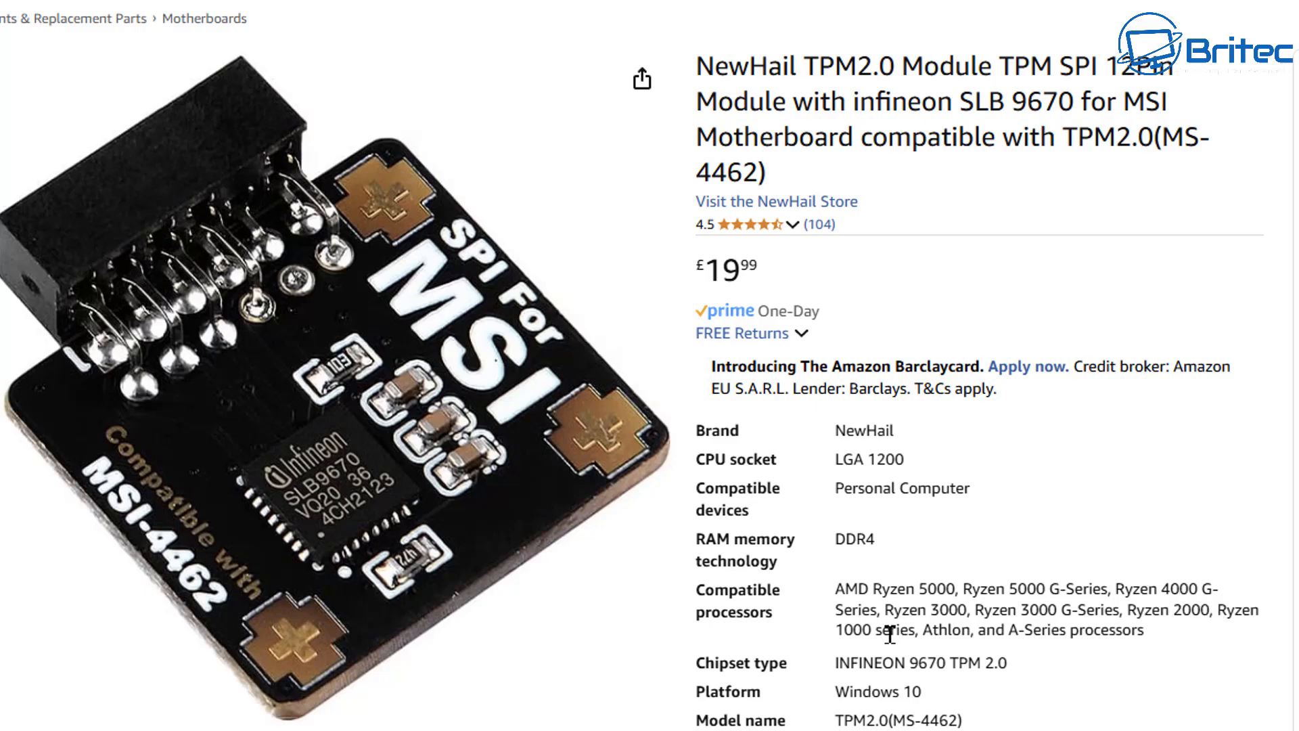
mouse_move(981, 631)
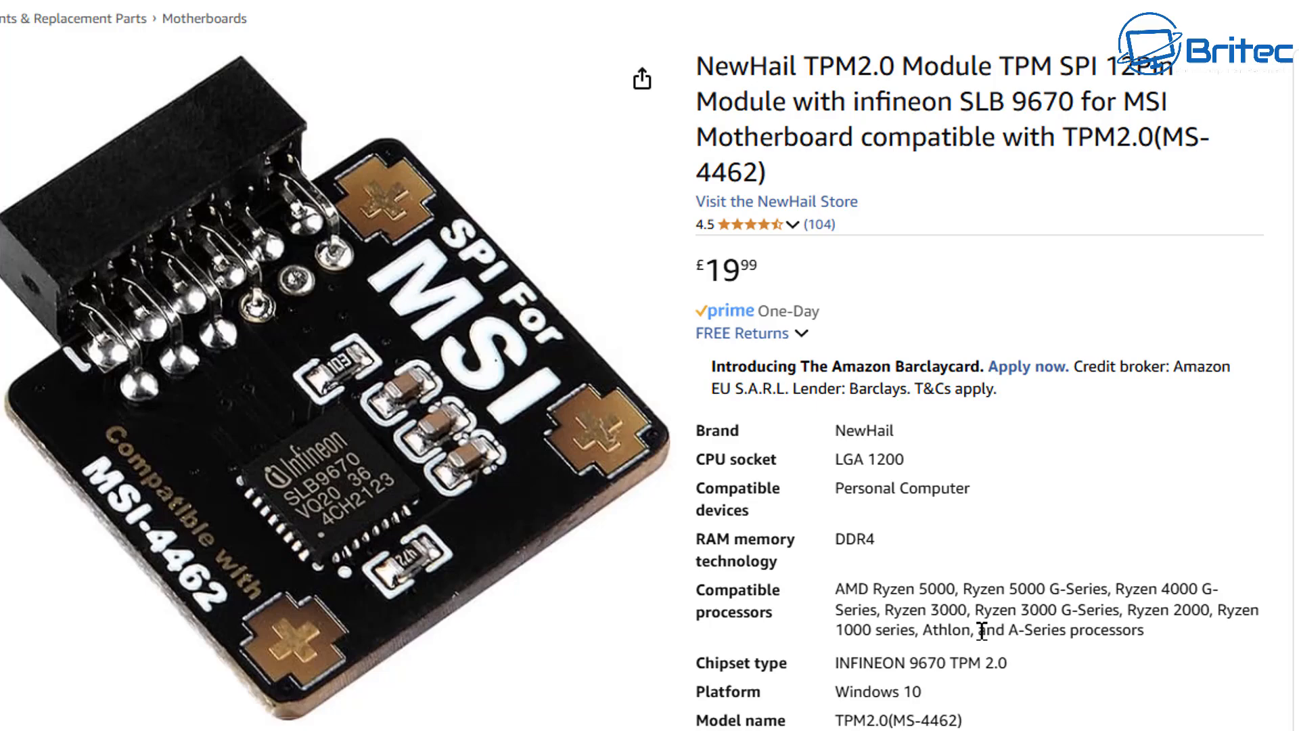
mouse_move(1151, 640)
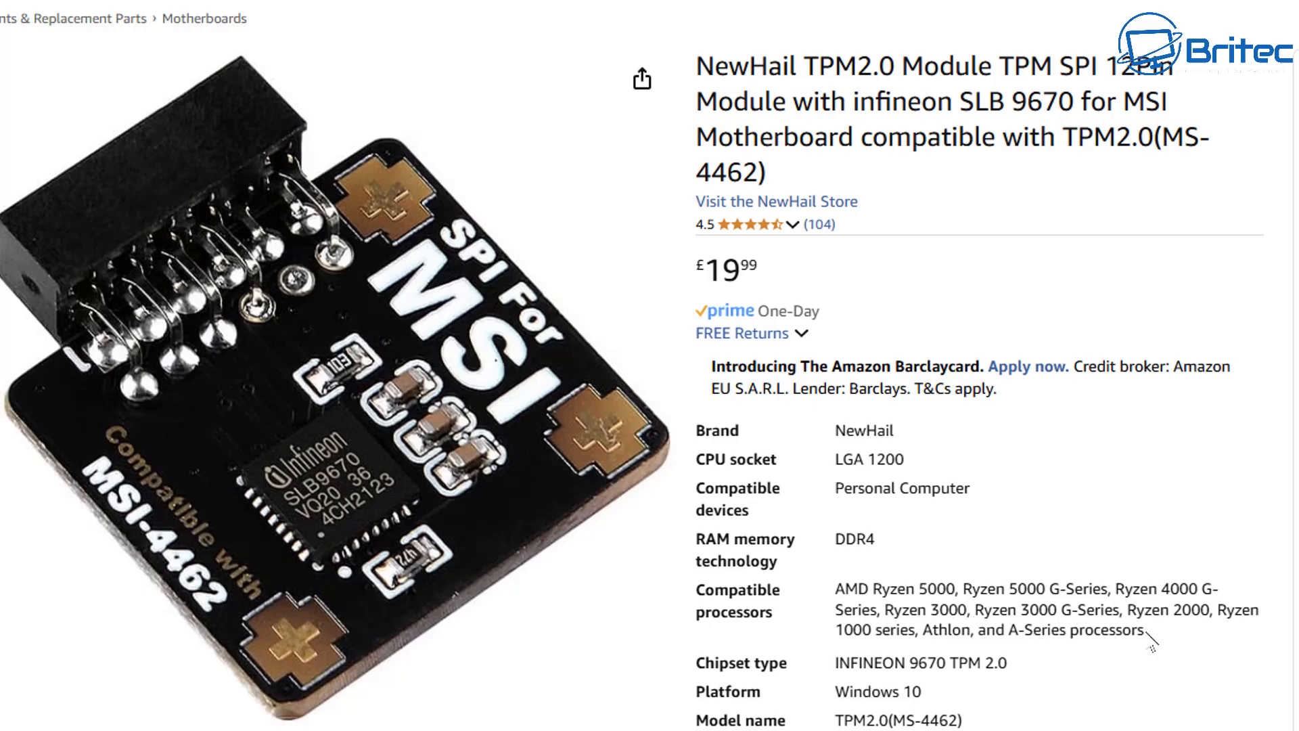
mouse_move(1207, 618)
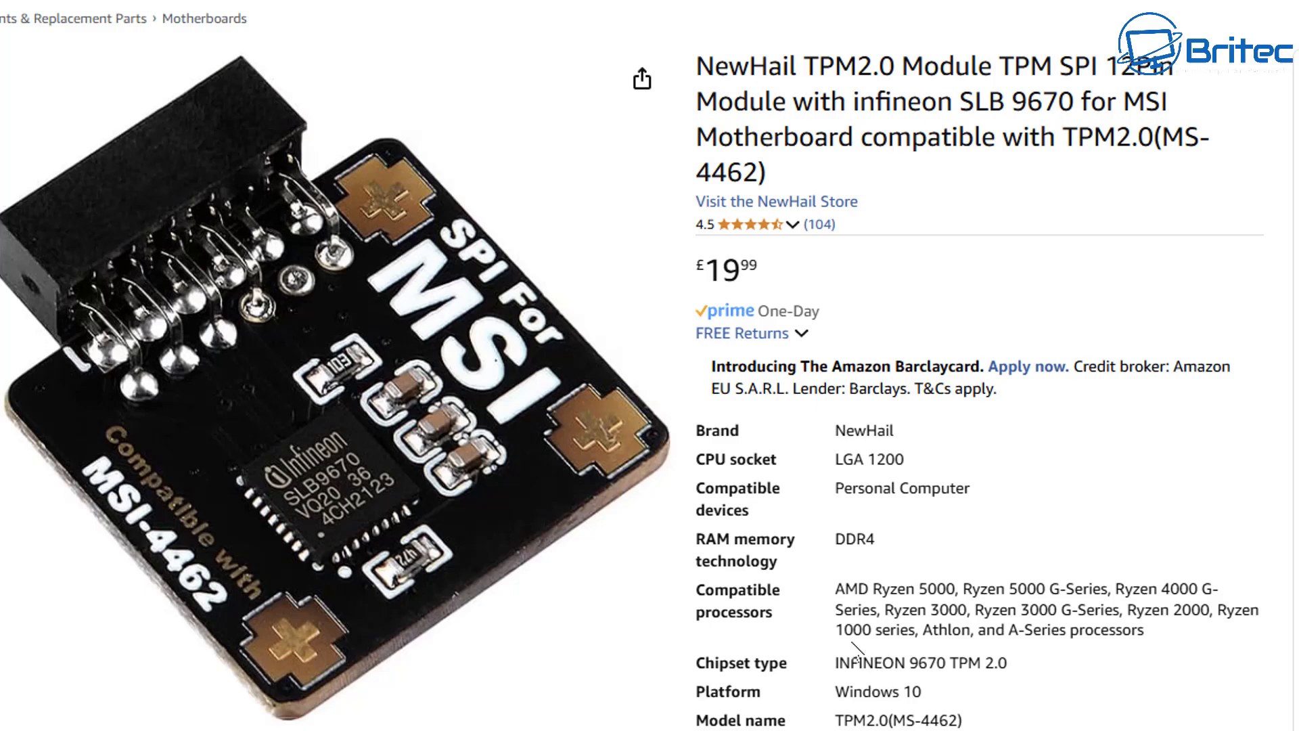
mouse_move(1088, 657)
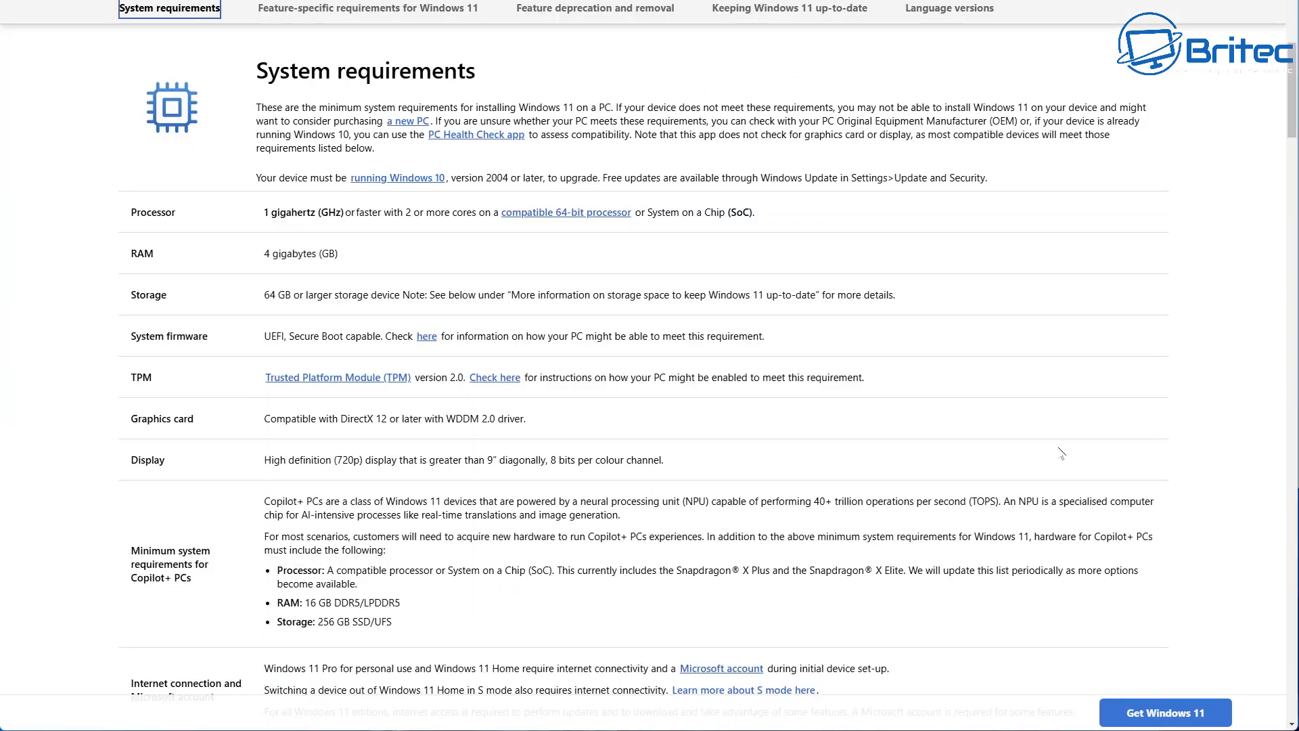
mouse_move(580, 310)
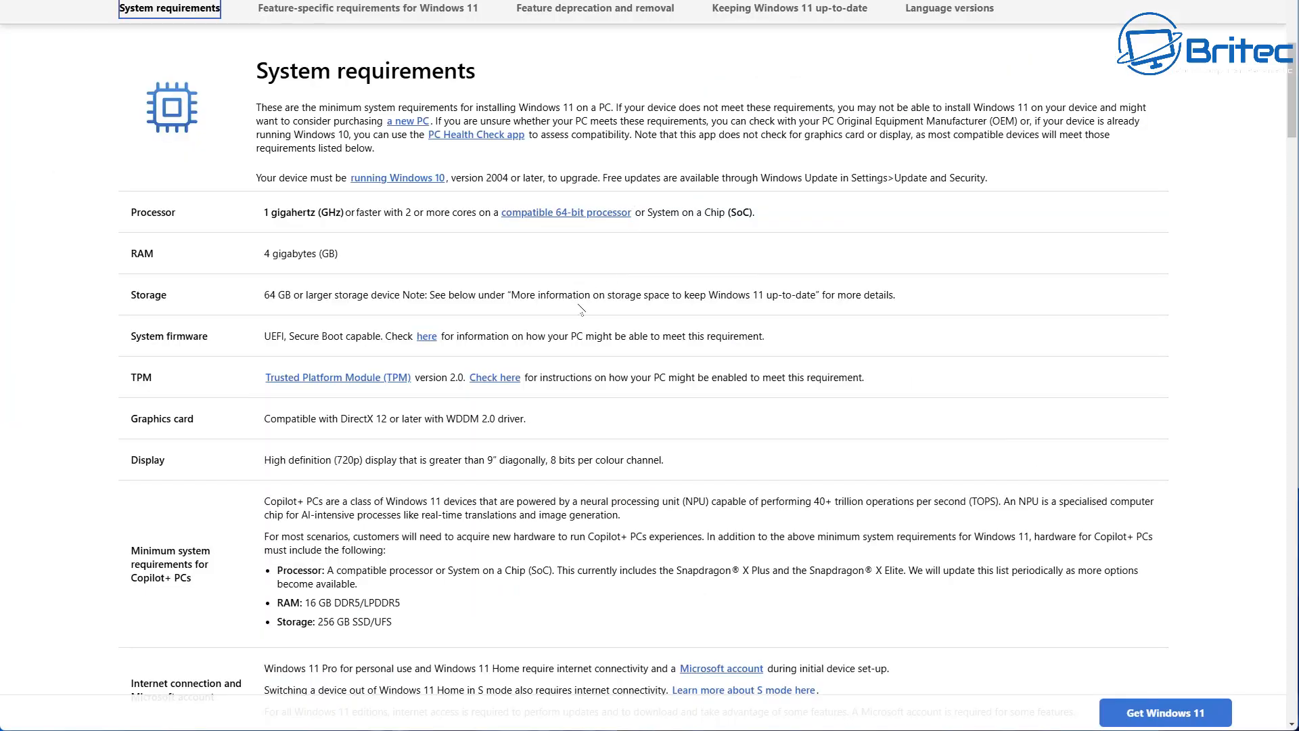
mouse_move(393, 253)
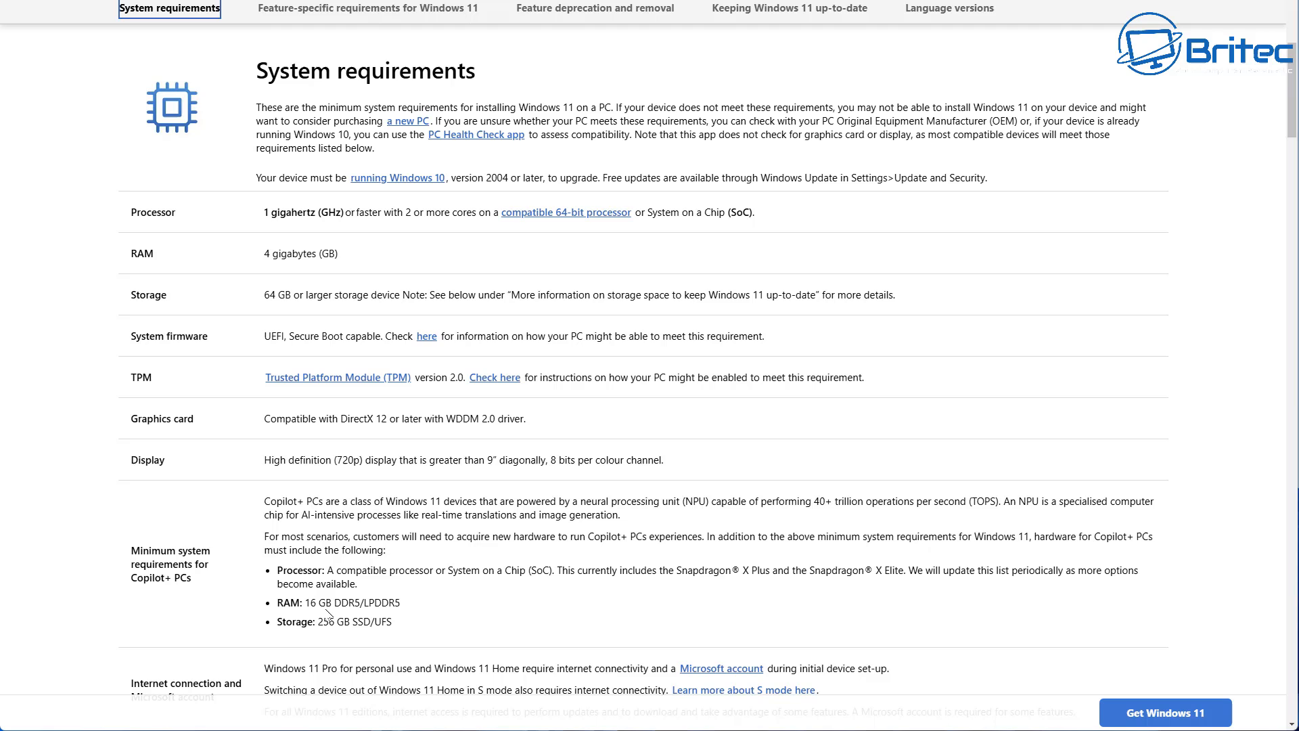
mouse_move(372, 354)
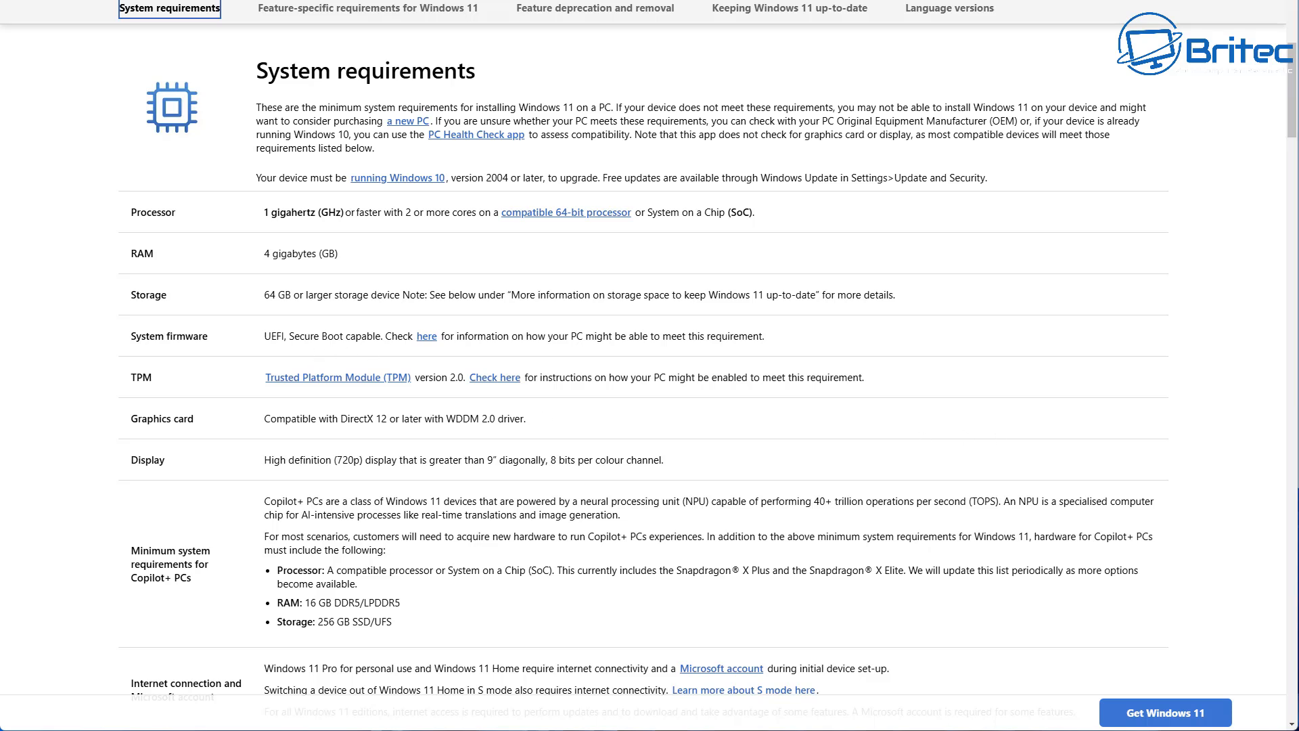
- Scroll back through the Windows 11 System requirements table's processor, RAM, storage and TPM rows
scroll(down, 3)
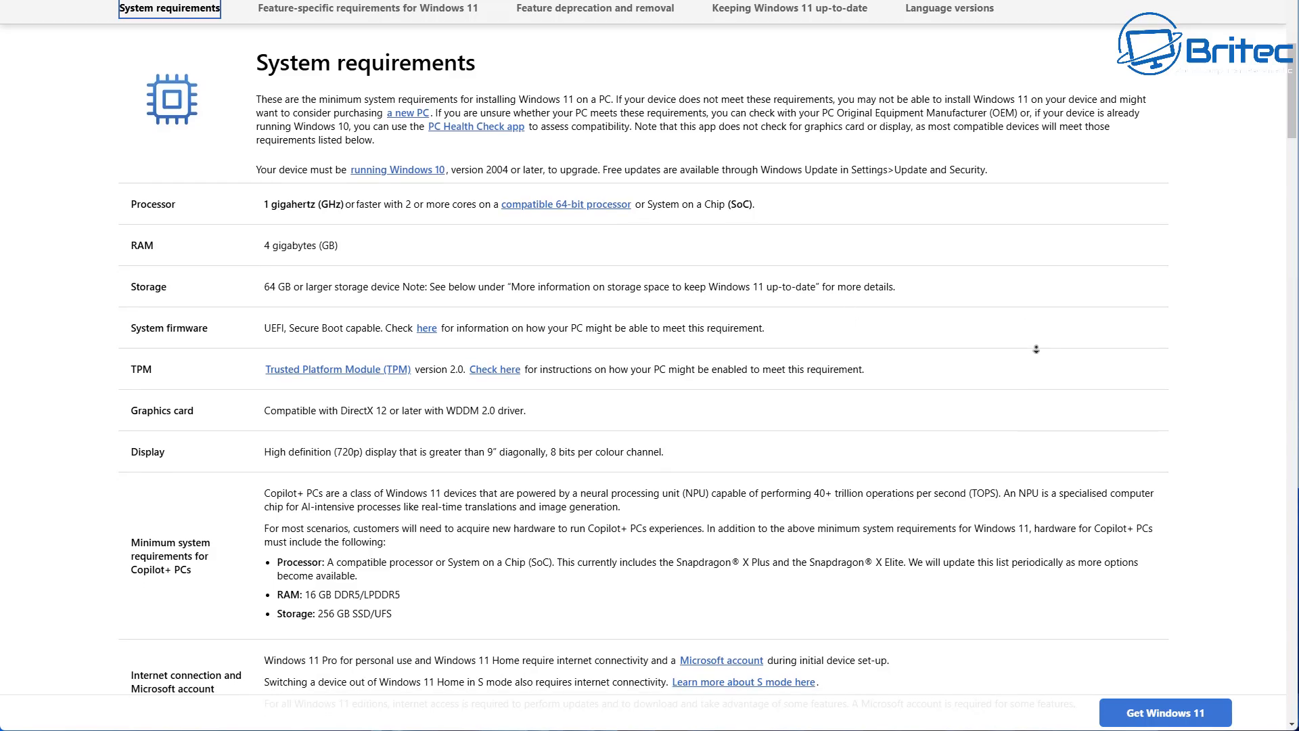
scroll(down, 3)
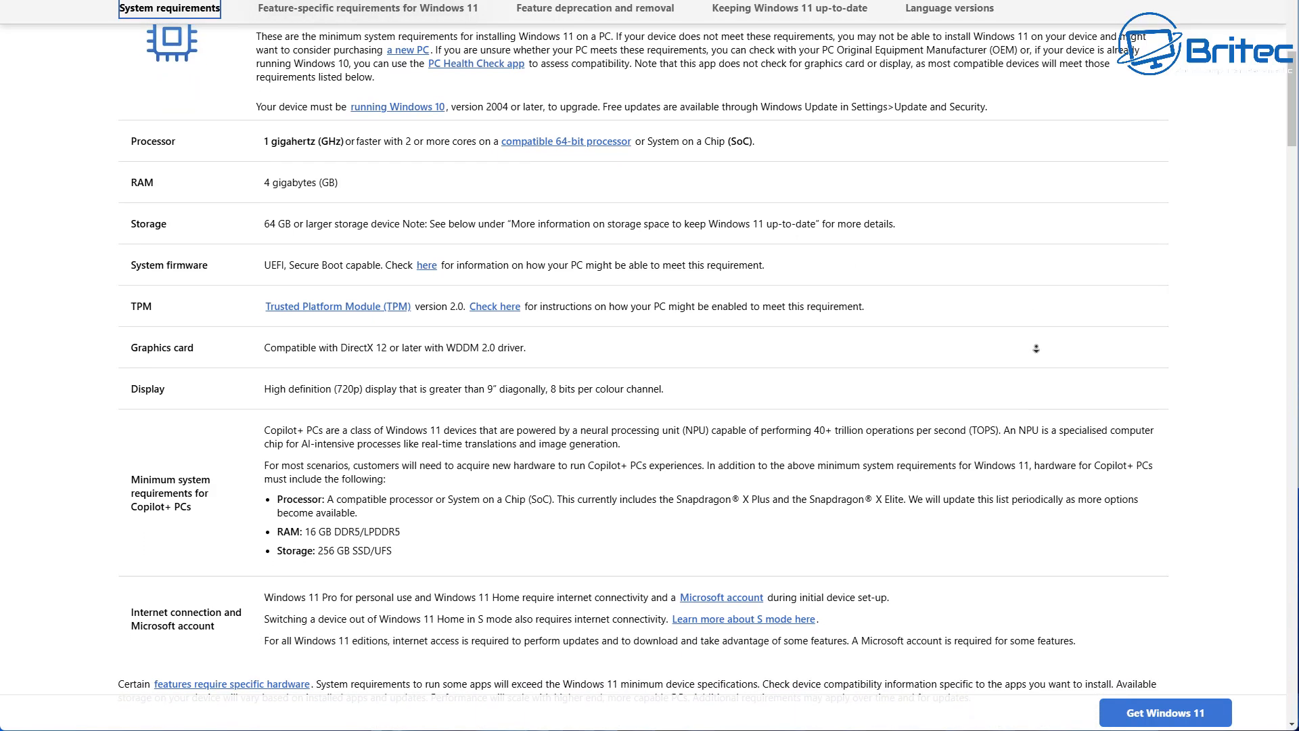
scroll(down, 3)
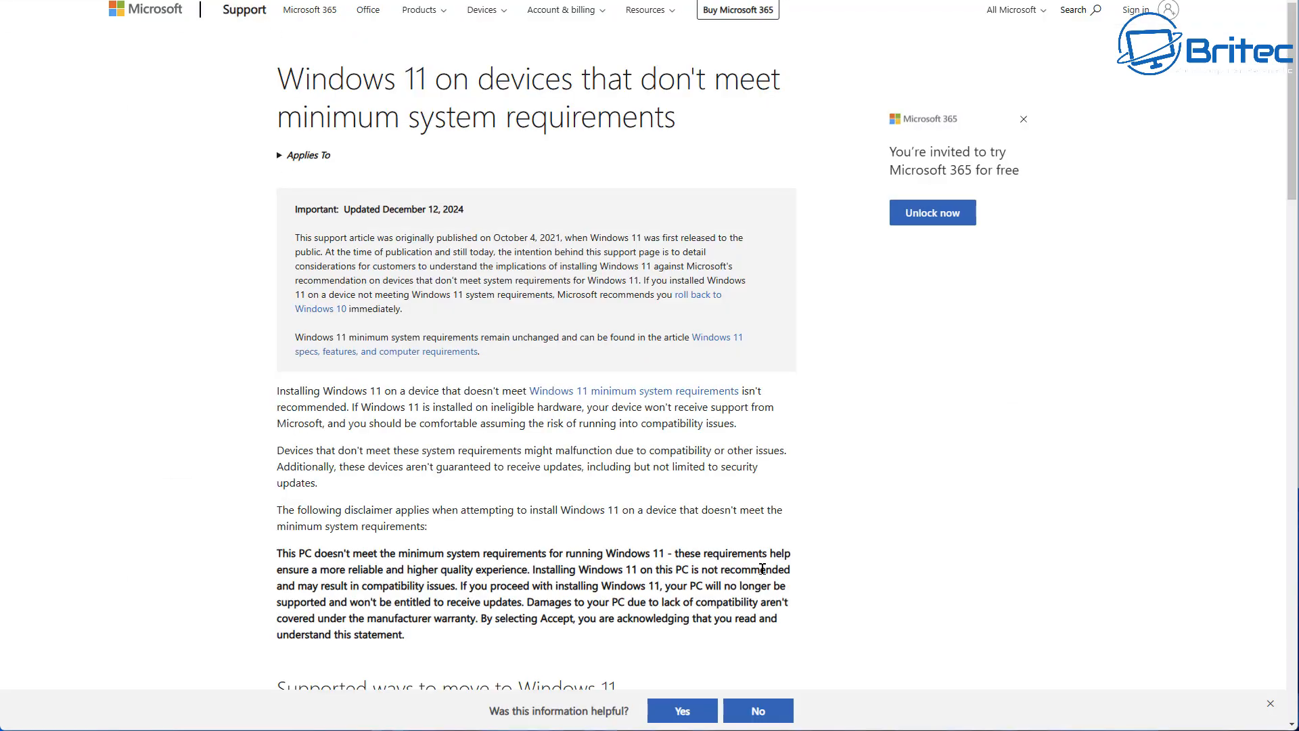
mouse_move(763, 568)
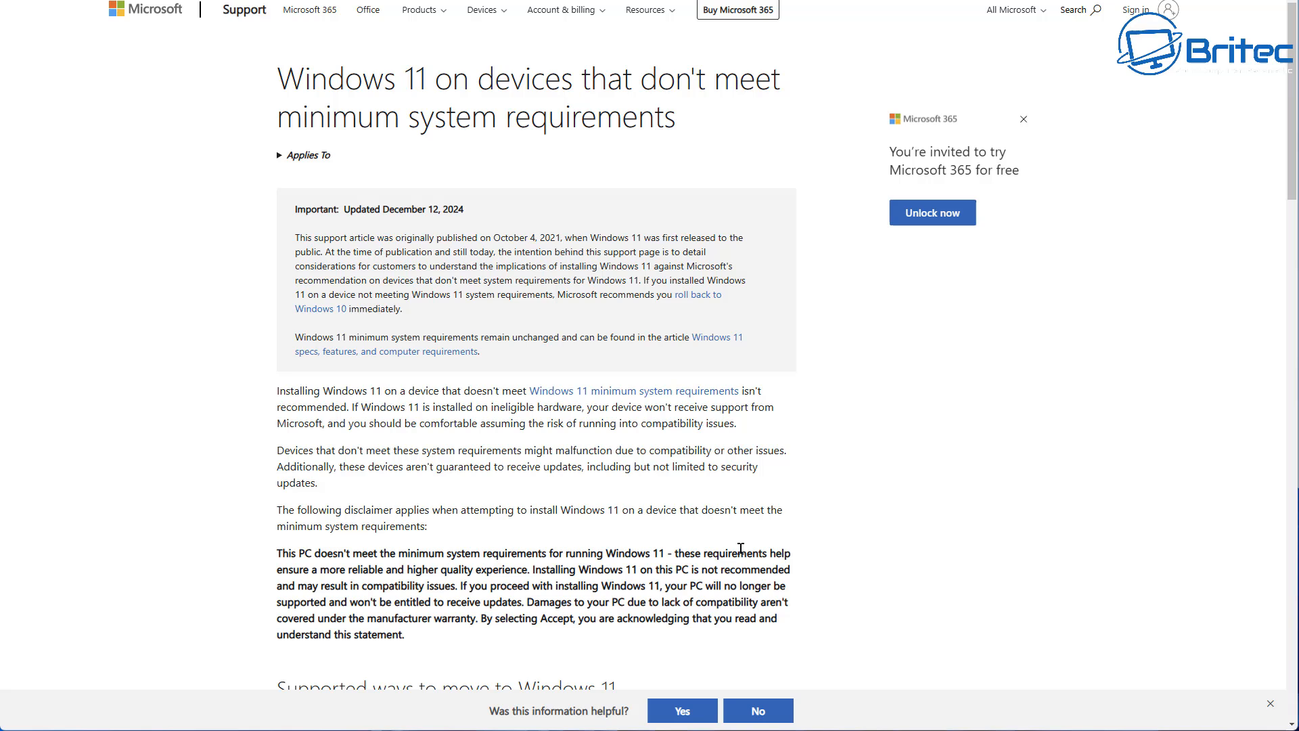
mouse_move(569, 162)
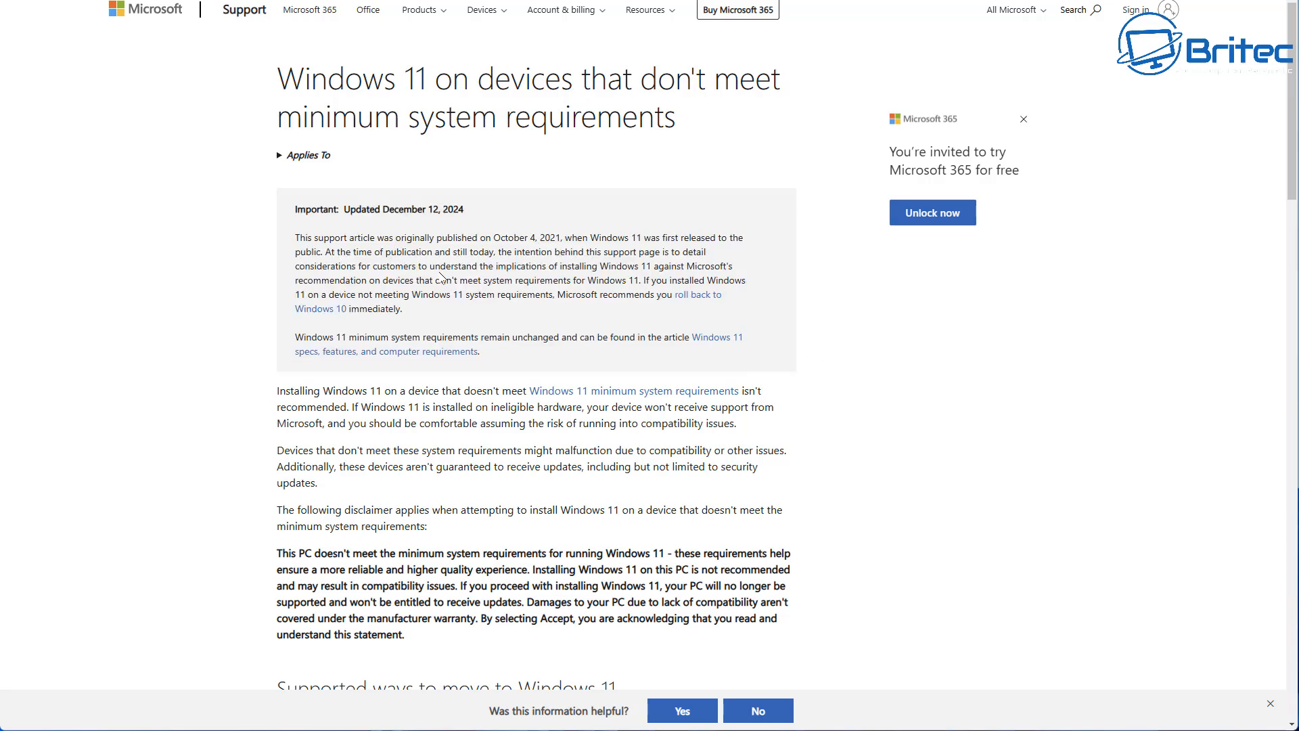
mouse_move(354, 254)
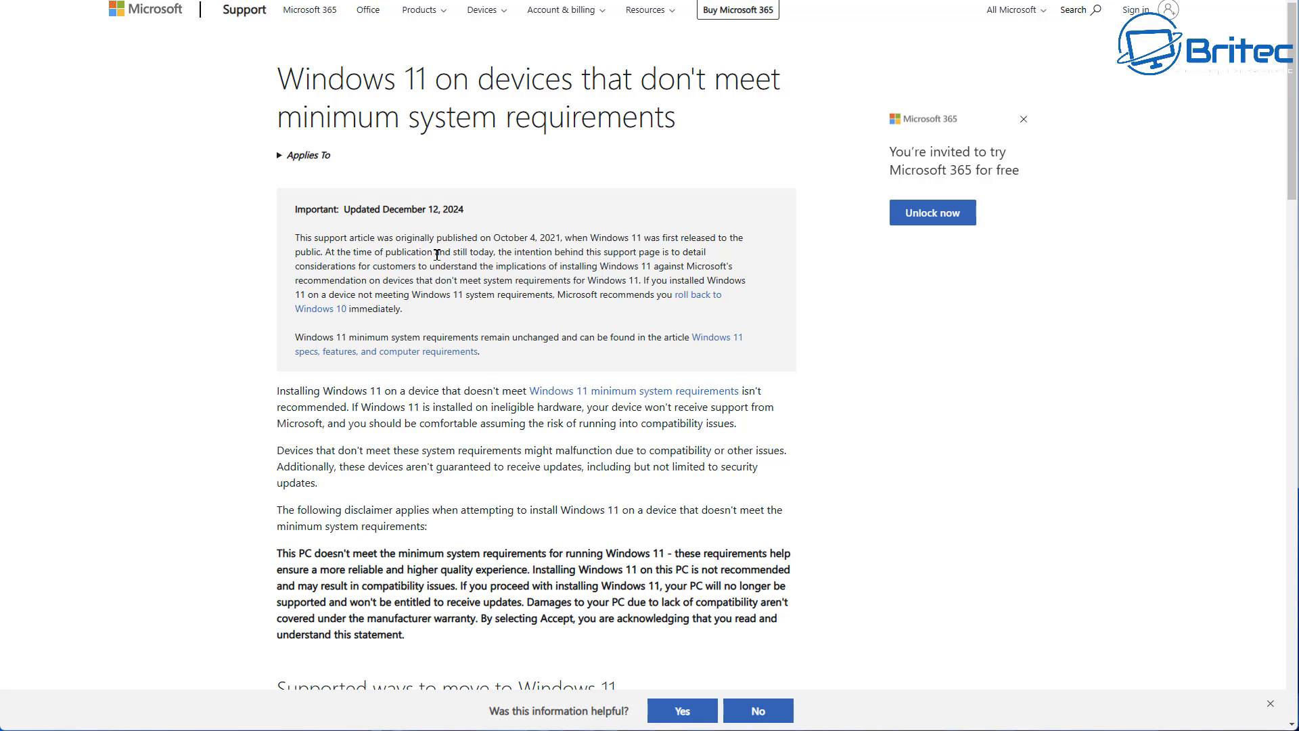
mouse_move(539, 250)
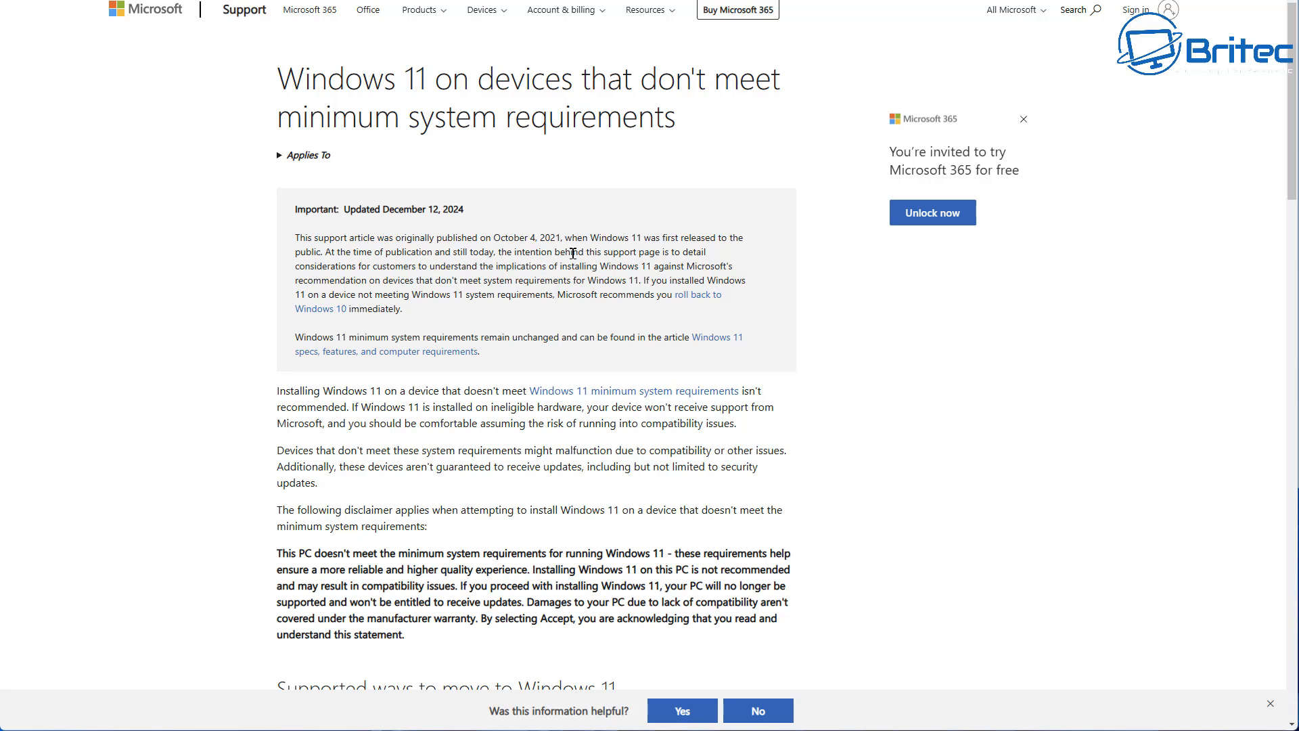
mouse_move(715, 254)
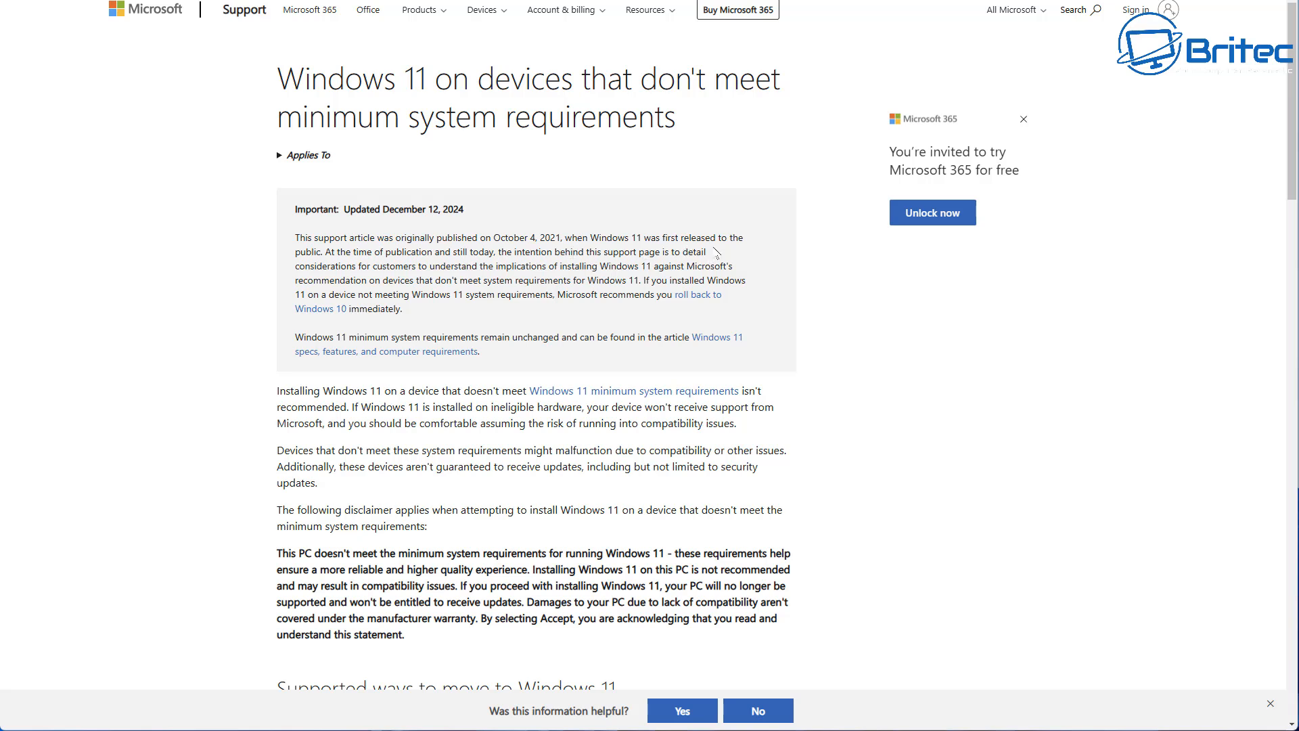
mouse_move(405, 257)
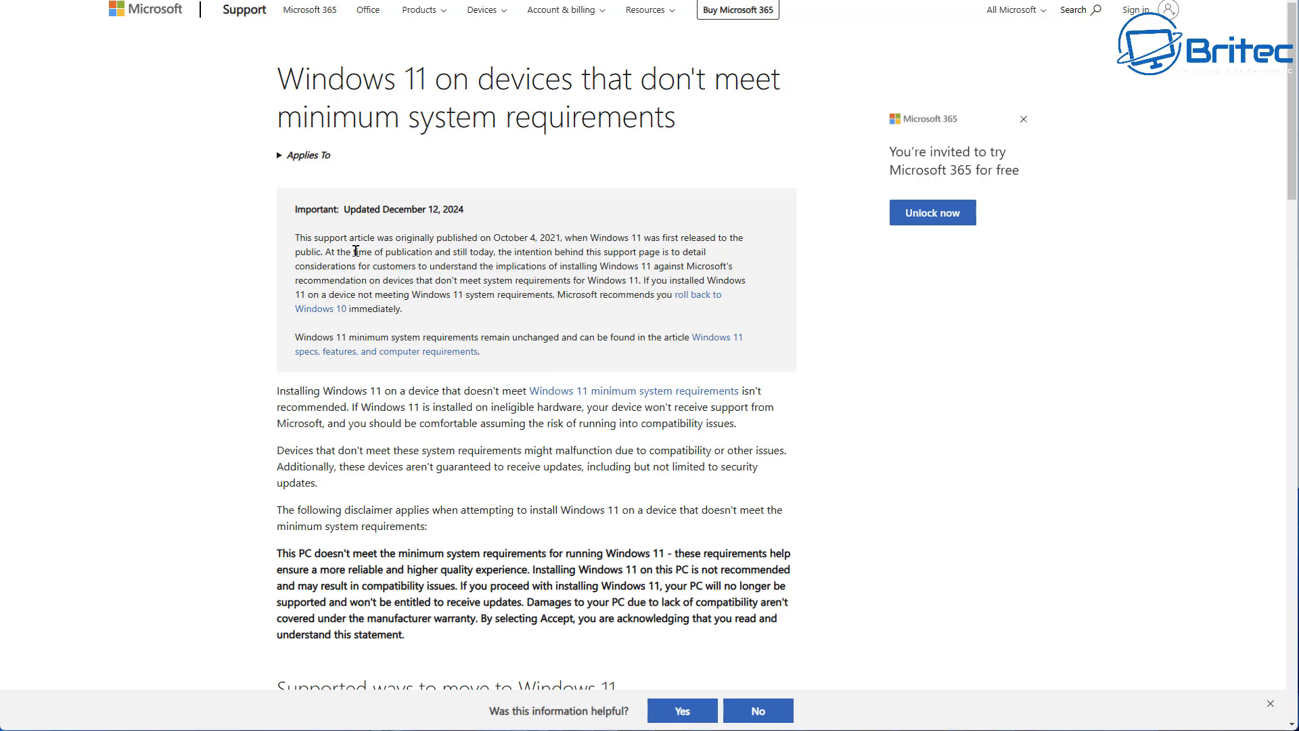
mouse_move(487, 291)
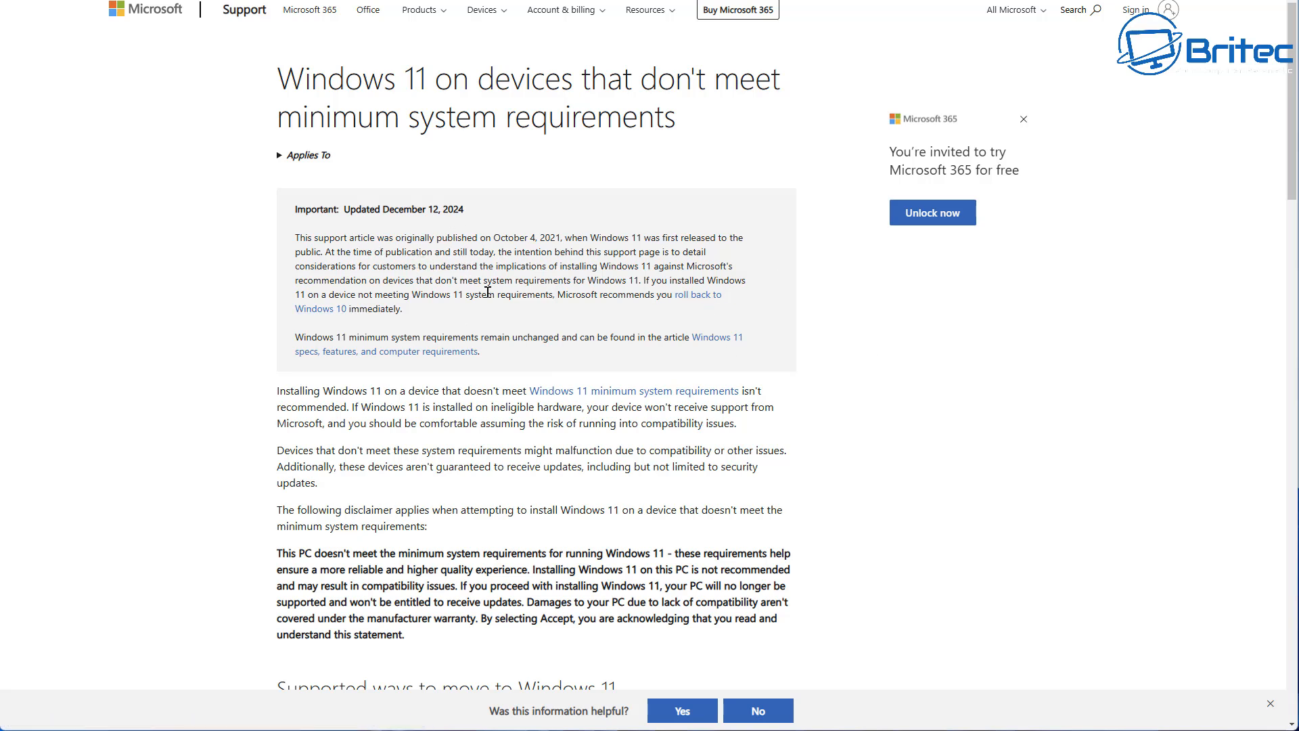
mouse_move(669, 284)
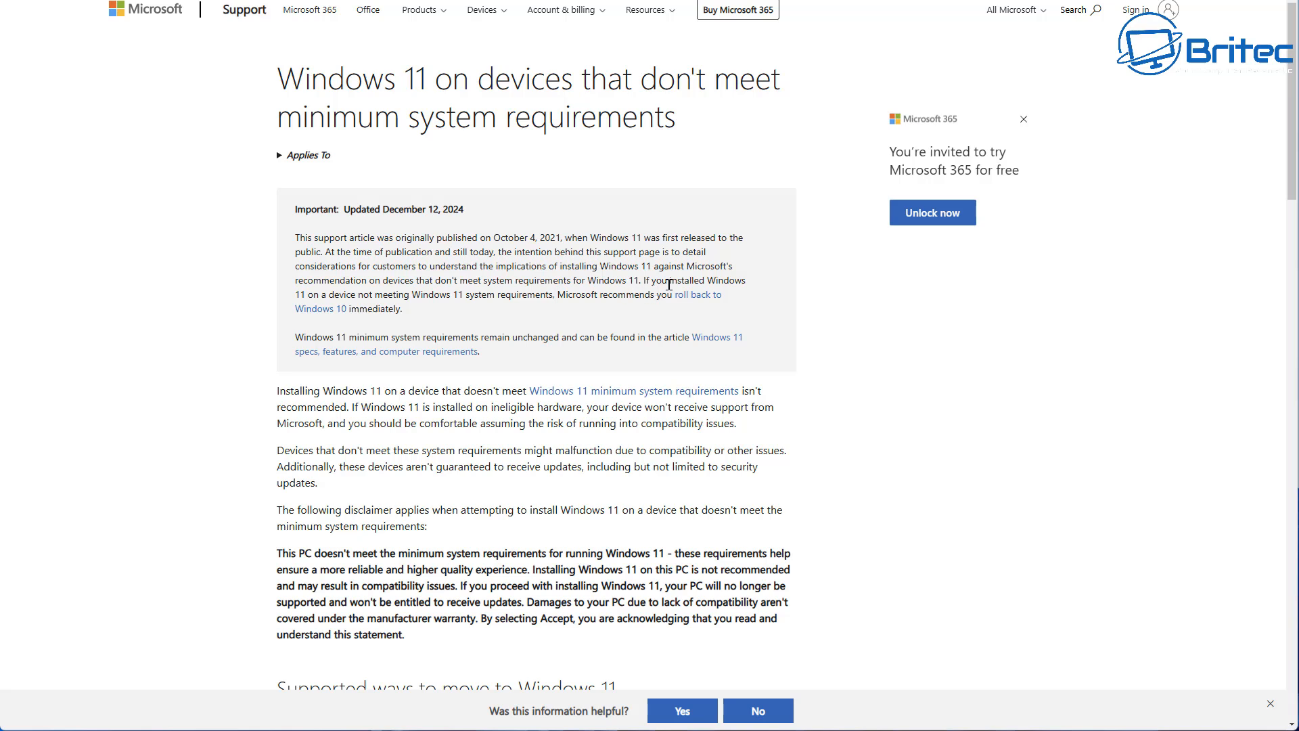
mouse_move(355, 291)
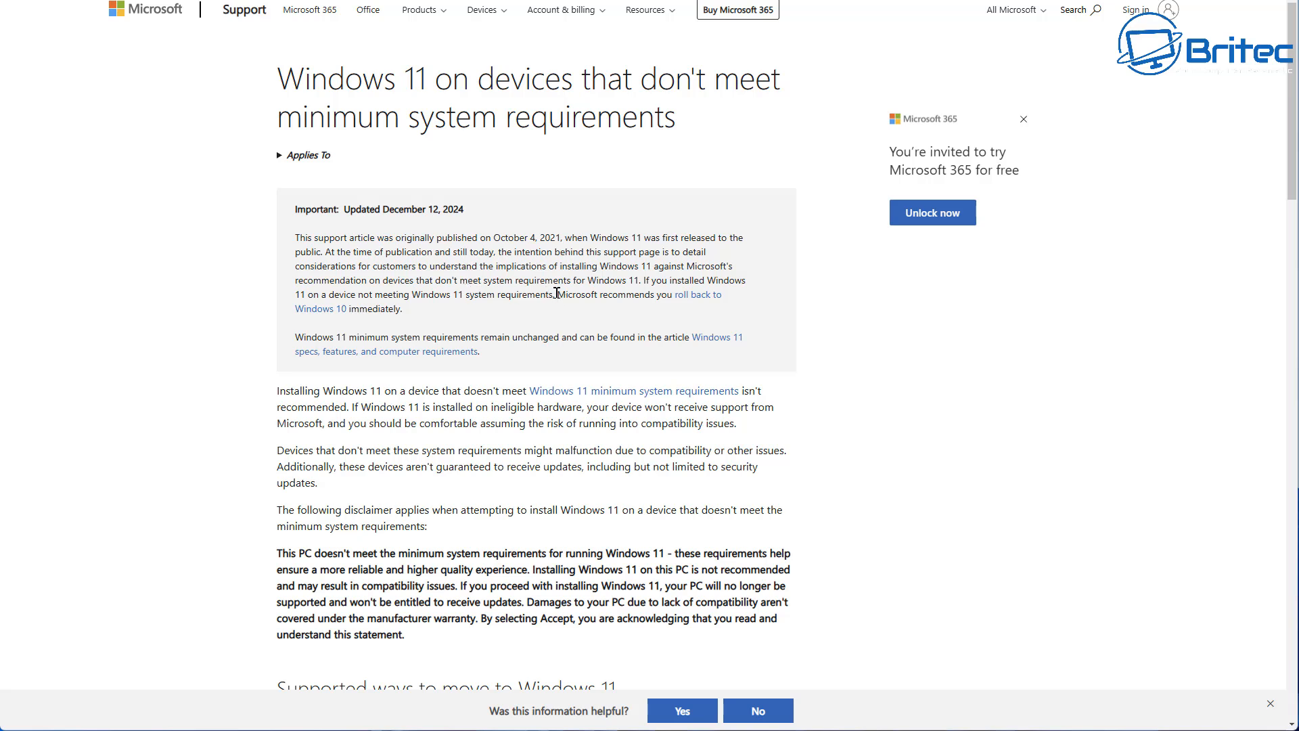
- Highlight the sentence 'Microsoft recommends you roll back to Windows 10 immediately'
drag(557, 294, 722, 294)
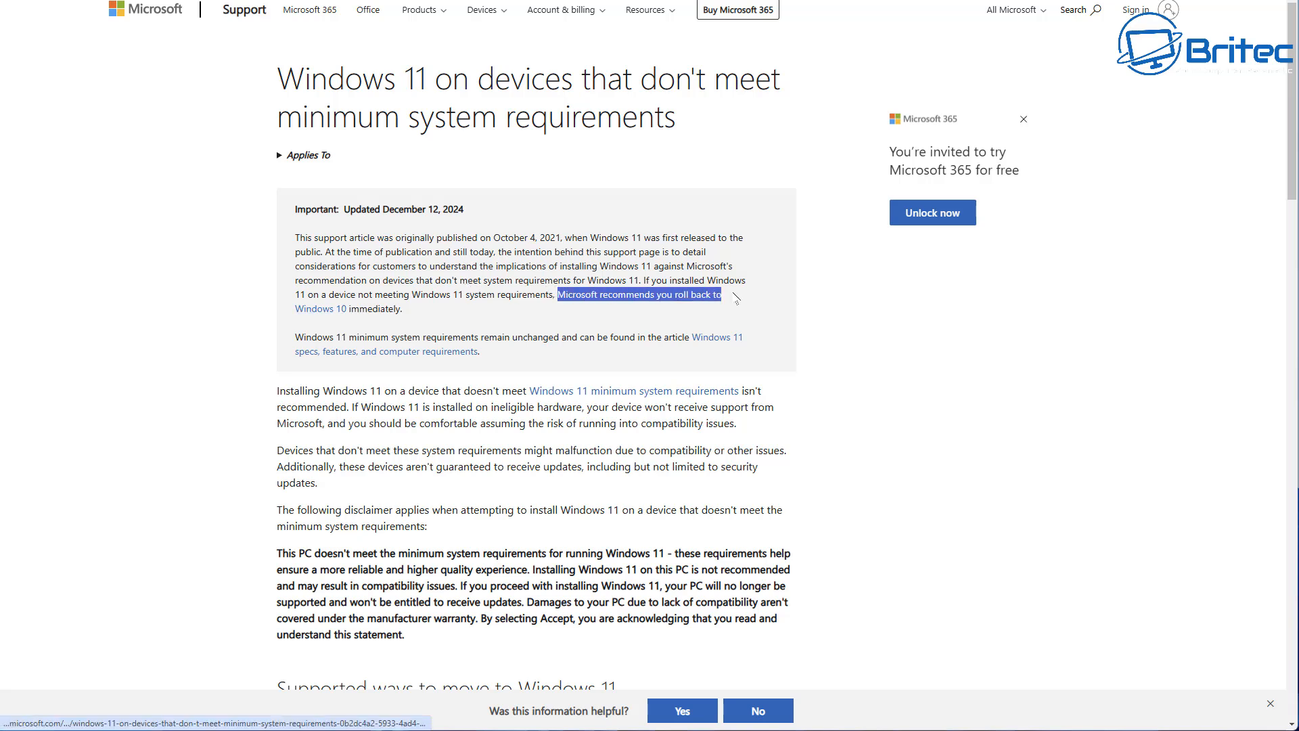
drag(720, 295, 402, 308)
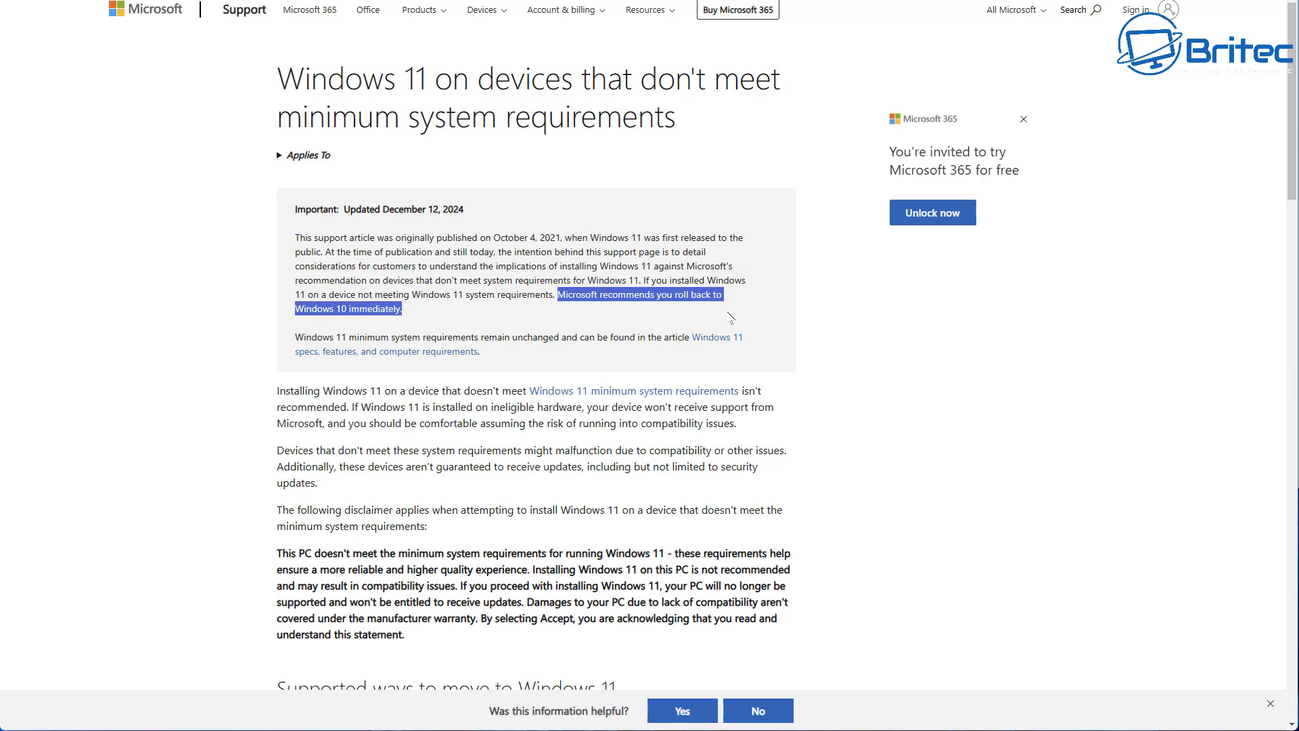
mouse_move(681, 316)
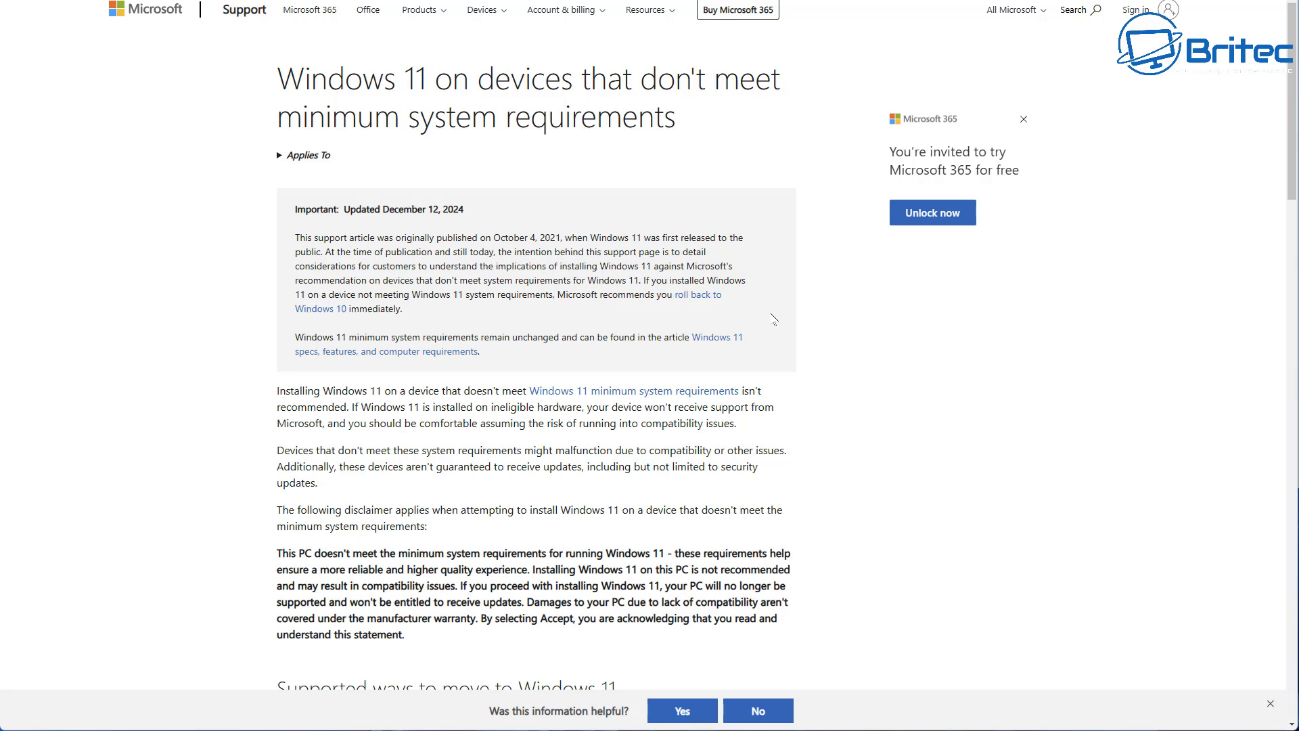
mouse_move(746, 322)
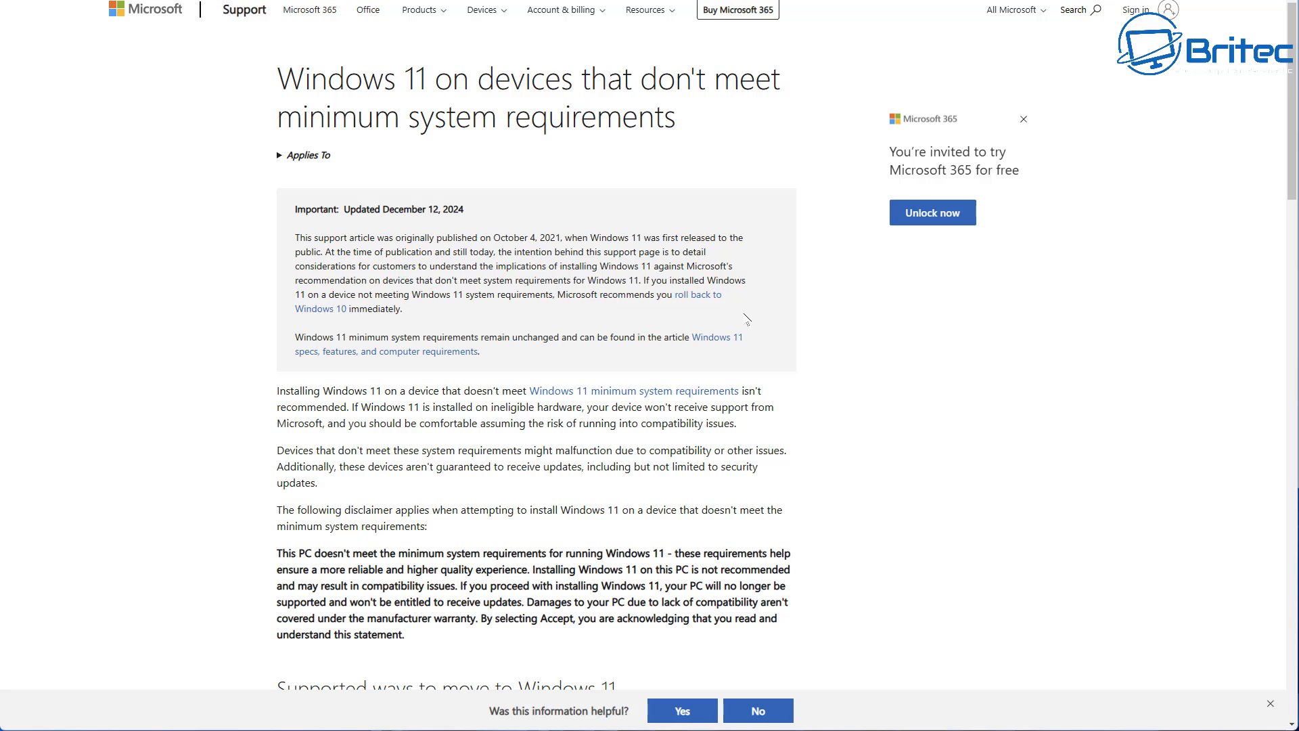
mouse_move(487, 307)
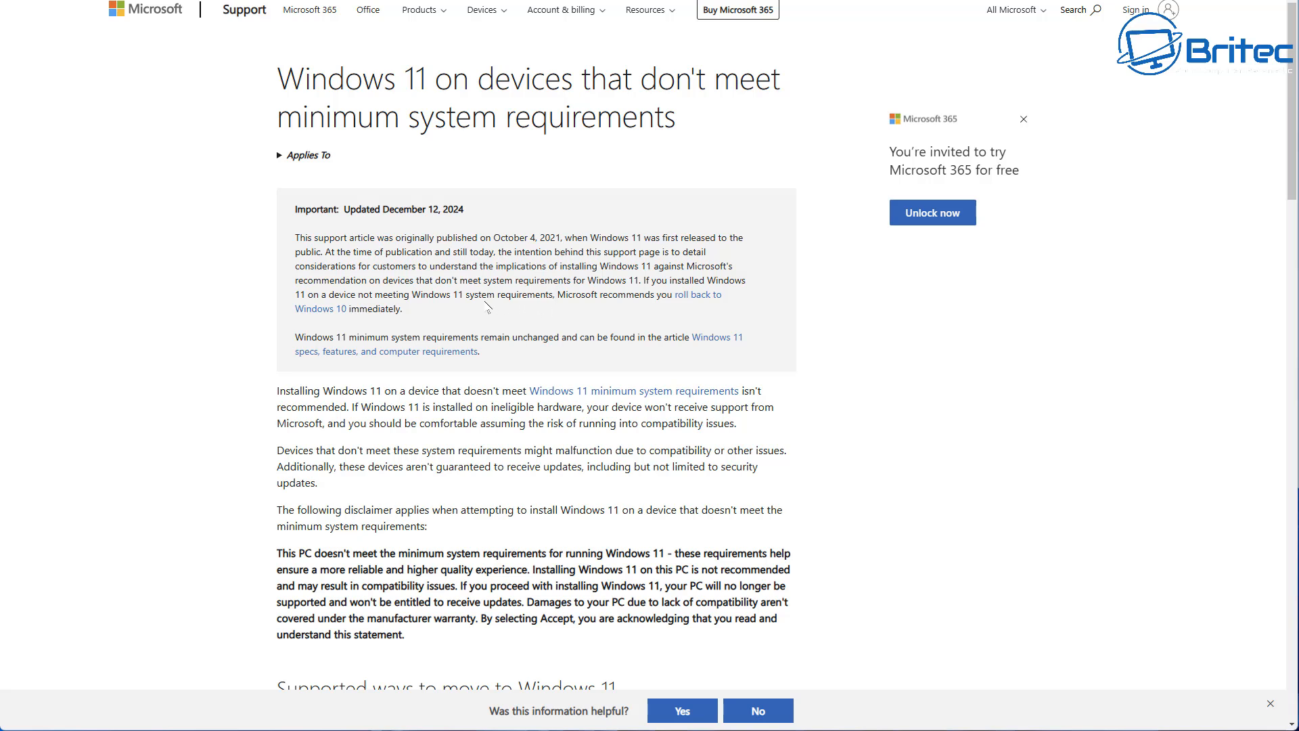
mouse_move(516, 314)
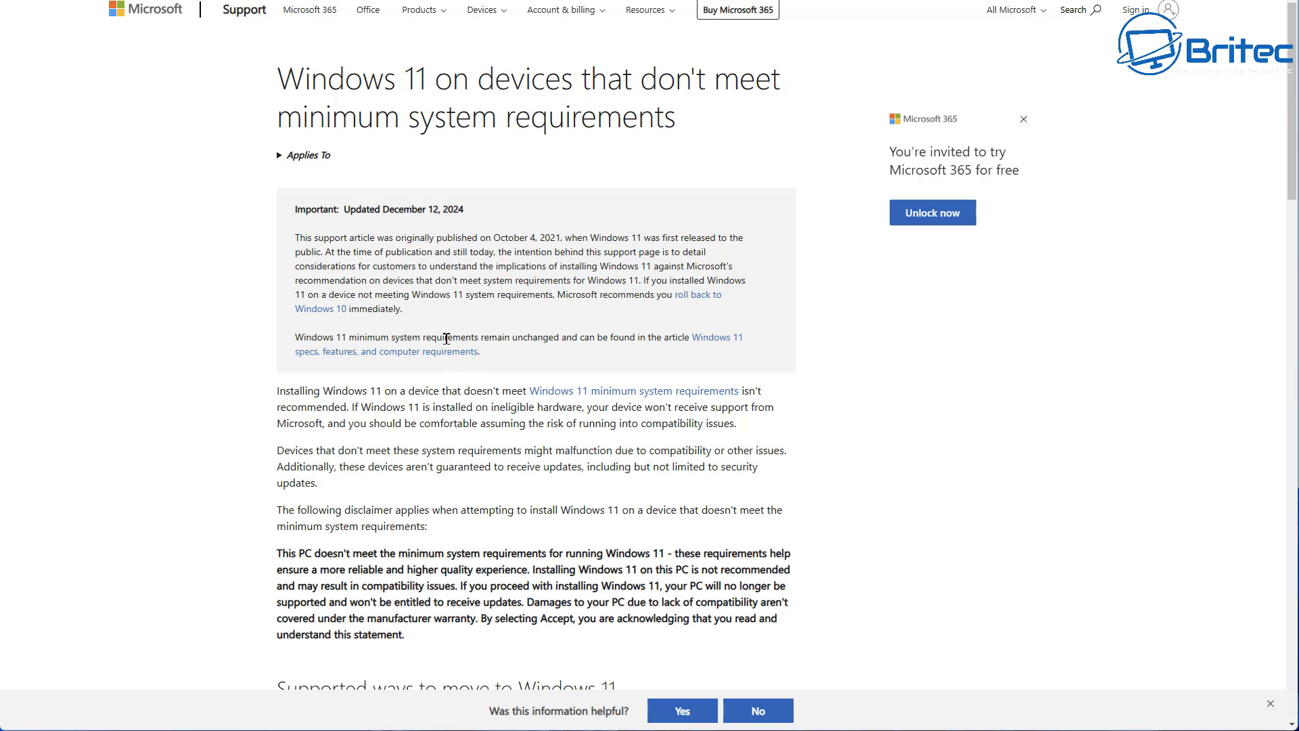
mouse_move(549, 350)
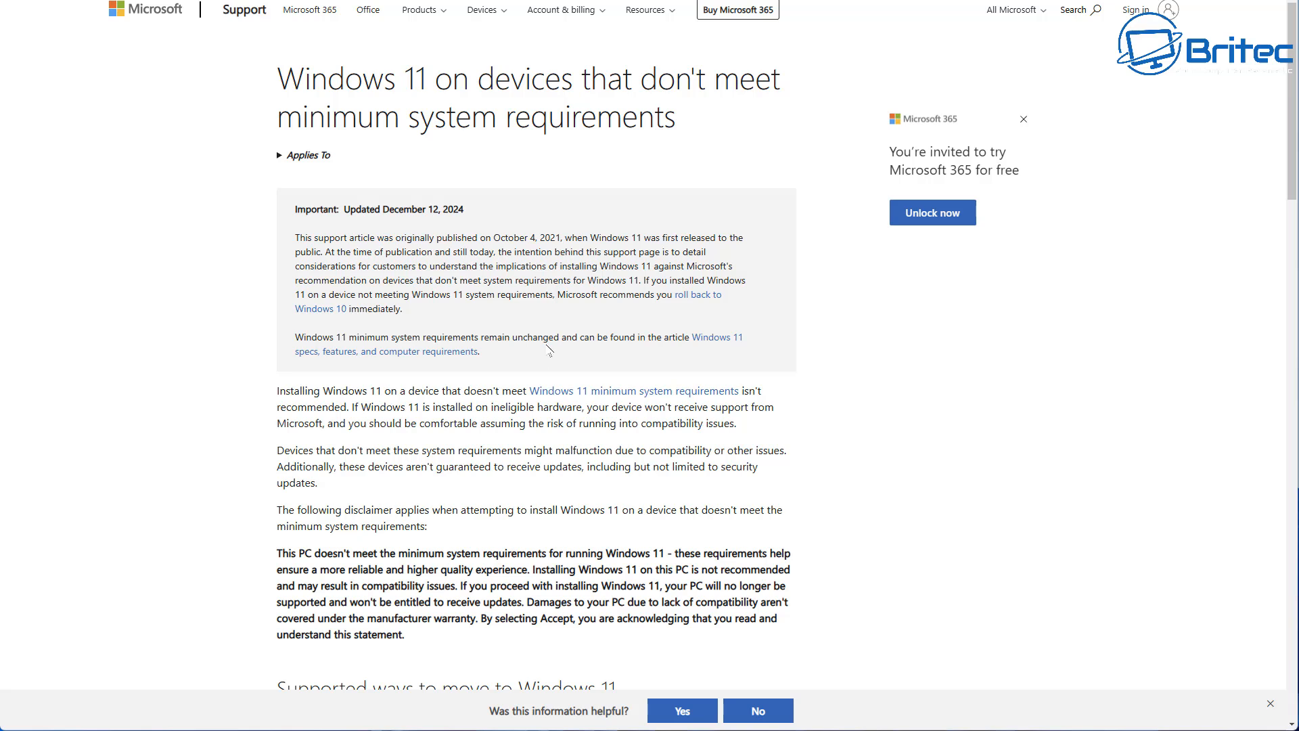
mouse_move(547, 347)
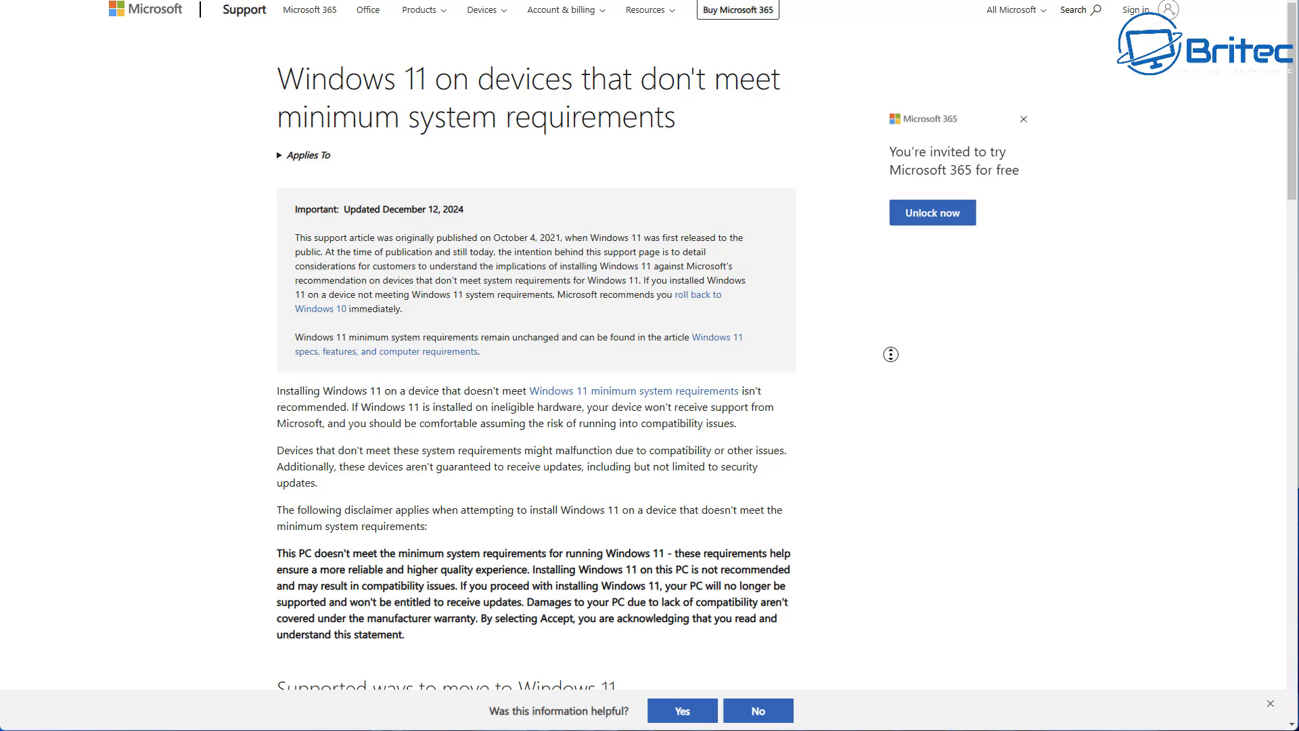
scroll(down, 3)
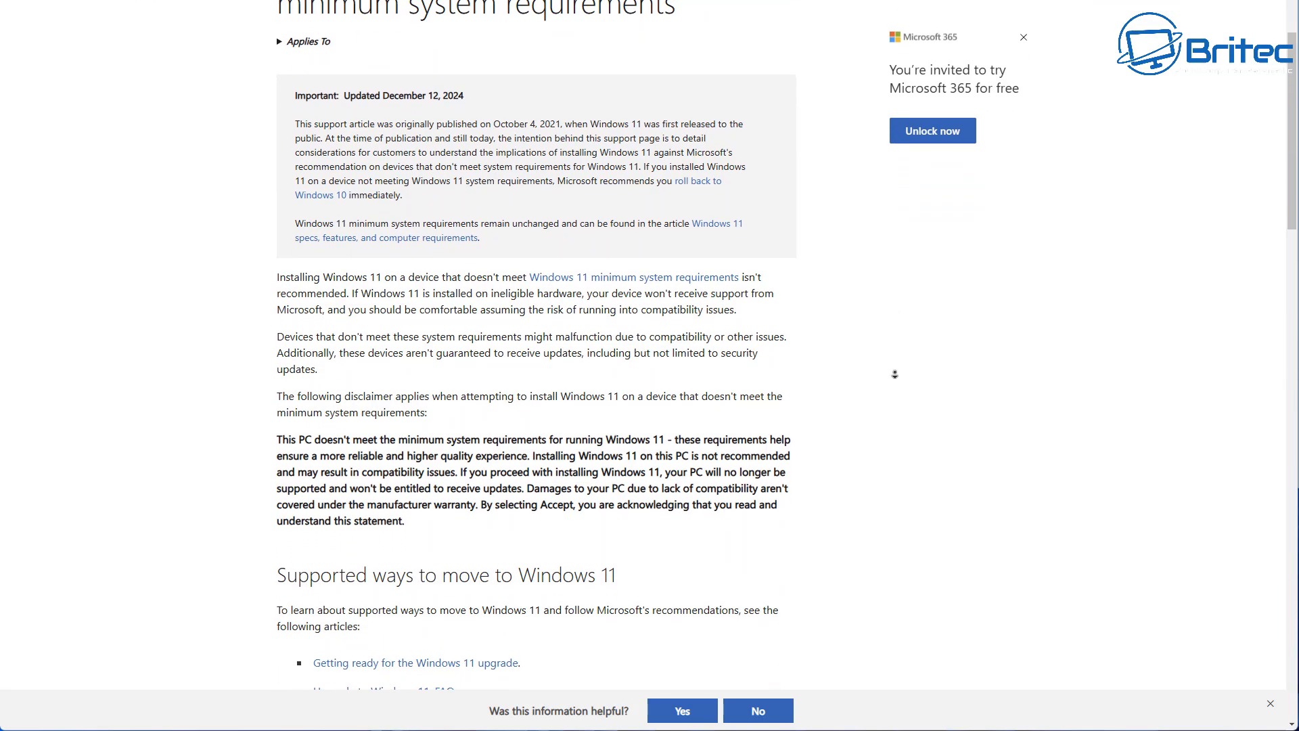
scroll(down, 3)
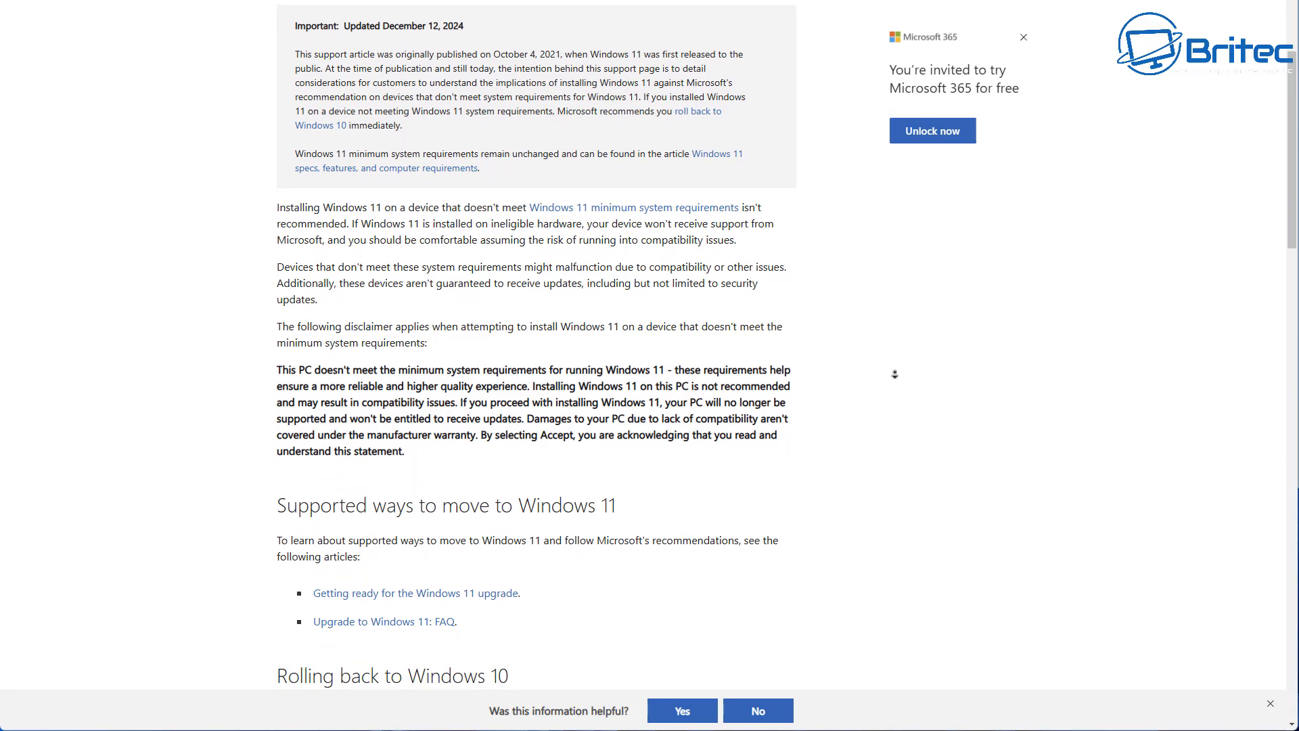
scroll(down, 3)
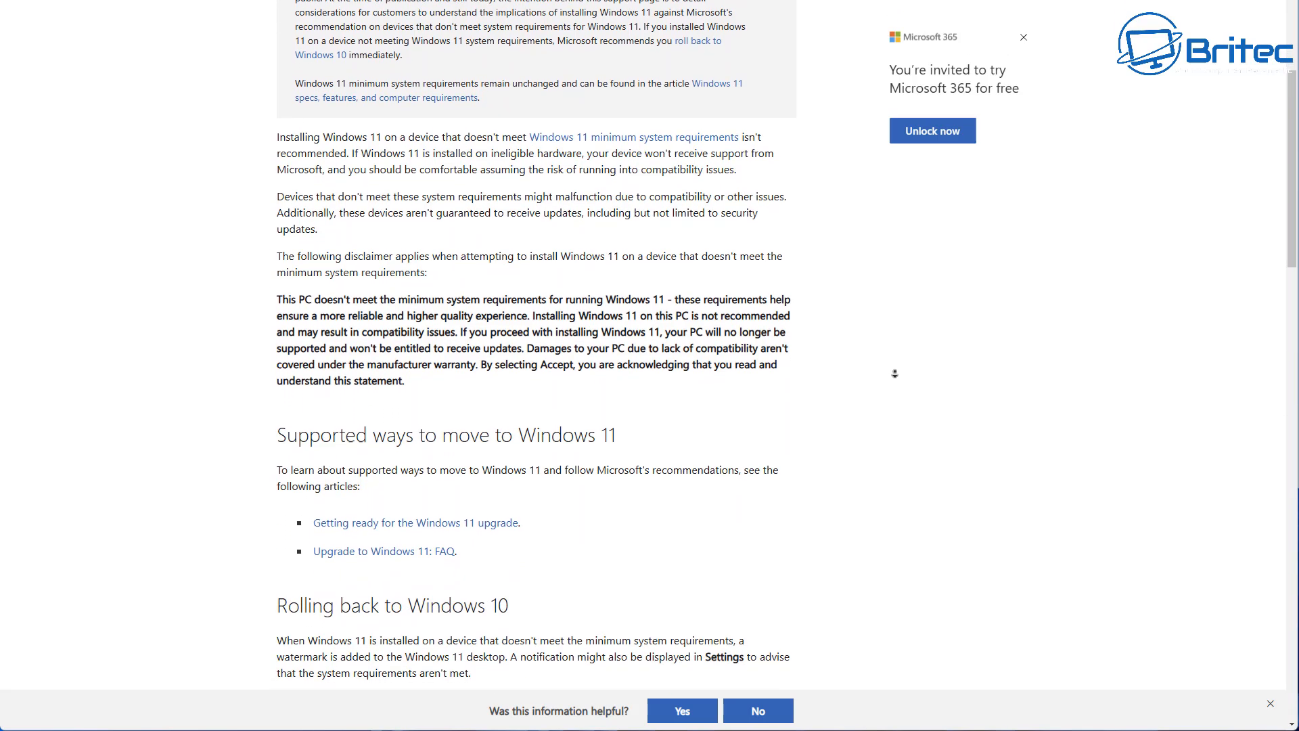
scroll(down, 3)
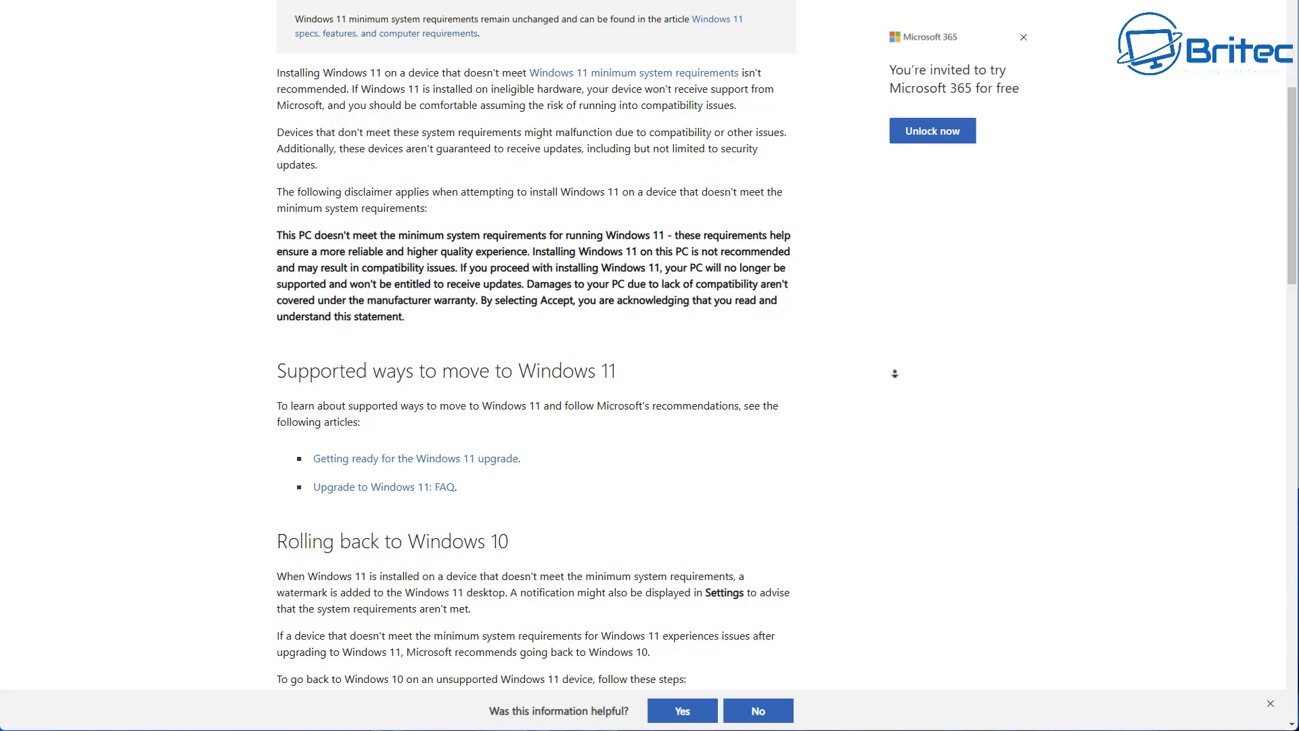
scroll(down, 3)
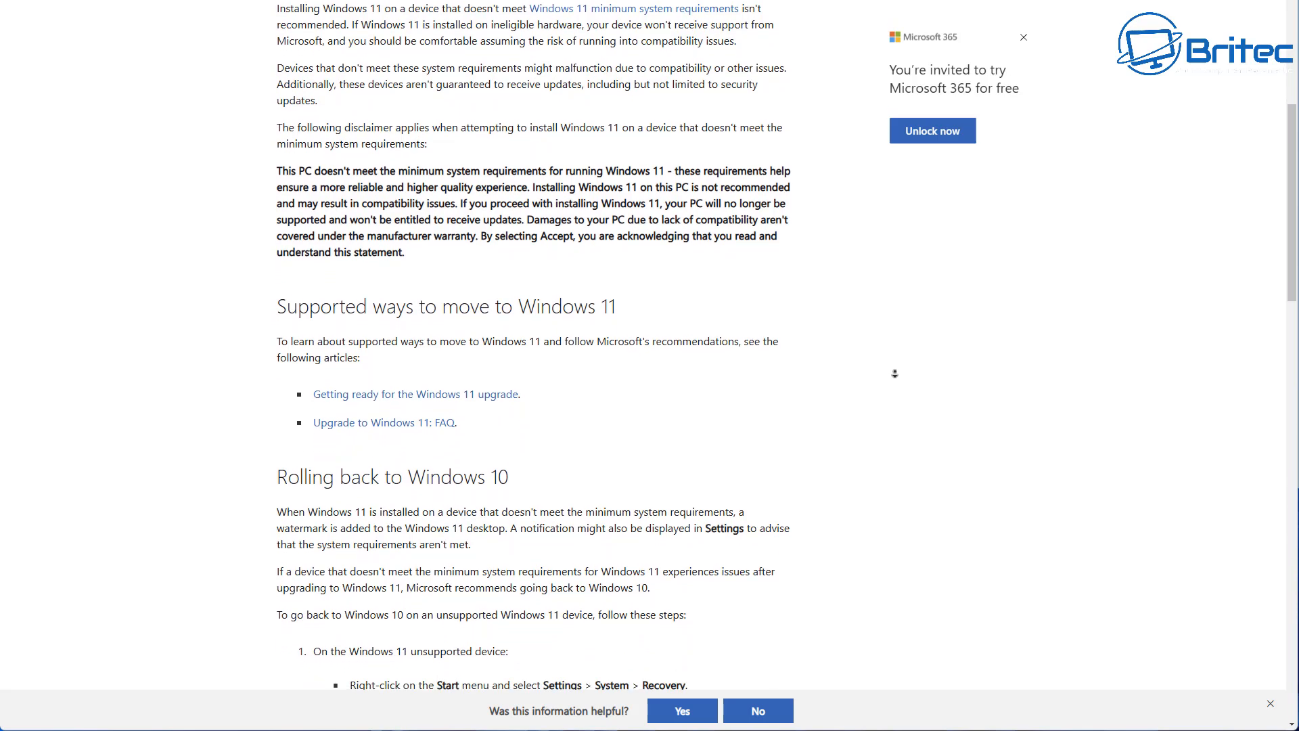
scroll(down, 3)
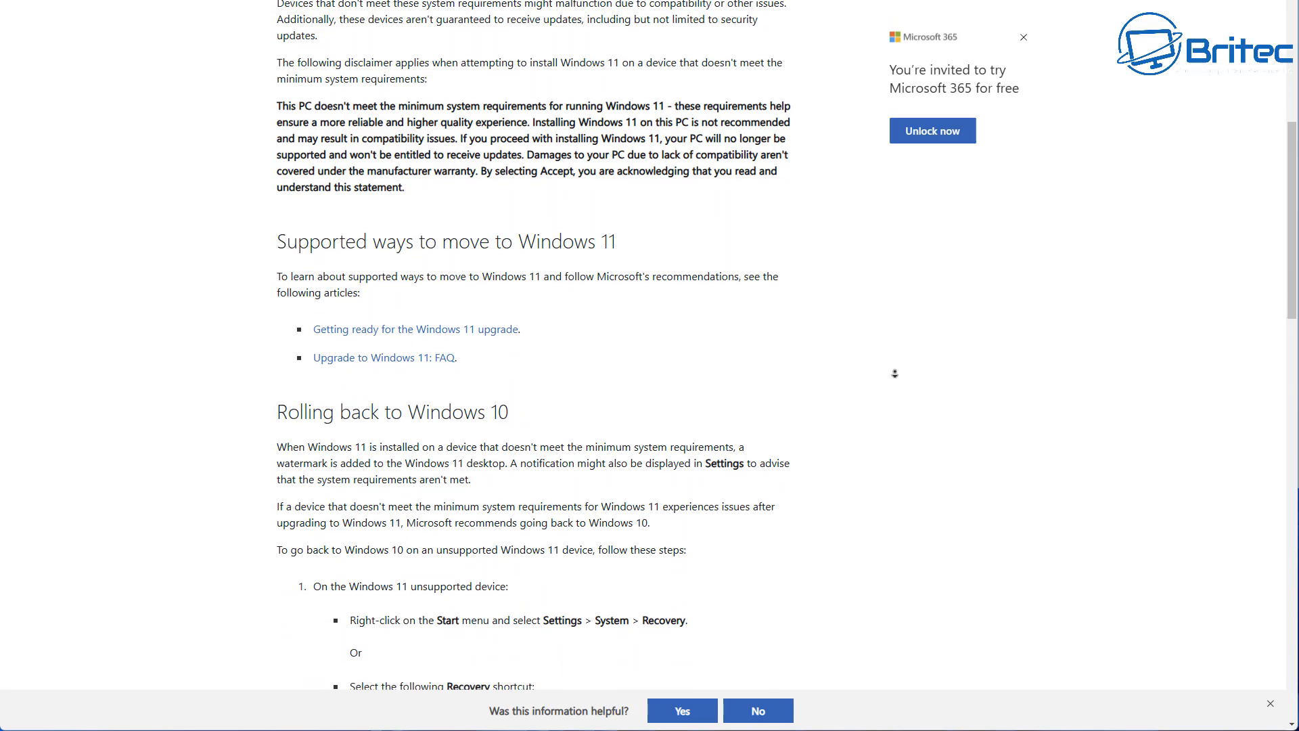
scroll(down, 3)
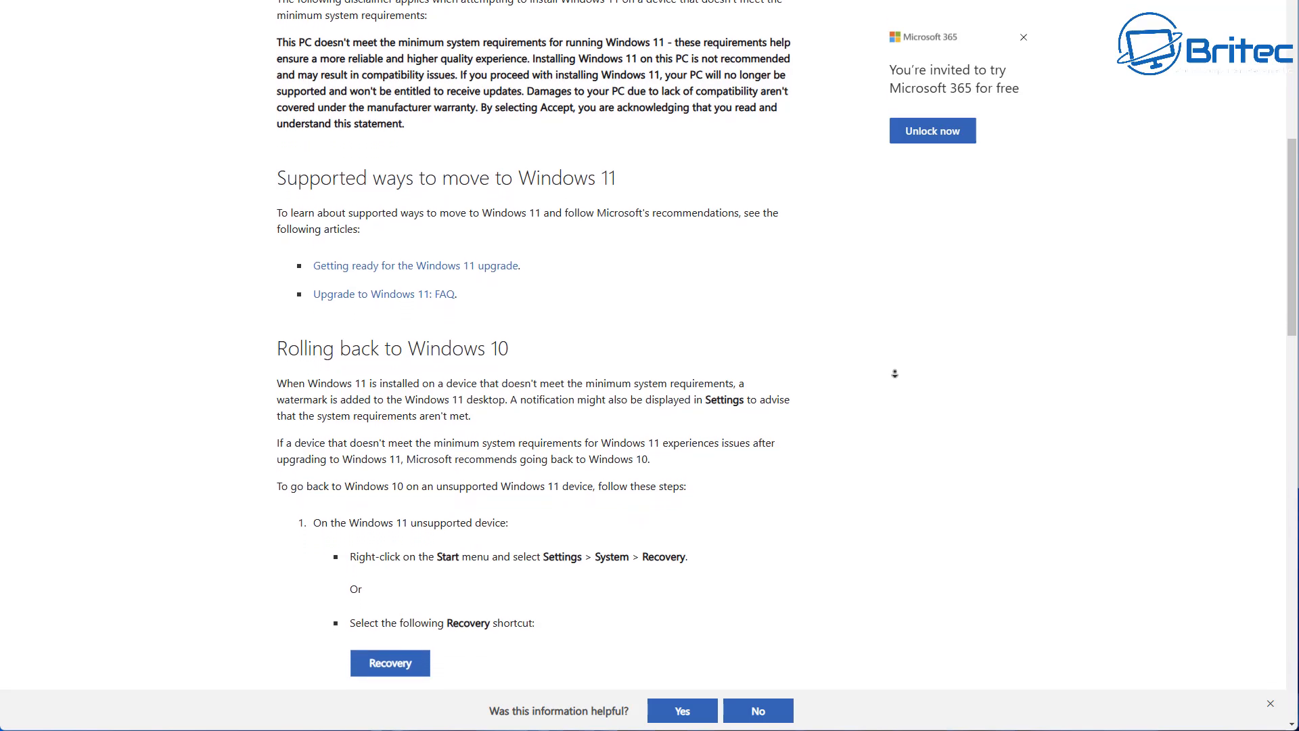
scroll(down, 3)
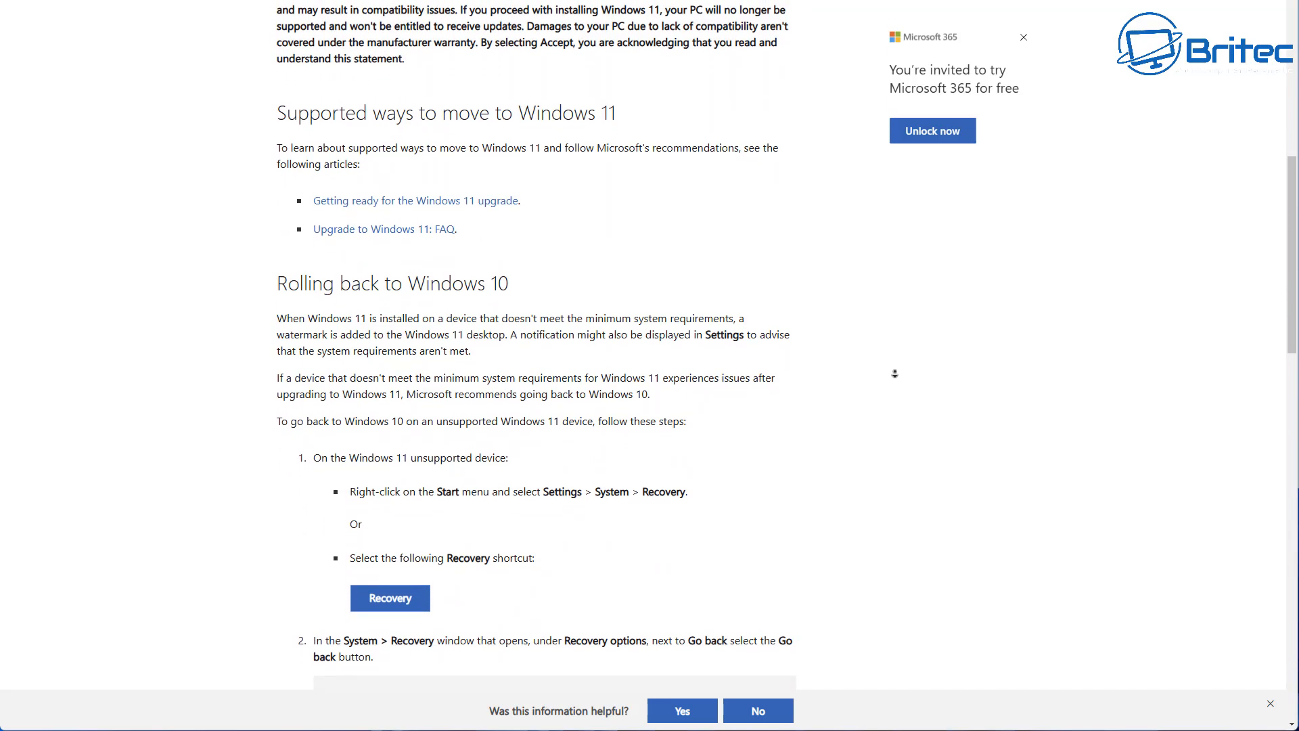
scroll(down, 3)
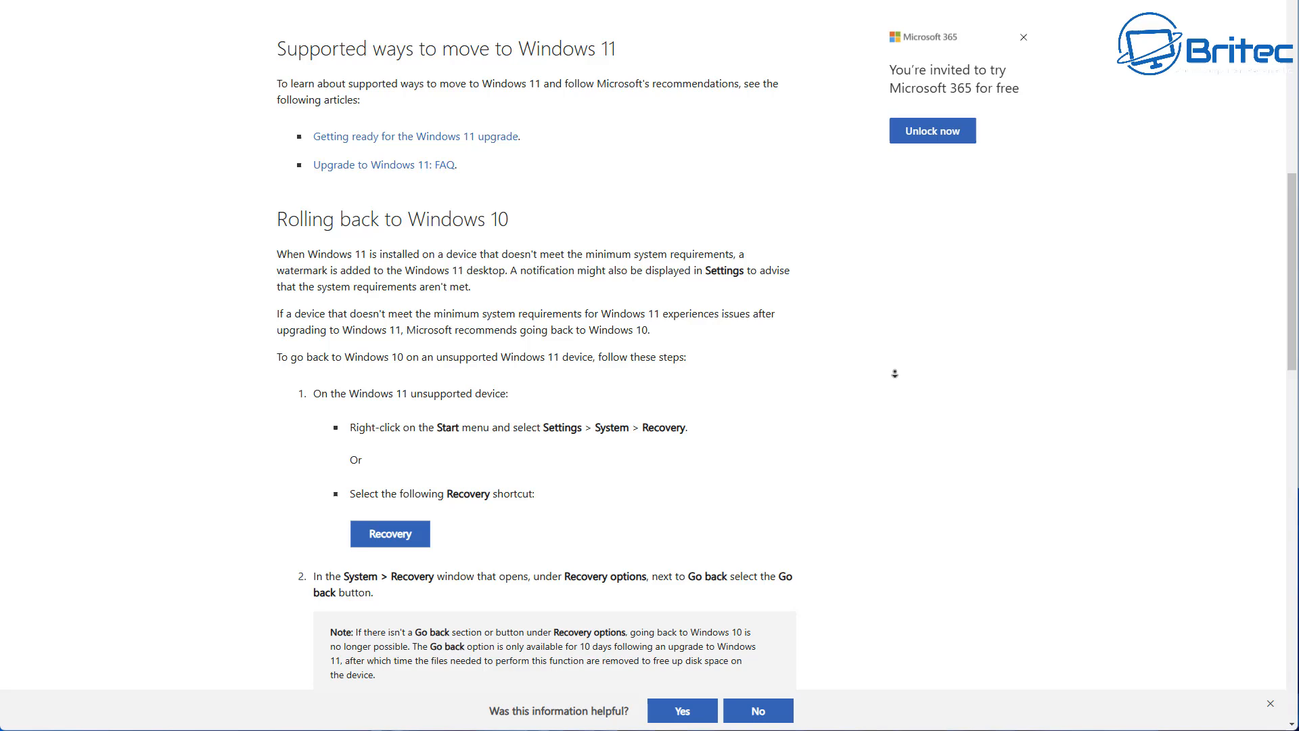
scroll(down, 3)
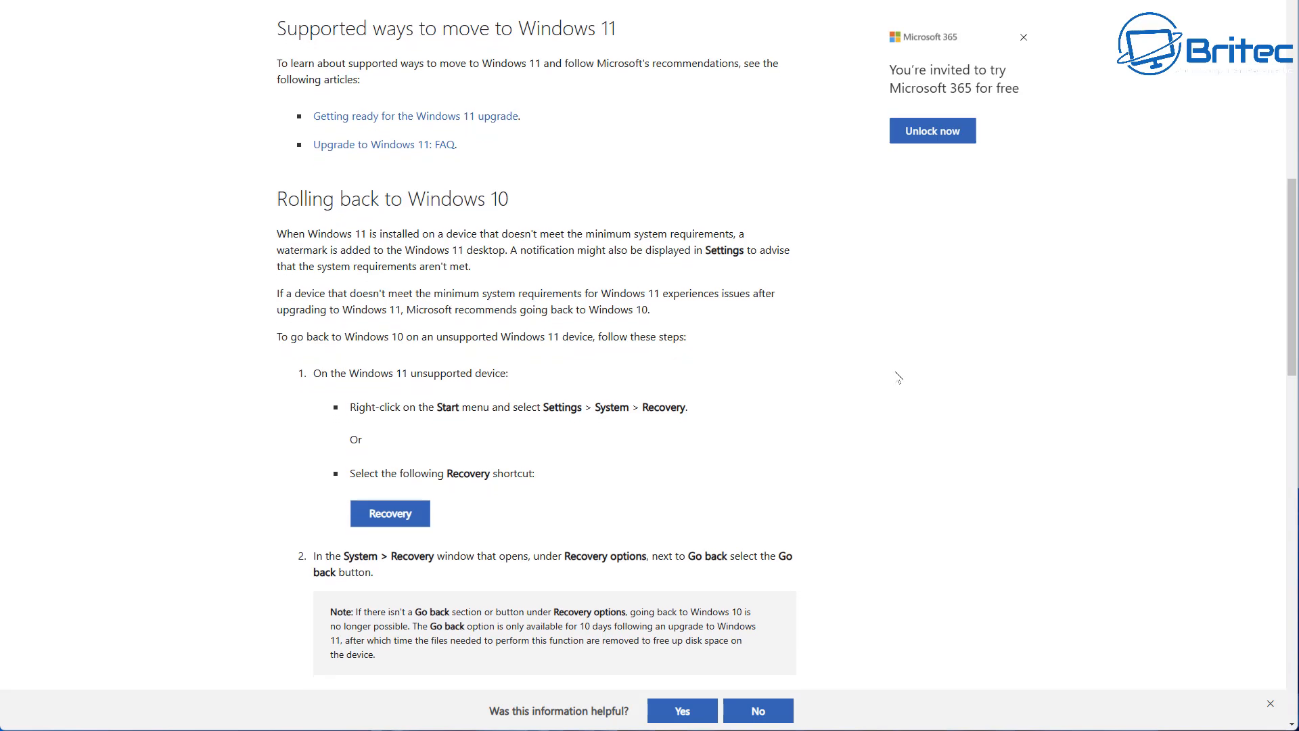
mouse_move(881, 379)
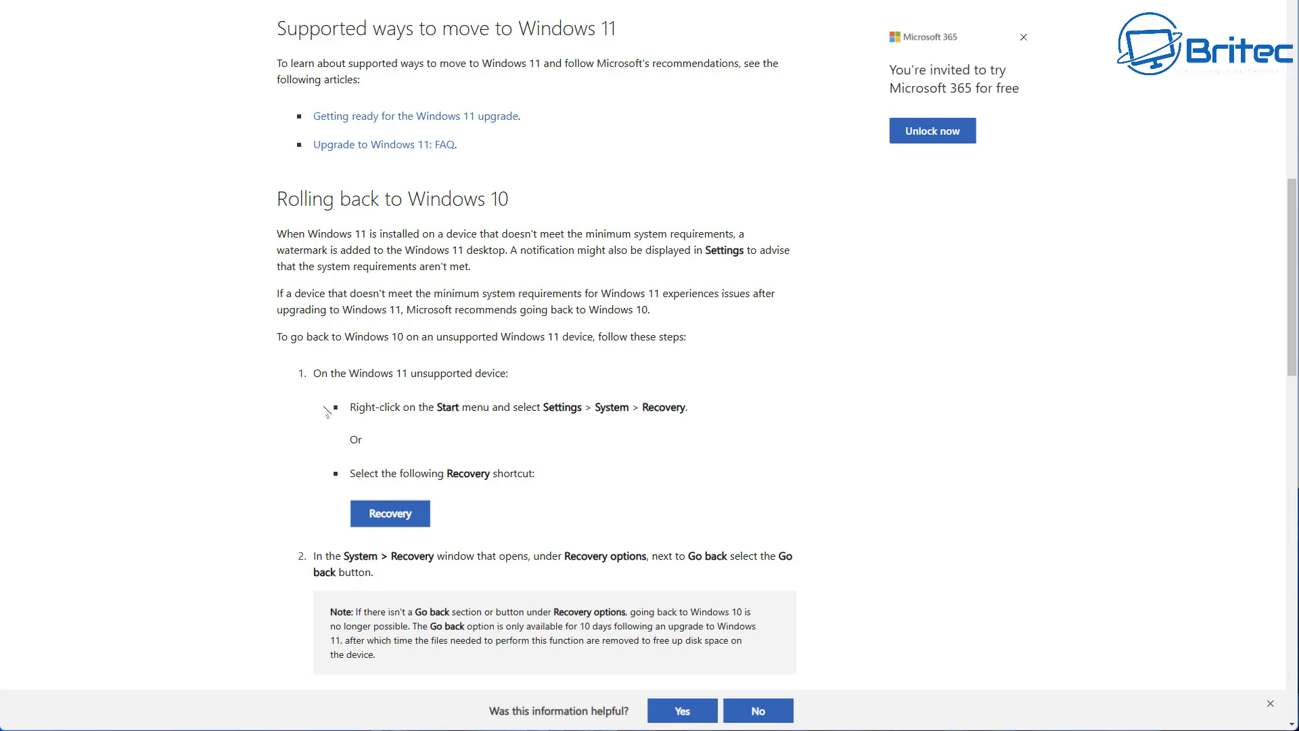
mouse_move(705, 402)
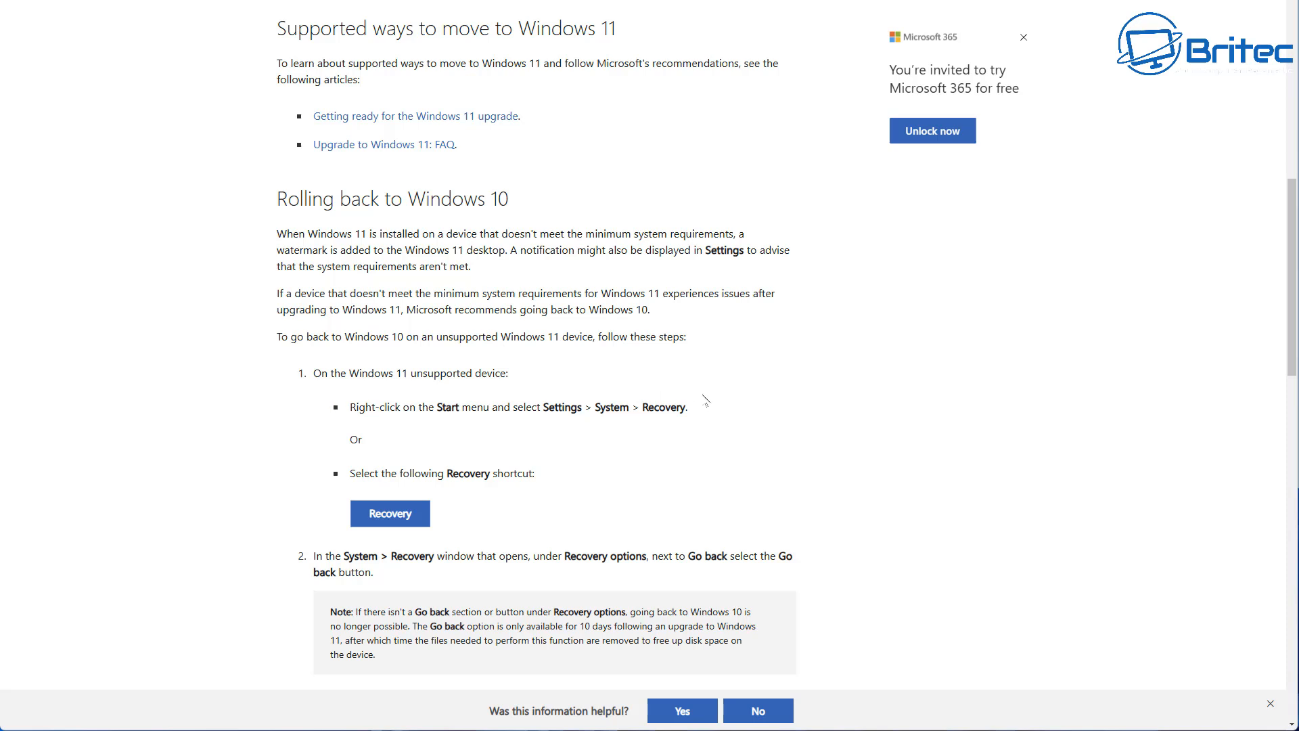
mouse_move(940, 414)
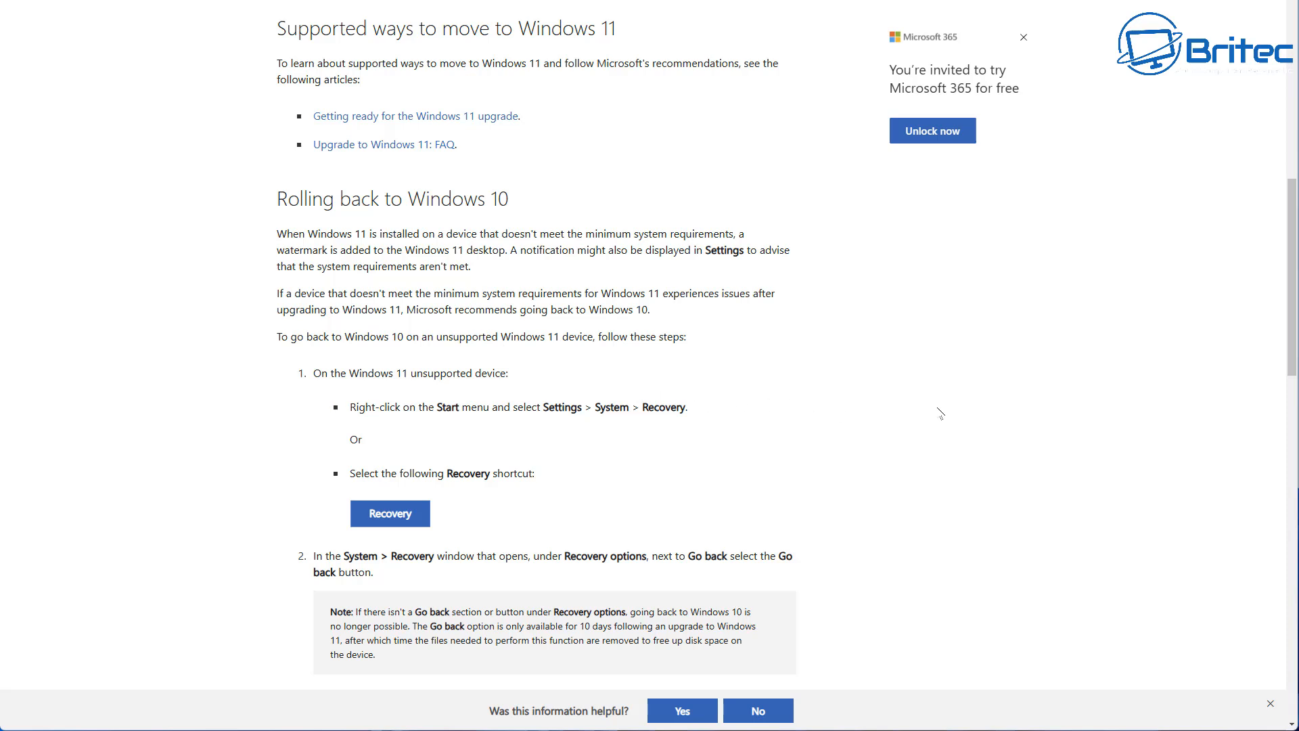
mouse_move(1012, 391)
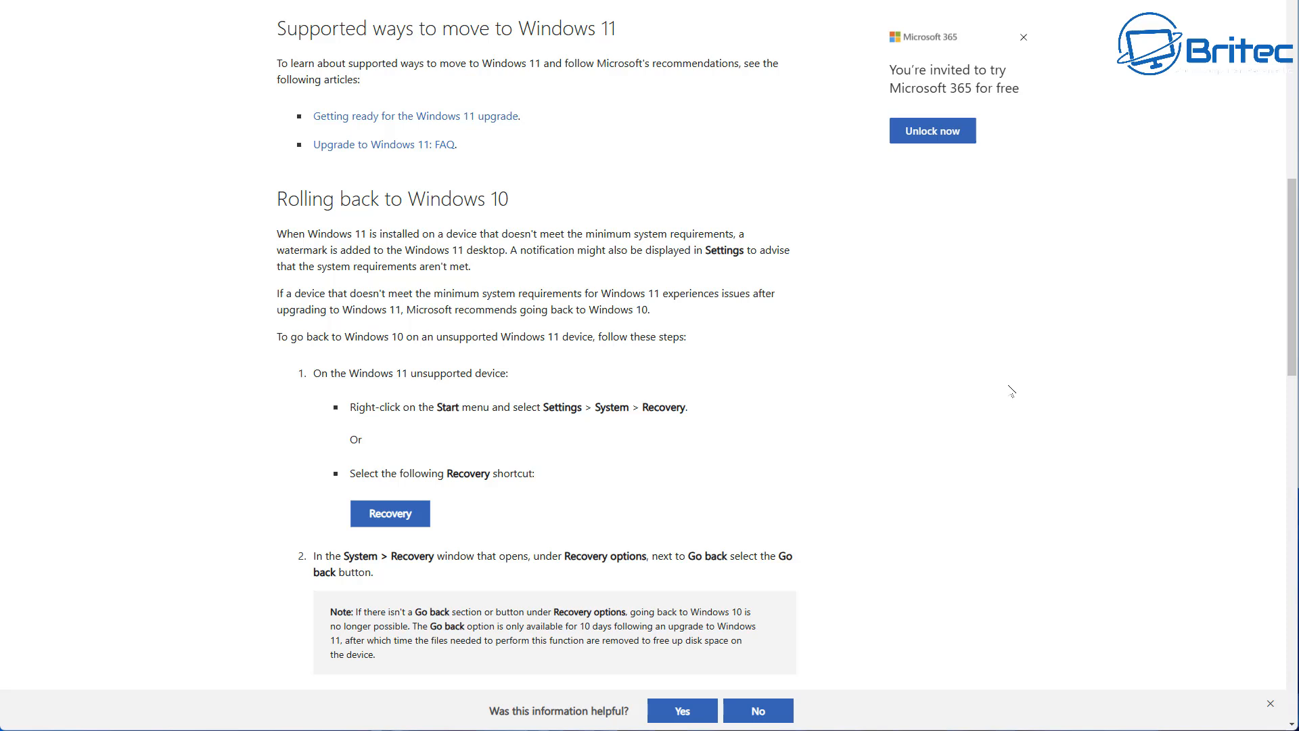
mouse_move(1022, 383)
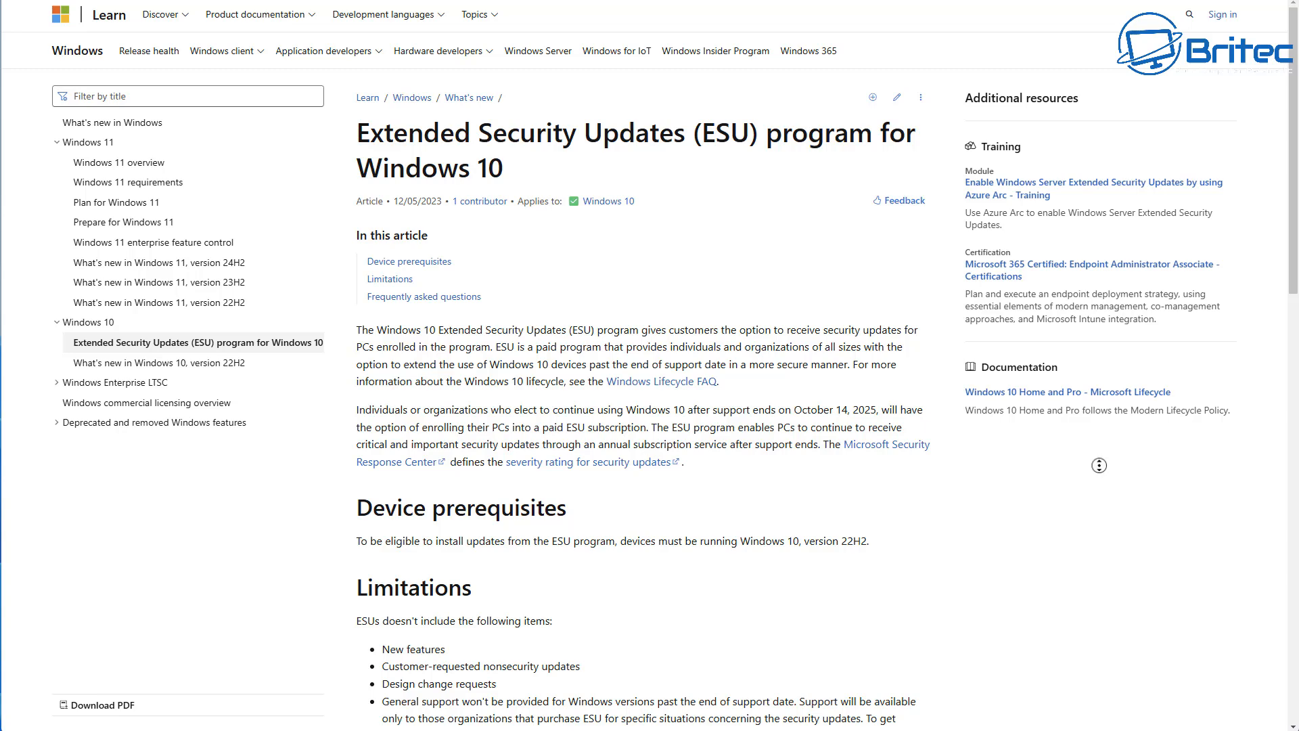
- Scroll the Windows 10 ESU program FAQ answers all the way down to the Feedback section
scroll(down, 3)
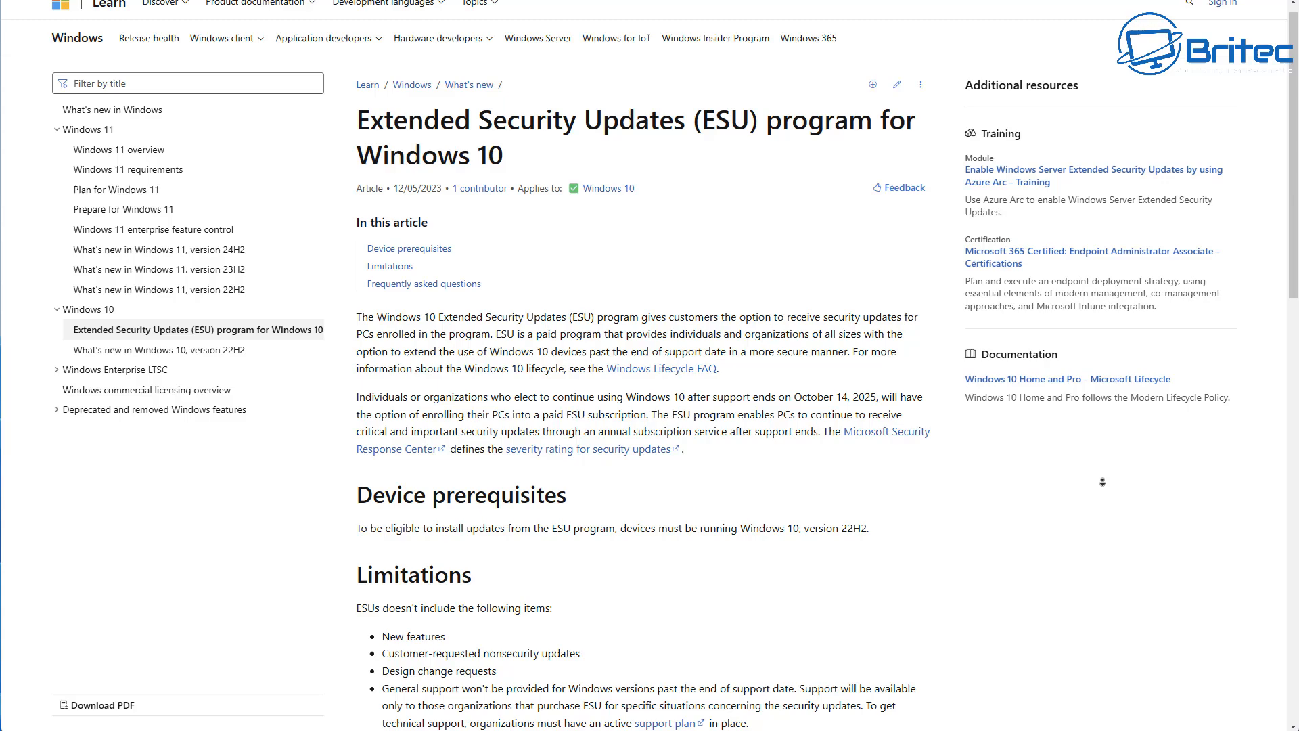
scroll(down, 3)
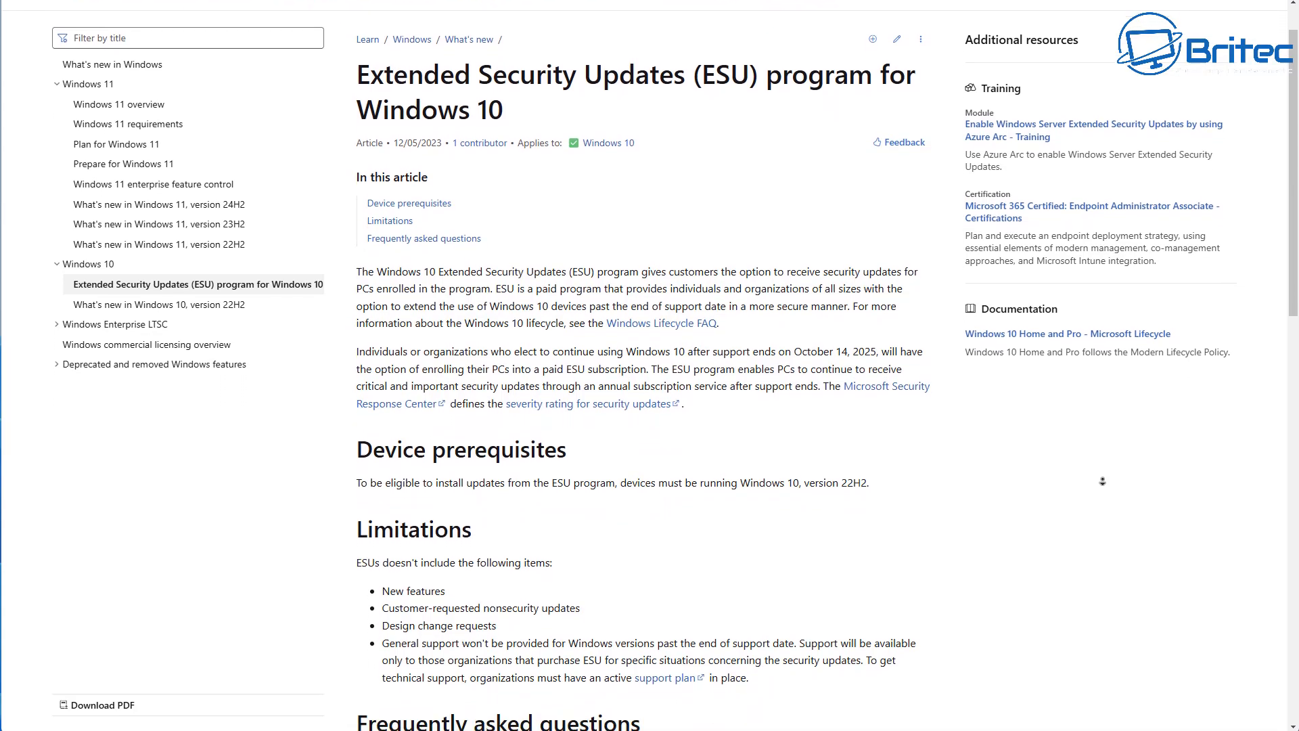
scroll(down, 3)
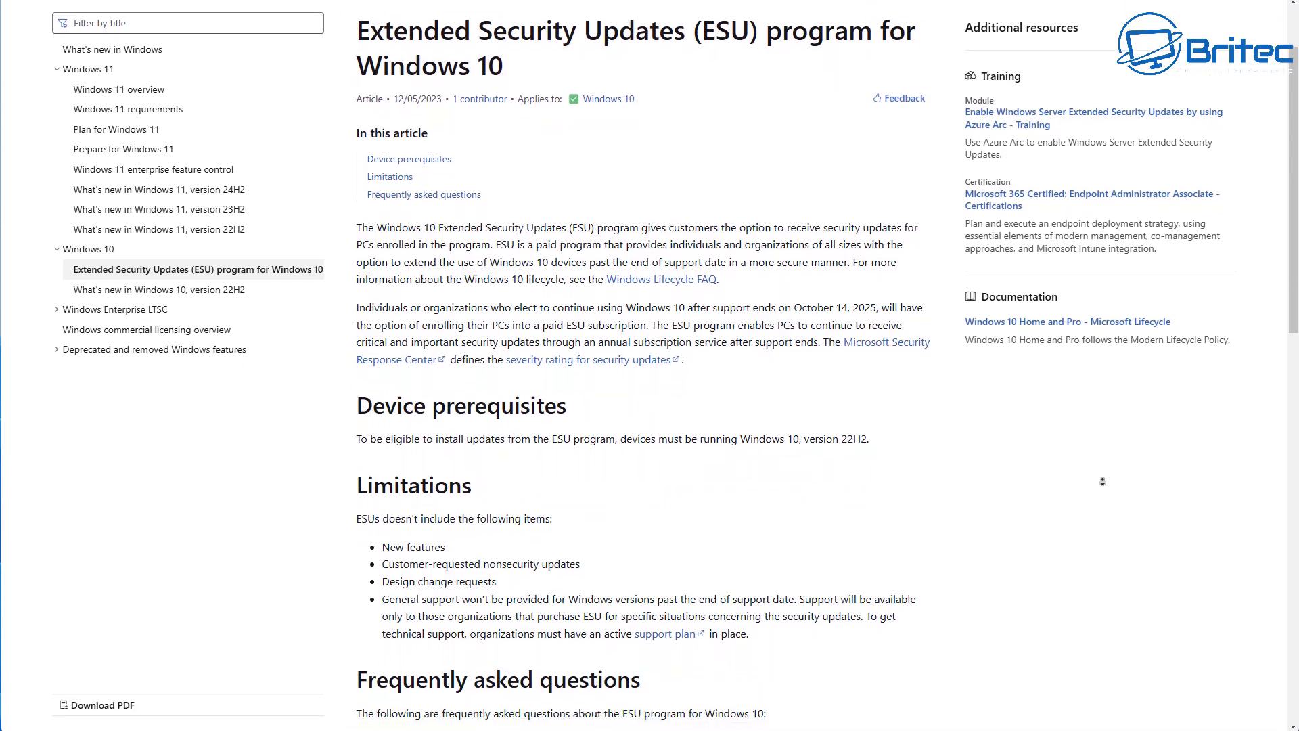
scroll(down, 3)
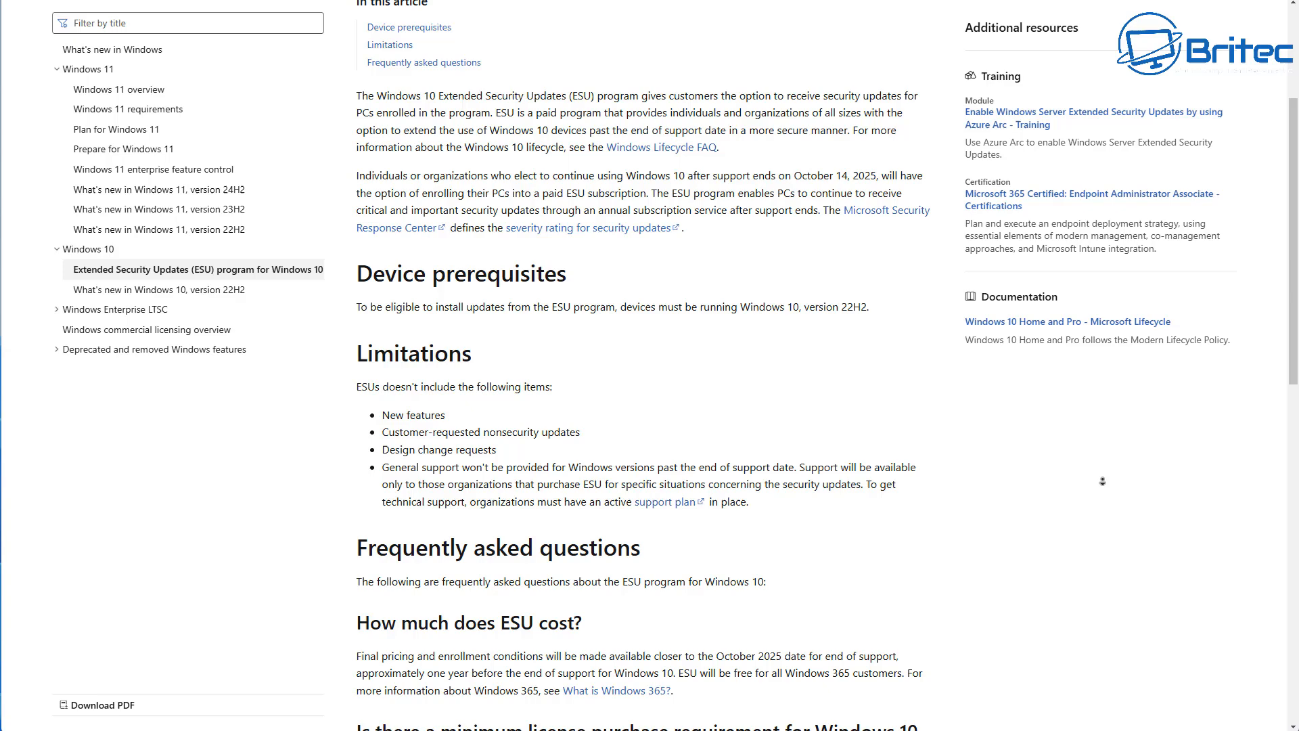
scroll(down, 3)
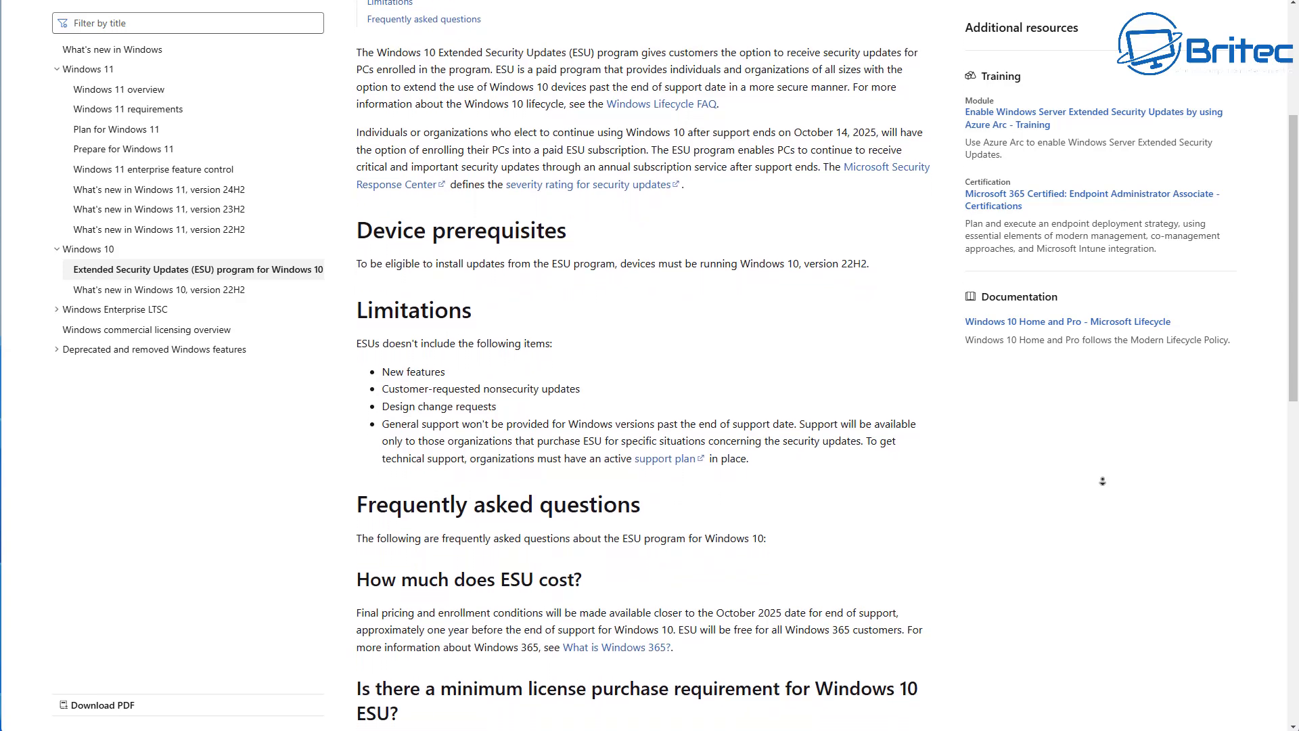
scroll(down, 3)
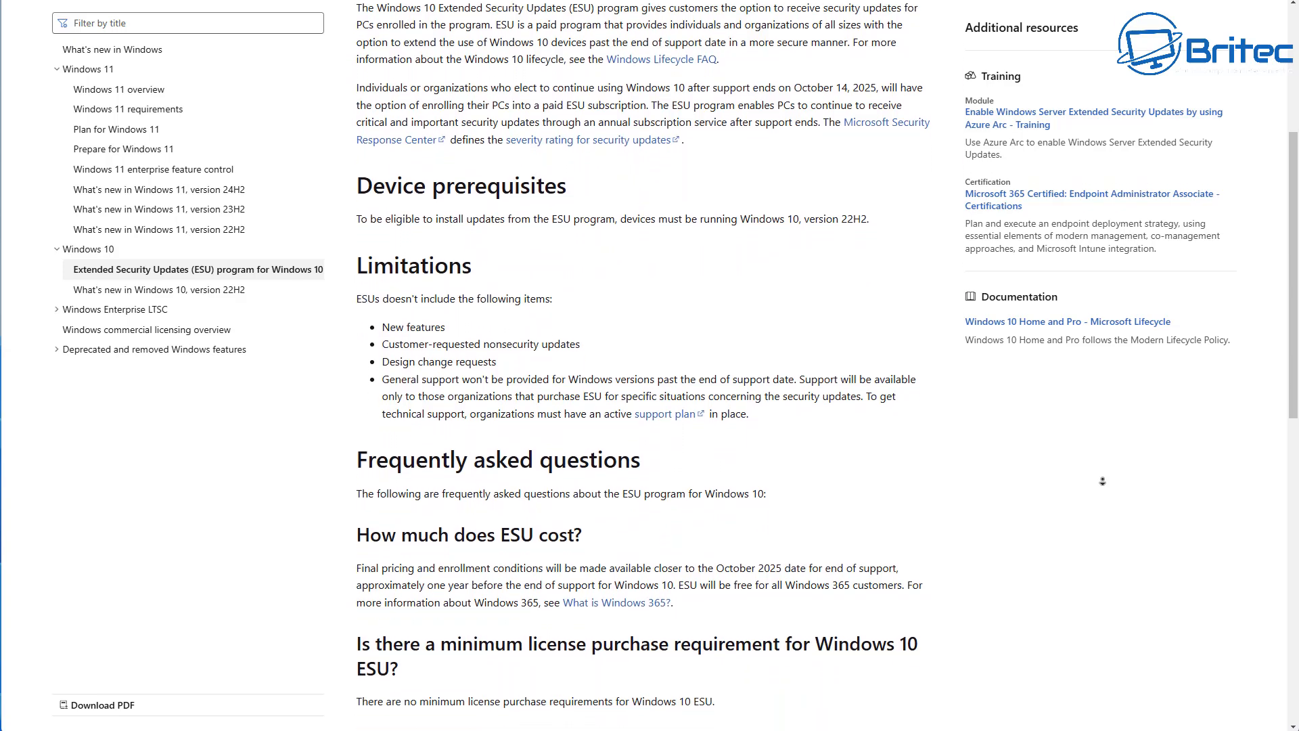
scroll(down, 3)
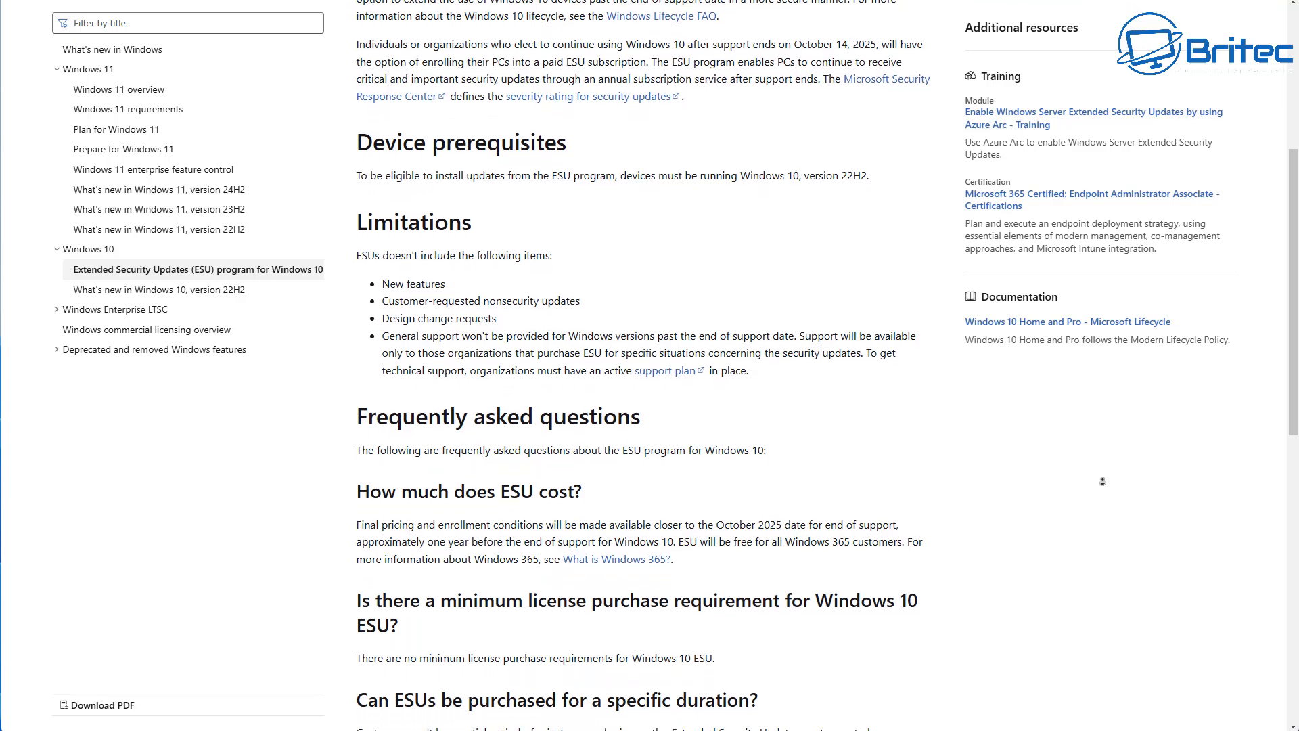
scroll(down, 3)
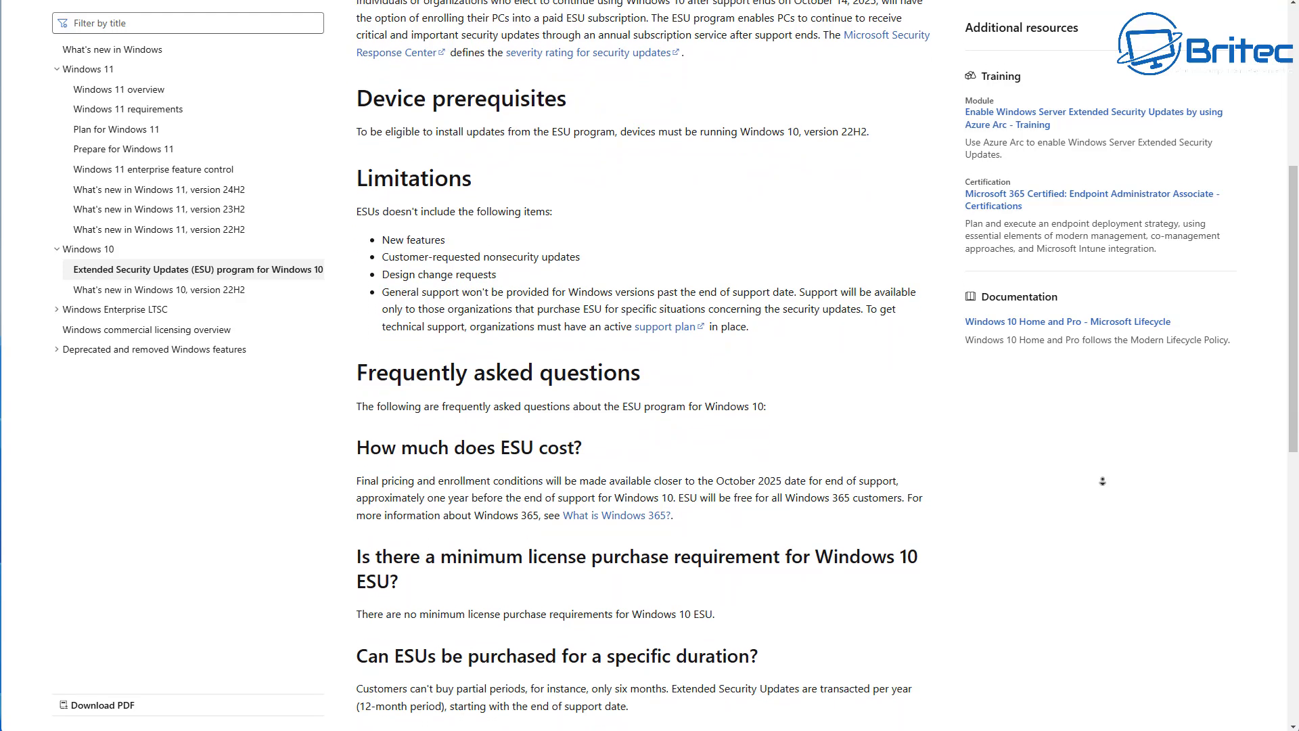
scroll(down, 3)
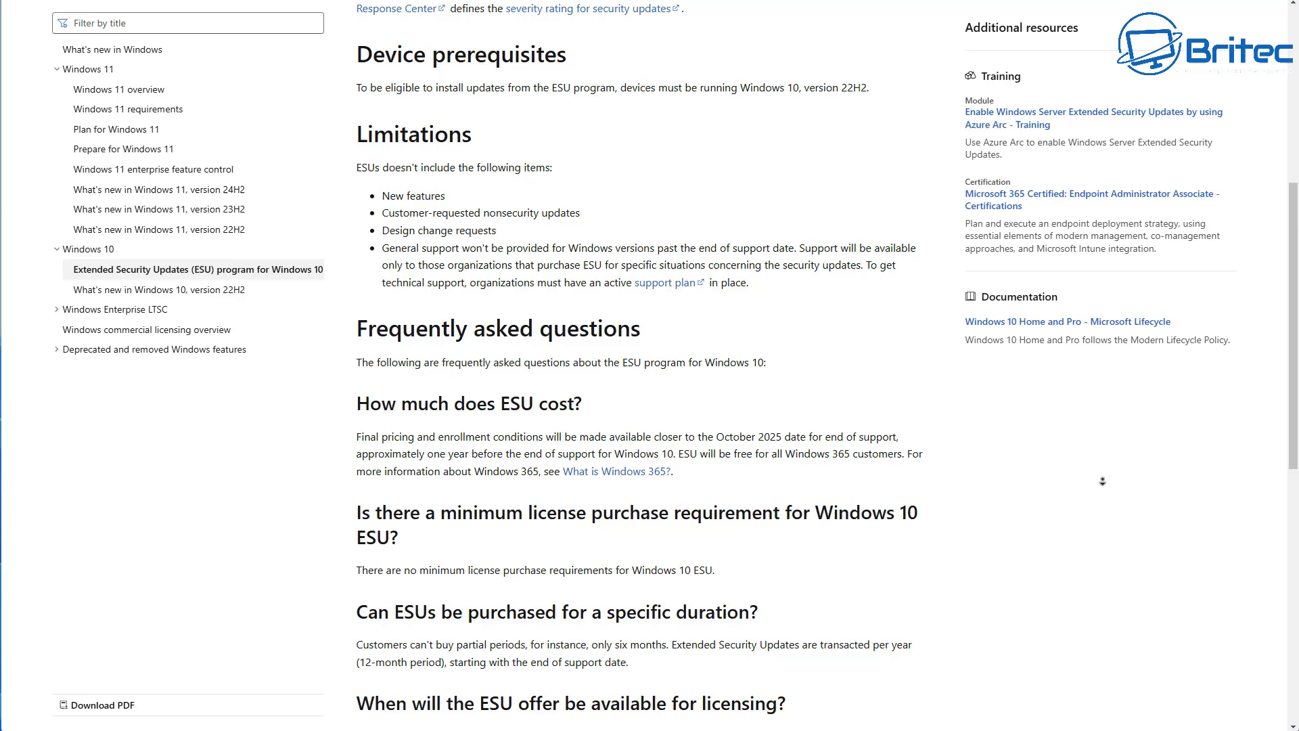
scroll(down, 3)
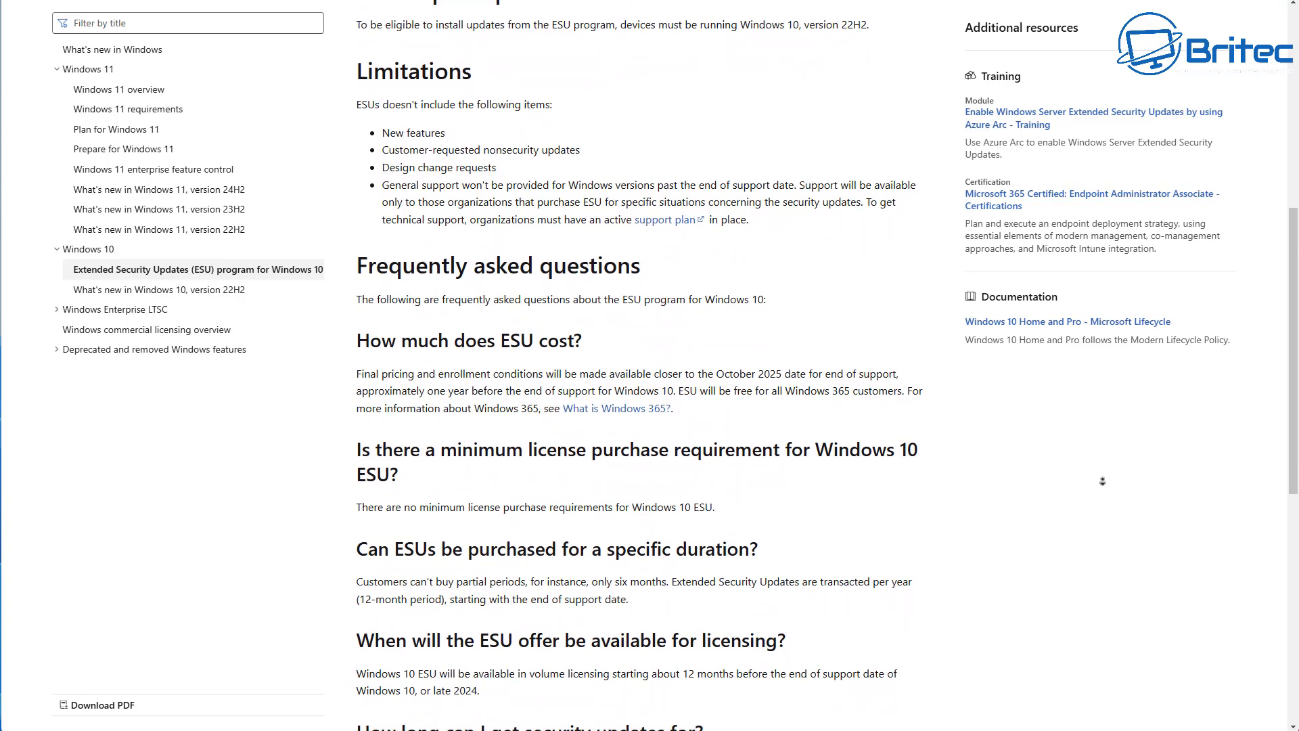
scroll(down, 3)
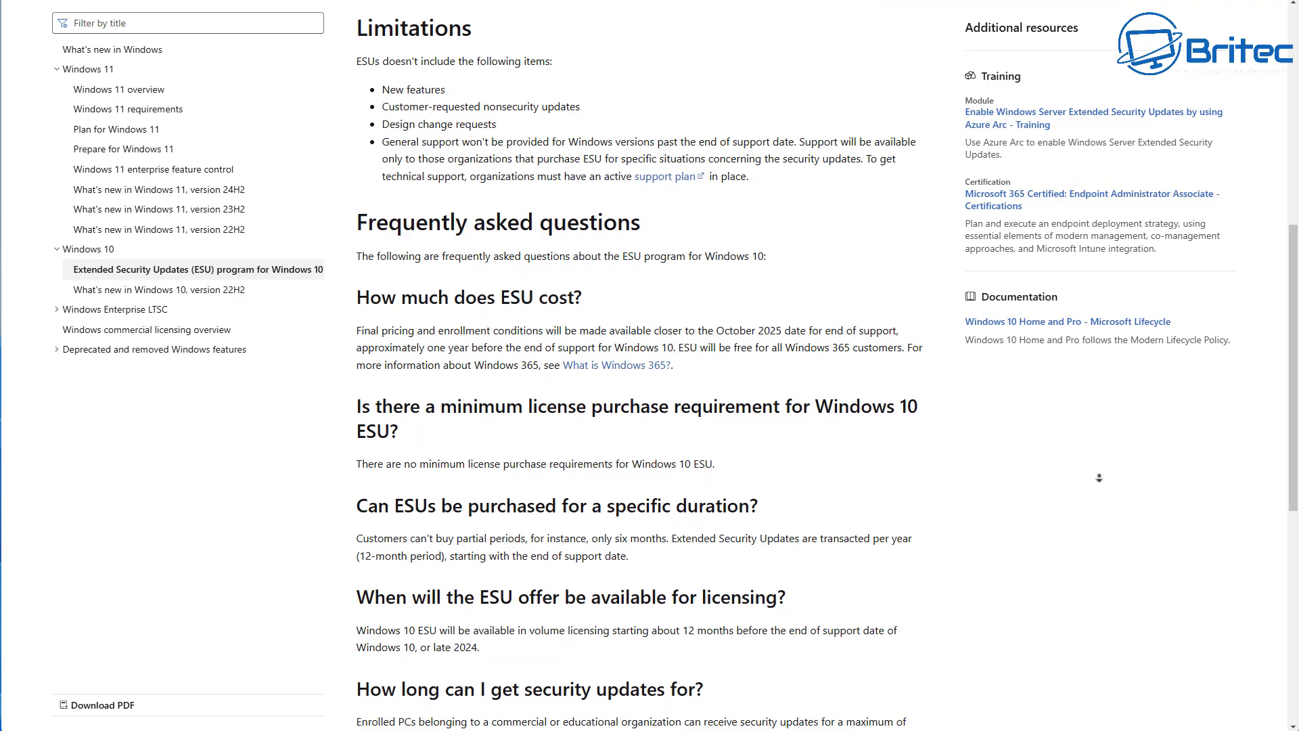
scroll(down, 3)
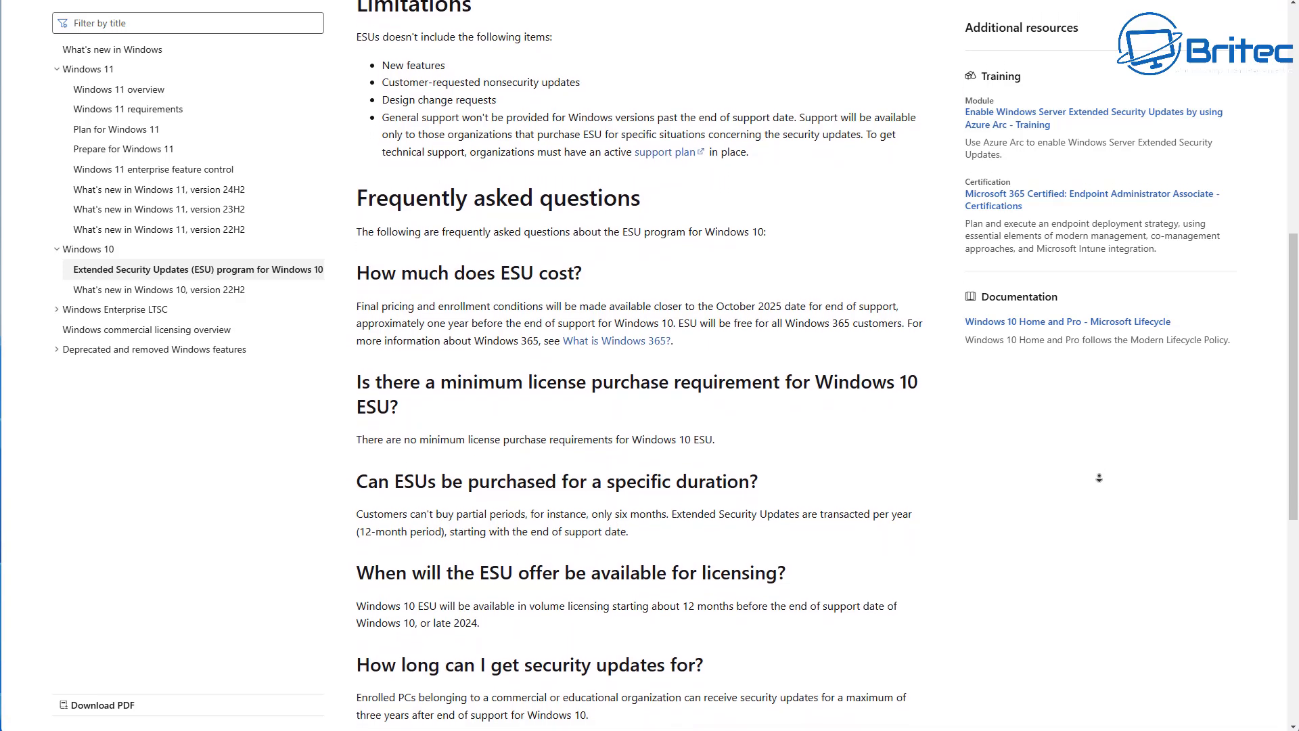
scroll(down, 3)
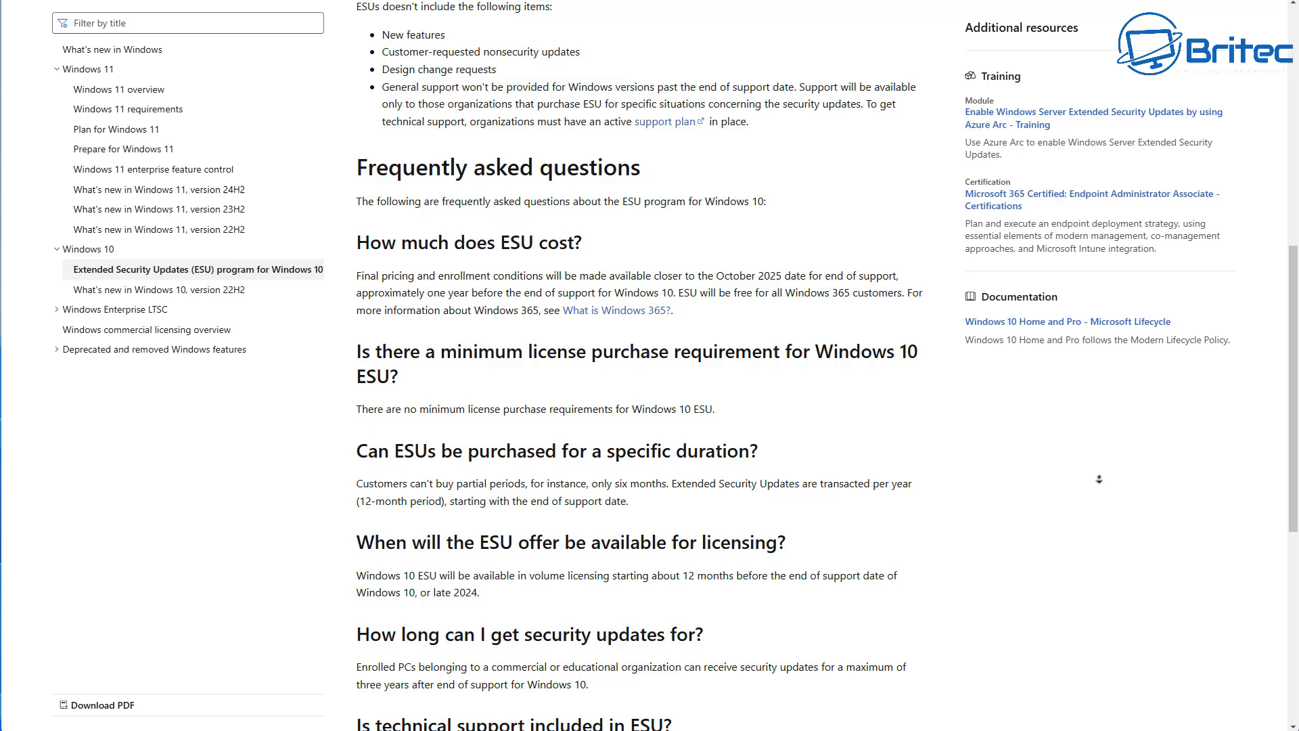
scroll(down, 3)
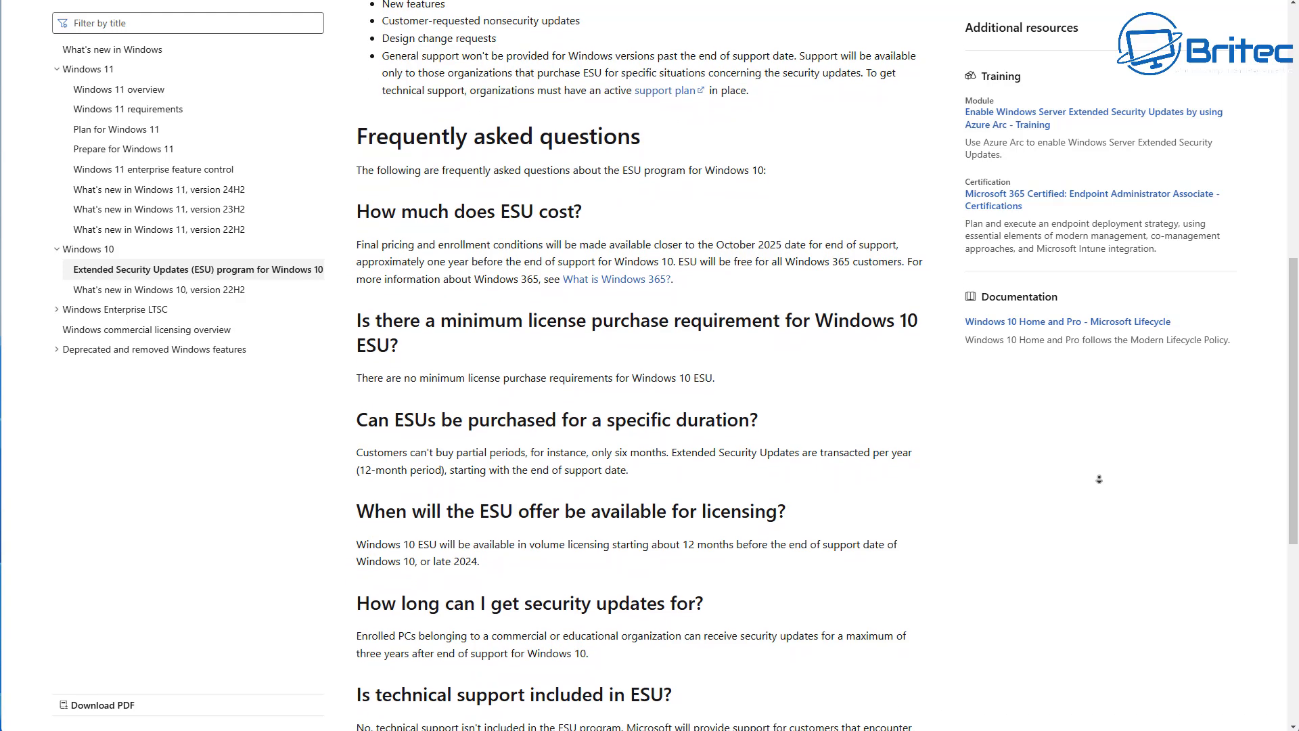
scroll(down, 3)
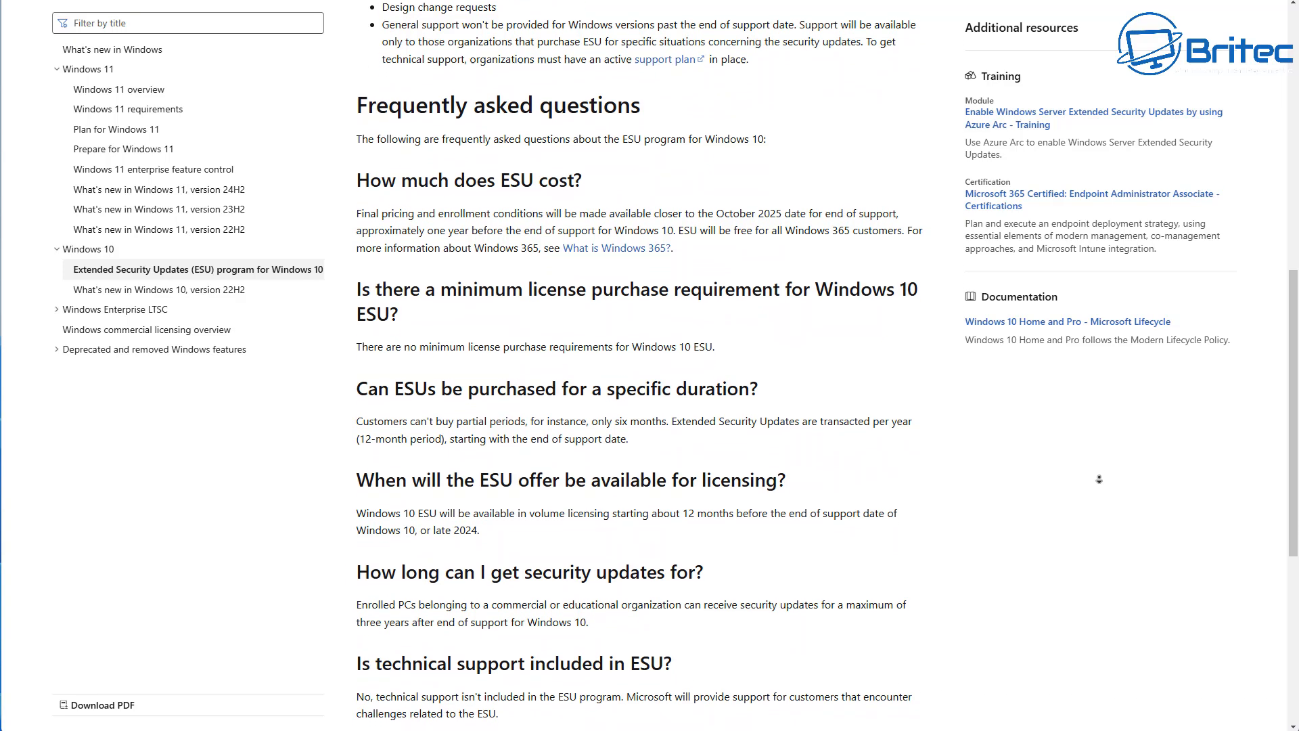
scroll(down, 3)
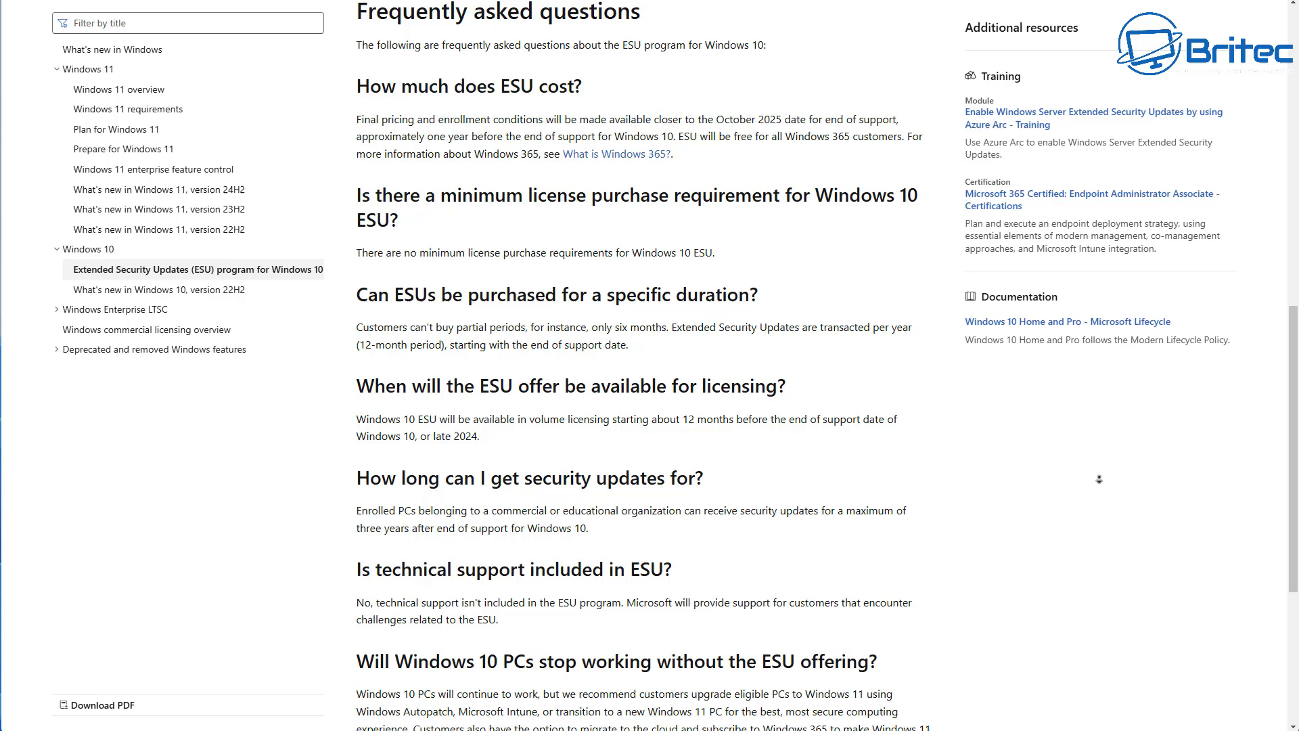
scroll(down, 3)
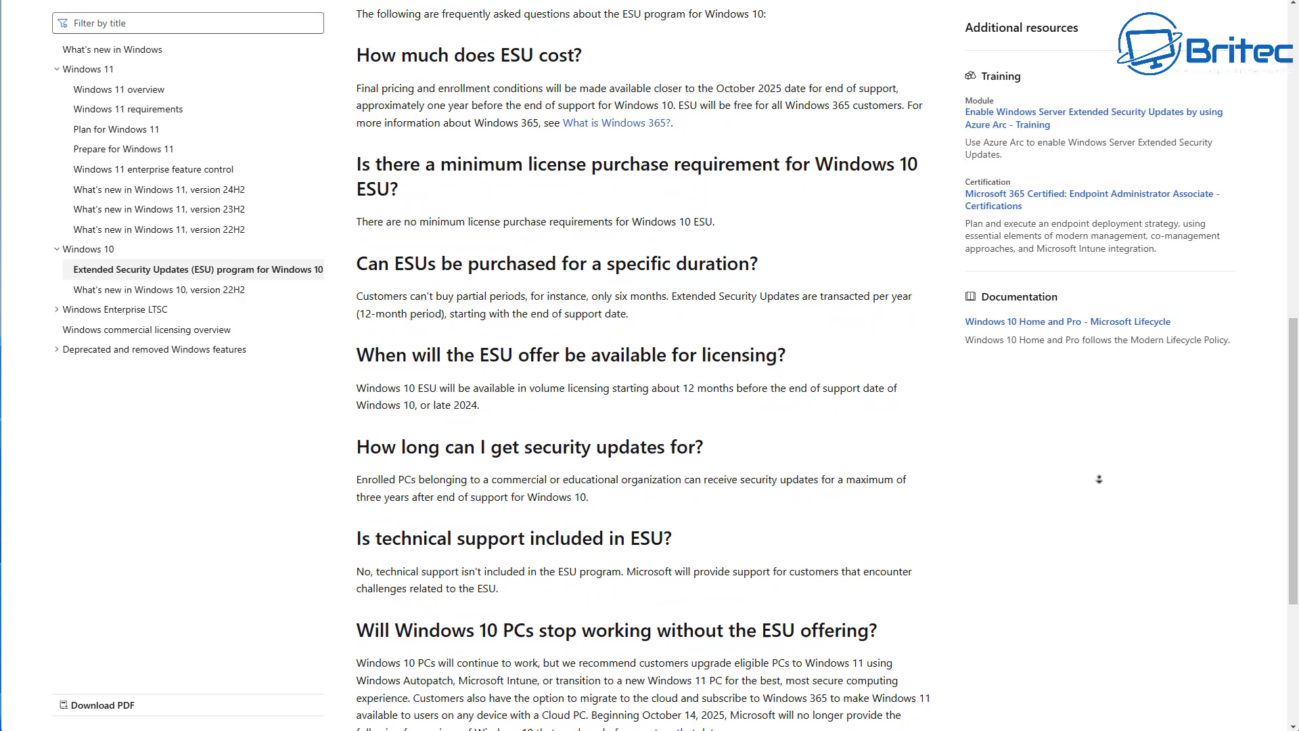
scroll(down, 3)
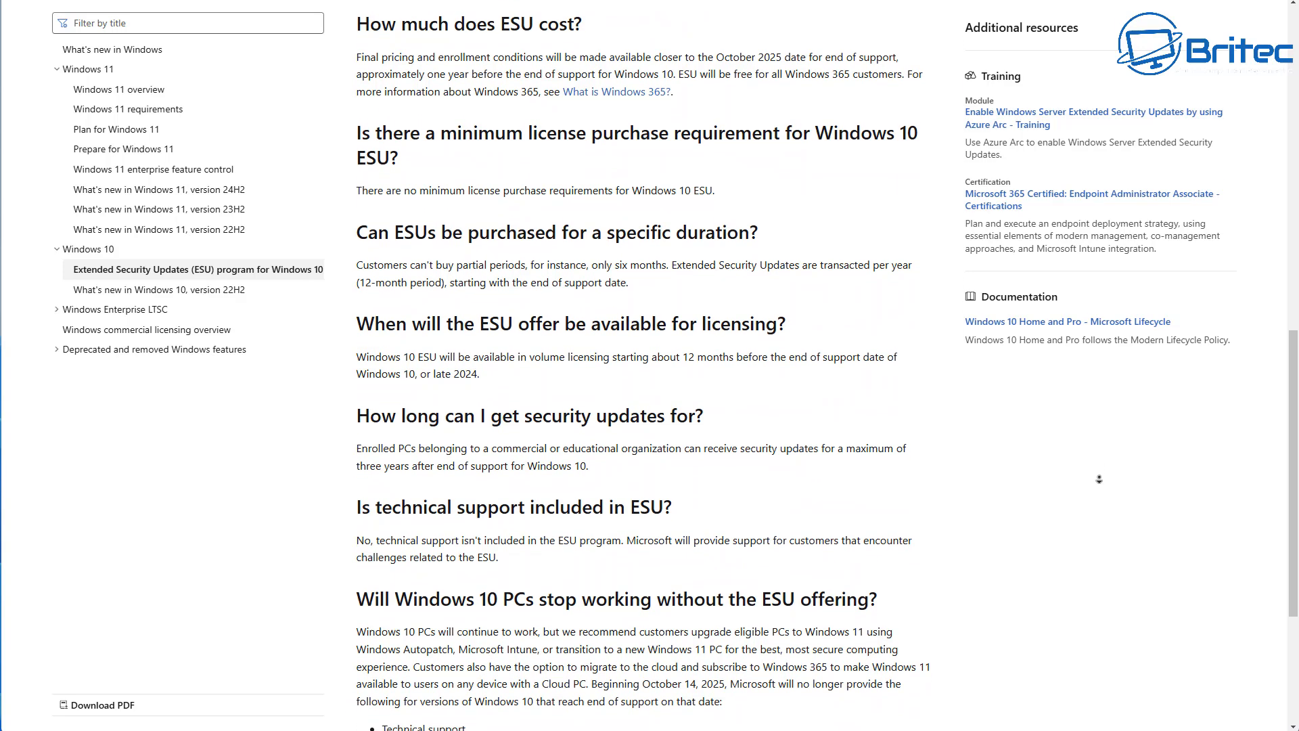
scroll(down, 3)
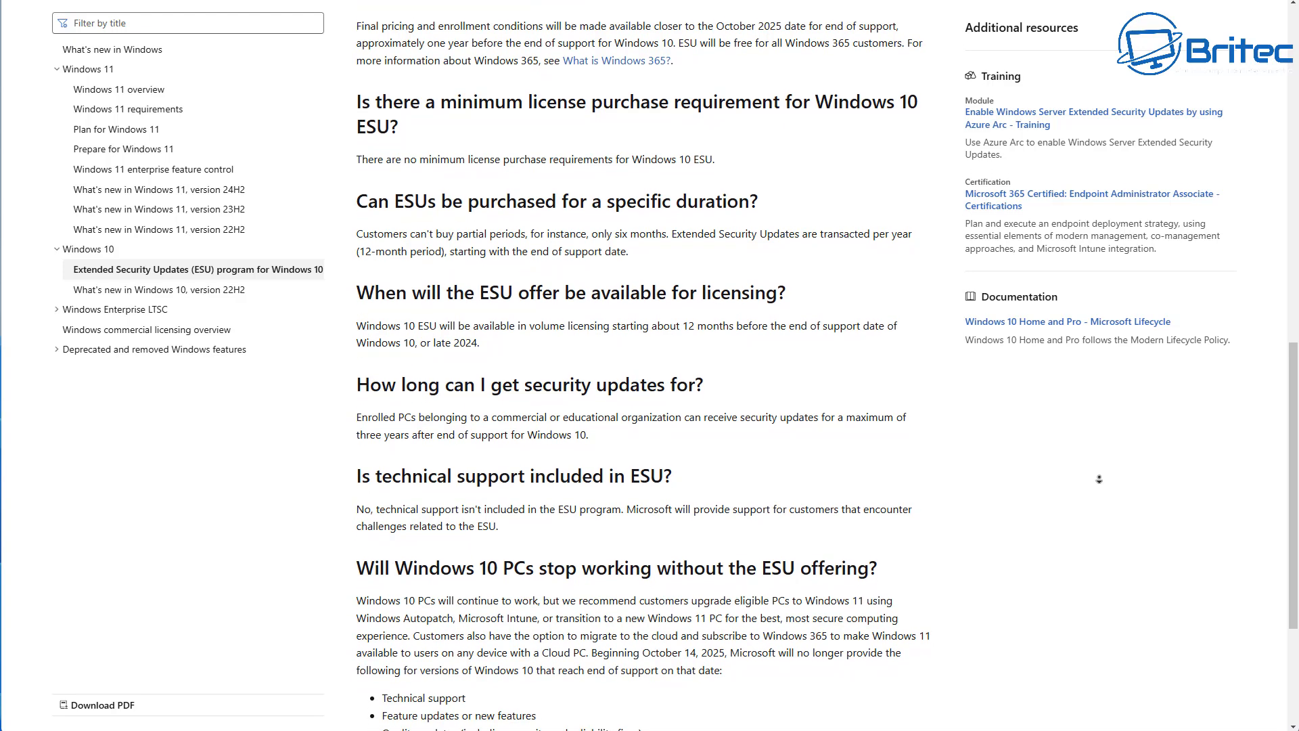
scroll(down, 3)
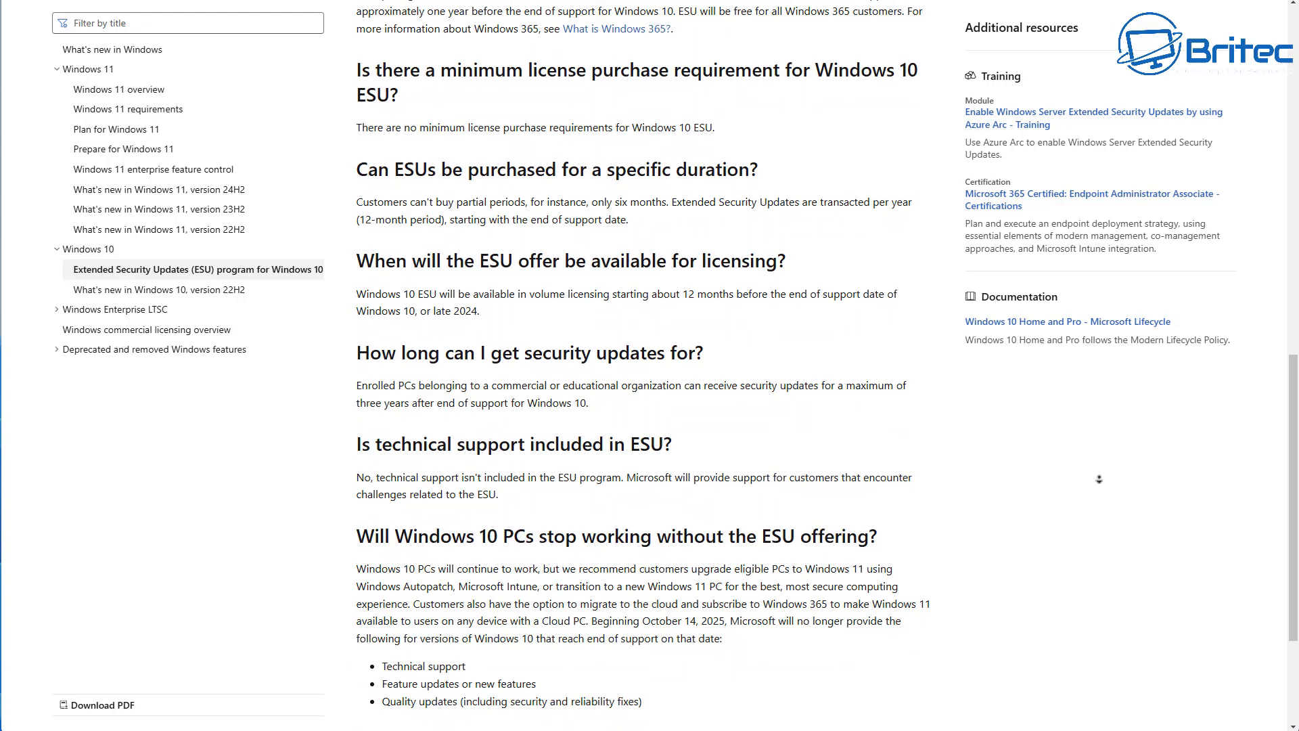
scroll(down, 3)
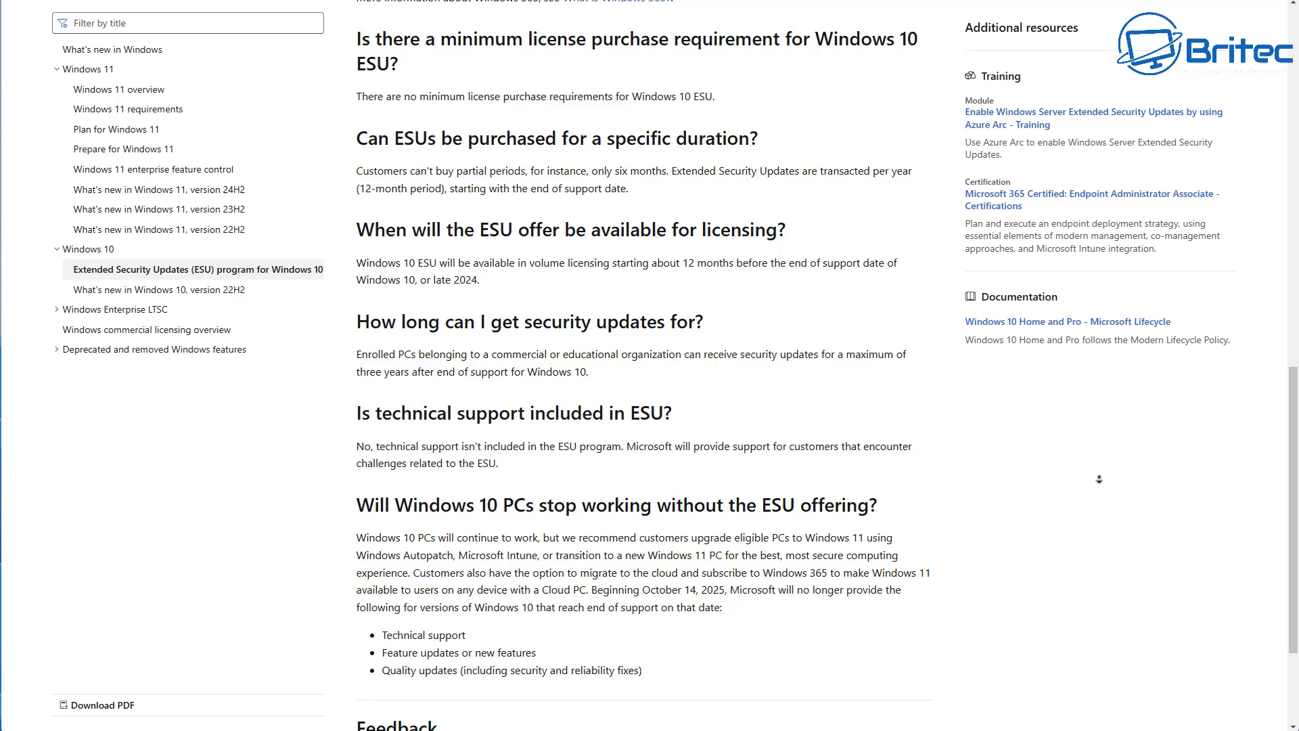
scroll(down, 3)
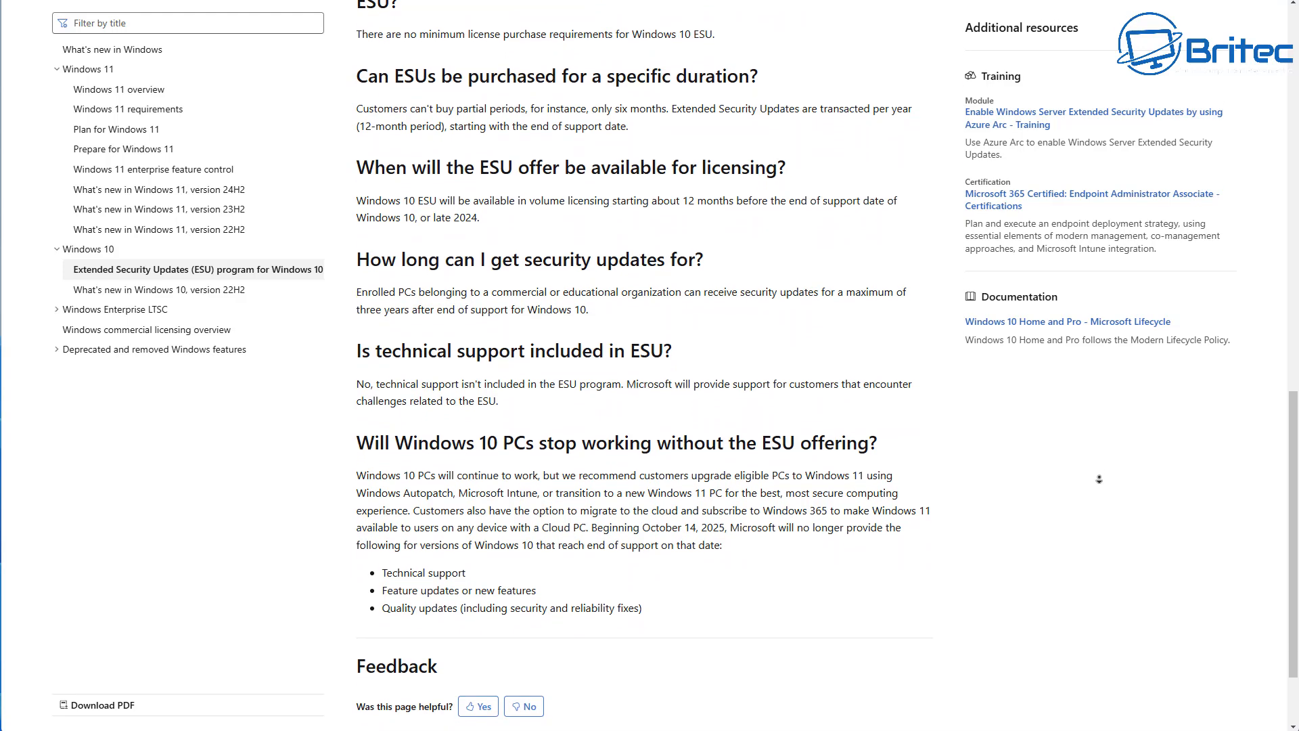
scroll(down, 3)
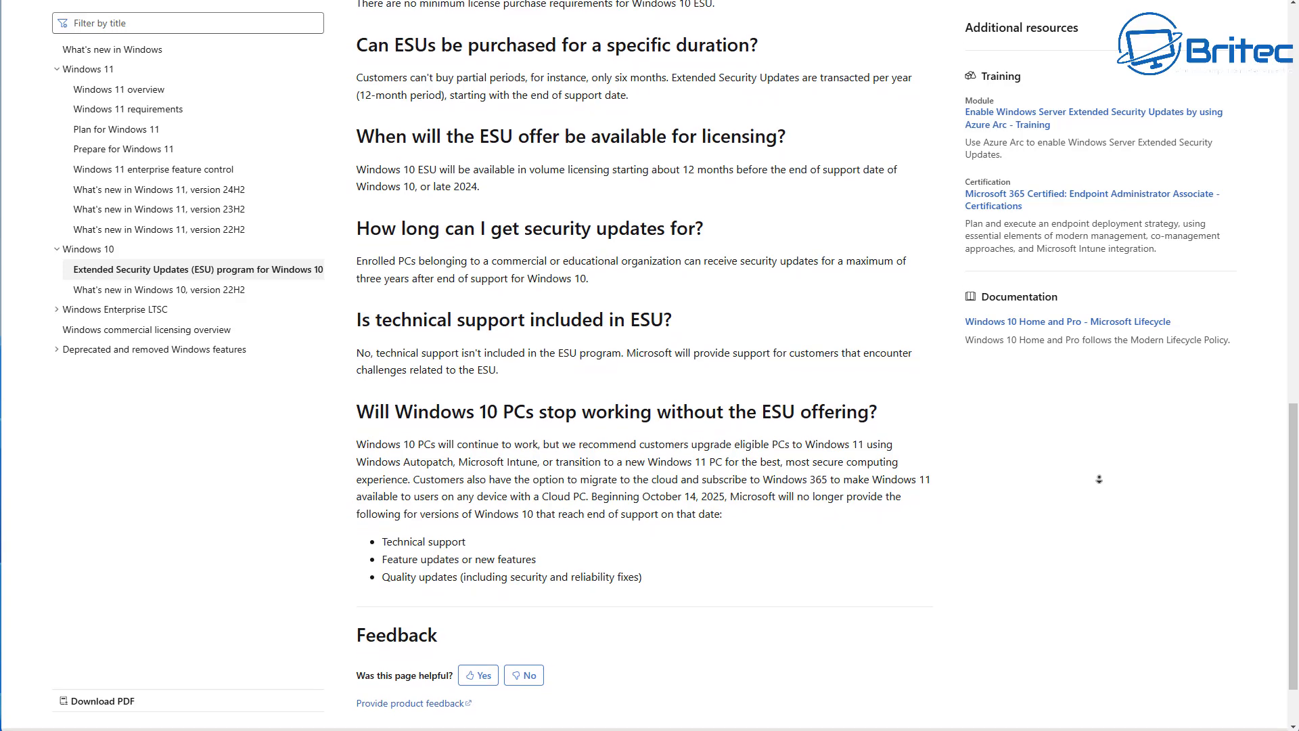
scroll(down, 3)
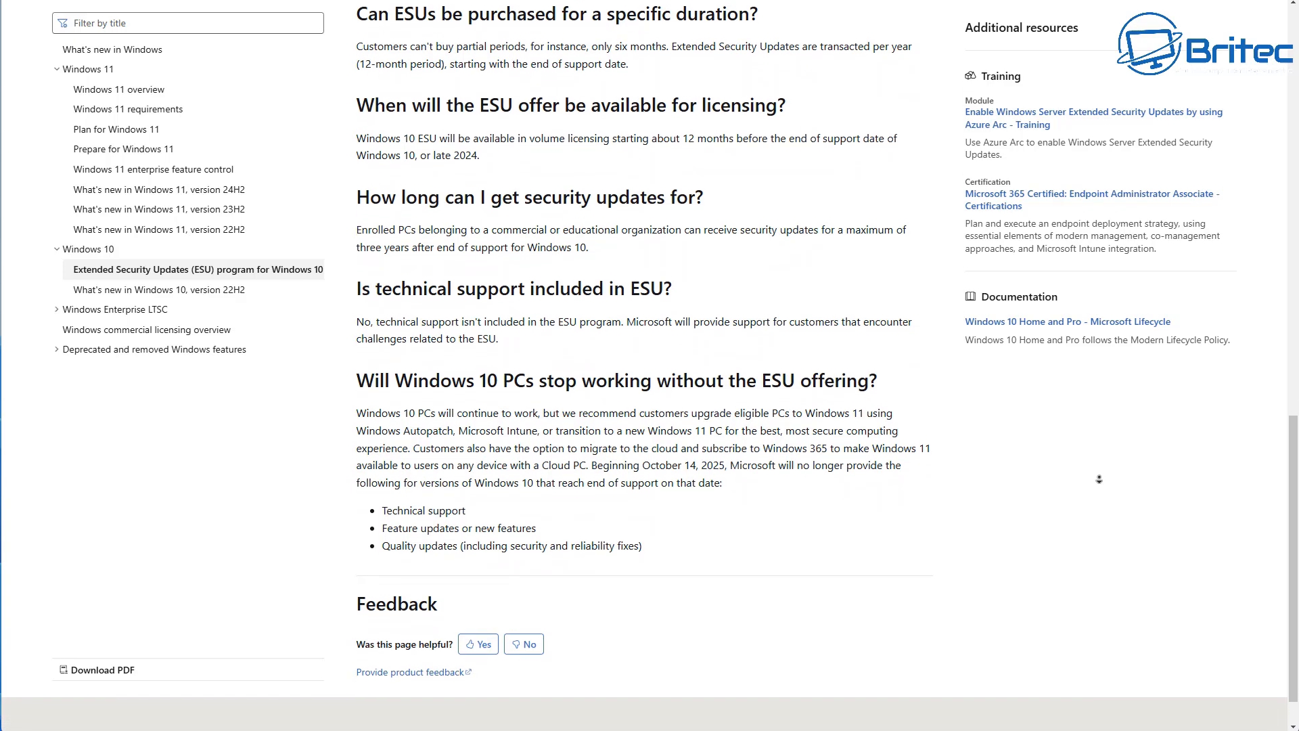
scroll(down, 3)
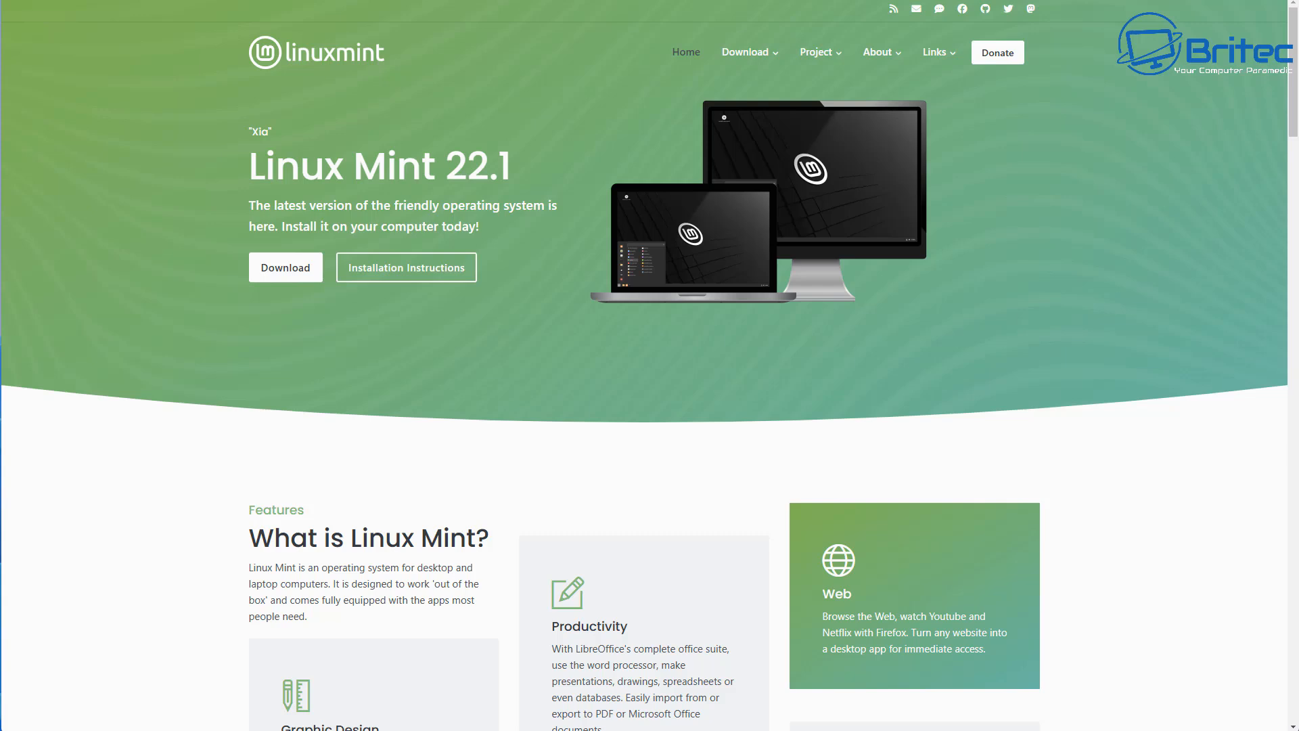
mouse_move(593, 210)
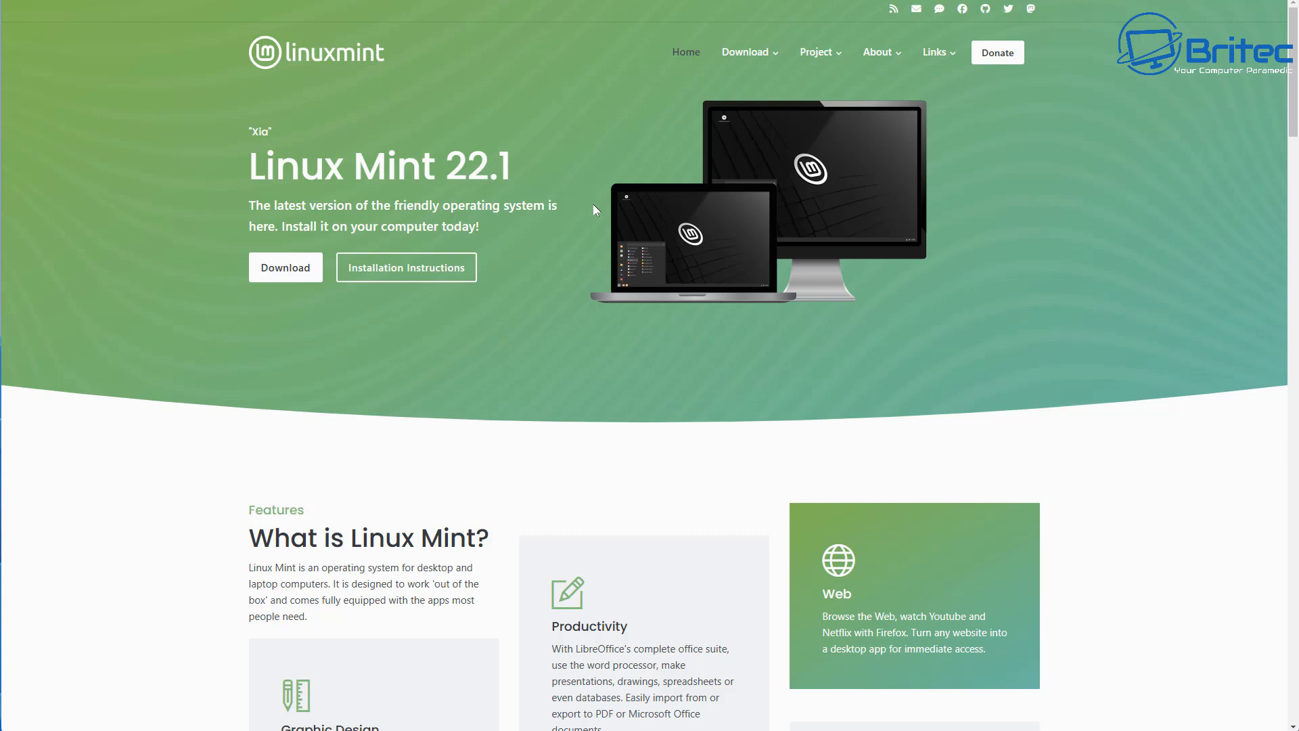
mouse_move(636, 463)
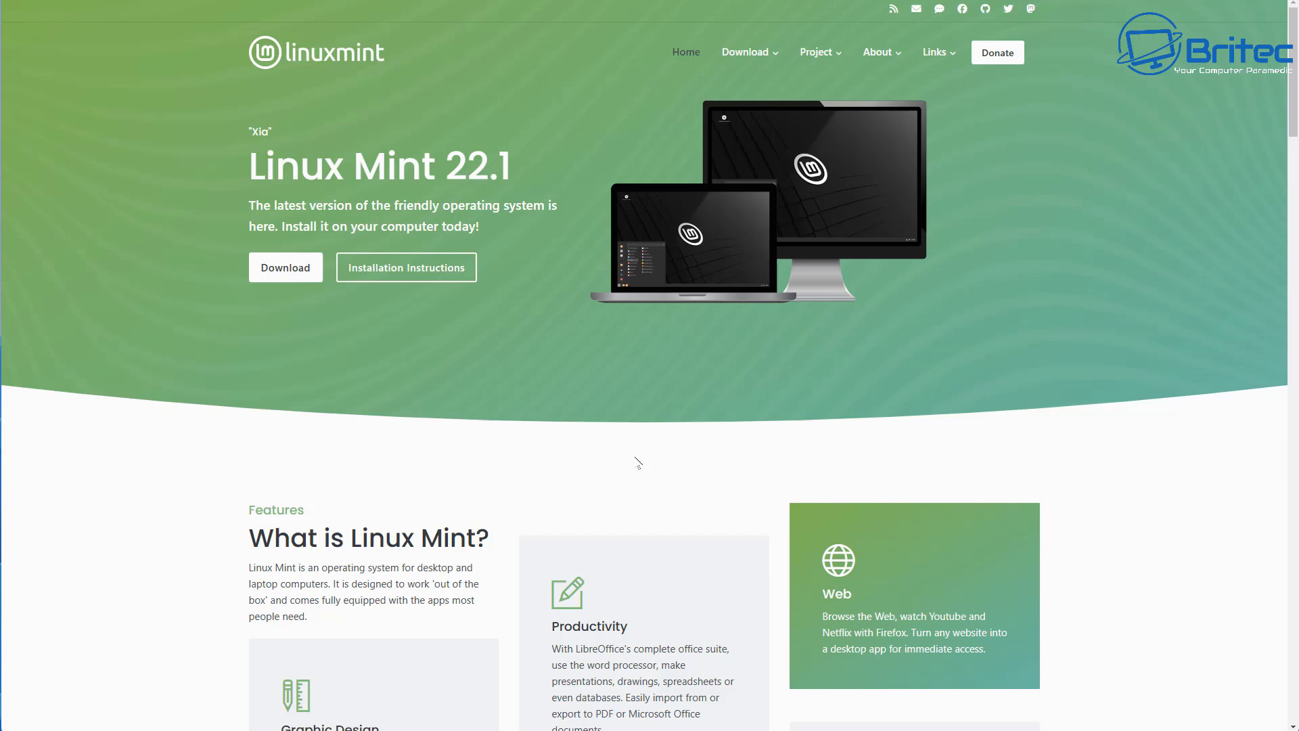
mouse_move(631, 462)
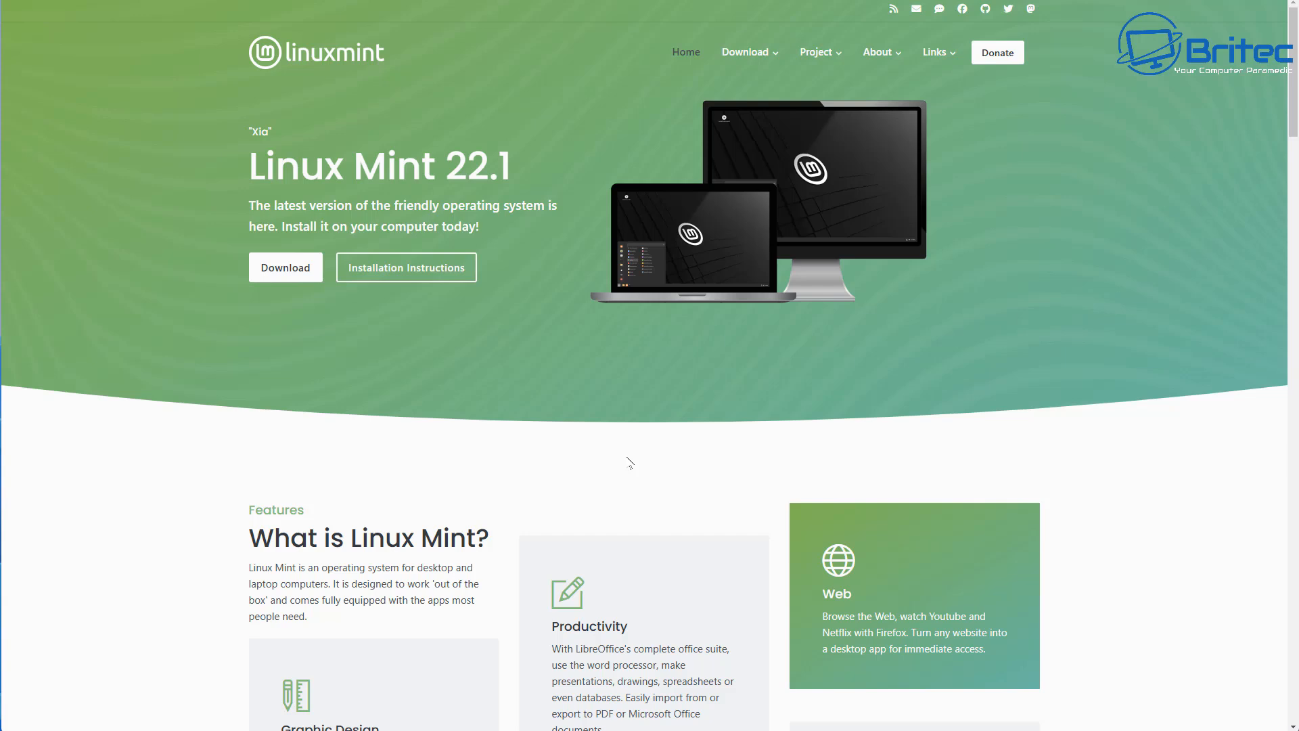
mouse_move(646, 472)
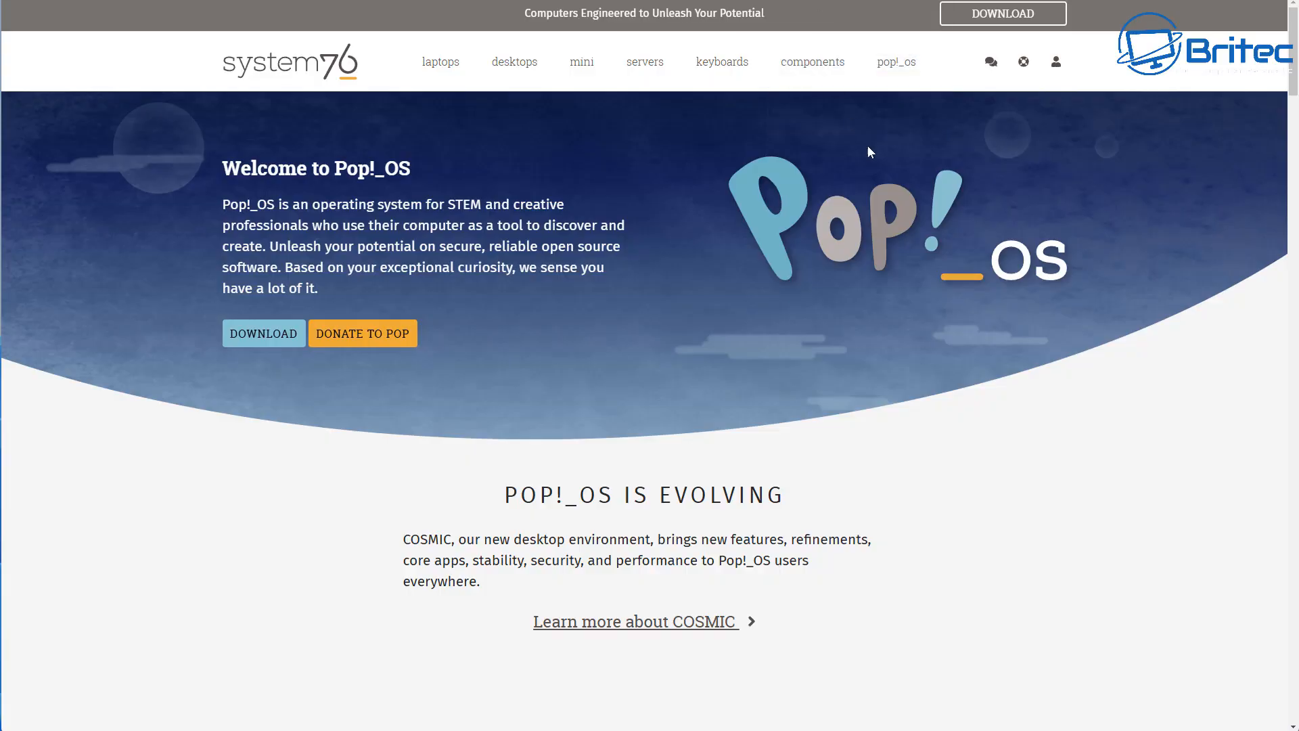
mouse_move(1130, 543)
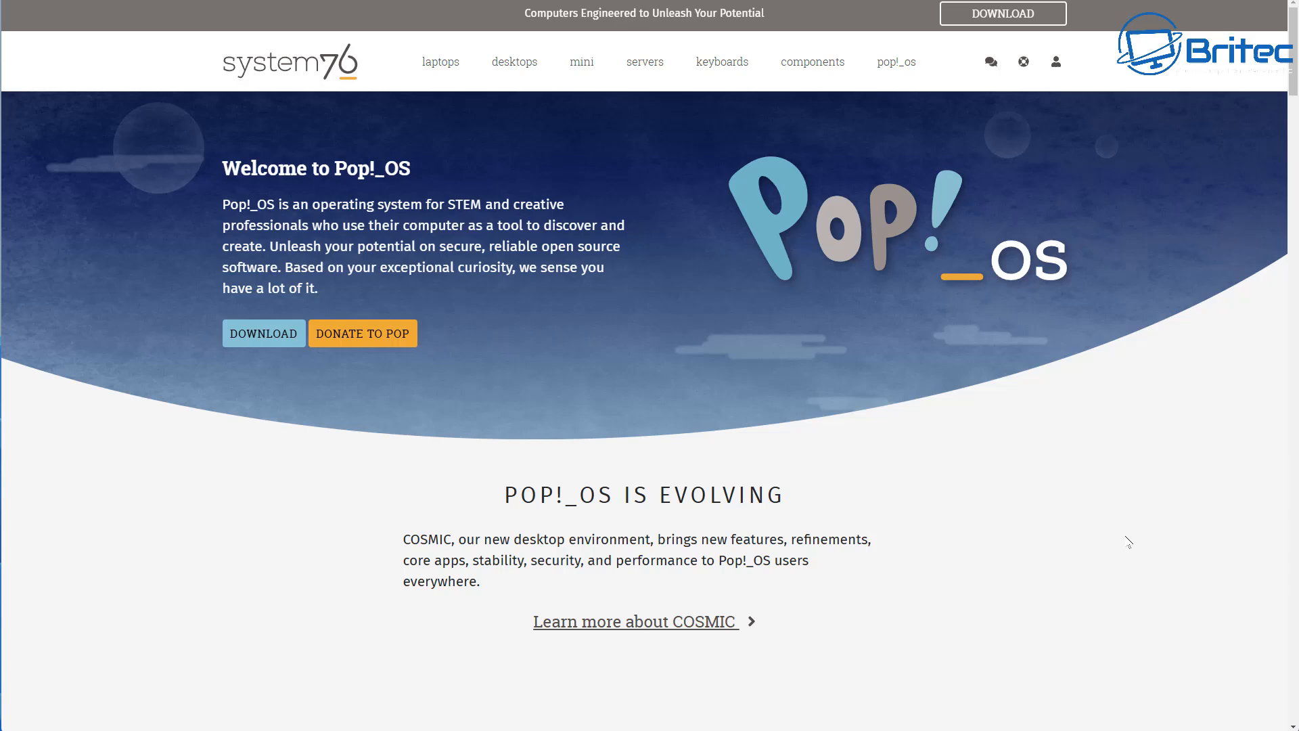
mouse_move(1073, 521)
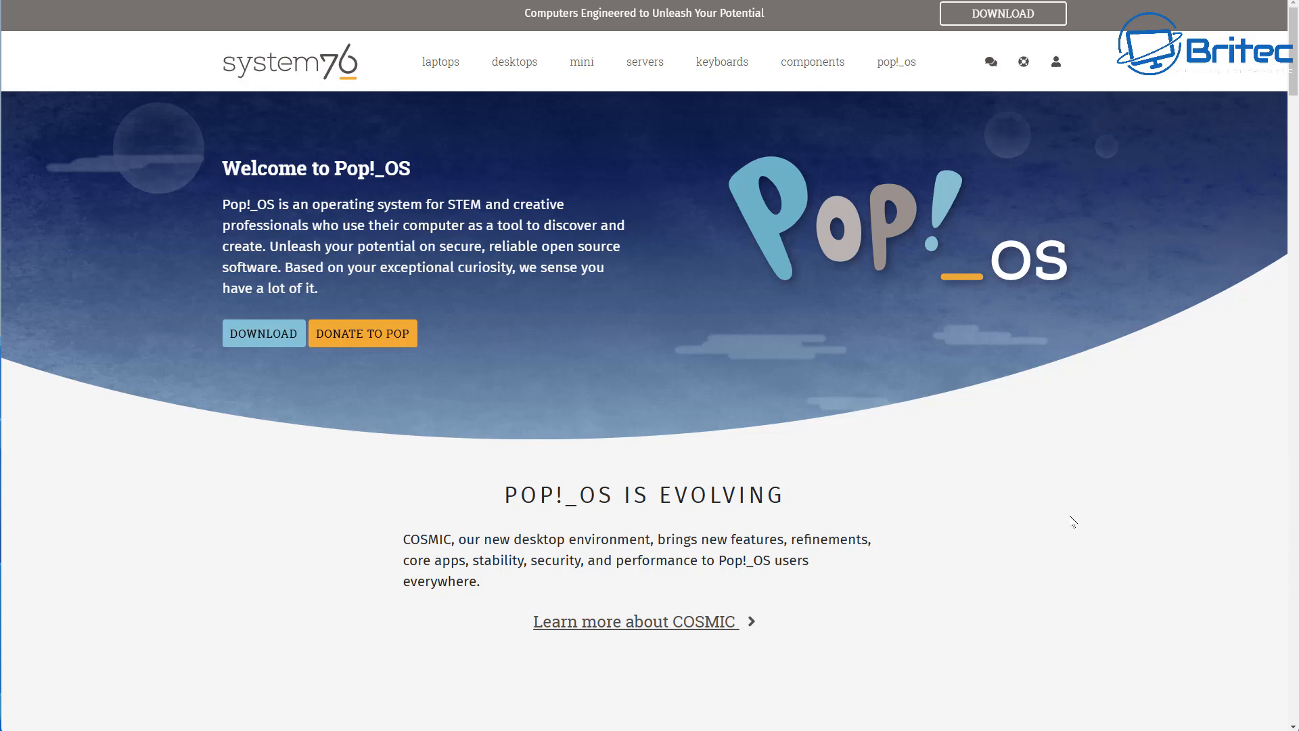
mouse_move(1058, 462)
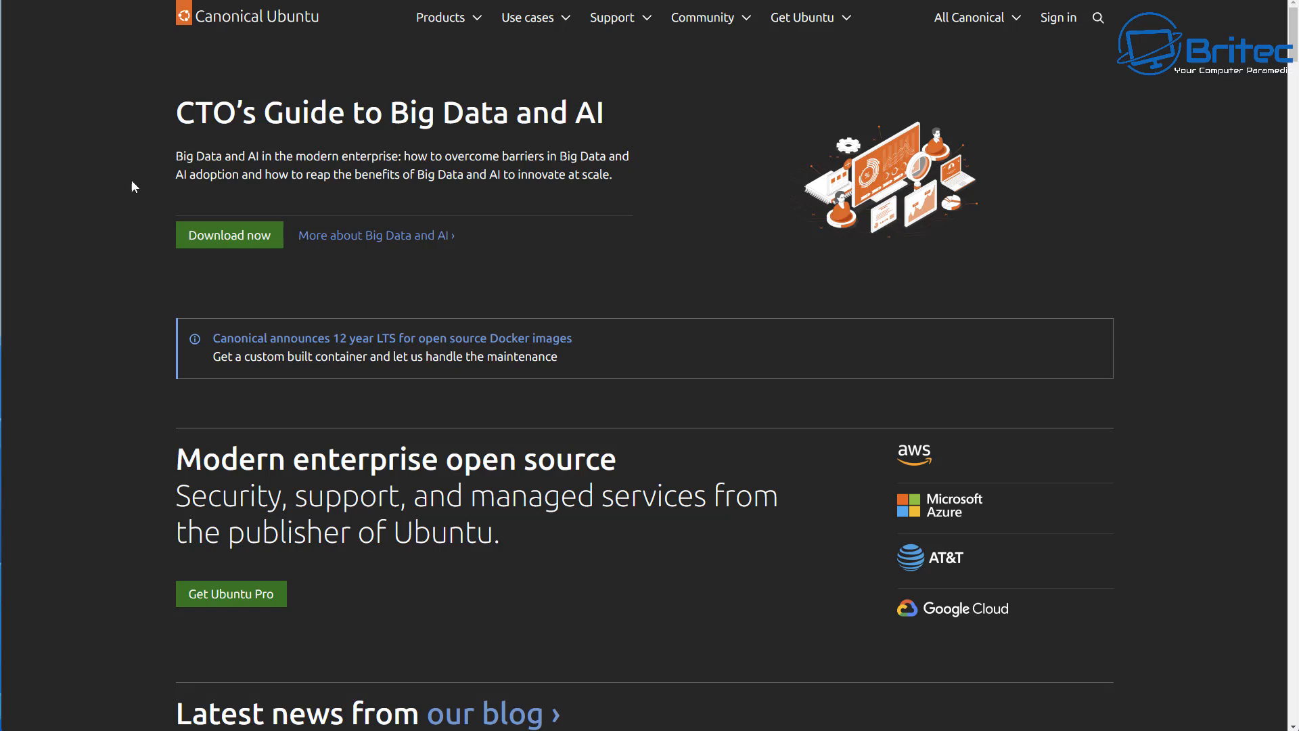
mouse_move(1067, 206)
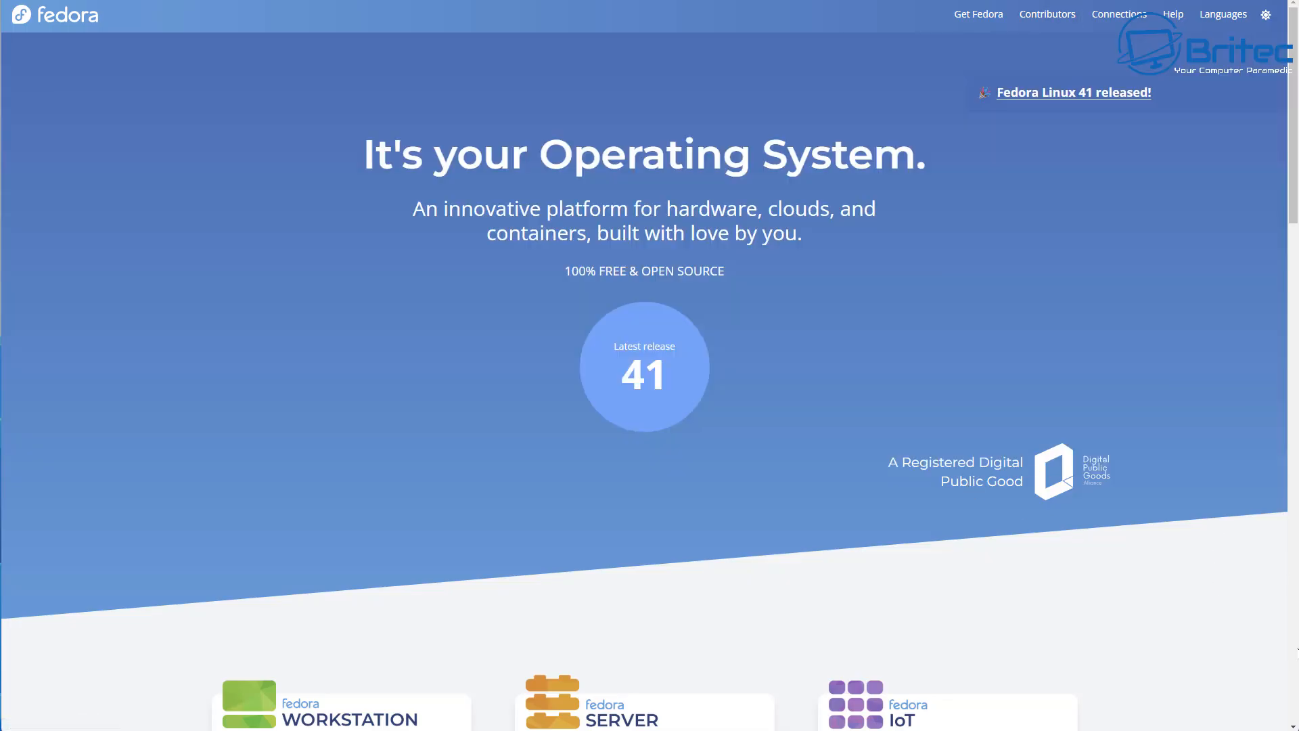
mouse_move(1276, 647)
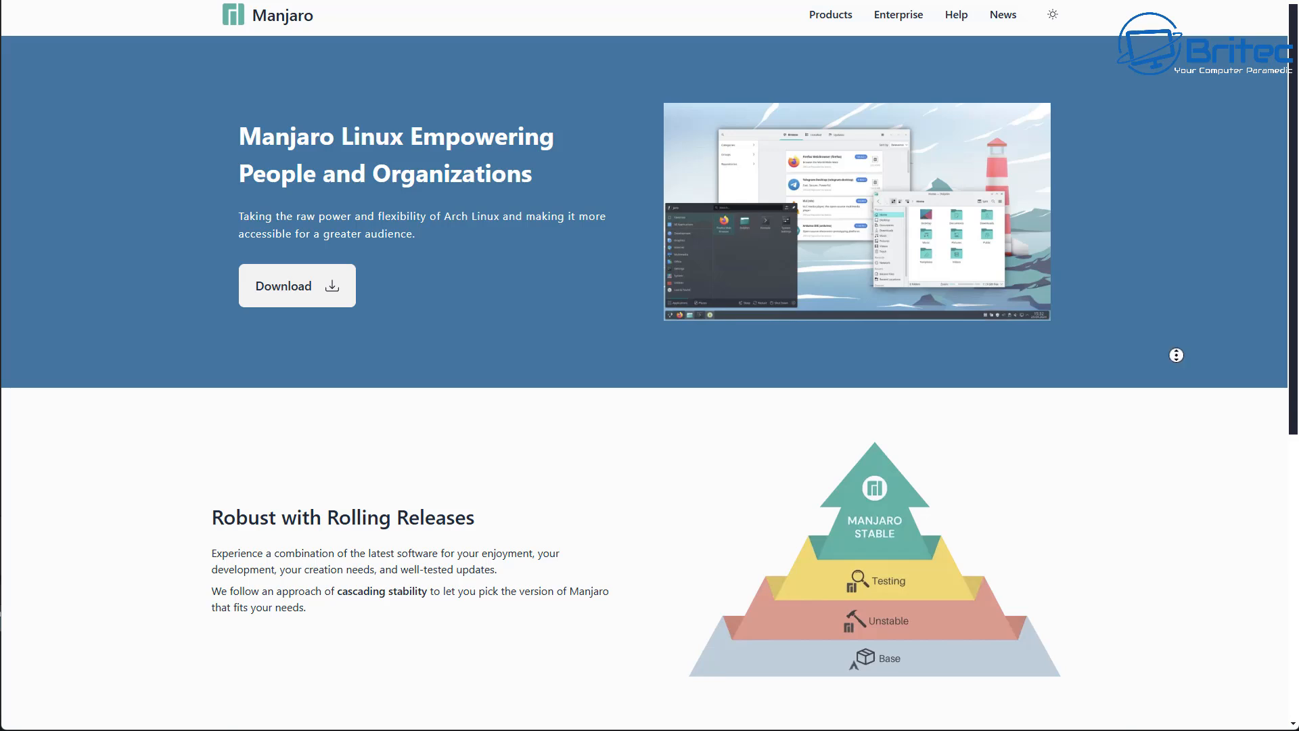
- Scroll manjaro.org past the hero to the Rolling Releases and Enterprise Grade sections
scroll(down, 3)
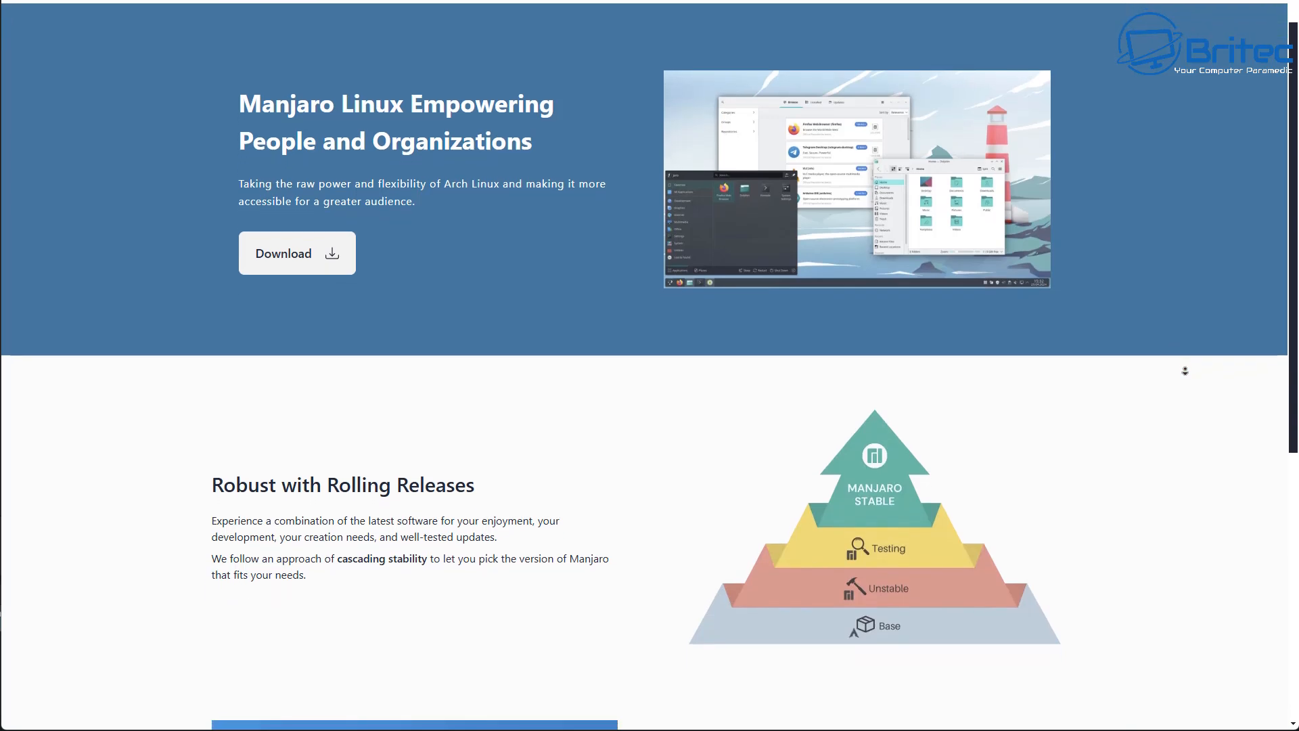
scroll(down, 3)
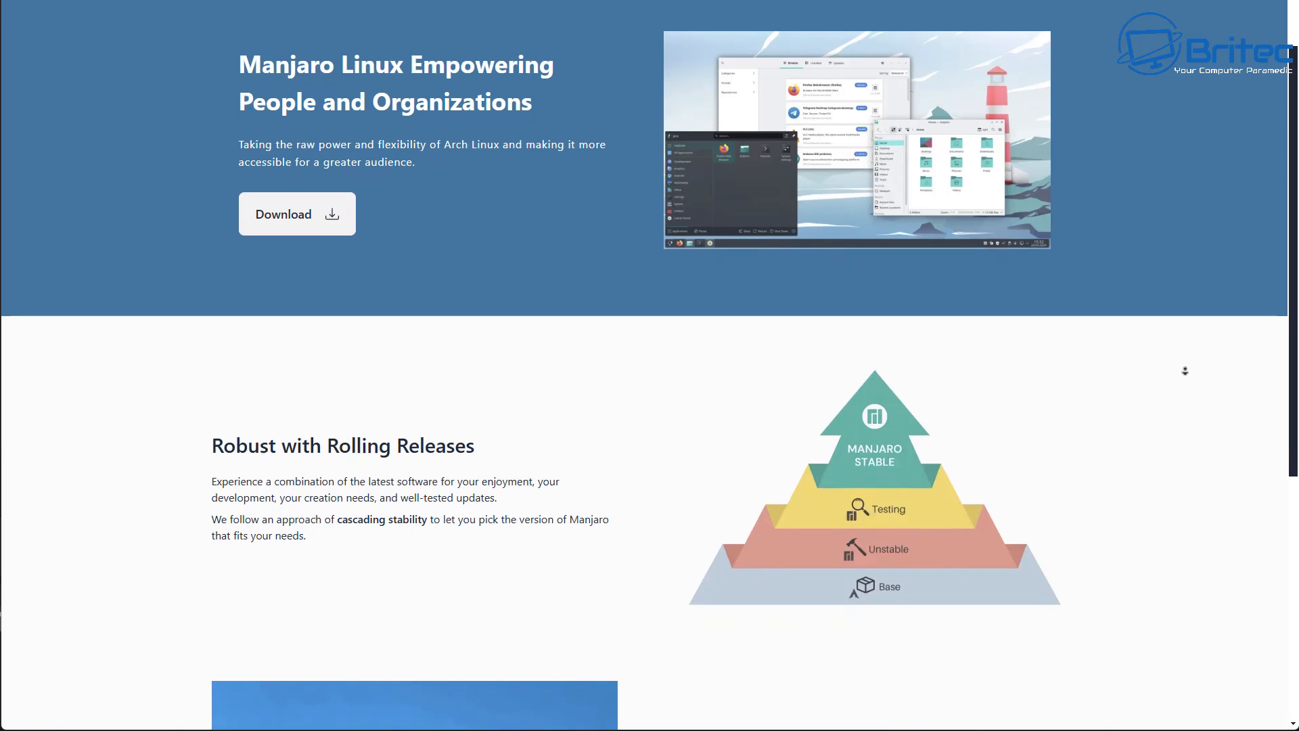
scroll(down, 3)
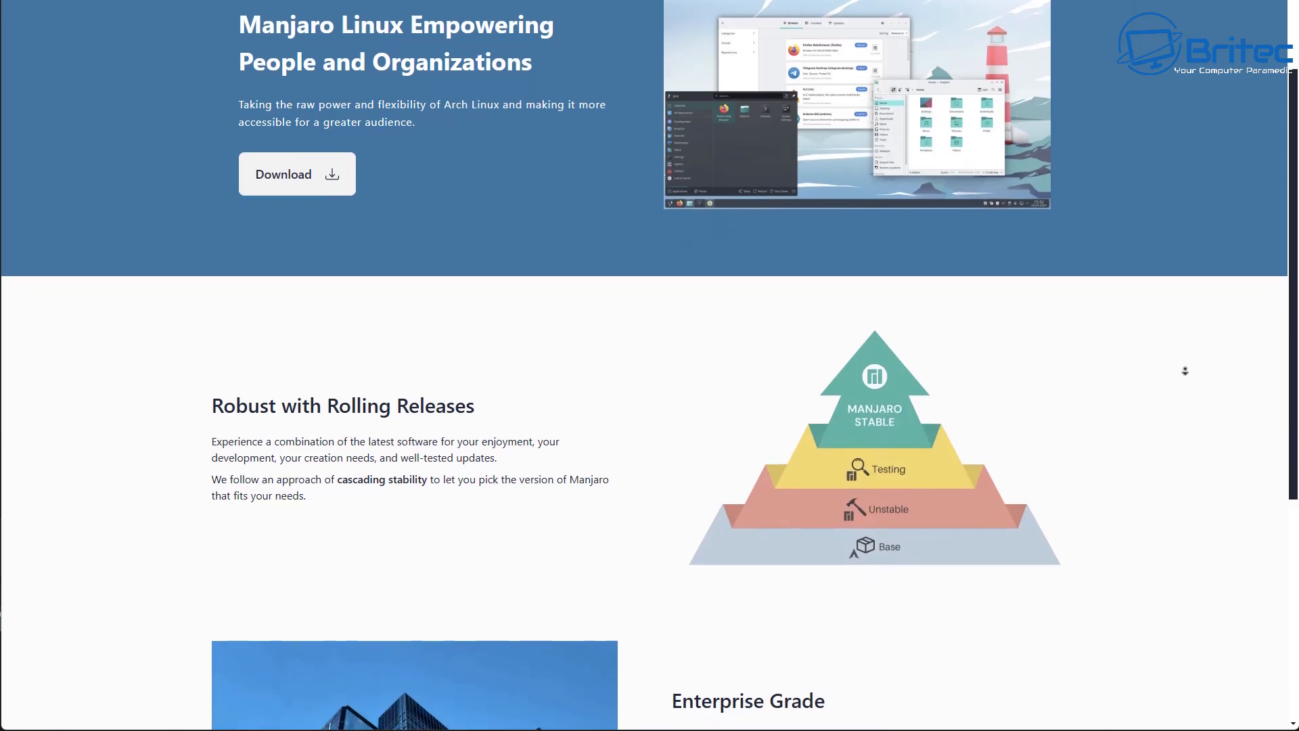
scroll(down, 3)
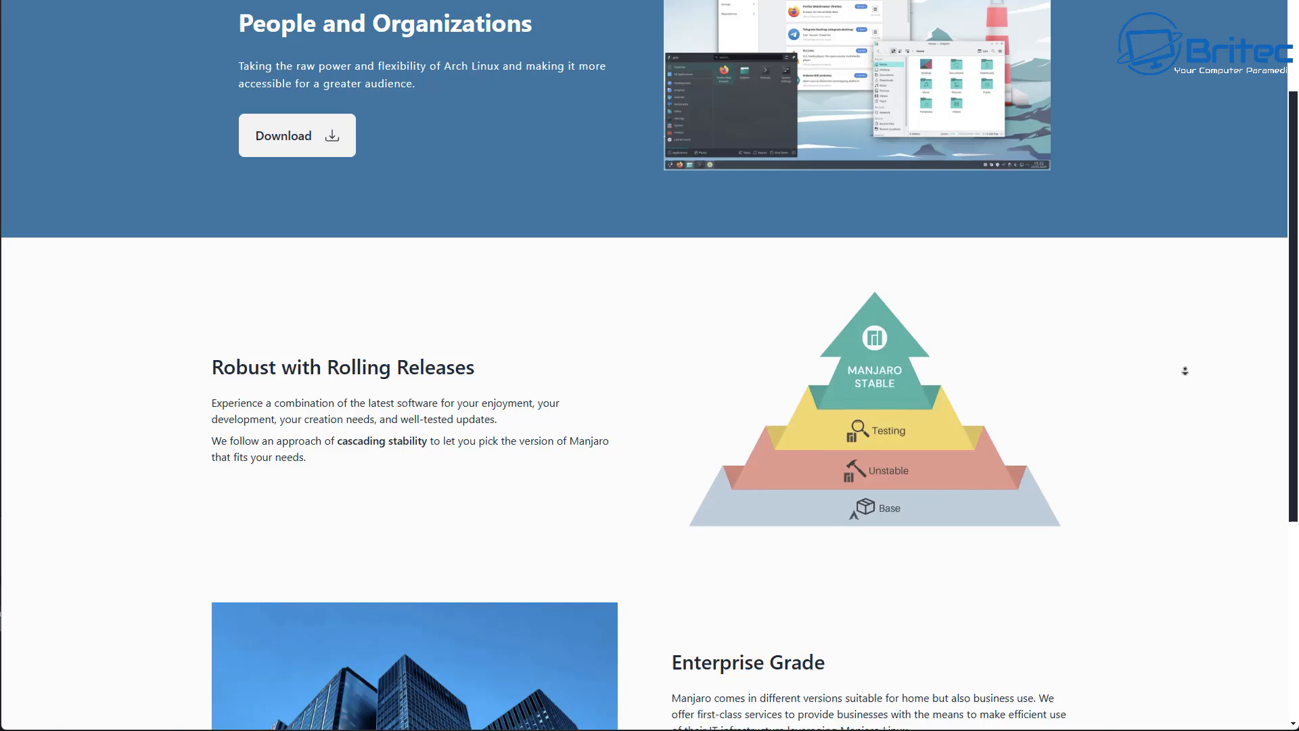
scroll(down, 3)
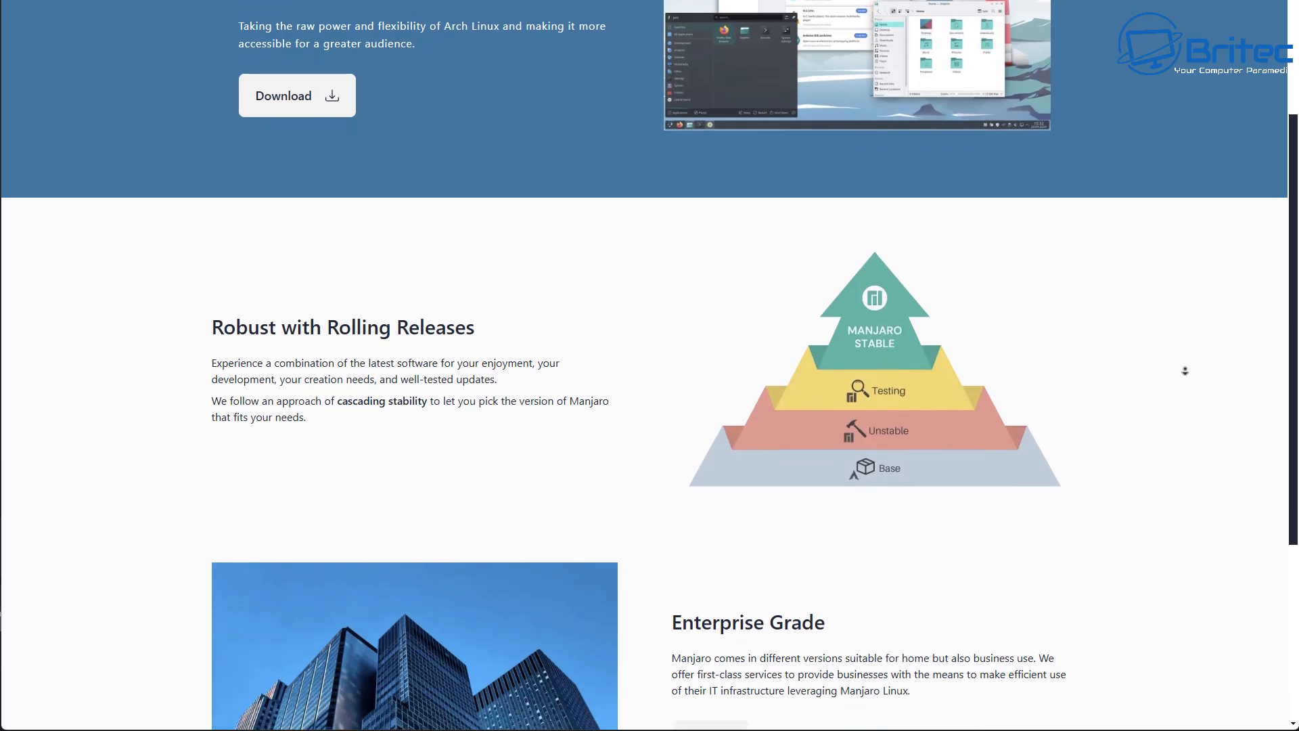
scroll(down, 3)
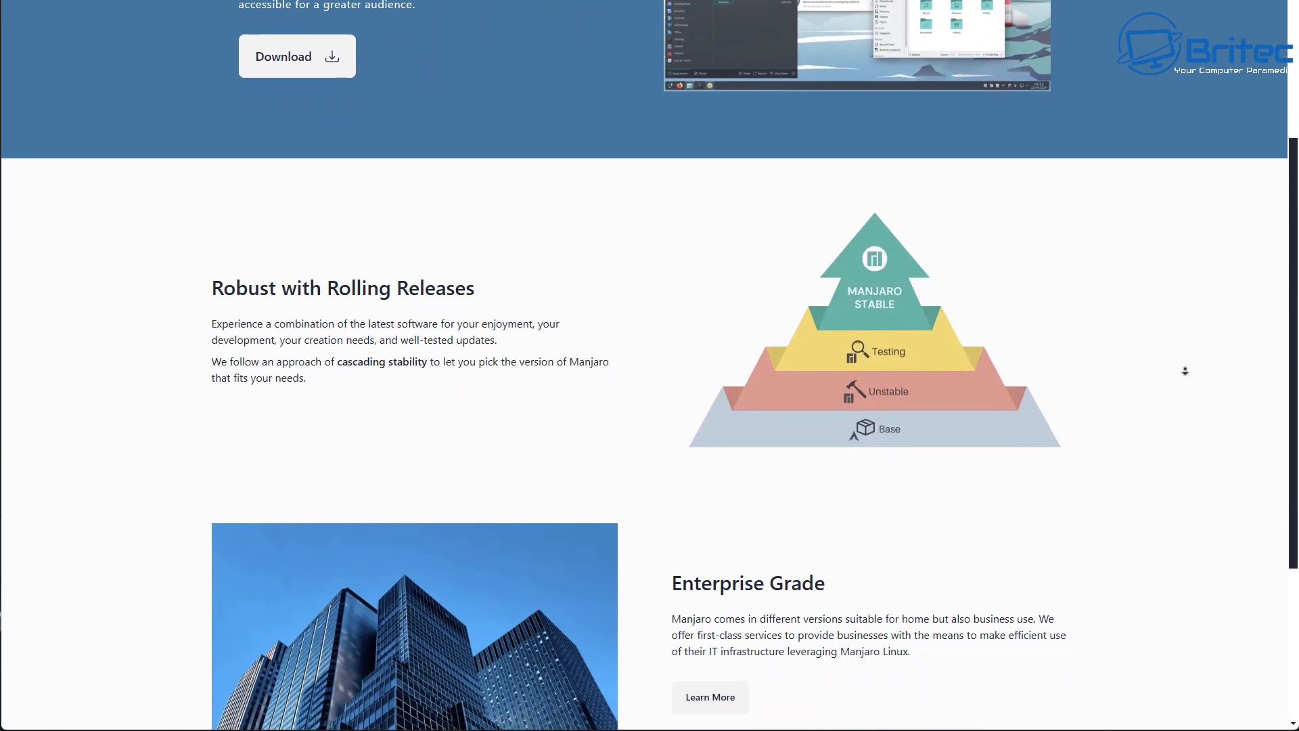
scroll(down, 3)
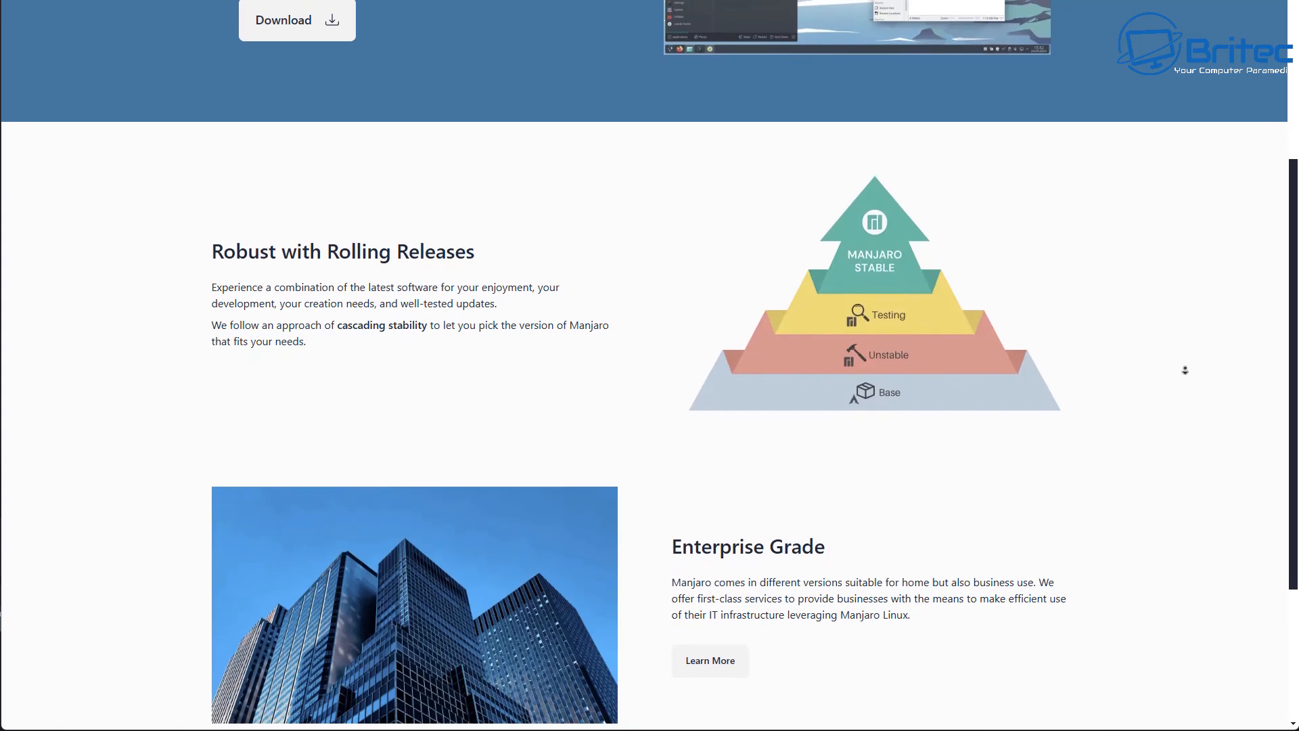
scroll(down, 3)
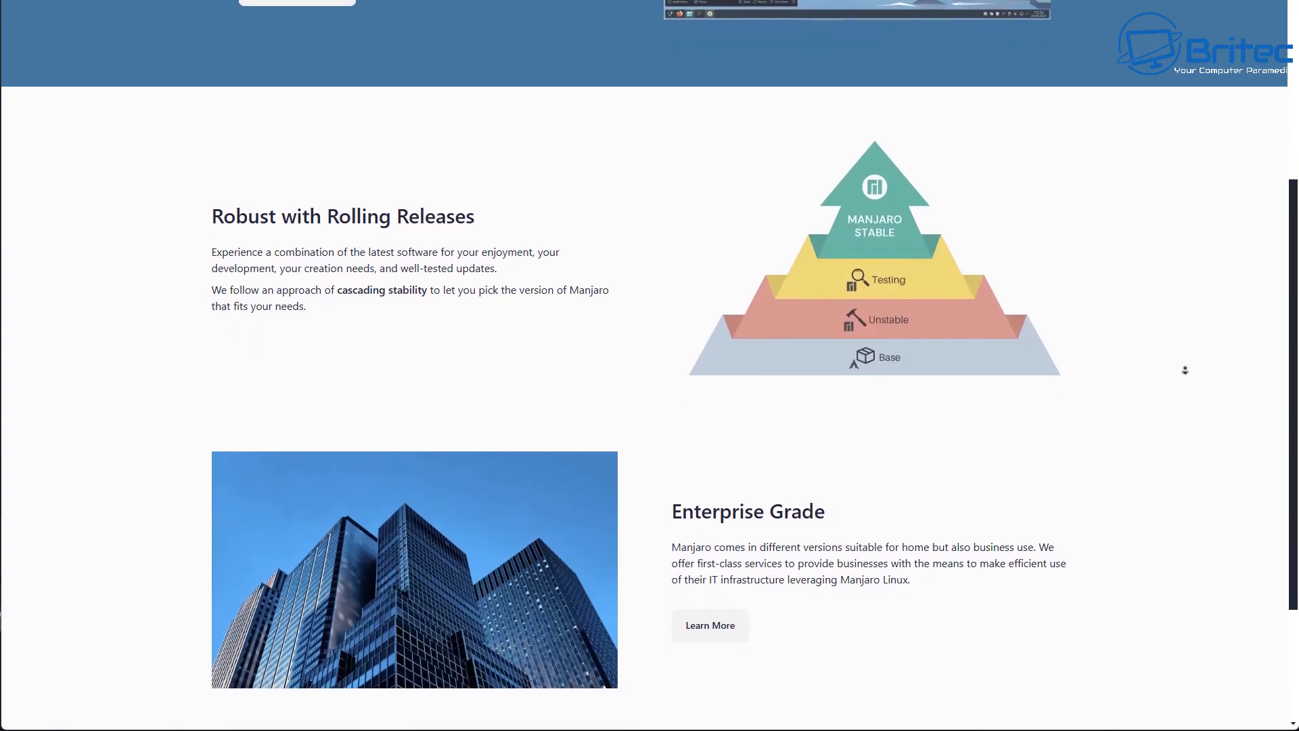
scroll(down, 3)
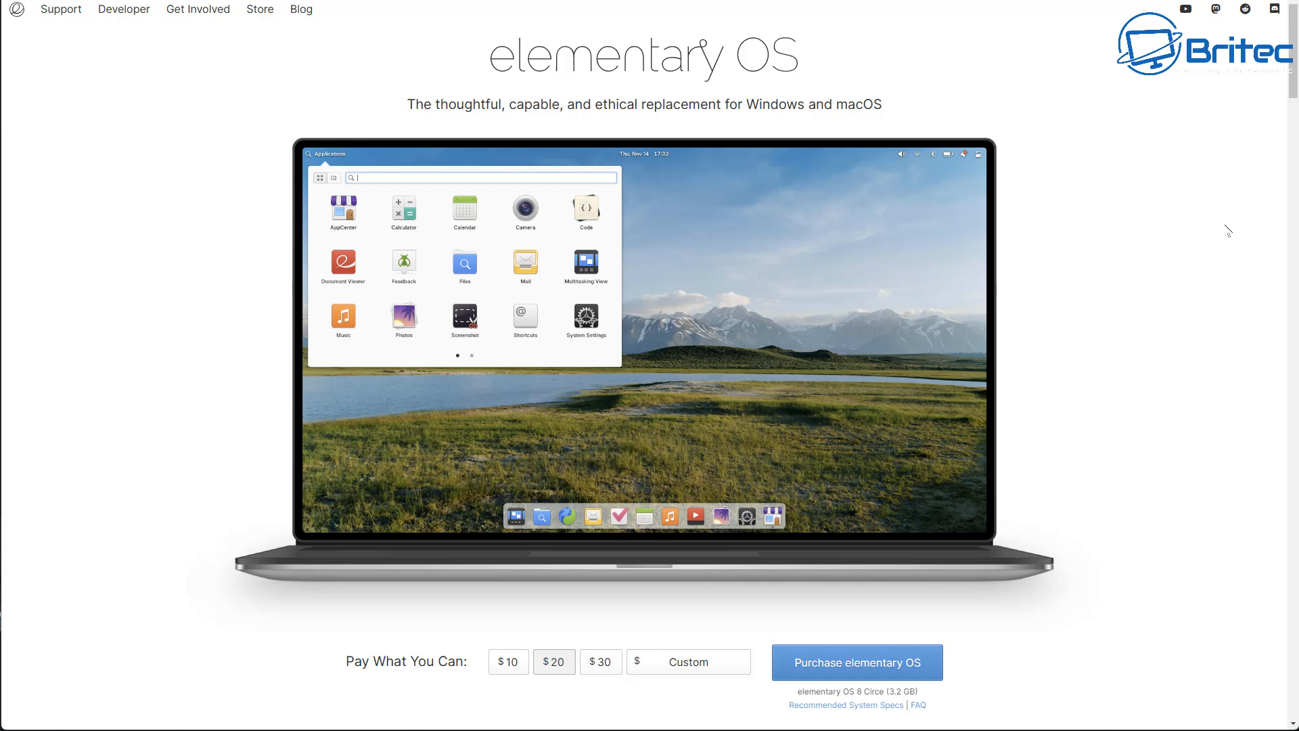
mouse_move(1220, 227)
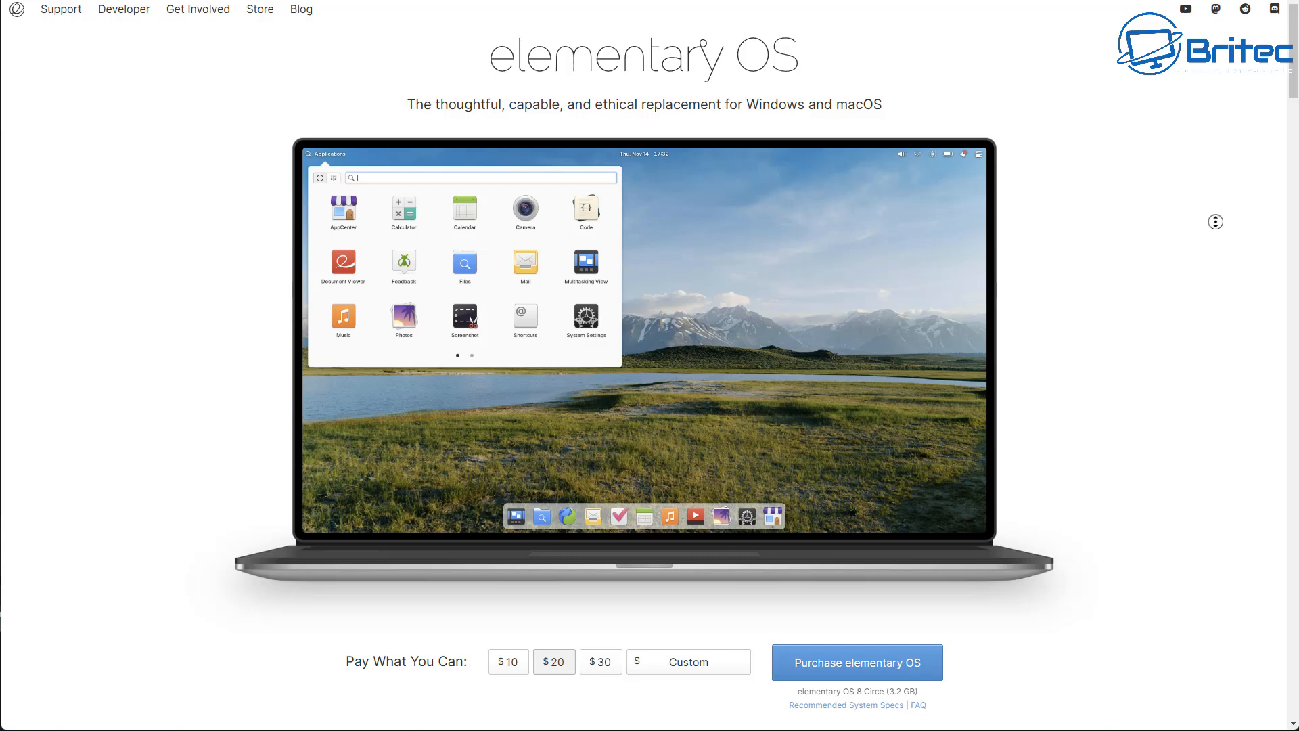
- Scroll the elementary OS homepage down to the pay-what-you-can Purchase section
scroll(down, 3)
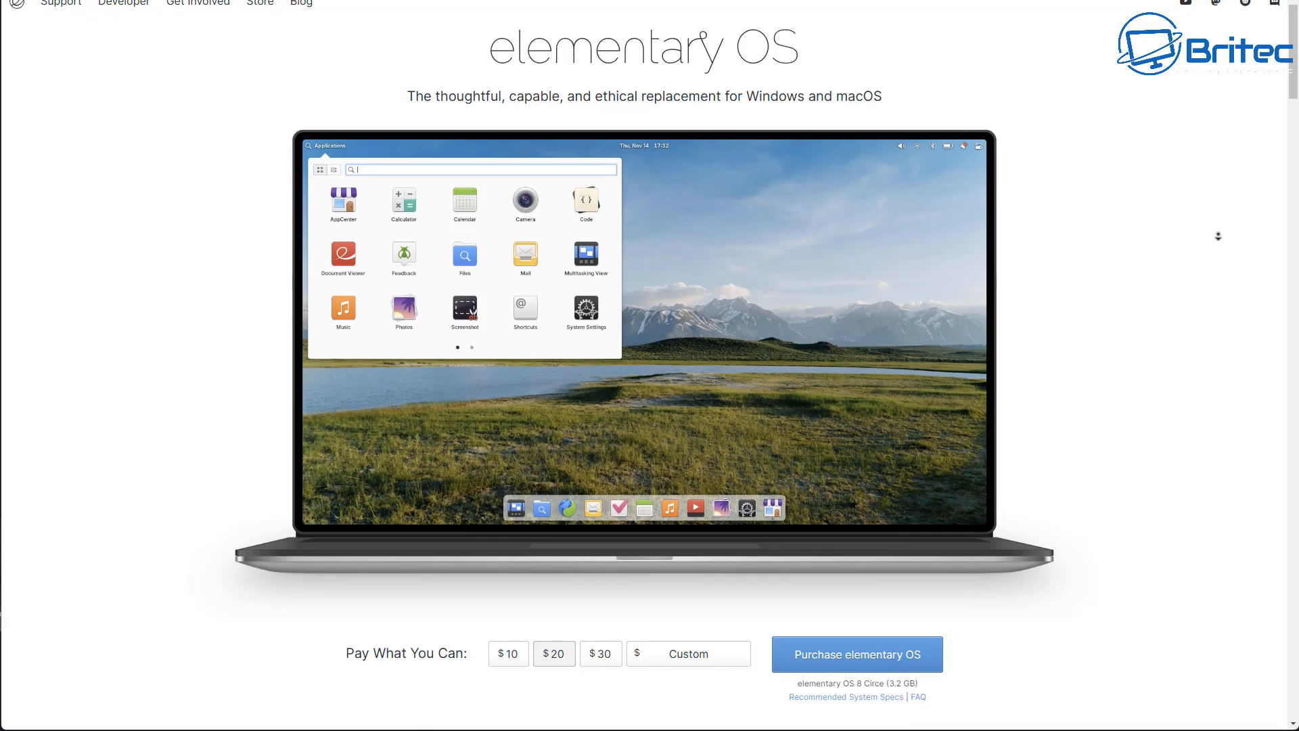
scroll(down, 3)
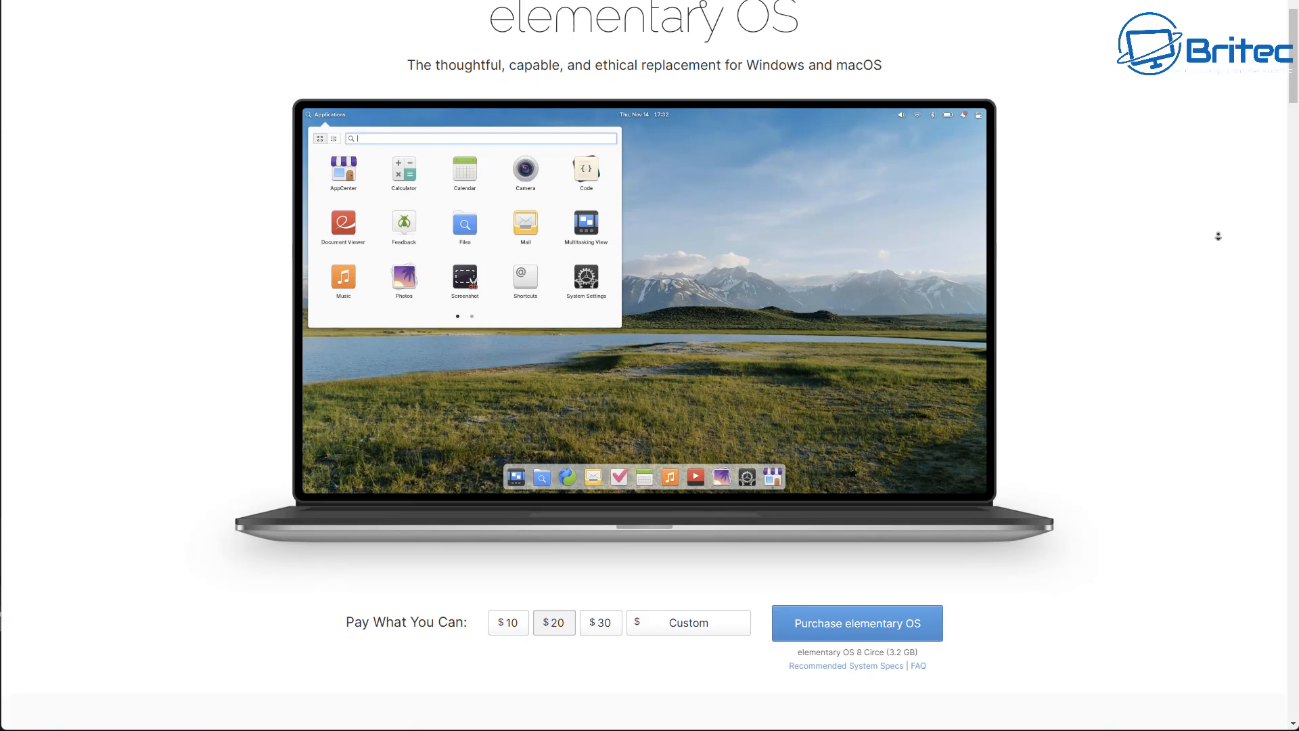
scroll(down, 3)
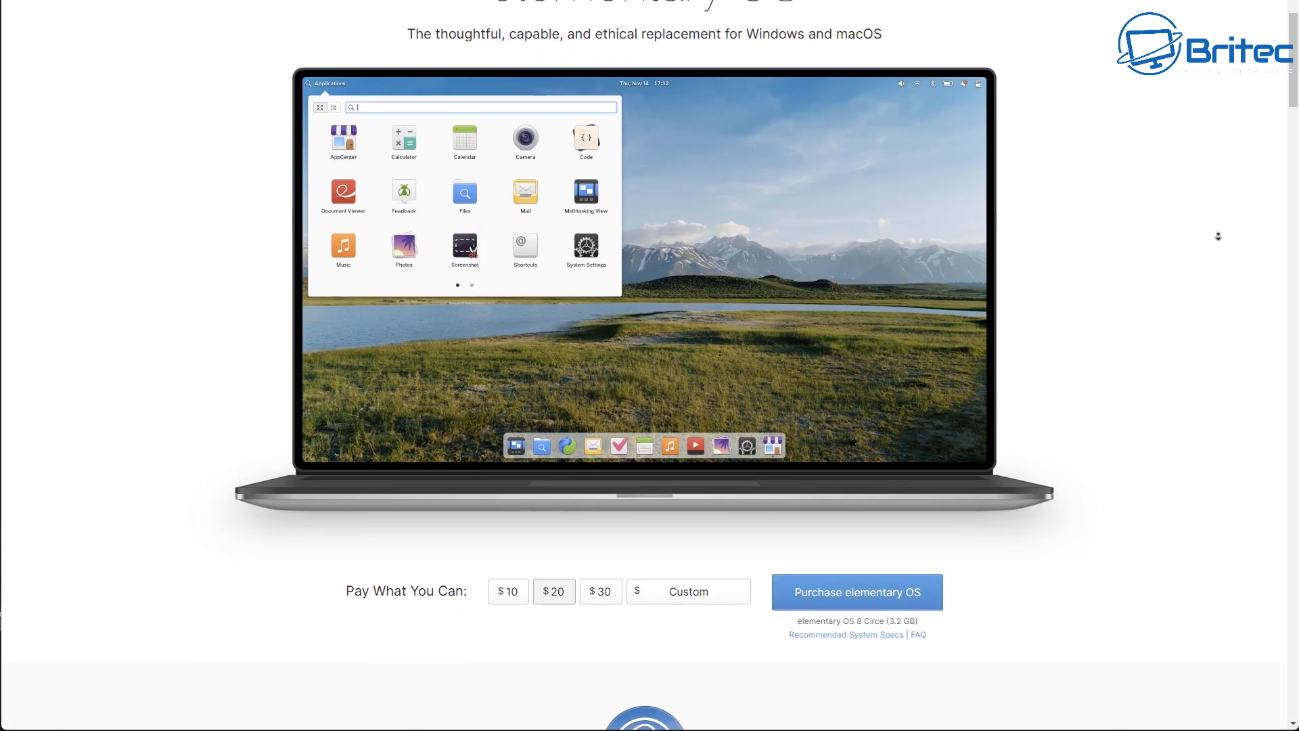
scroll(down, 3)
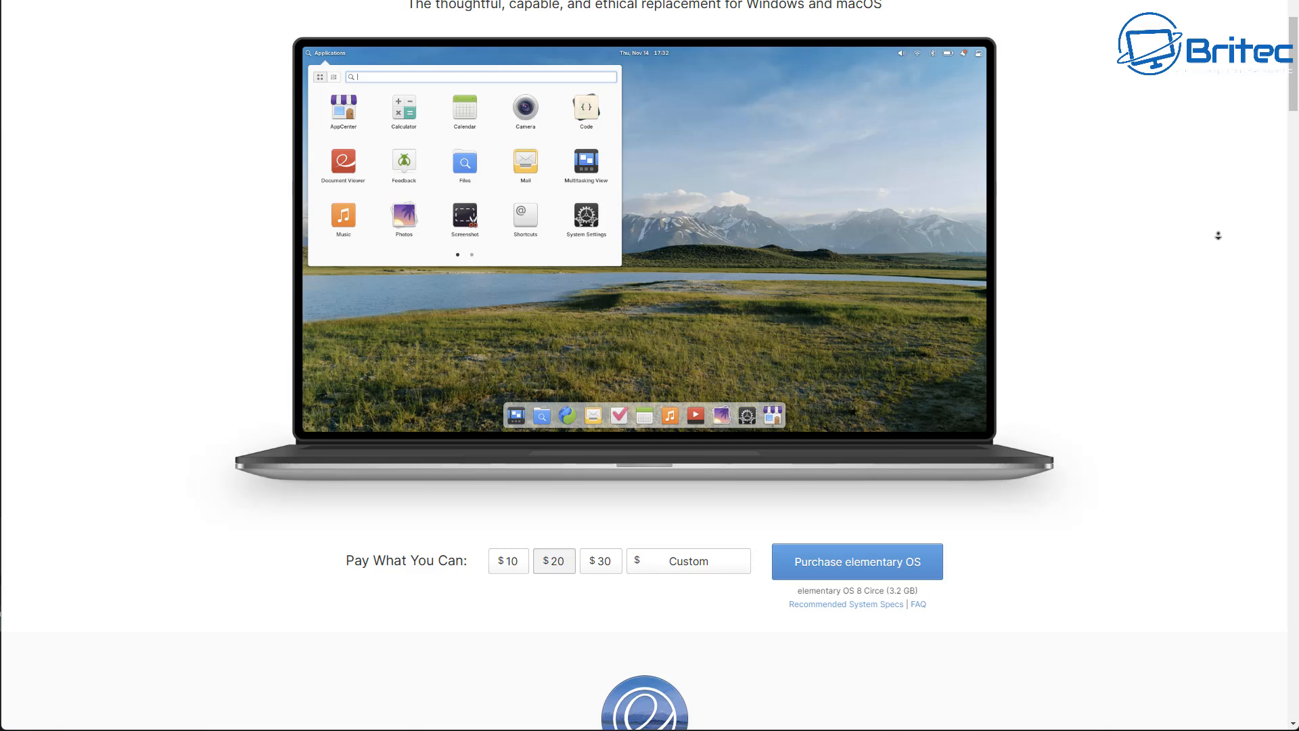
scroll(down, 3)
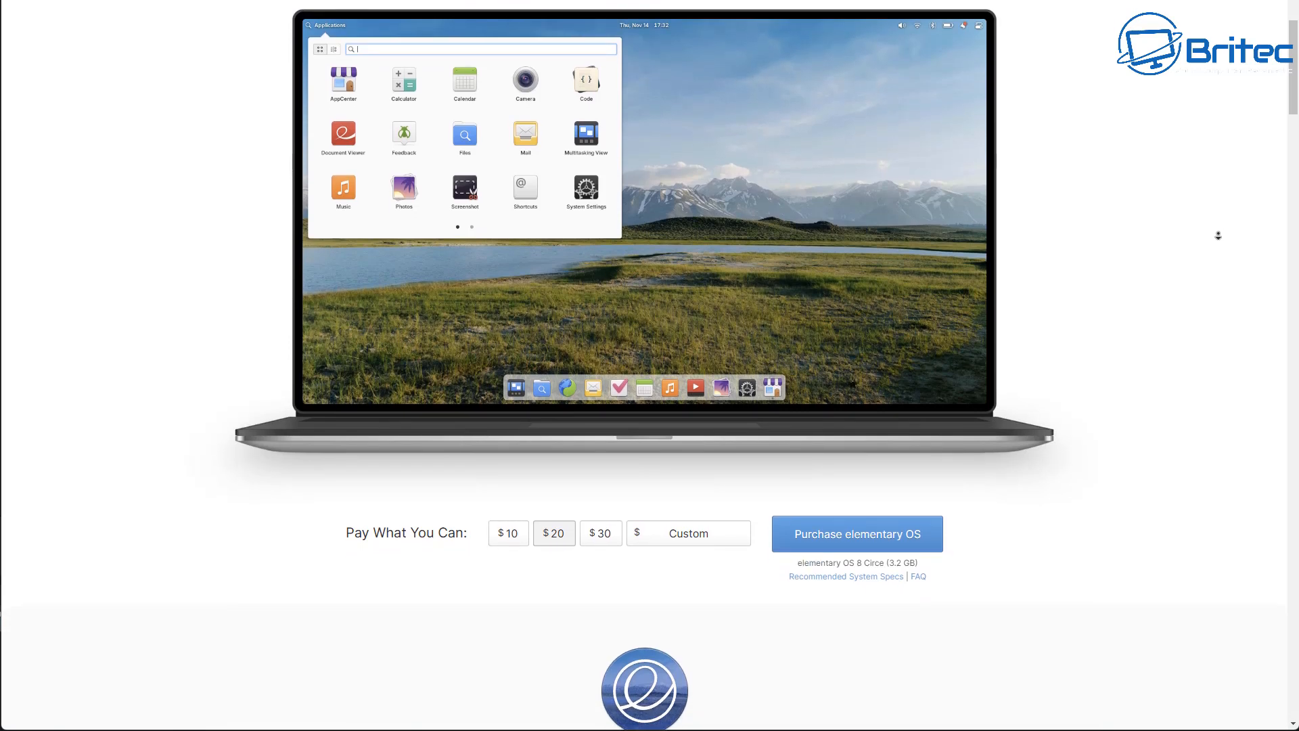
scroll(down, 3)
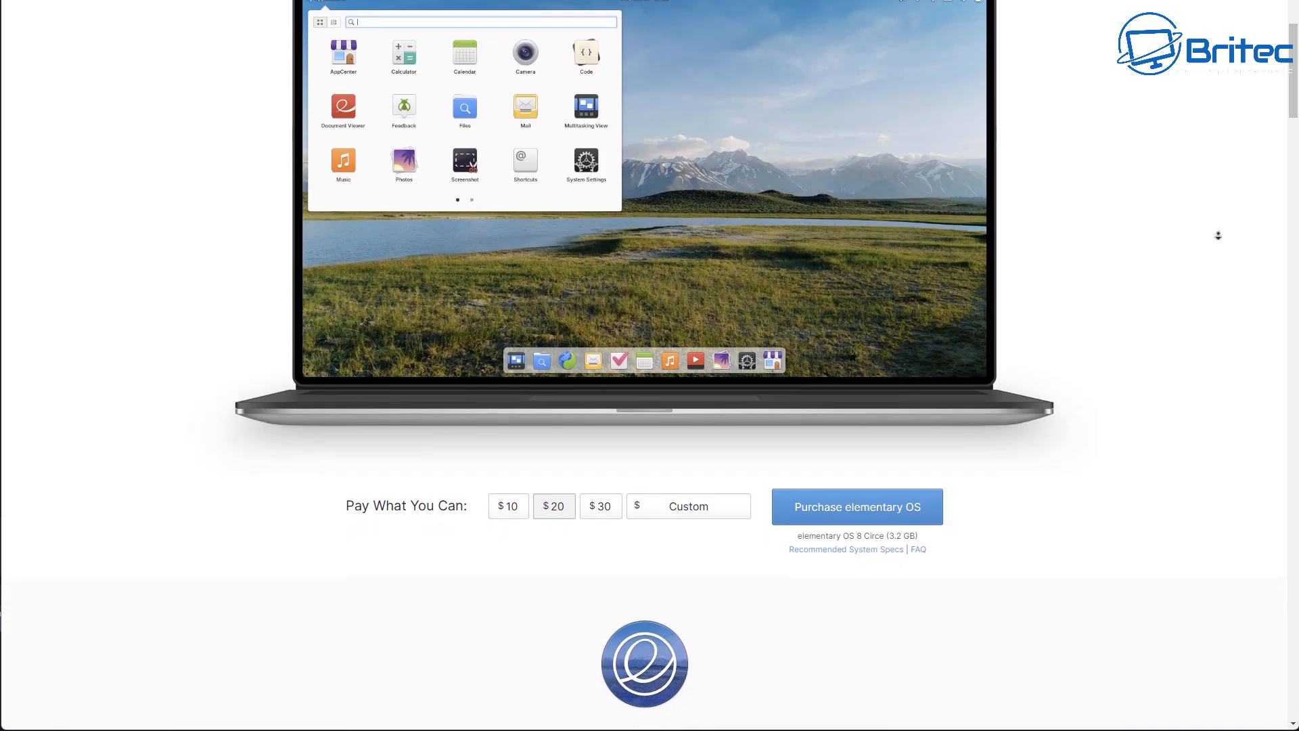
scroll(down, 3)
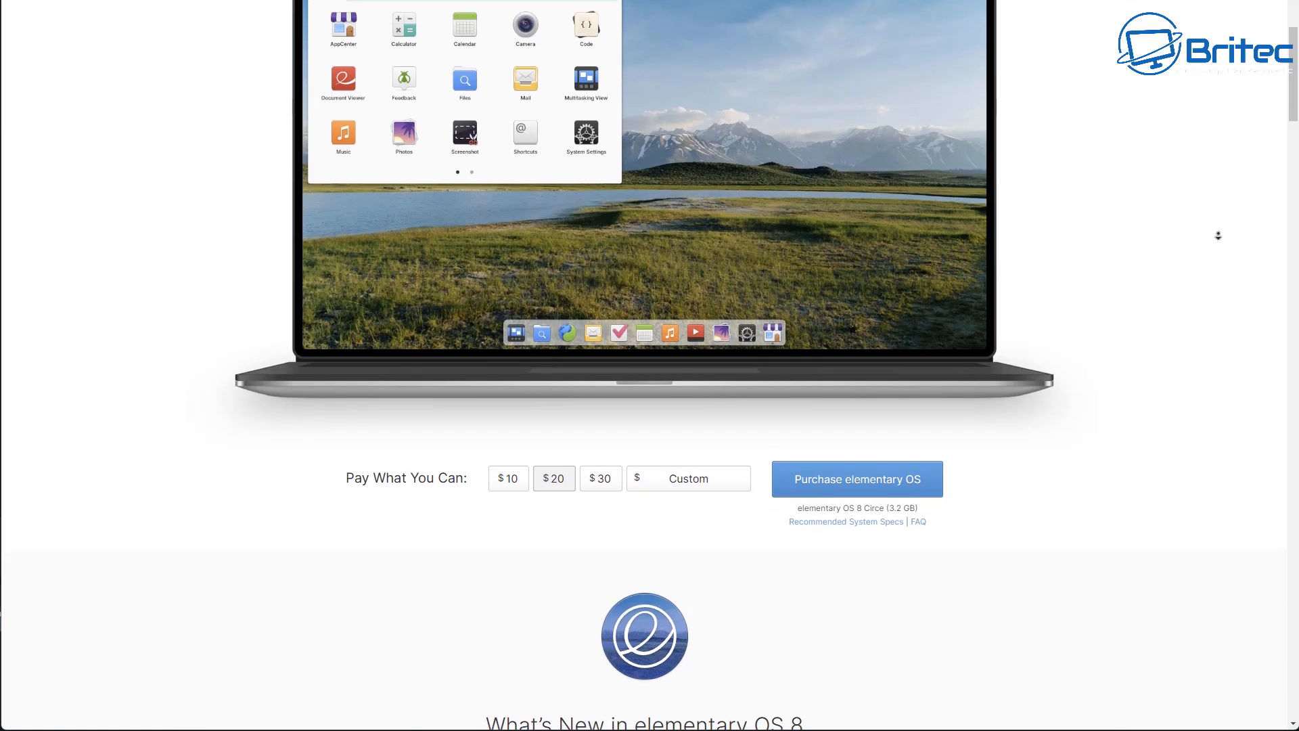
scroll(down, 3)
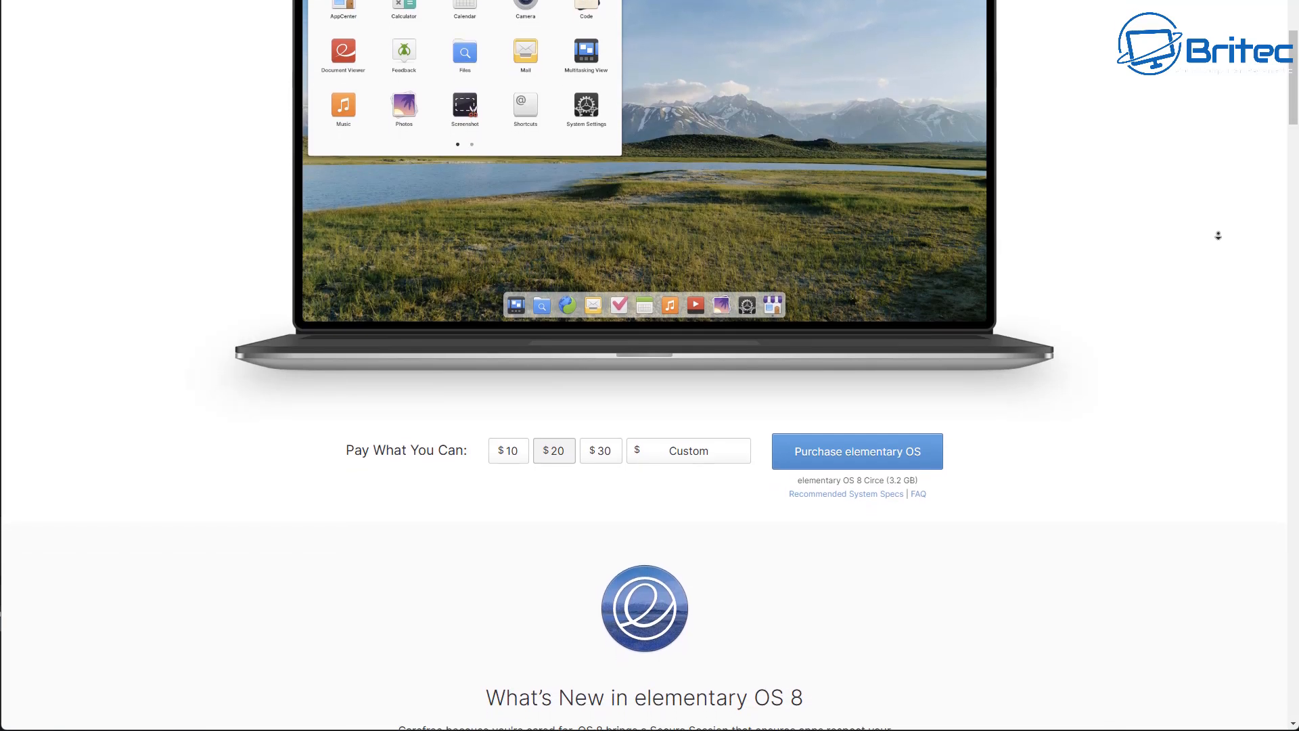
scroll(down, 3)
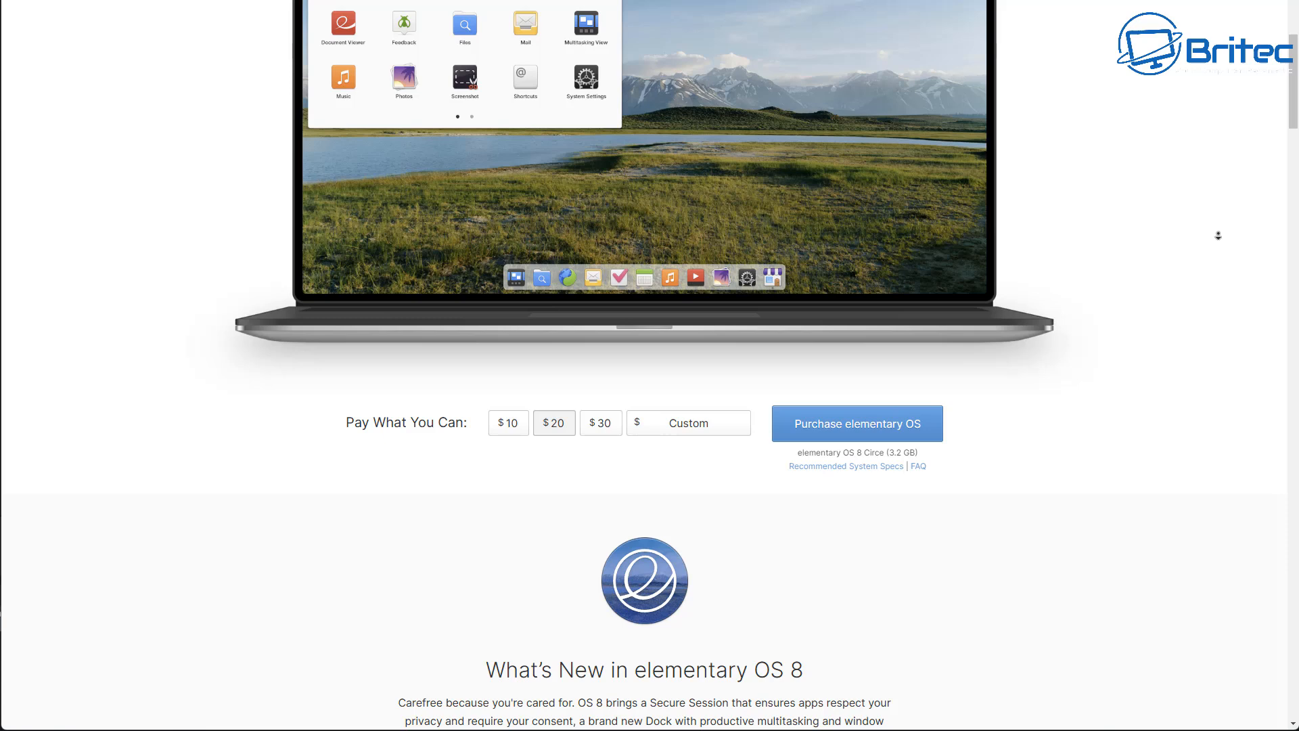
- Continue scrolling to the What's New in elementary OS 8 news articles
scroll(down, 3)
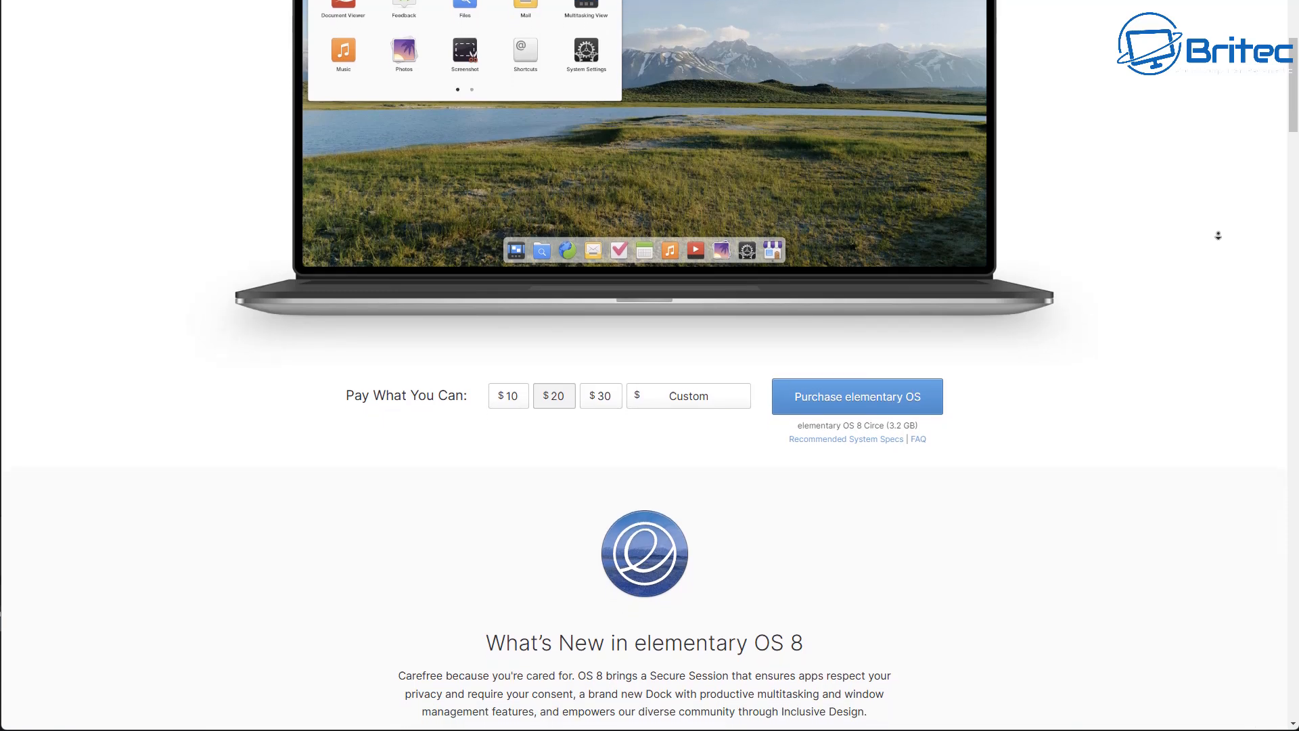
scroll(down, 3)
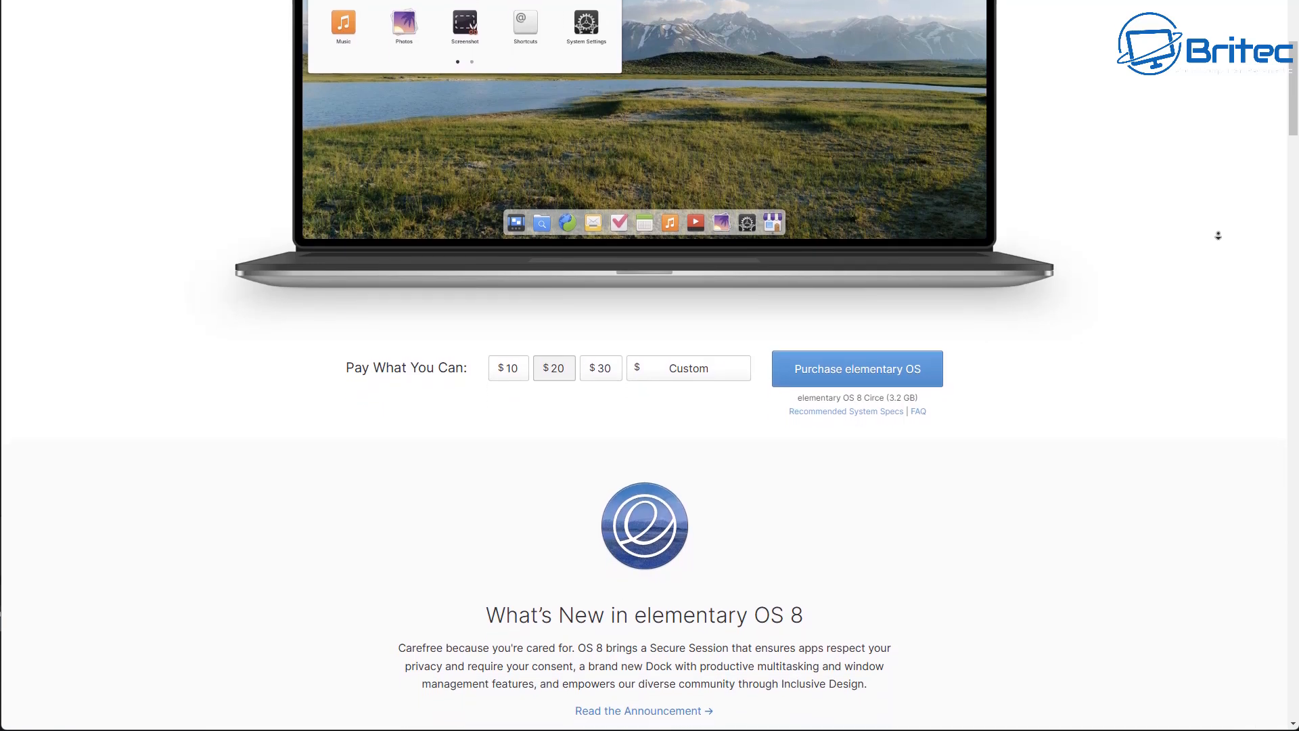
scroll(down, 3)
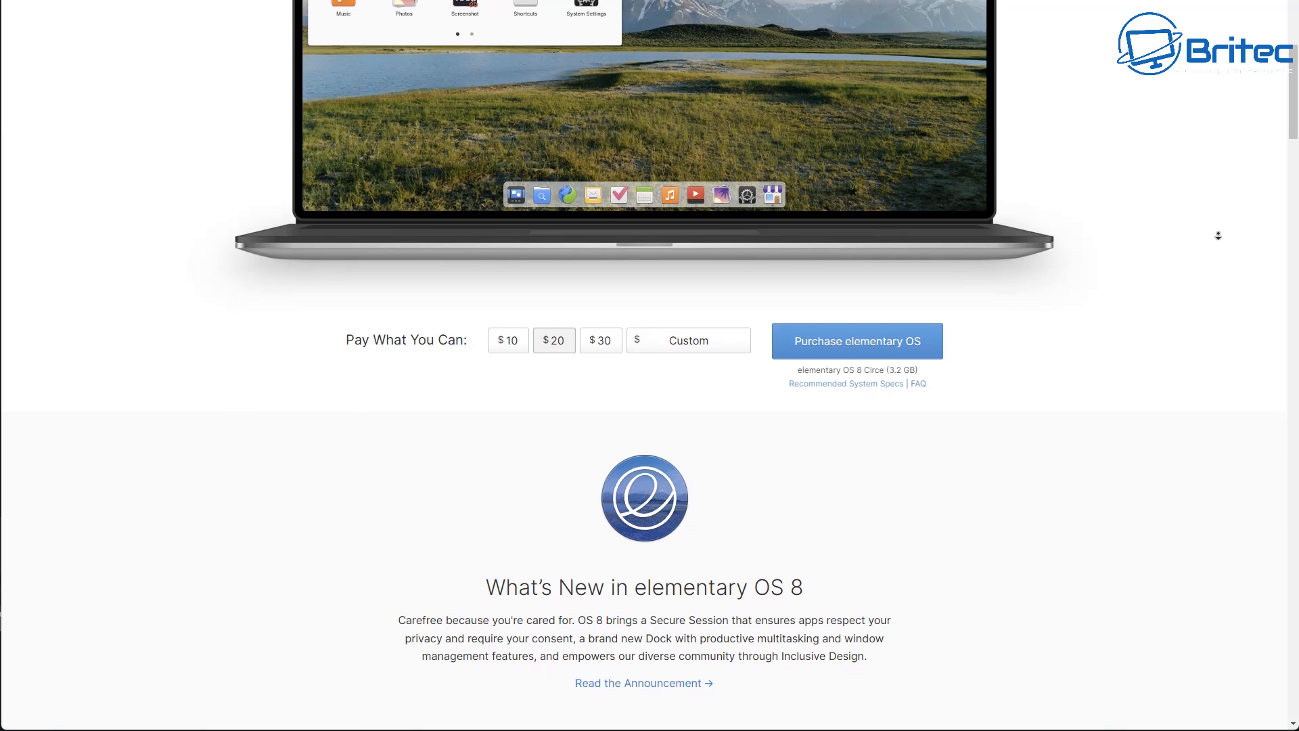
scroll(down, 3)
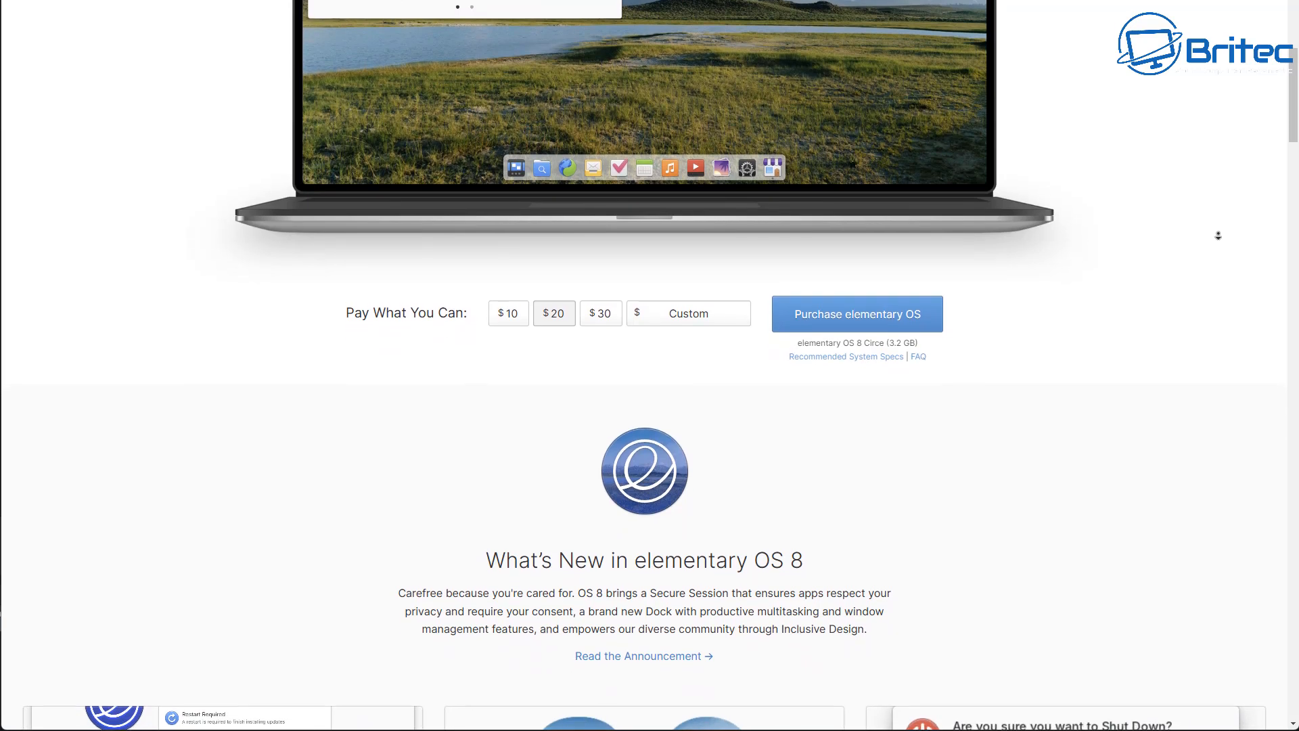
scroll(down, 3)
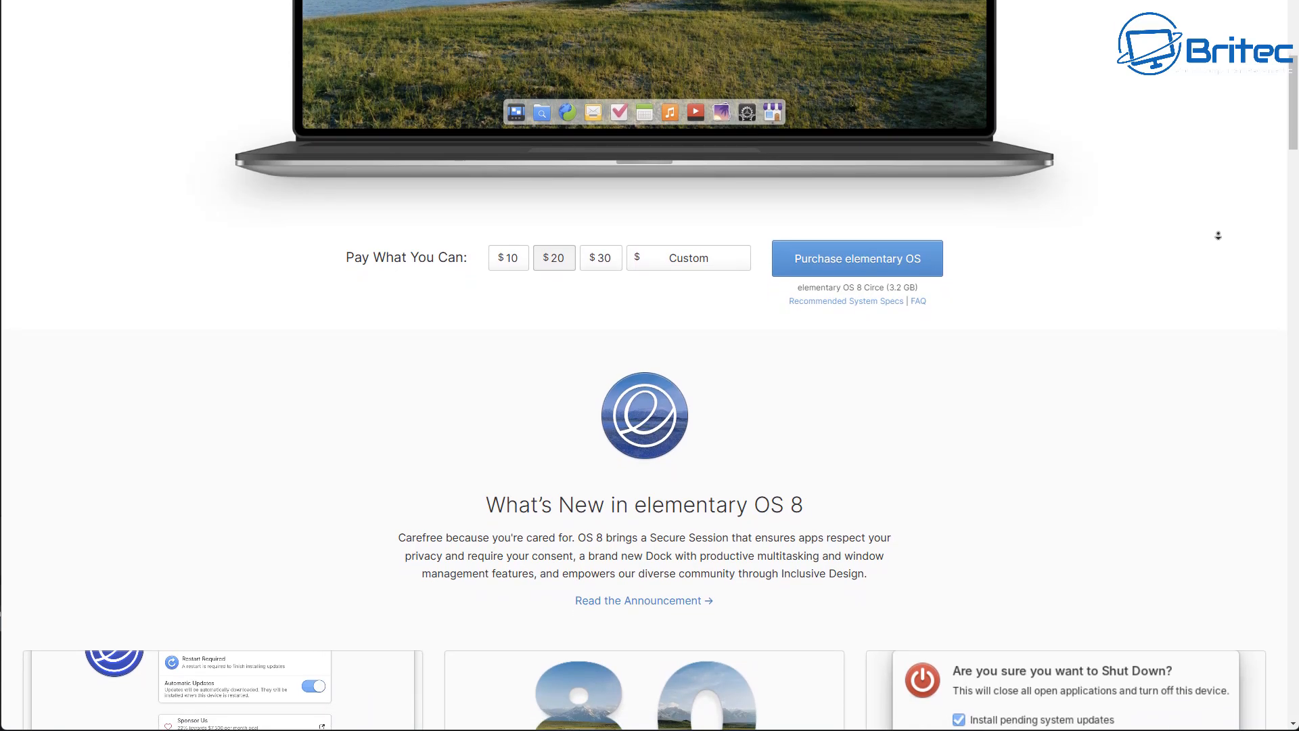
scroll(down, 3)
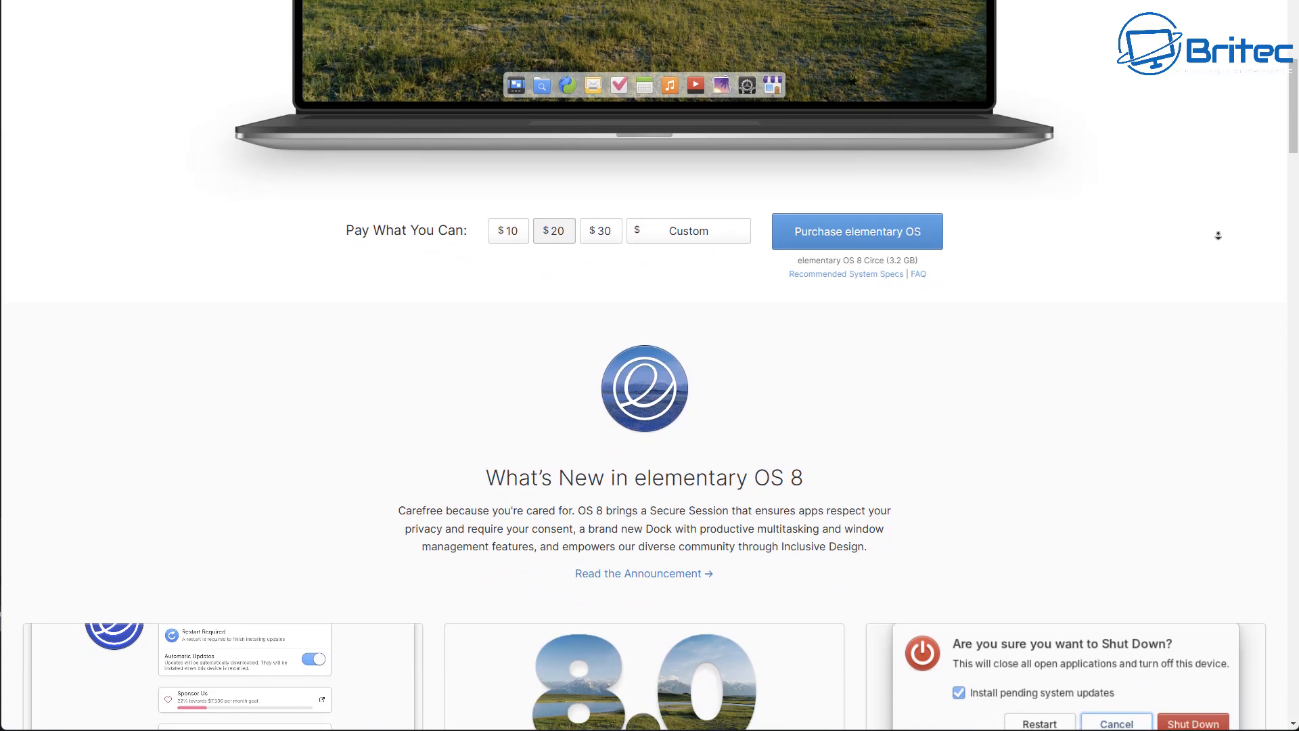
scroll(down, 3)
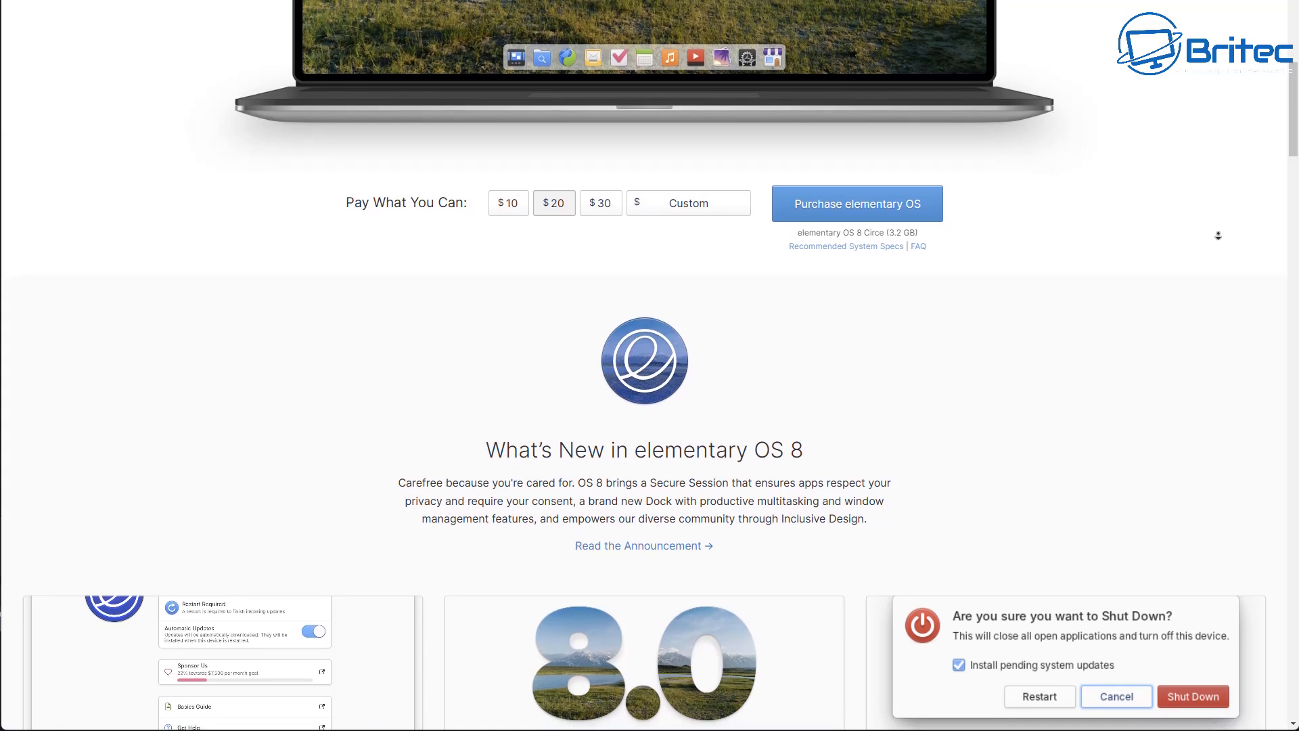
scroll(down, 3)
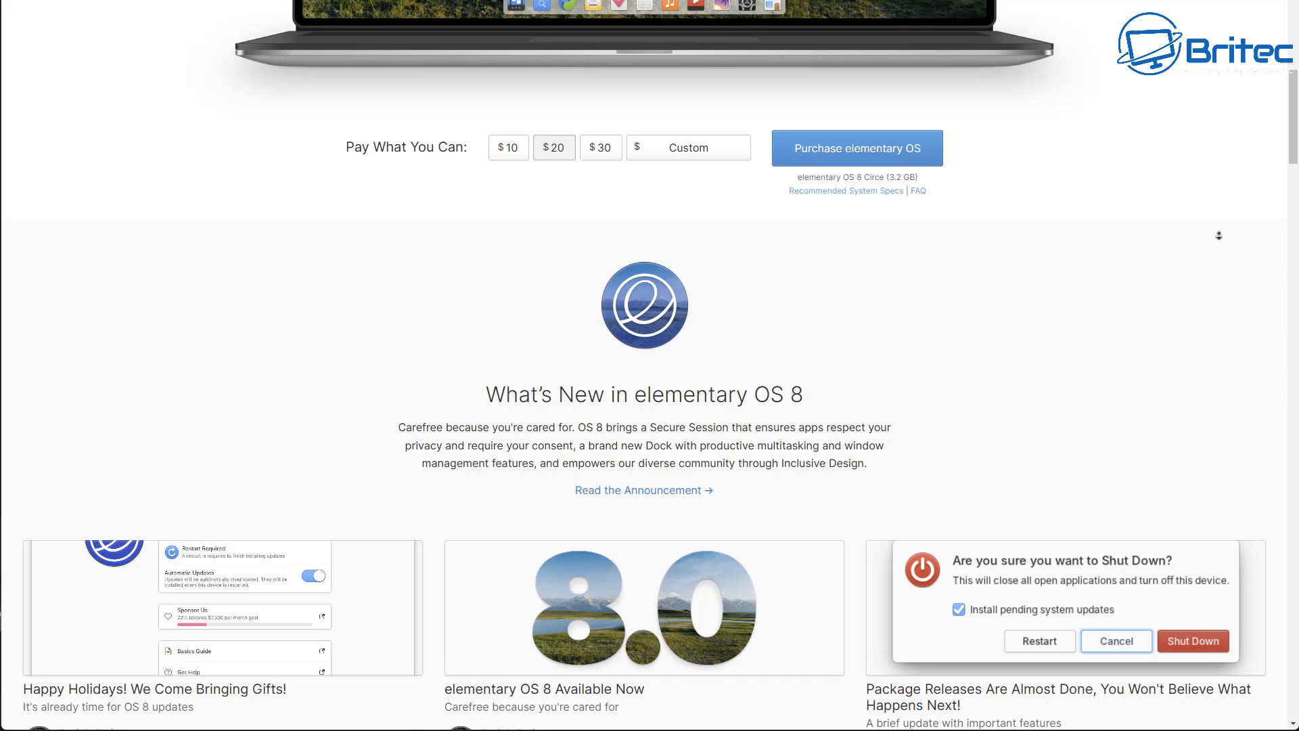
scroll(down, 3)
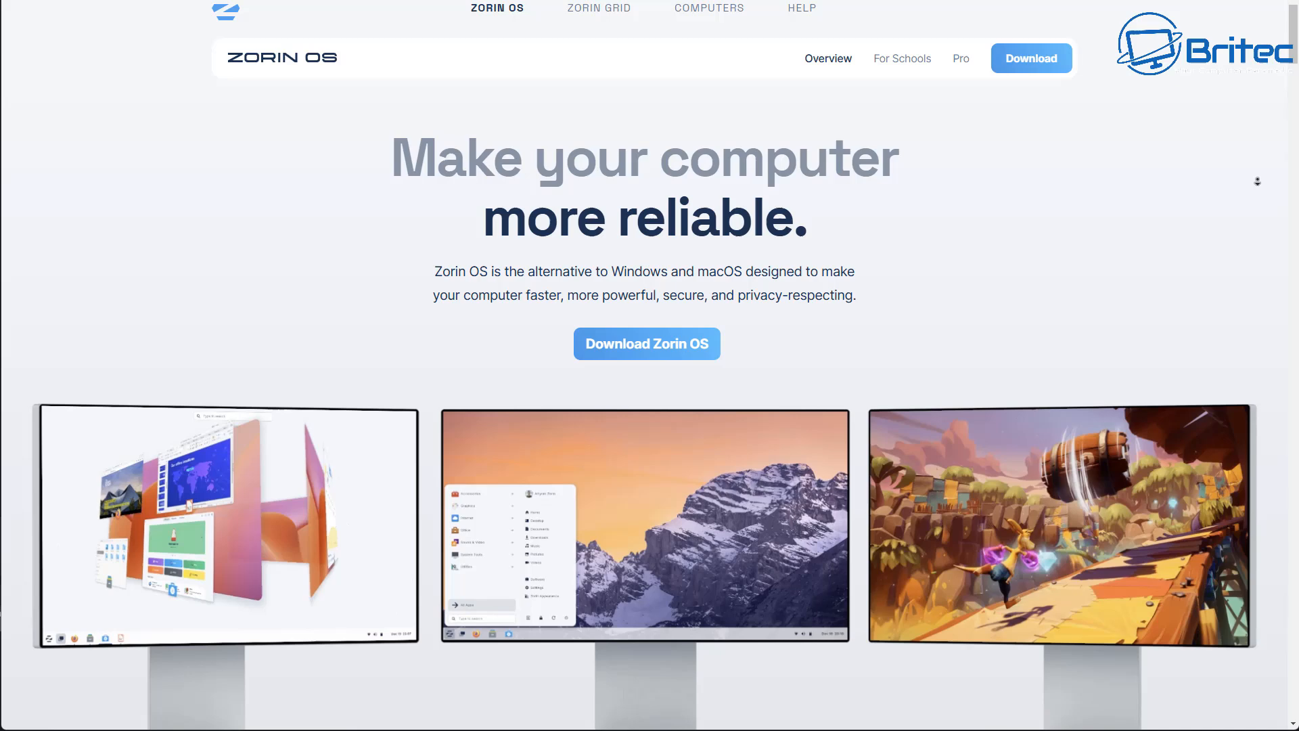
- Scroll the Zorin OS homepage from its headline down past the press quotes
scroll(down, 3)
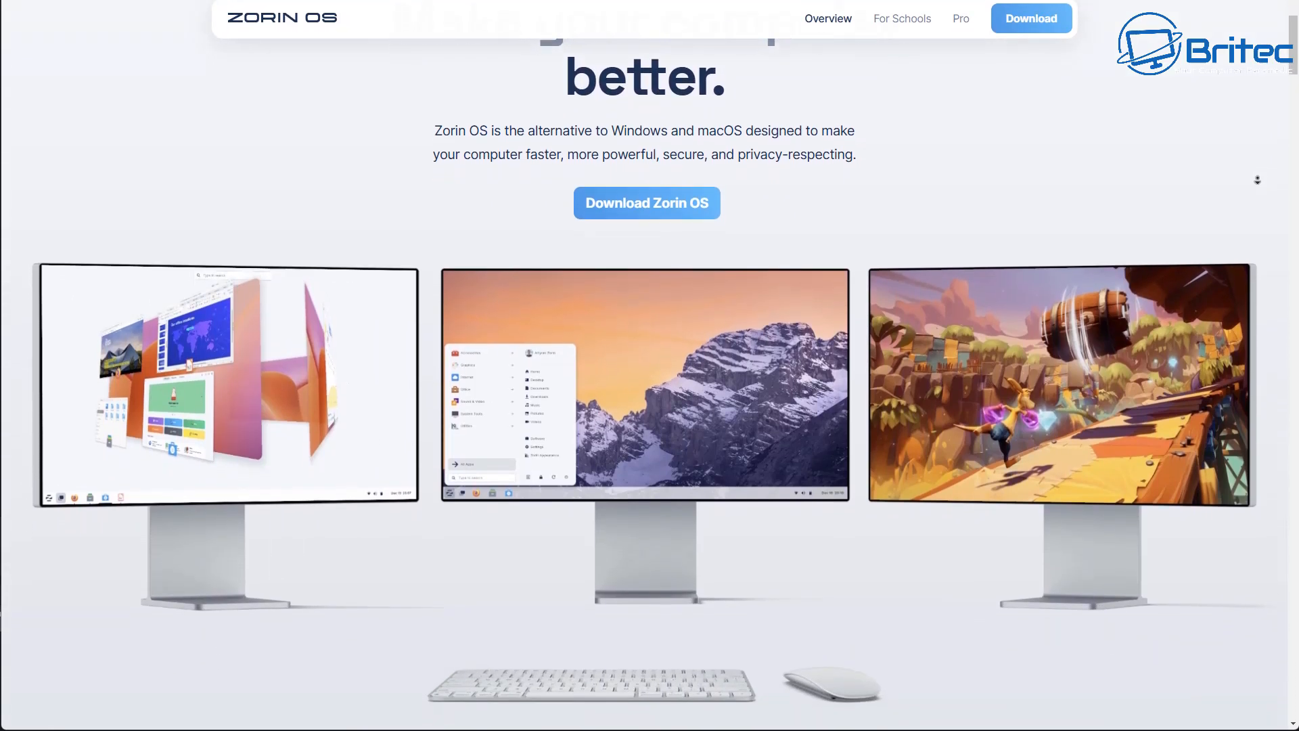
scroll(down, 3)
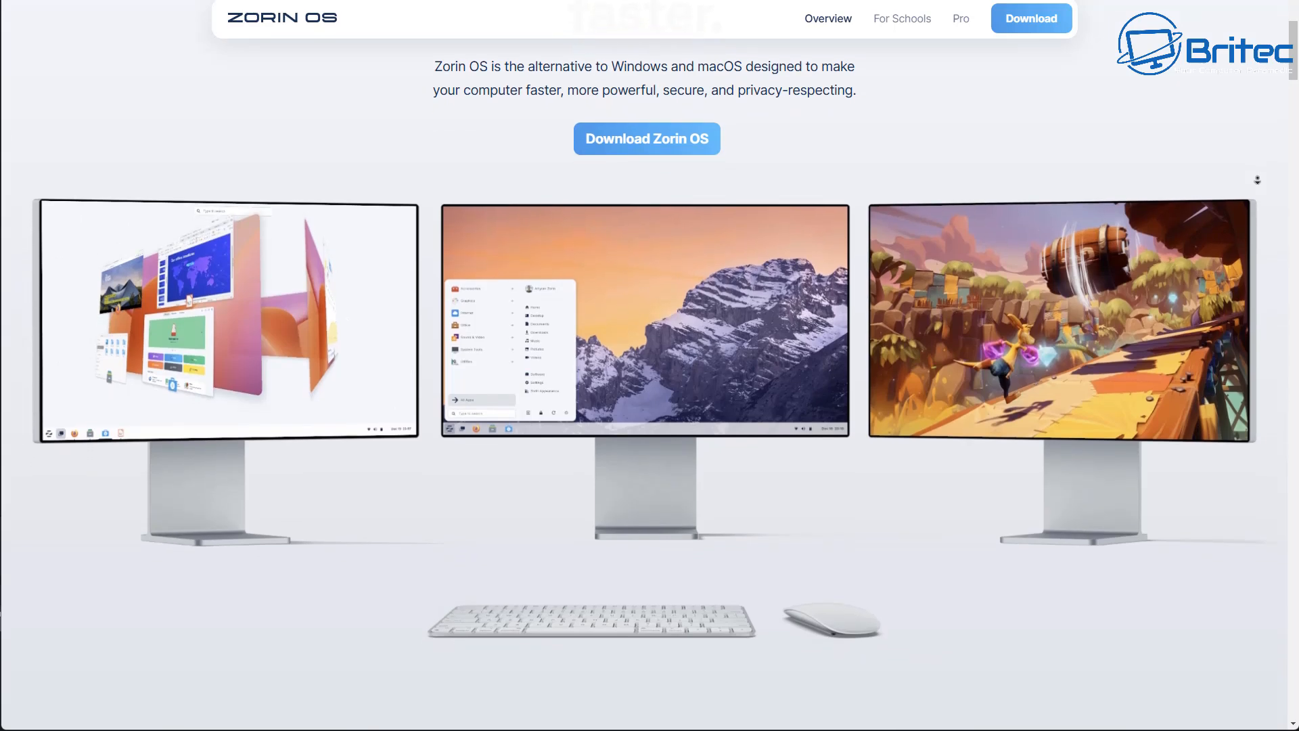
scroll(down, 3)
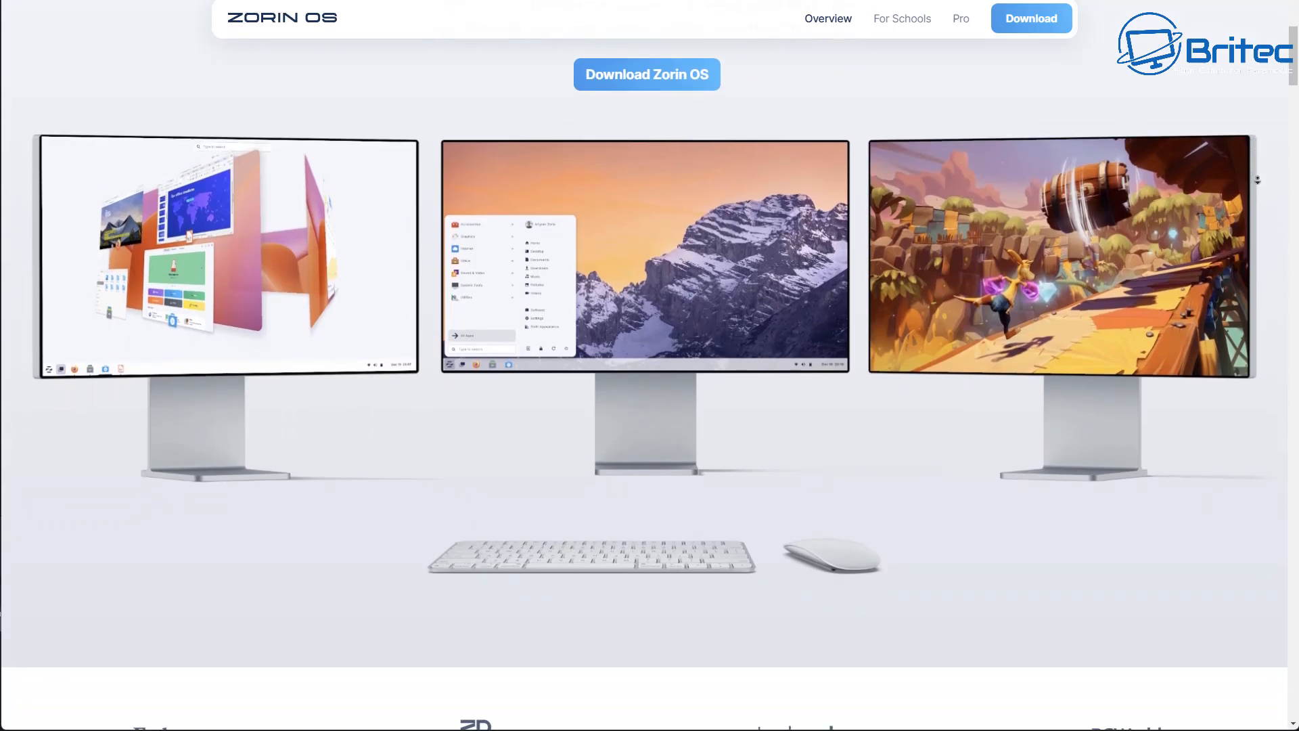
scroll(down, 3)
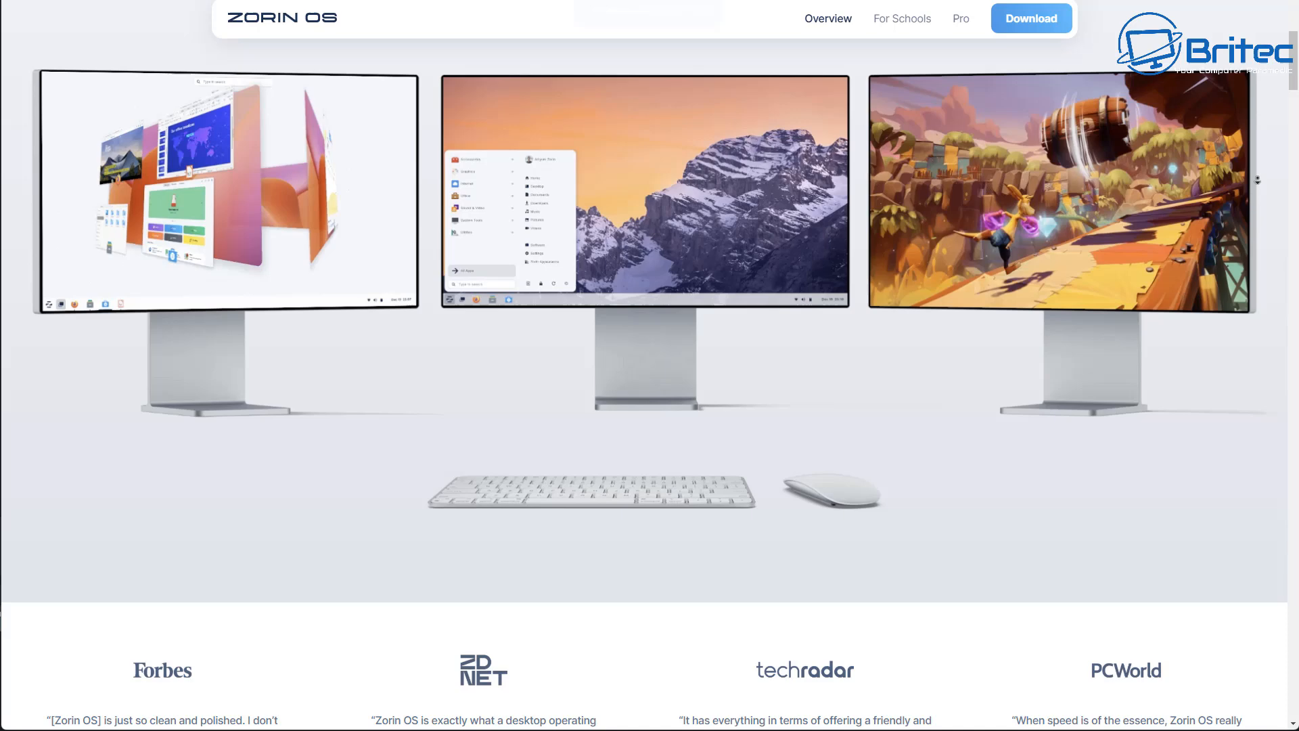
scroll(down, 3)
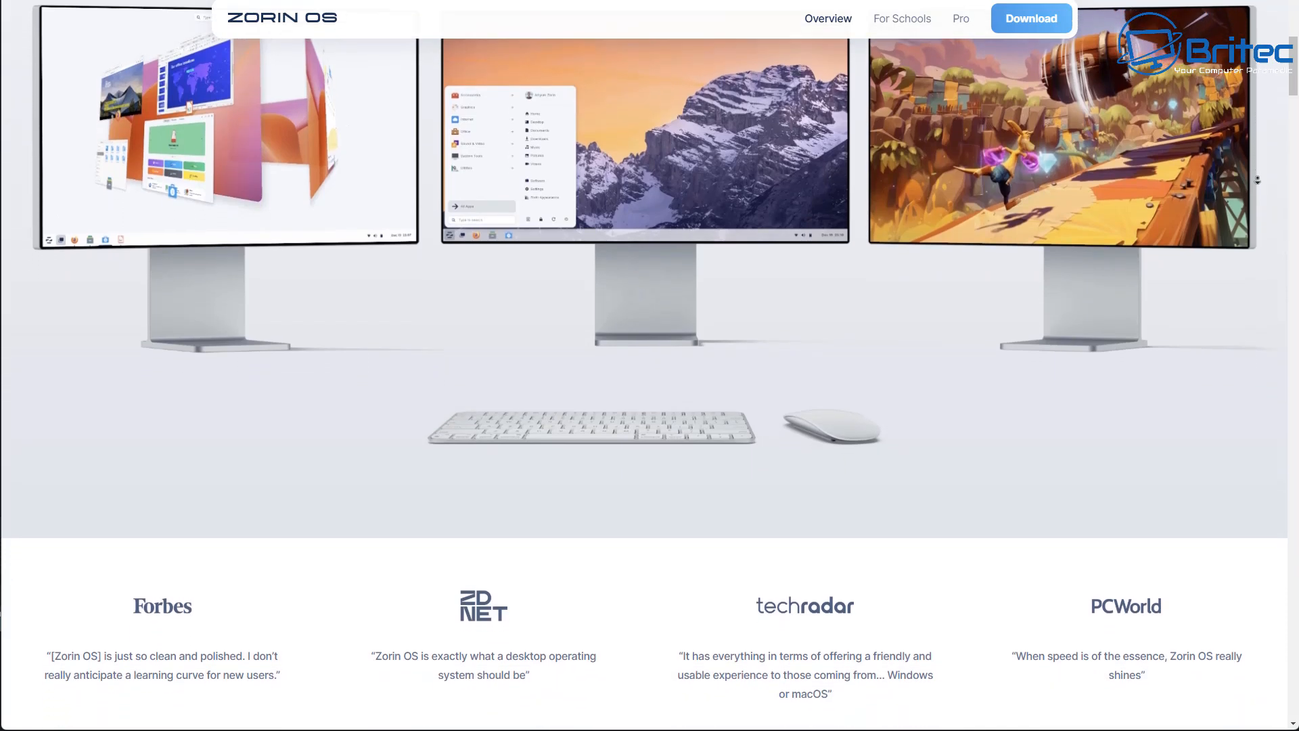
scroll(down, 3)
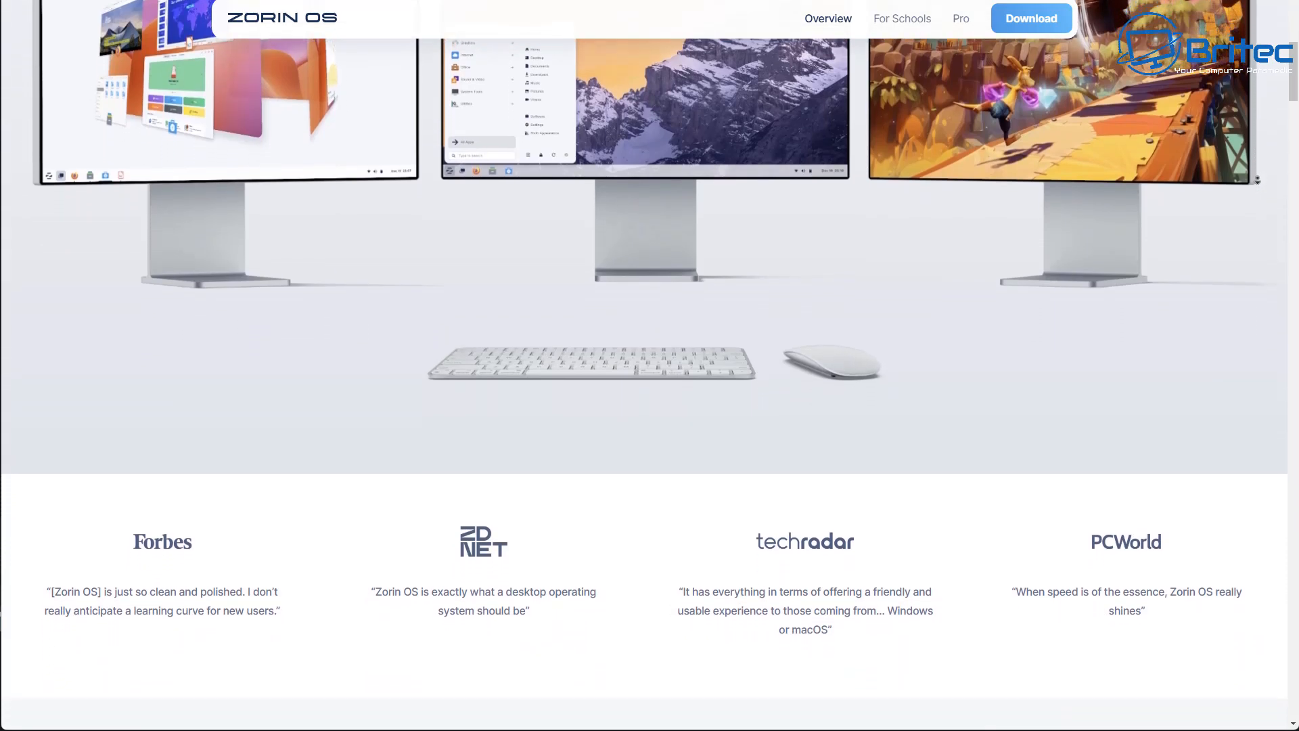
scroll(down, 3)
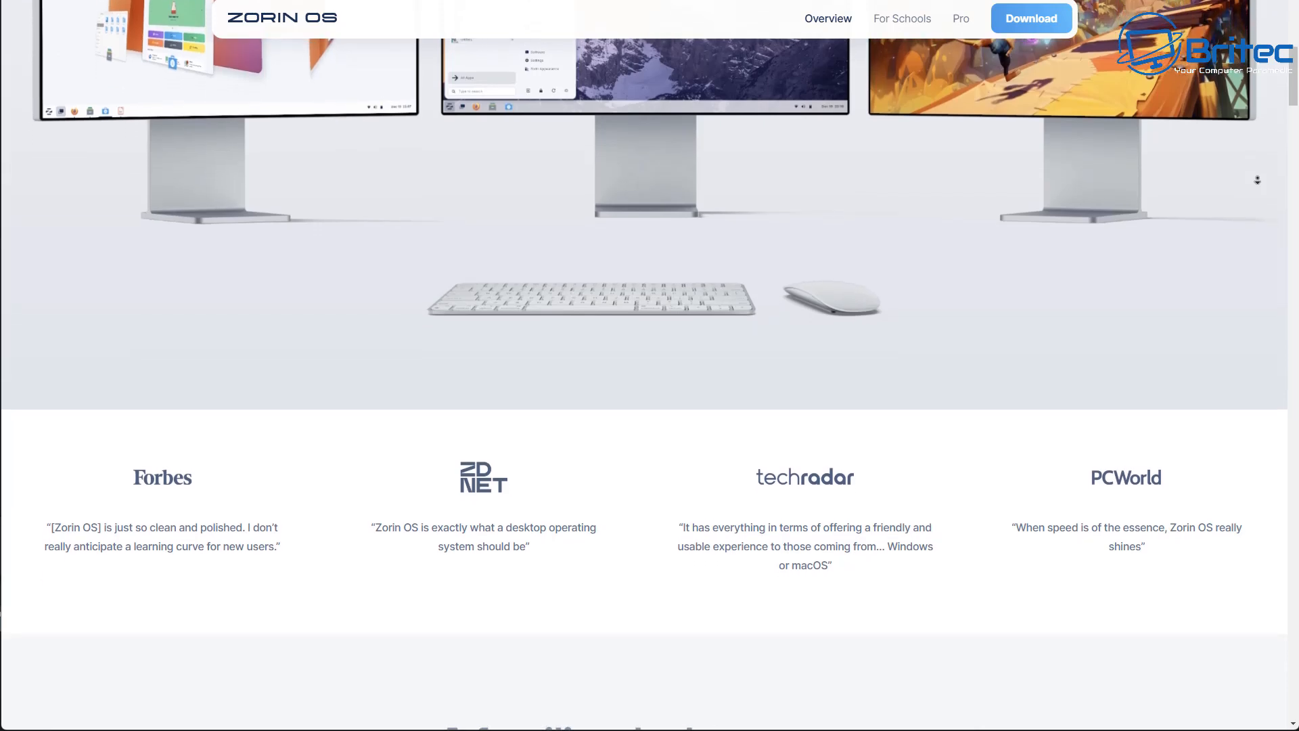
scroll(down, 3)
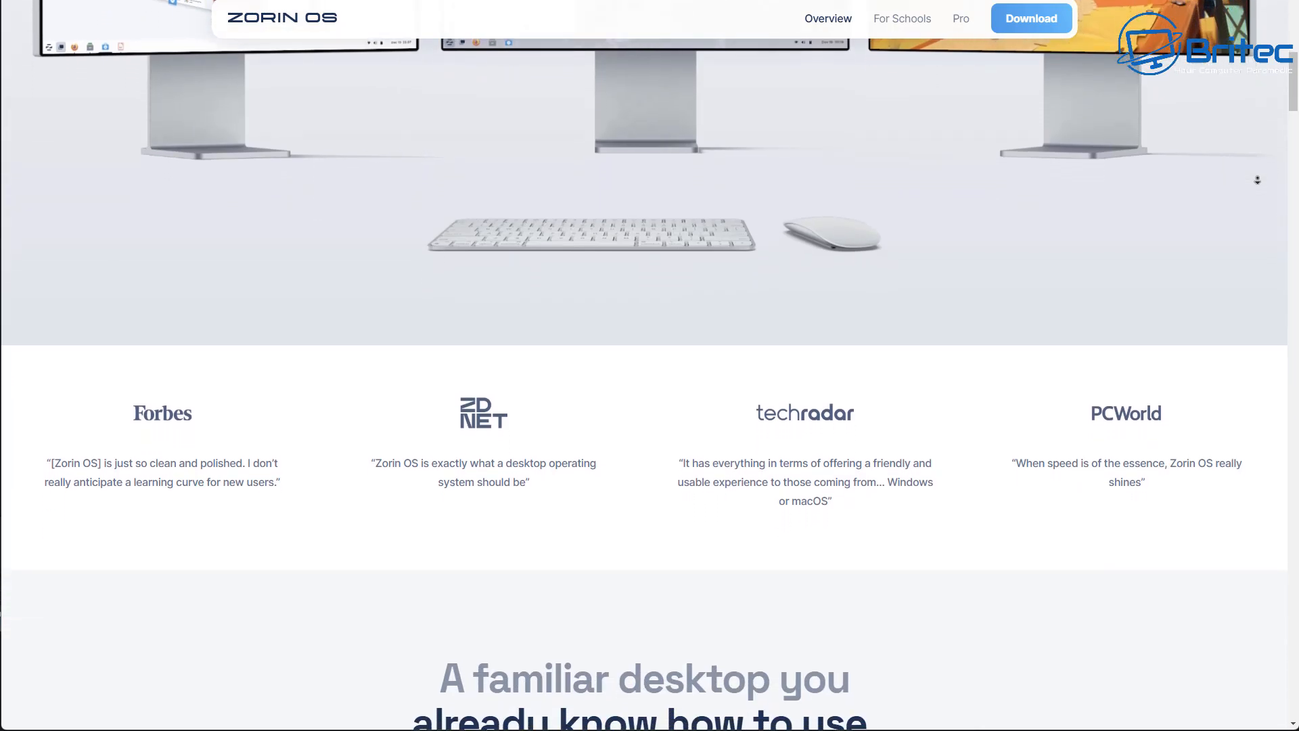
scroll(down, 3)
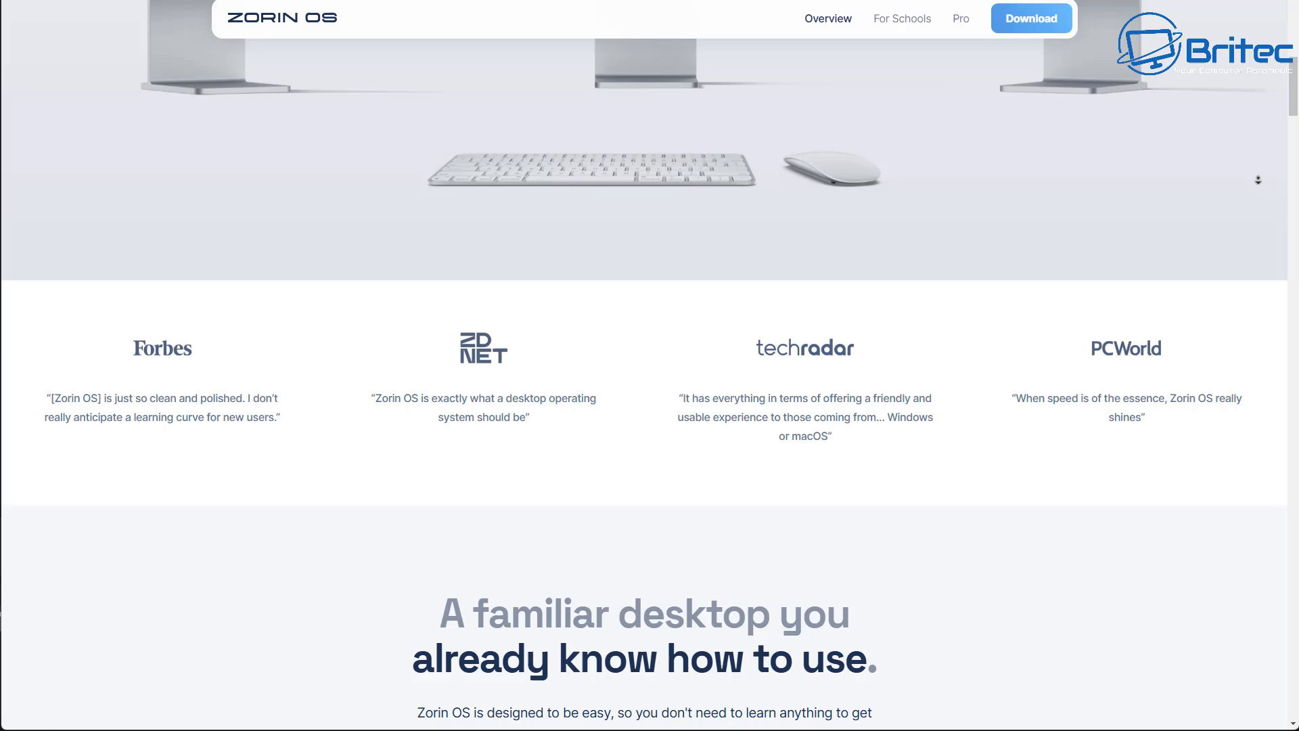
scroll(down, 3)
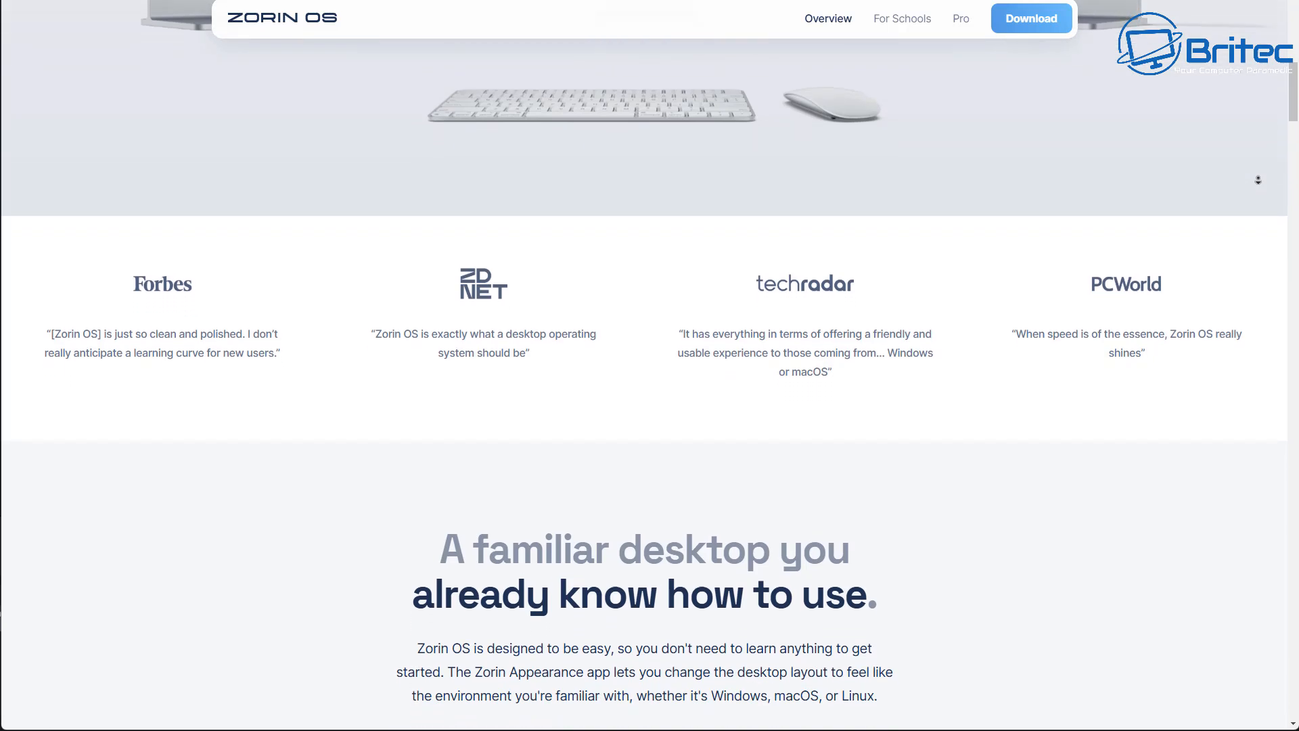
scroll(down, 3)
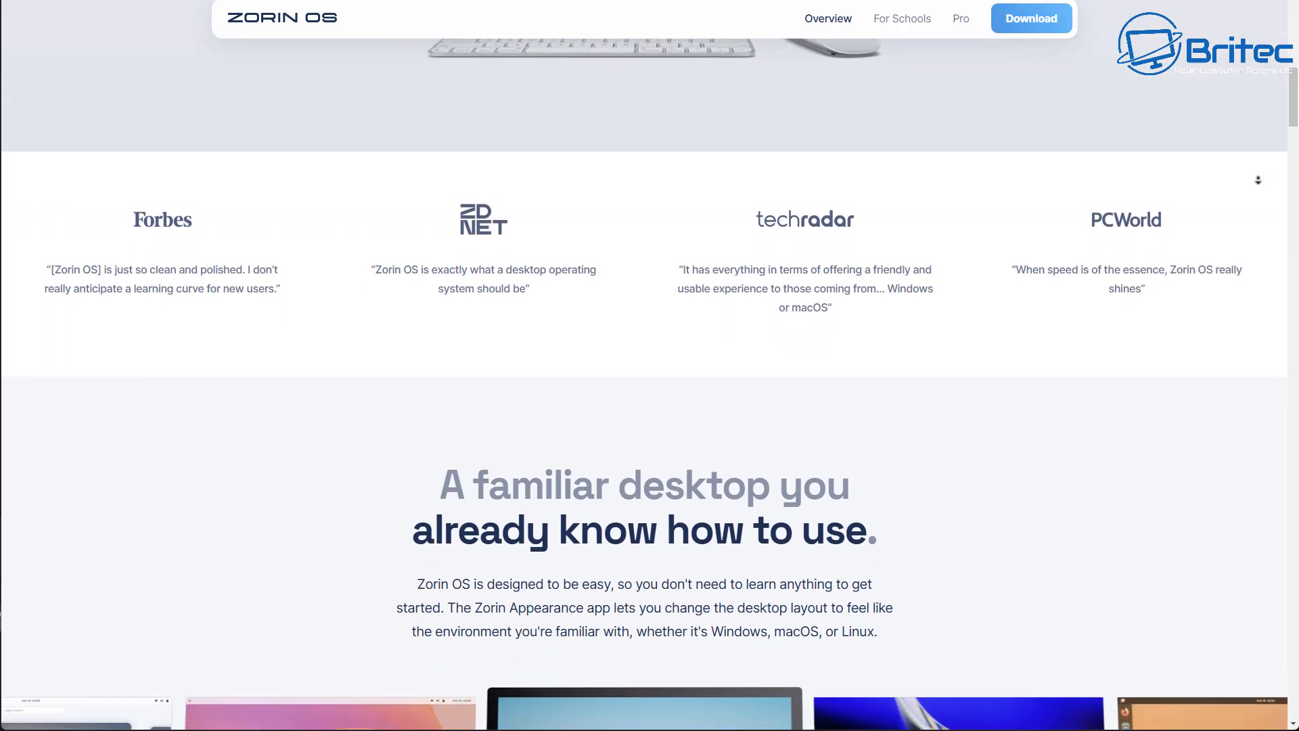
- Continue to the 'A familiar desktop you already know how to use' section and More Speed
scroll(down, 3)
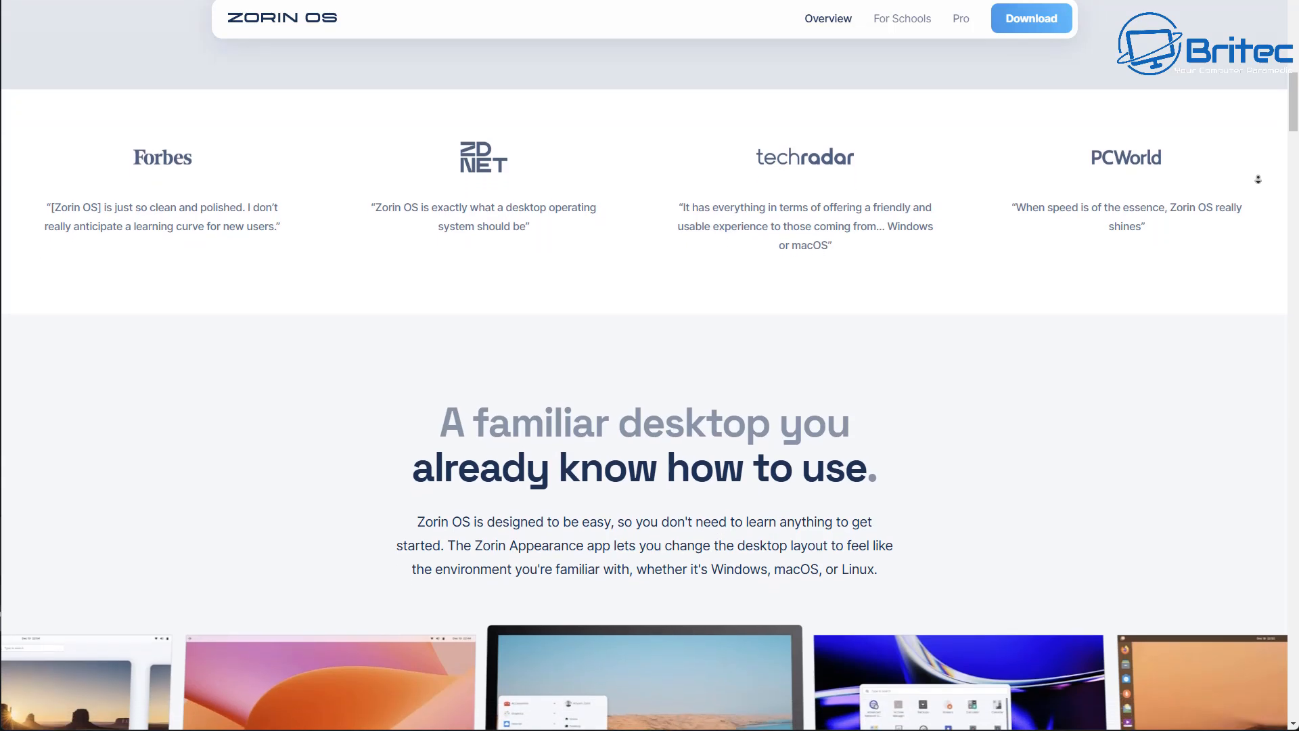
scroll(down, 3)
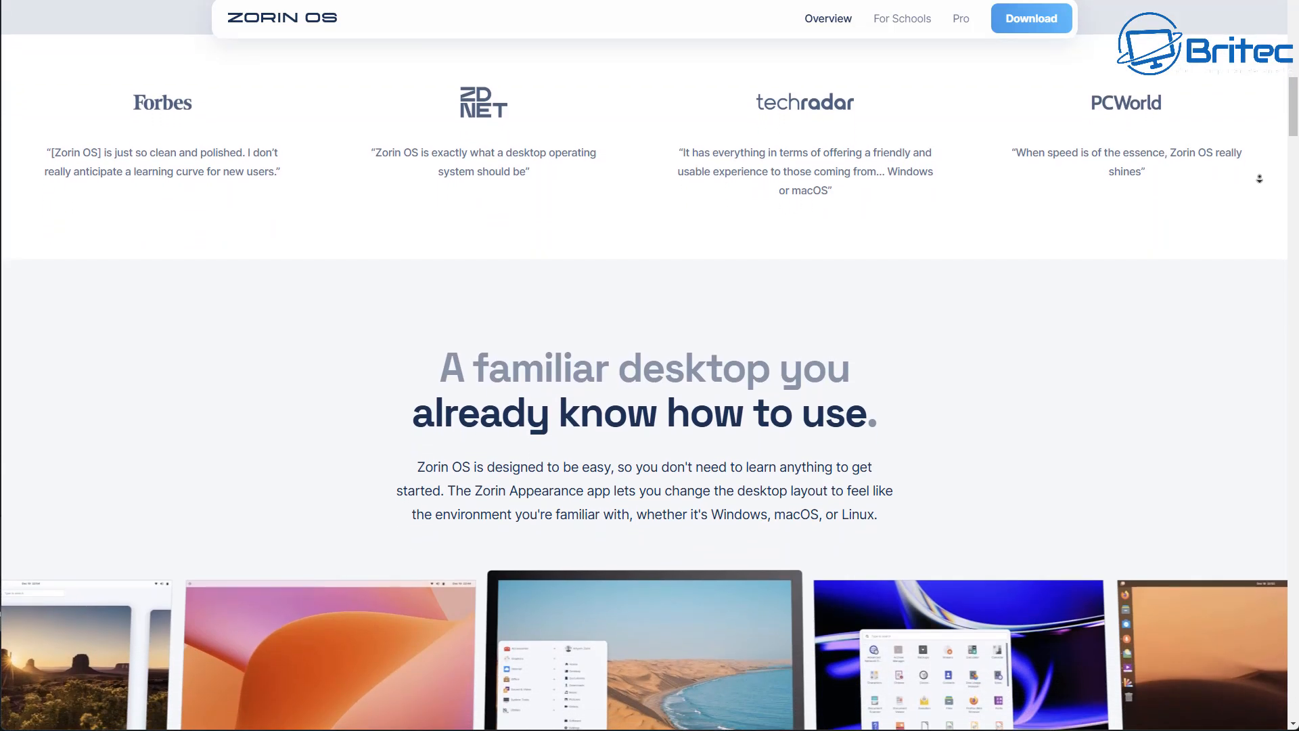
scroll(down, 3)
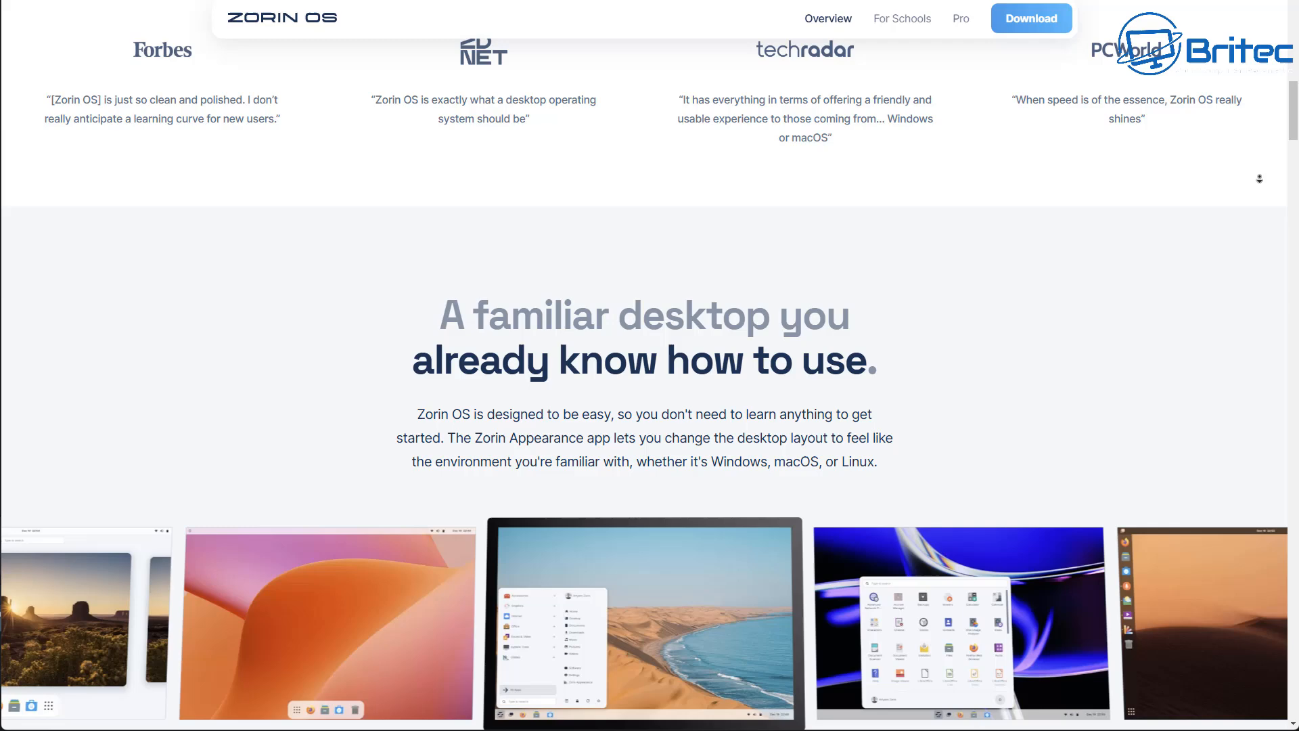
scroll(down, 3)
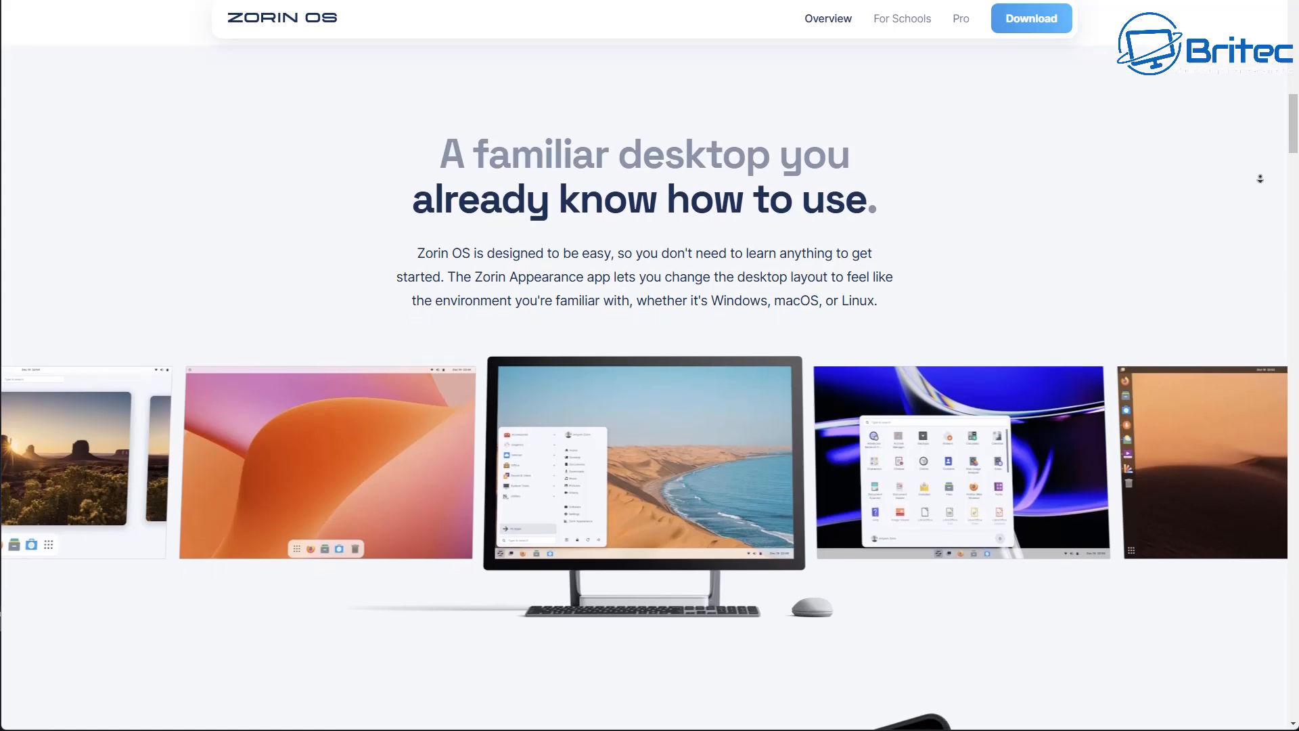
scroll(down, 3)
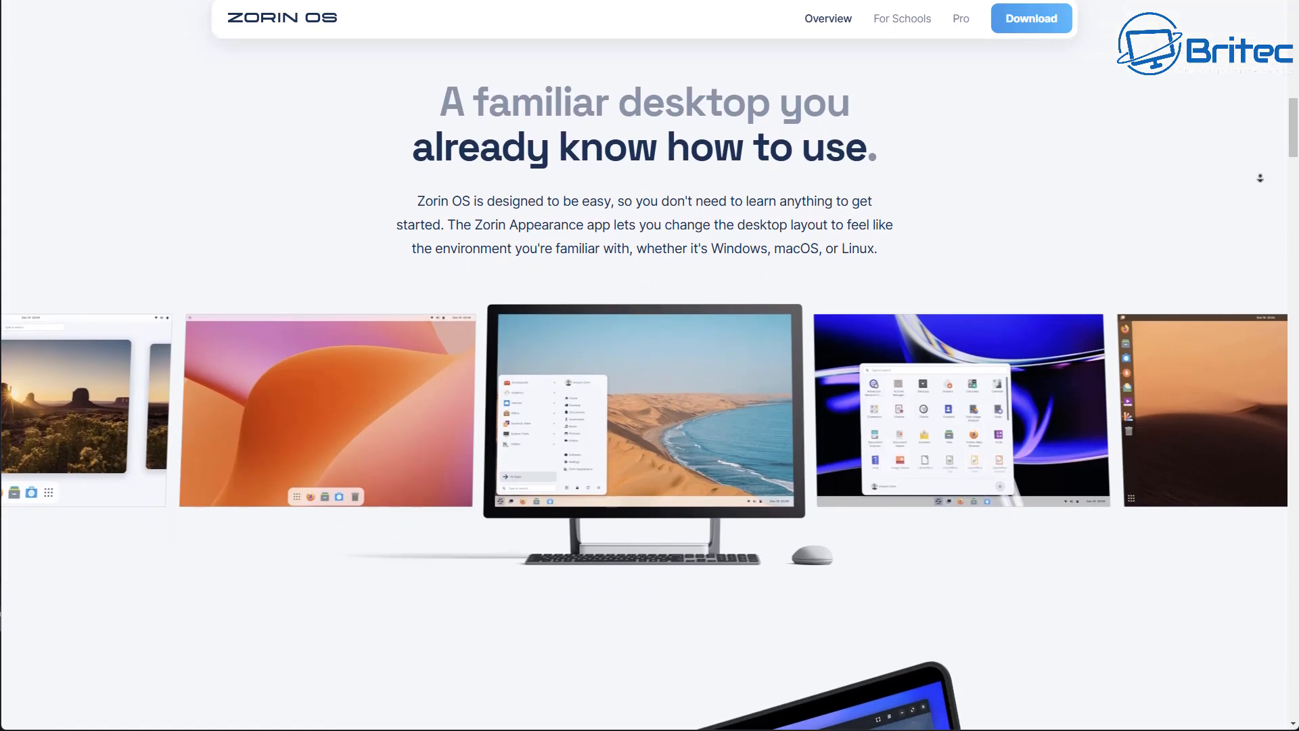
scroll(down, 3)
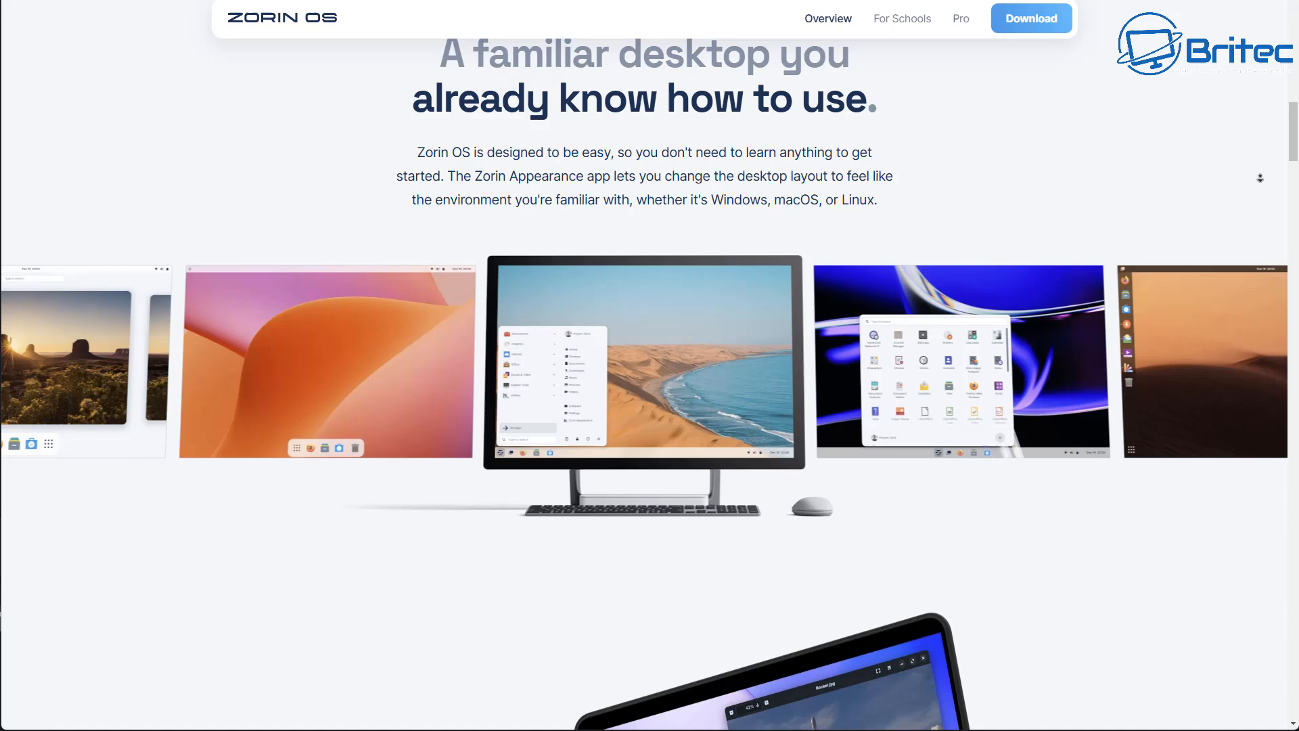
scroll(down, 3)
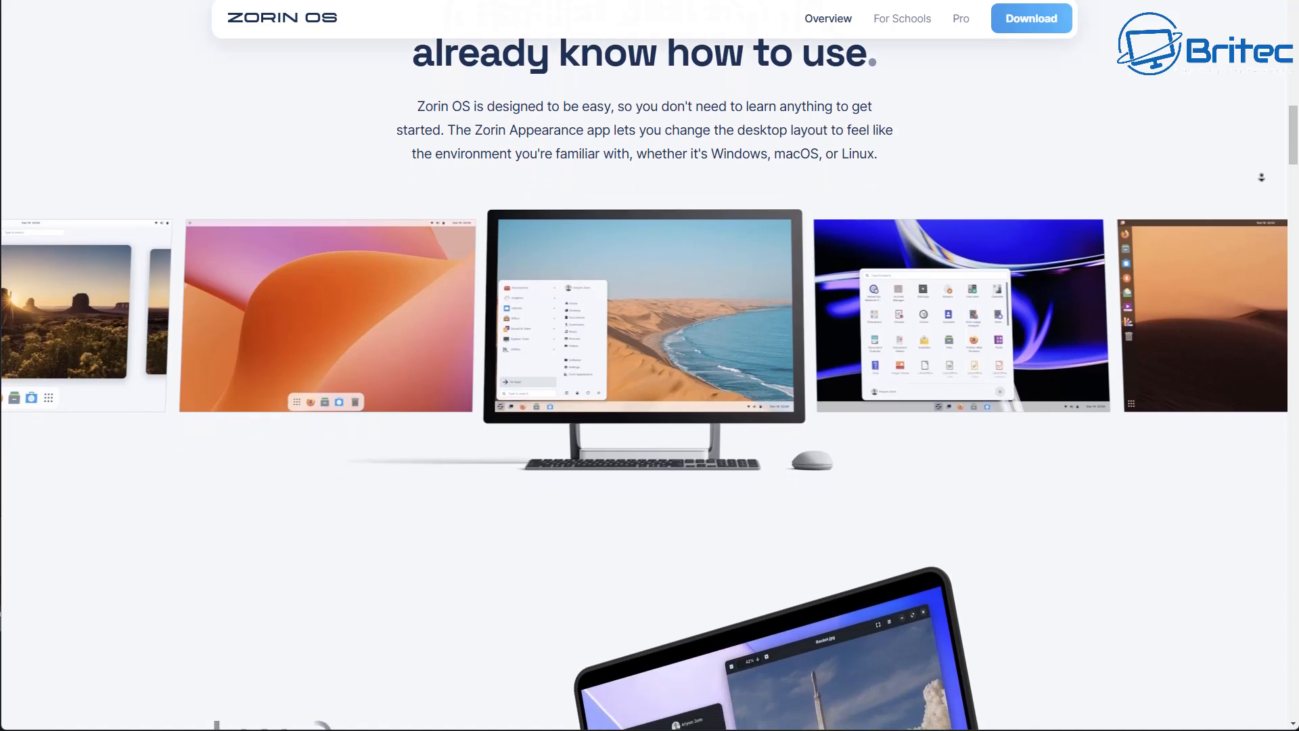
scroll(down, 3)
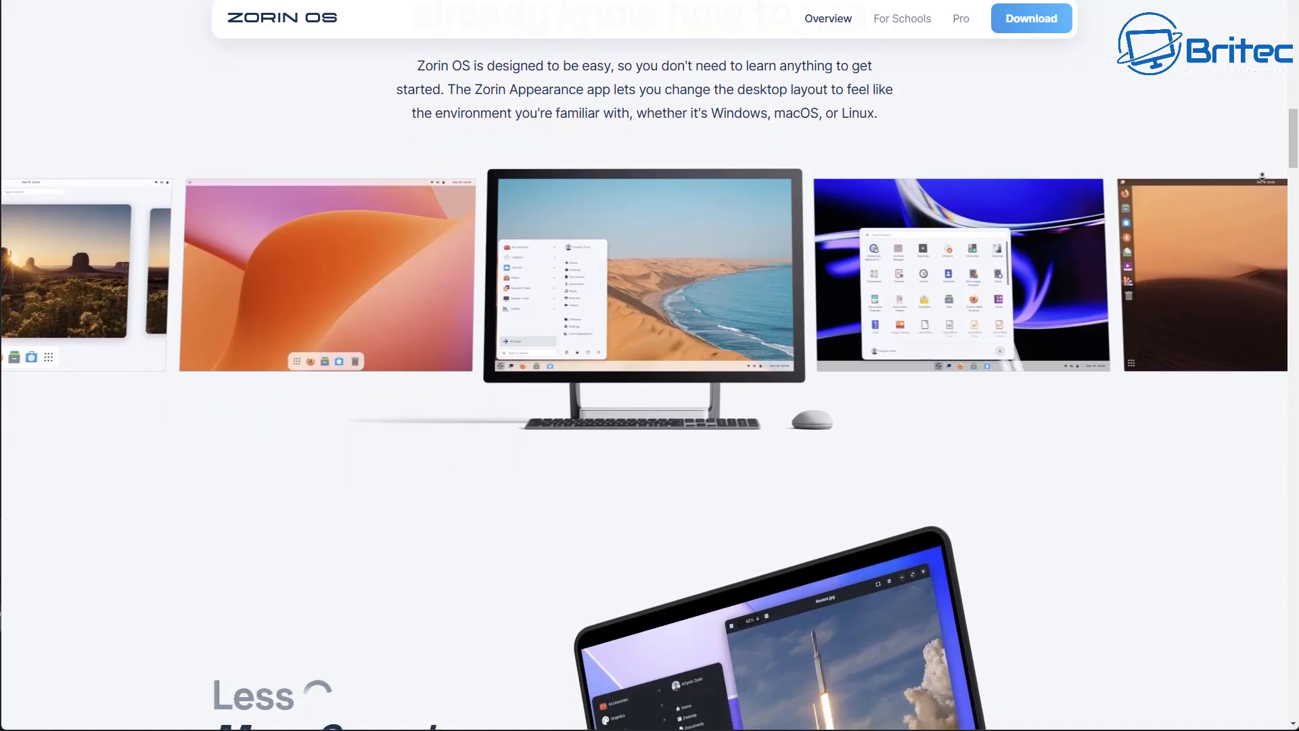
scroll(down, 3)
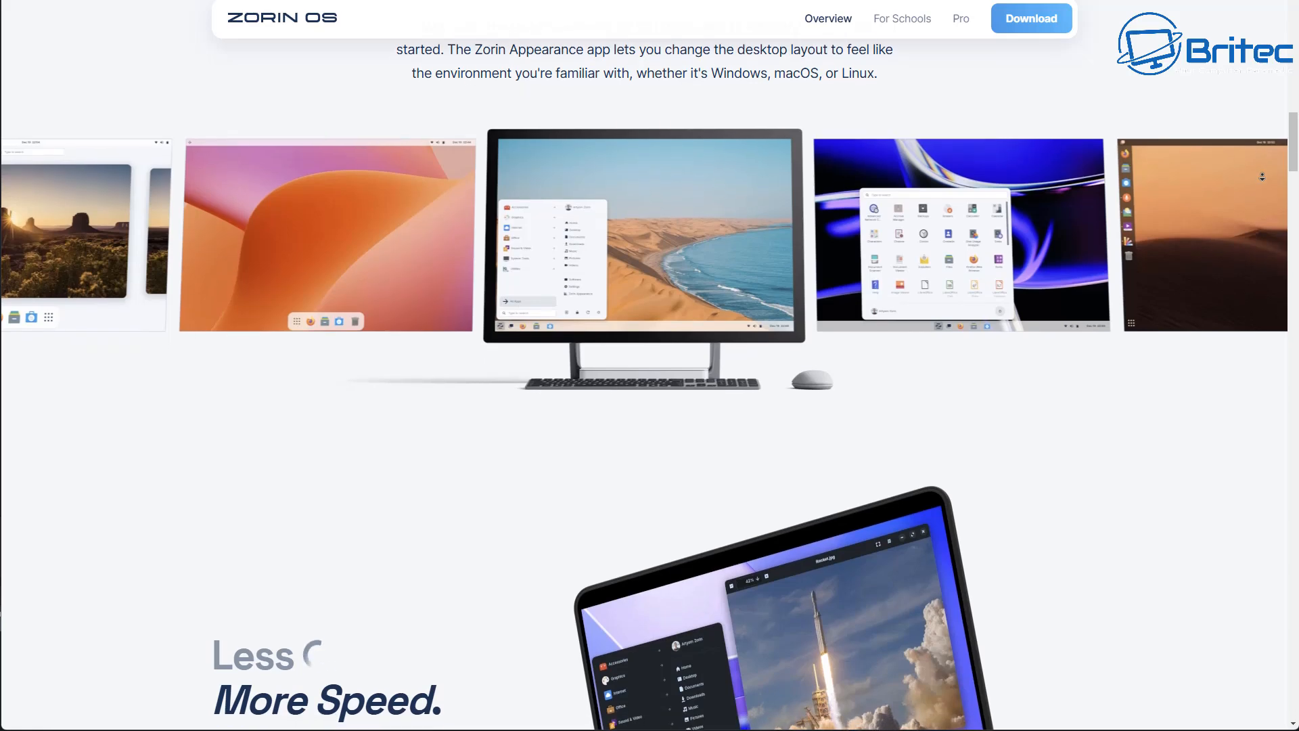
scroll(down, 3)
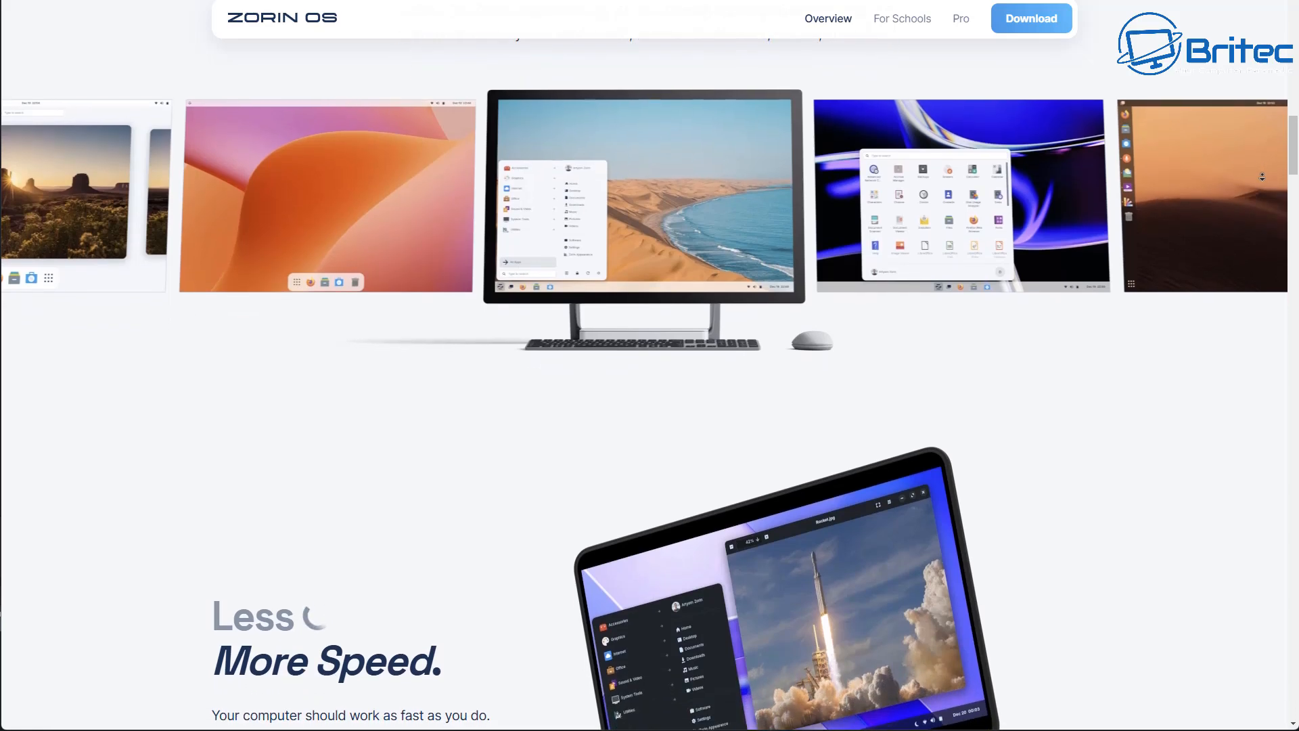